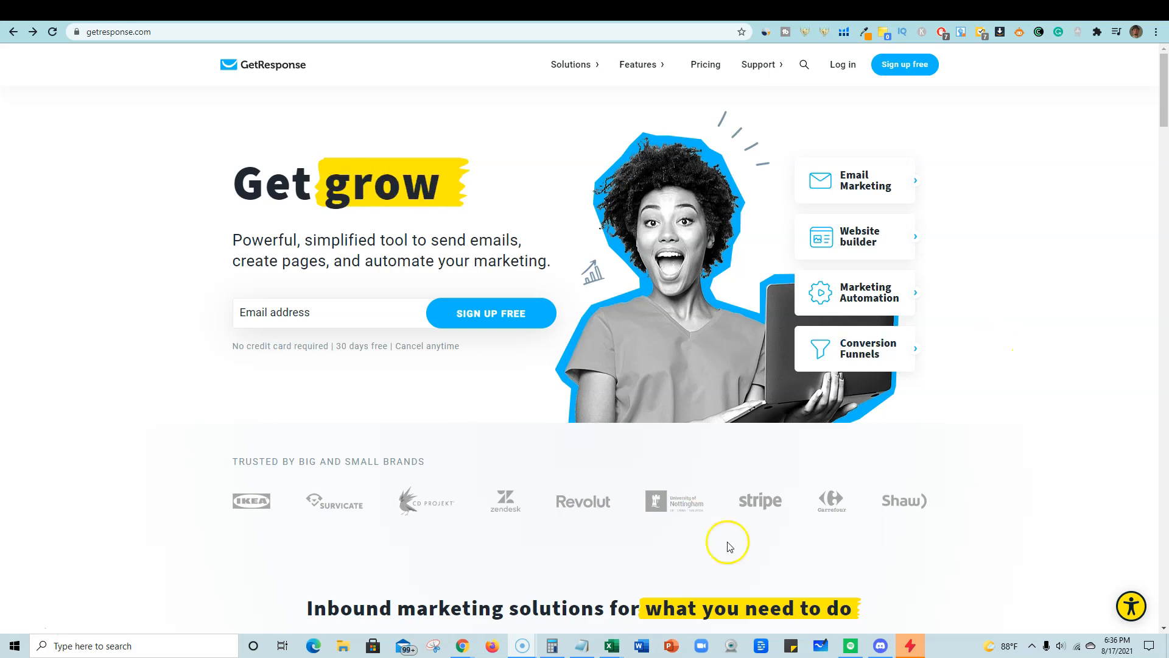
mouse_move(898, 478)
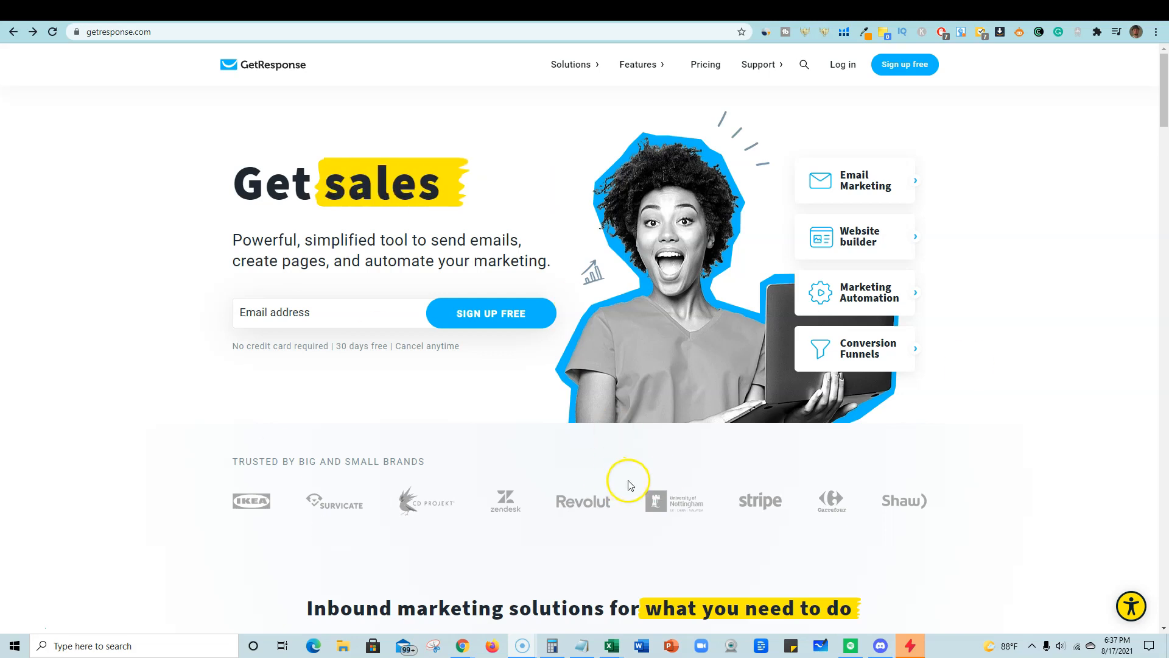
mouse_move(967, 365)
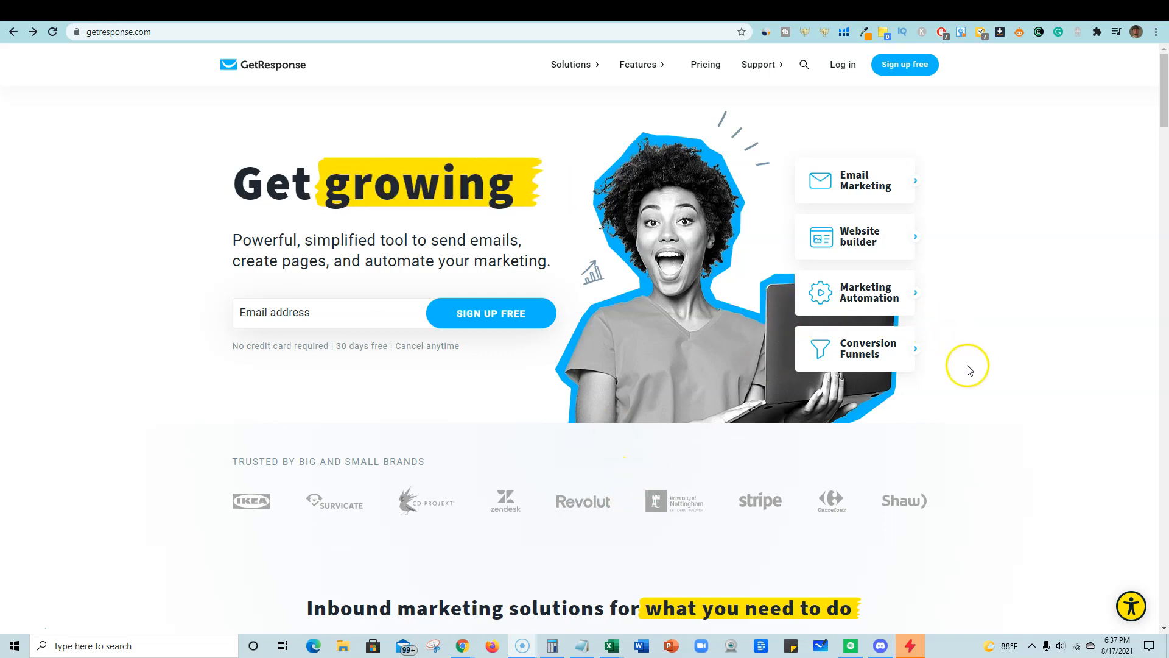
Scroll the homepage, then open Pricing to compare Basic, Plus, Professional and Max plans.
scroll(down, 3)
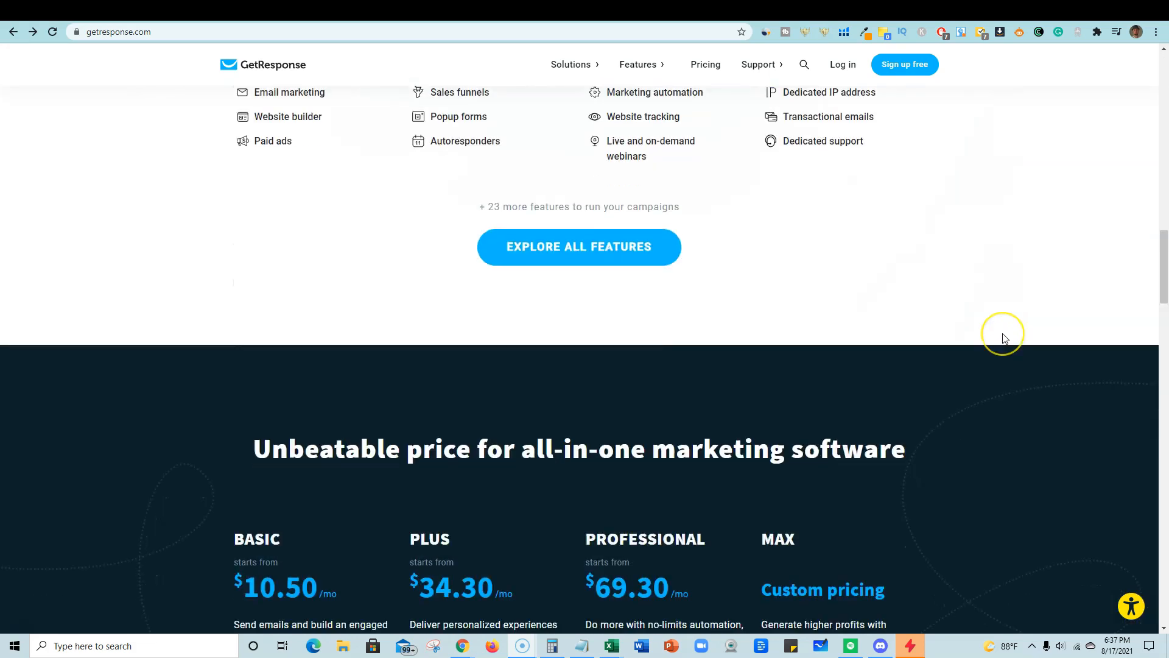
scroll(down, 3)
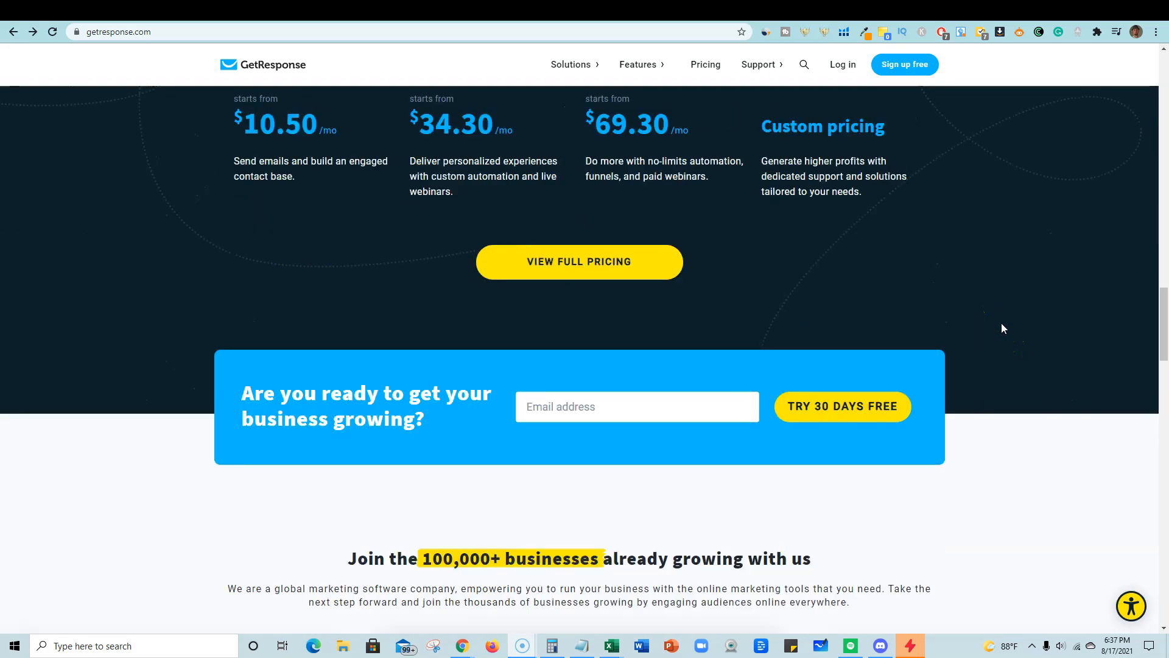
scroll(up, 3)
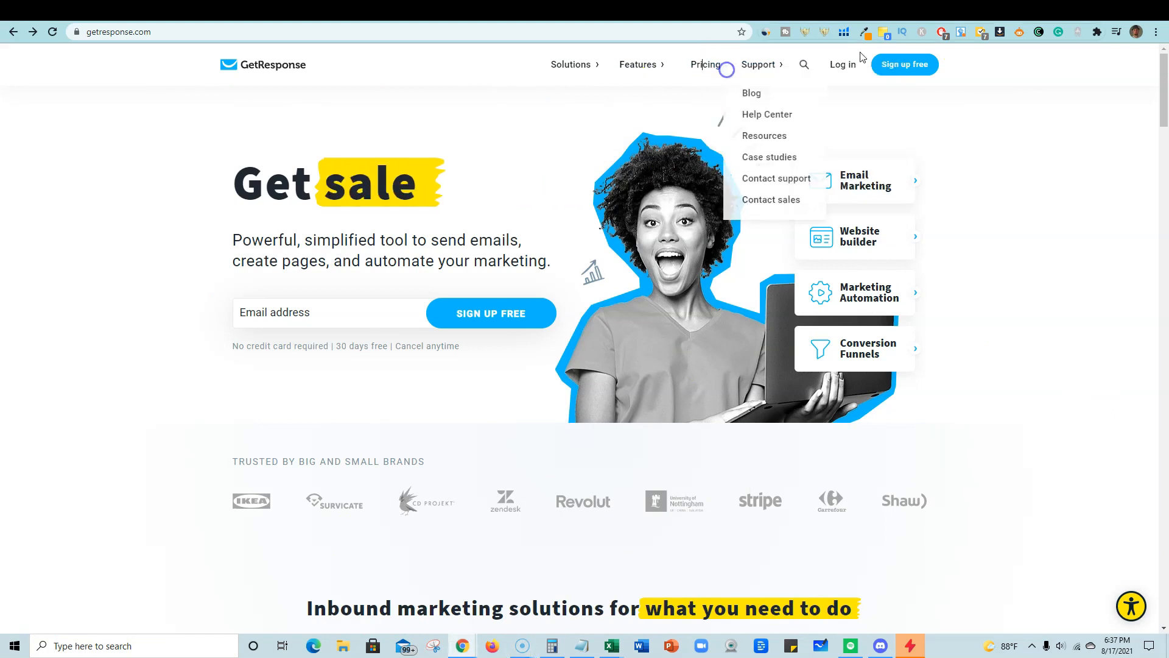
click(703, 64)
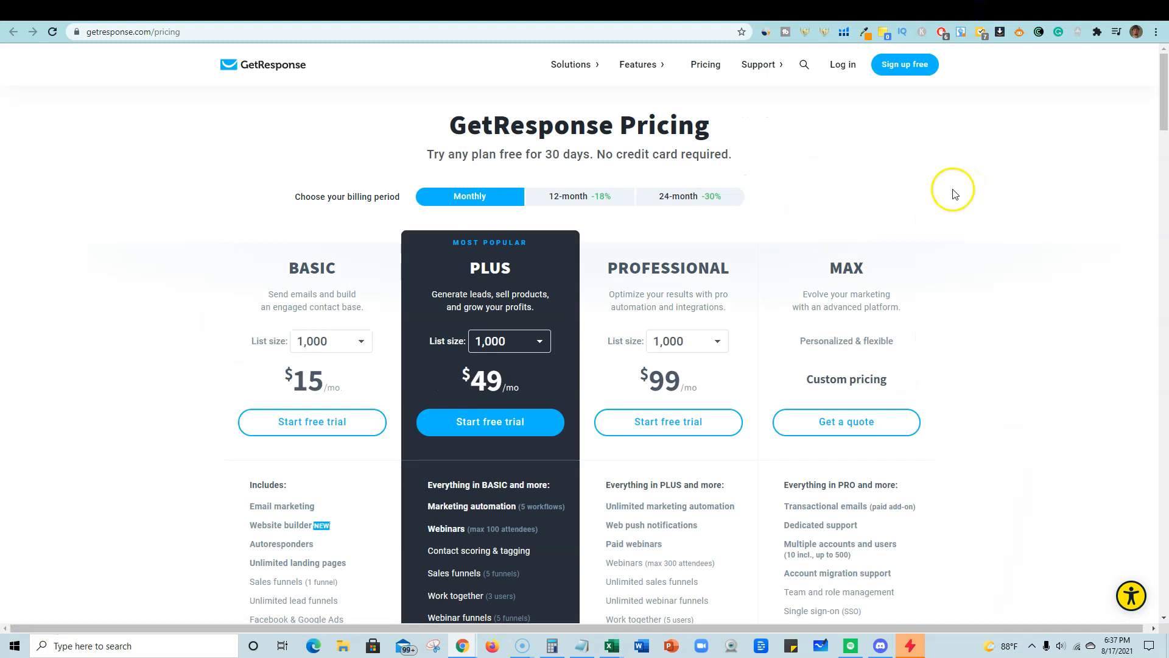
mouse_move(960, 196)
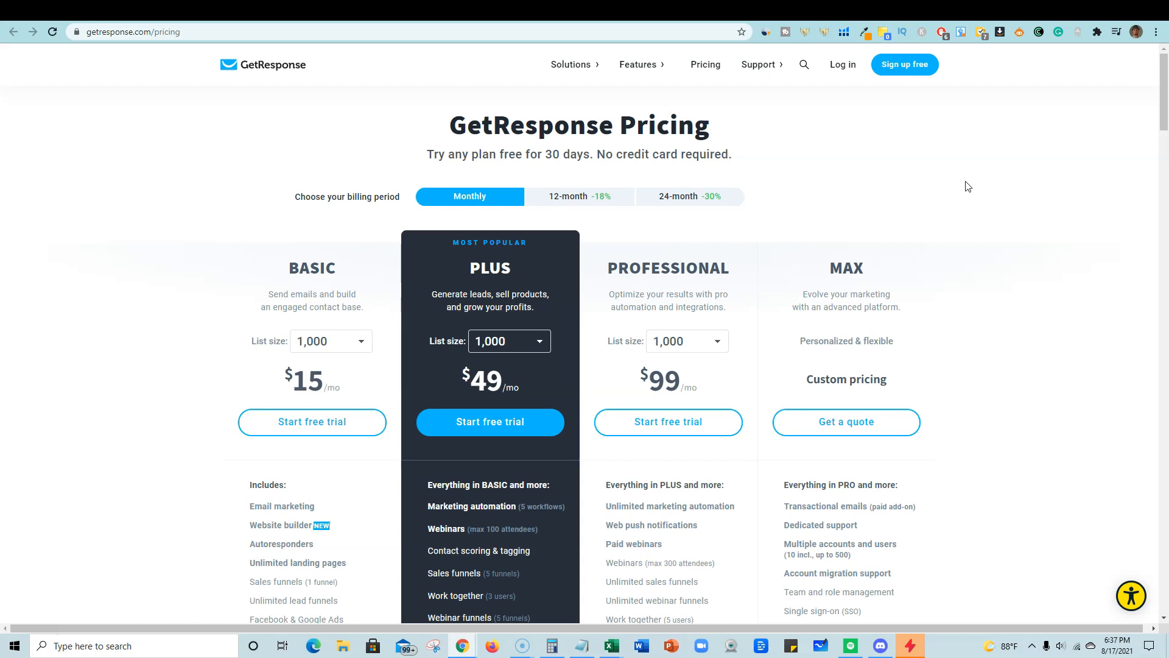
mouse_move(504, 449)
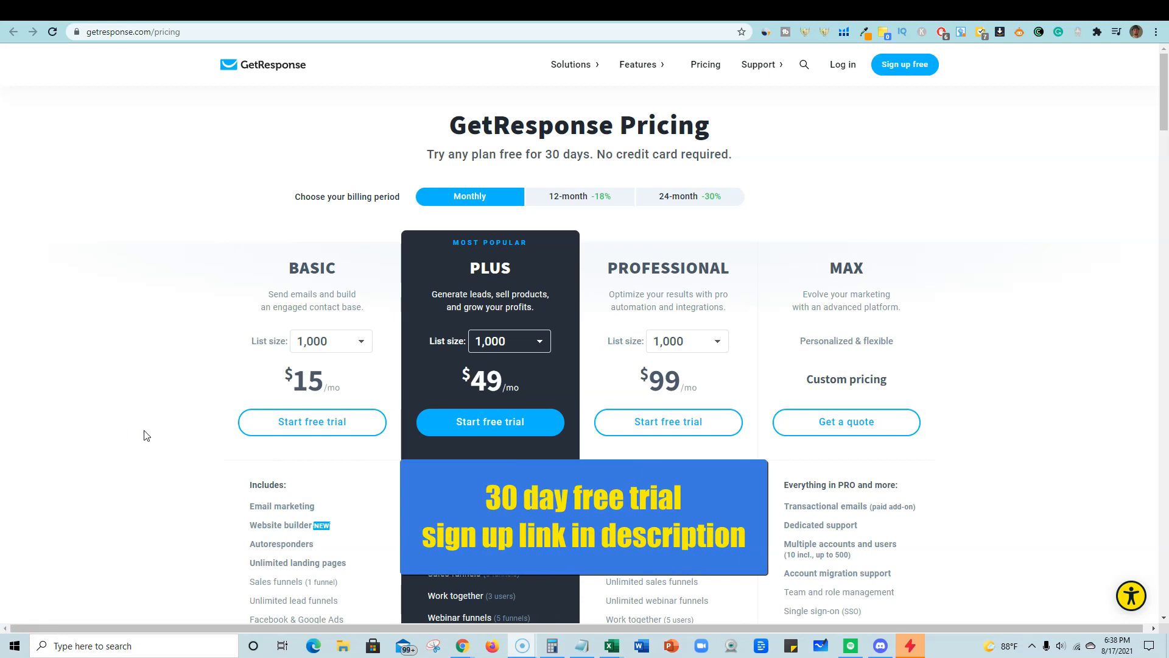
mouse_move(460, 247)
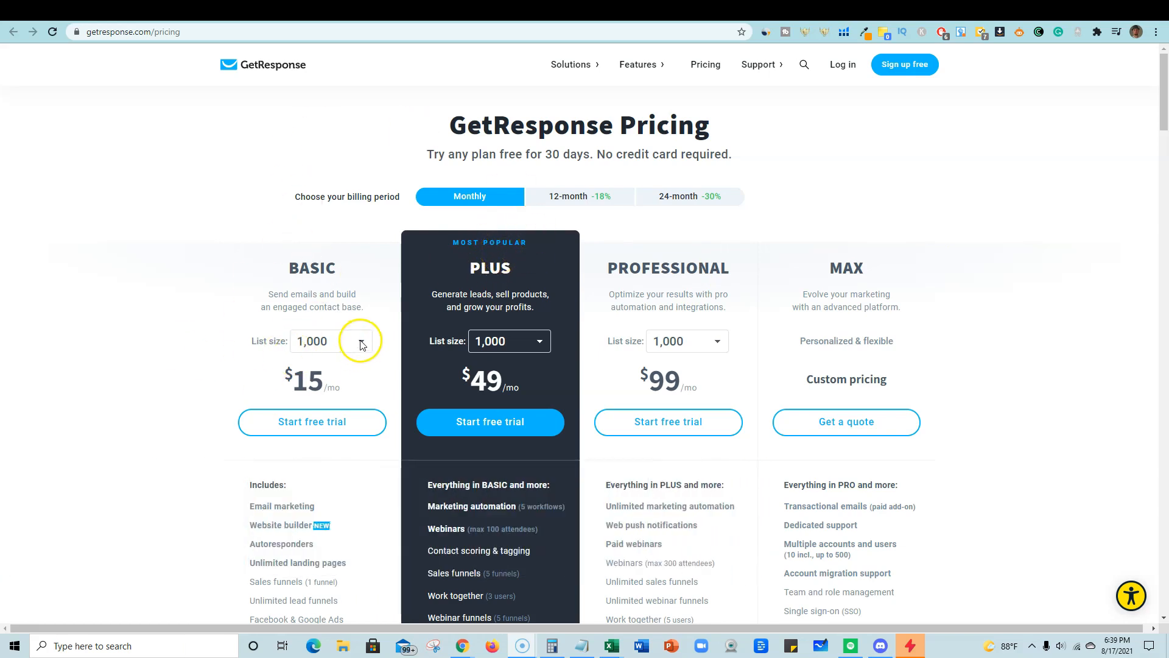
click(332, 341)
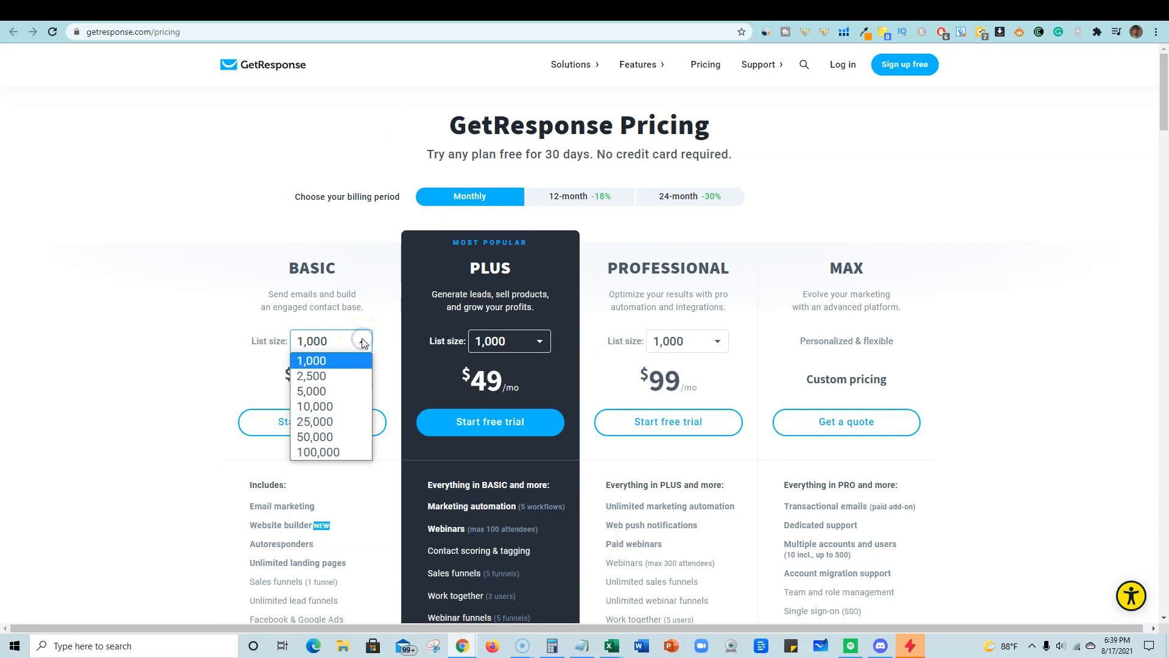
click(312, 360)
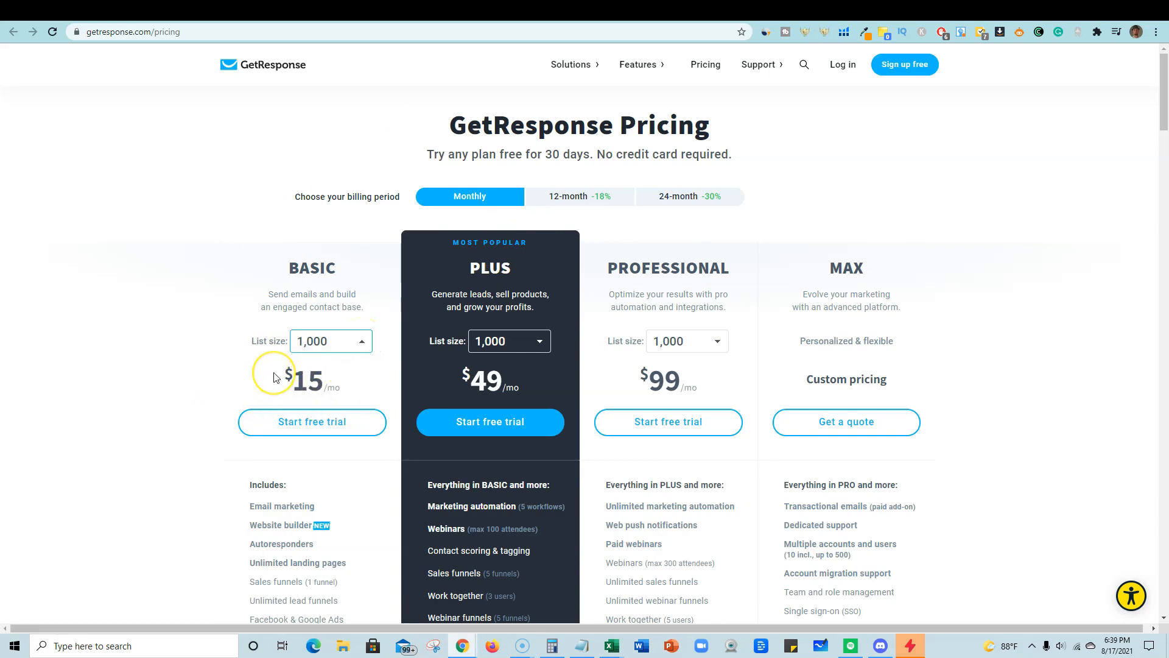
scroll(down, 3)
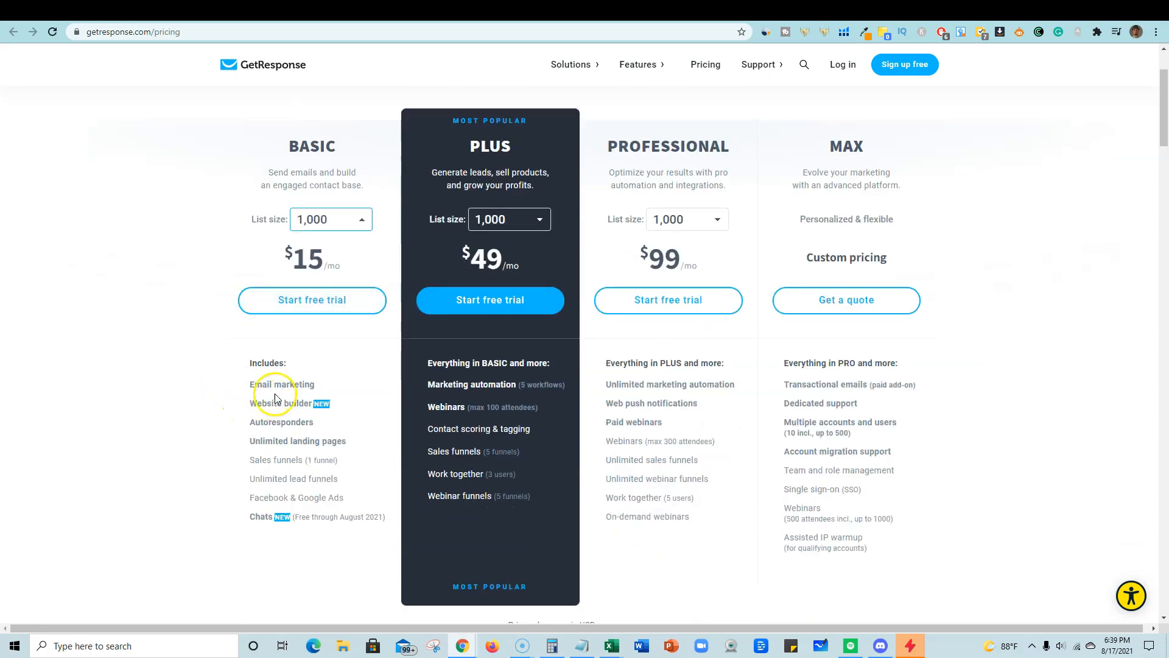
mouse_move(321, 384)
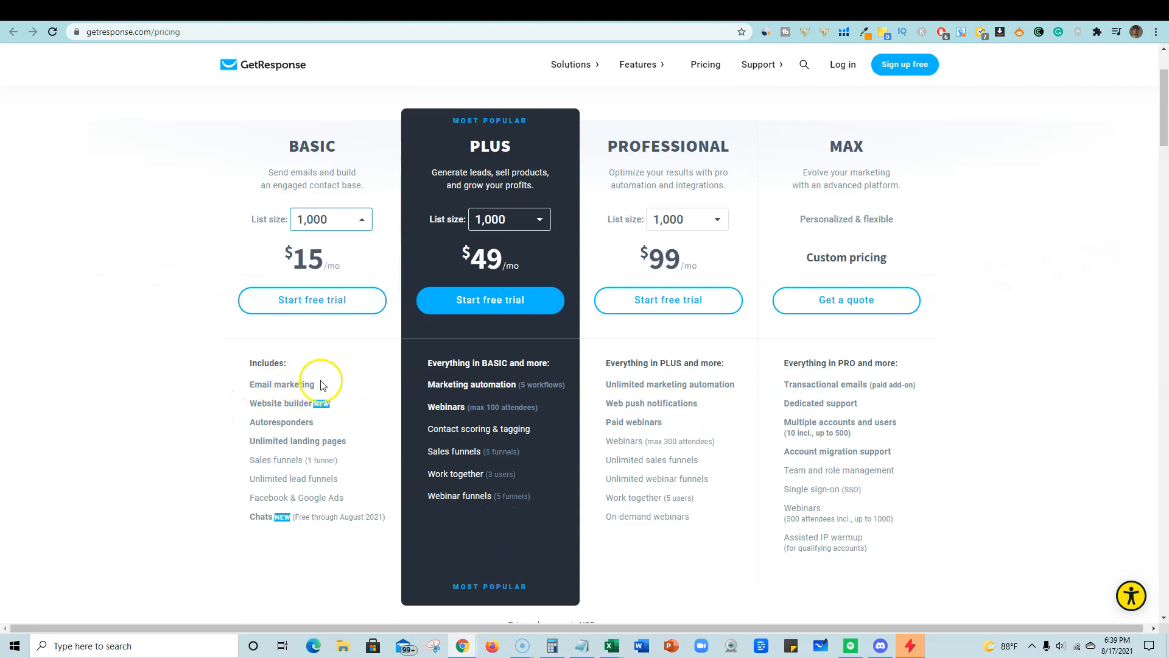
mouse_move(257, 402)
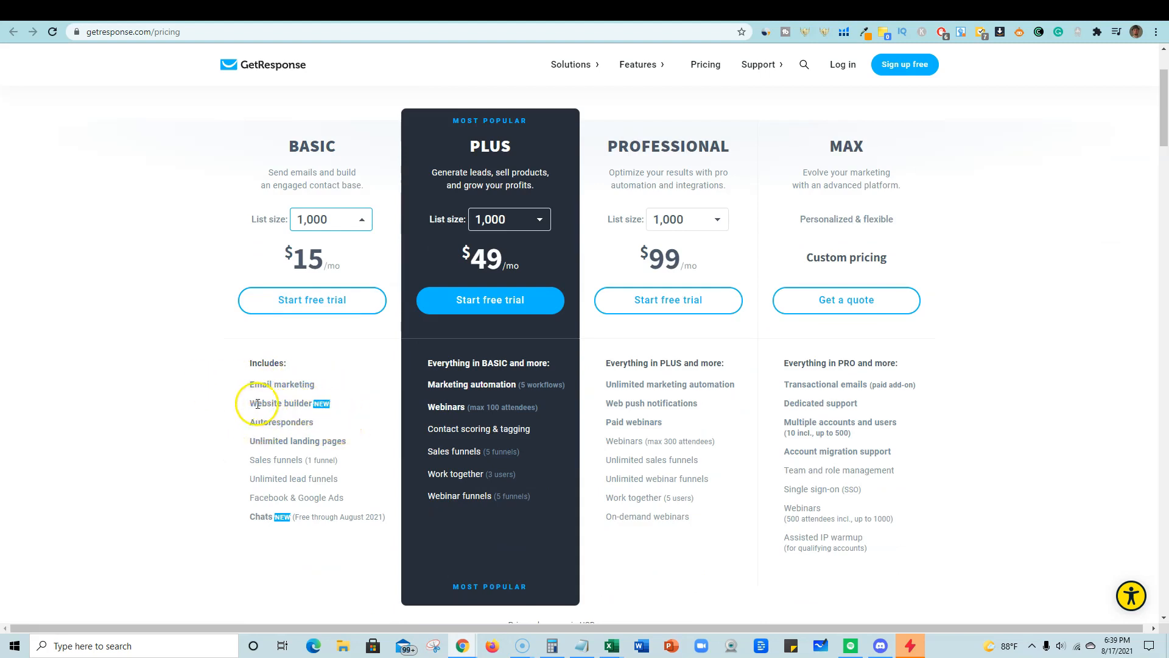
mouse_move(296, 403)
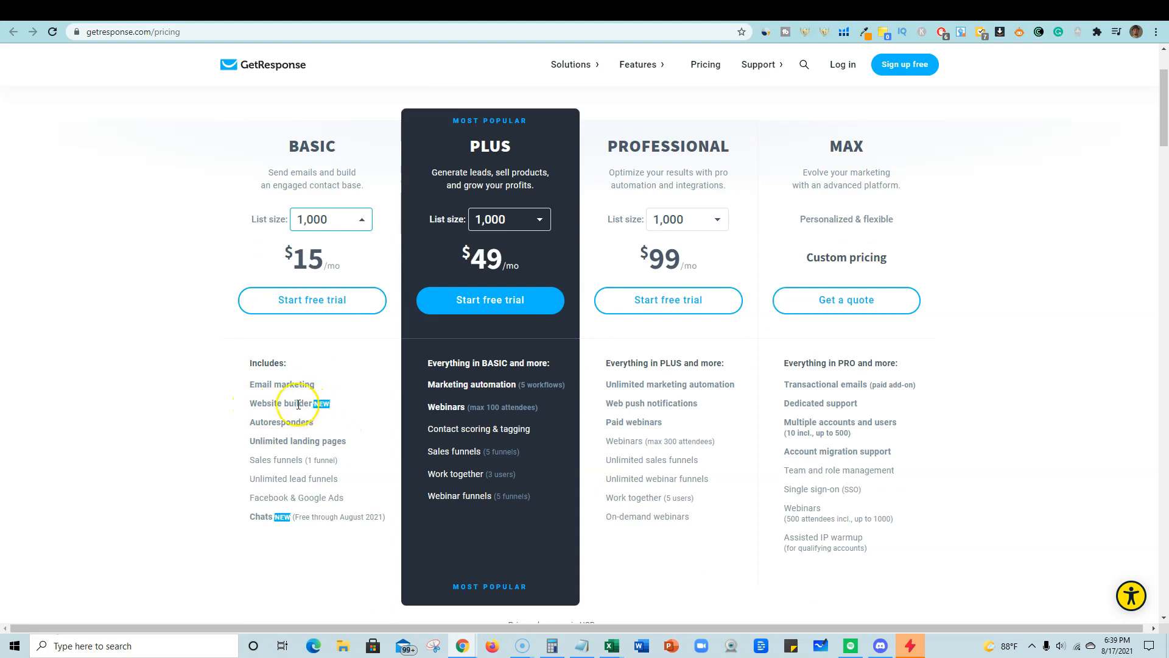
mouse_move(338, 408)
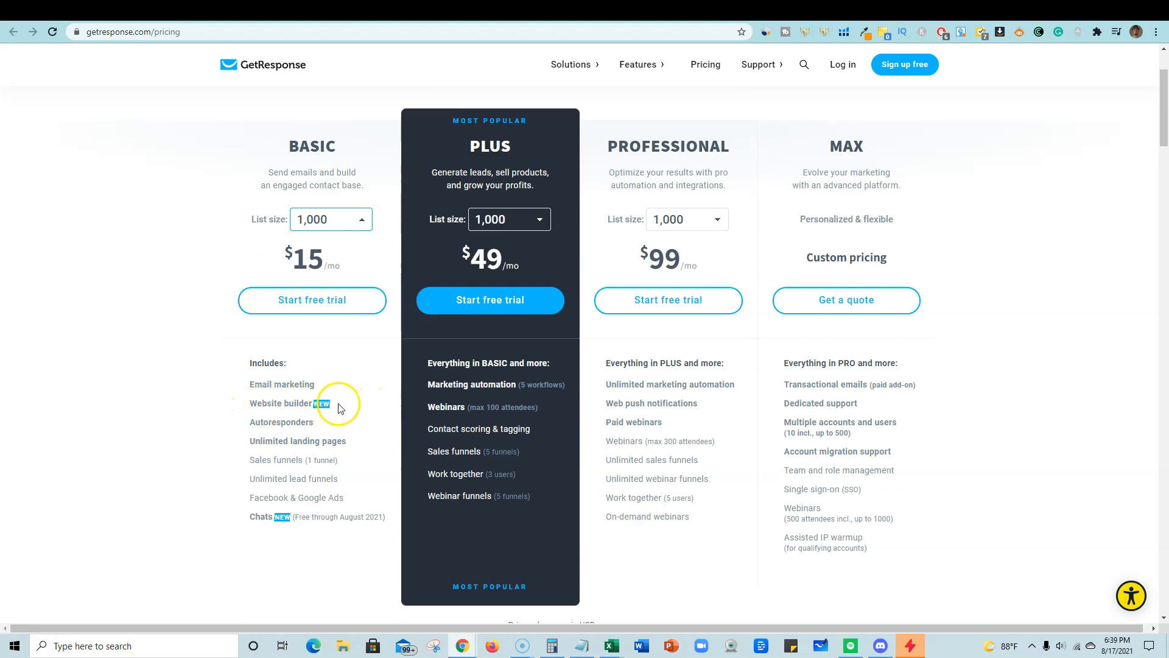
mouse_move(281, 414)
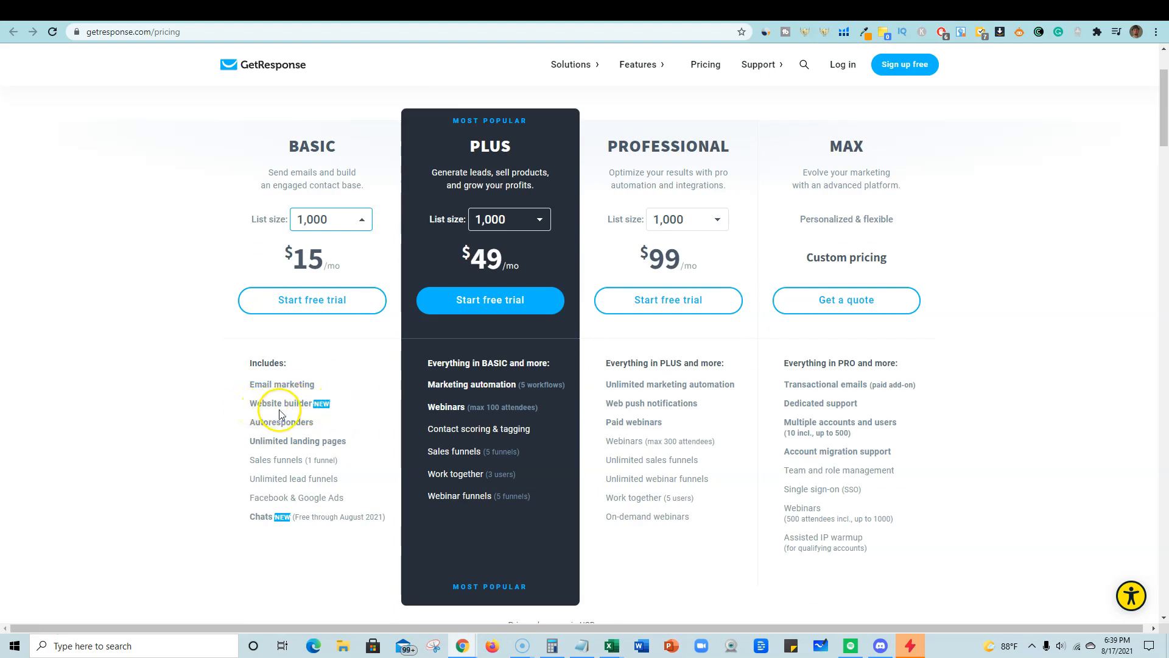
mouse_move(283, 362)
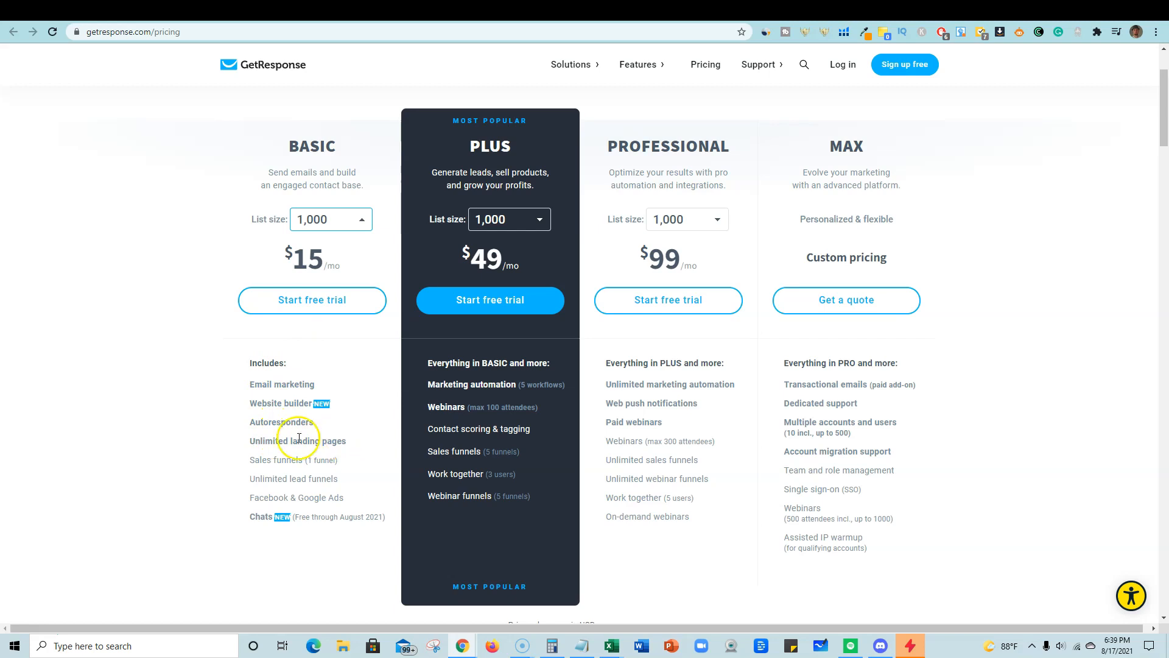
mouse_move(336, 366)
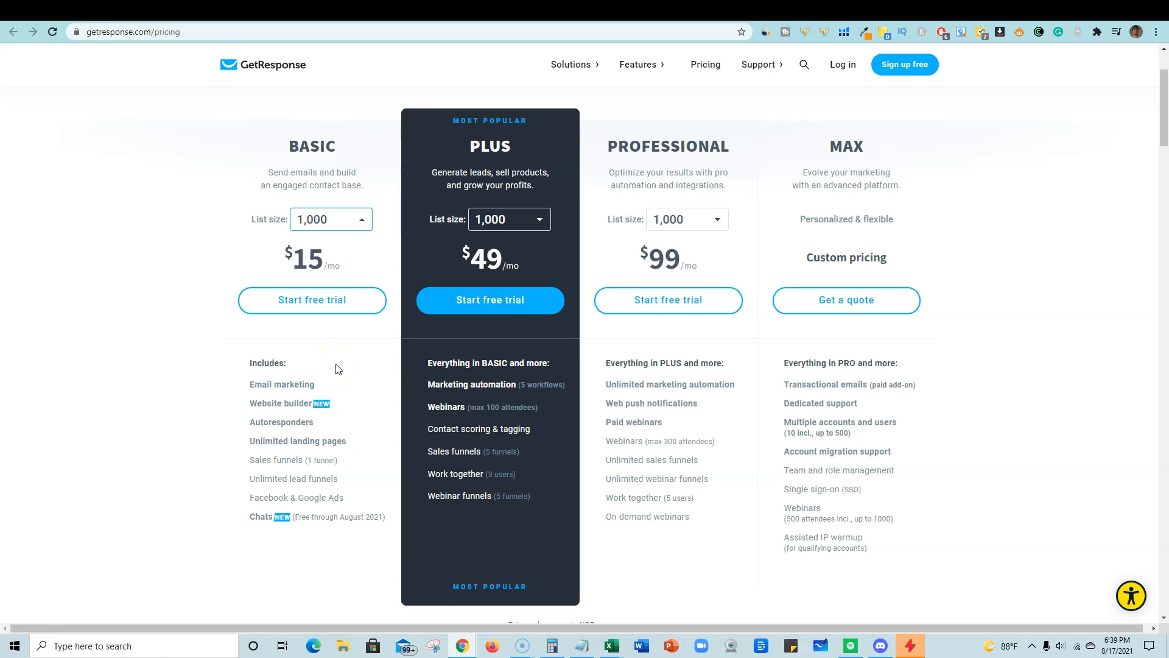
mouse_move(330, 391)
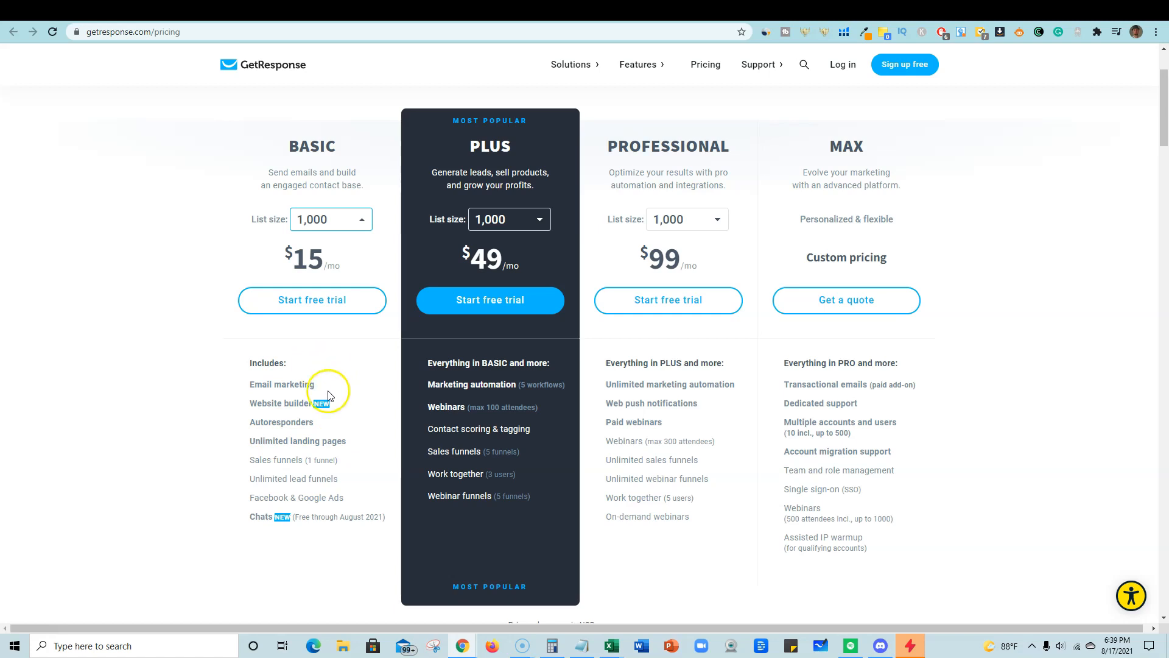
mouse_move(474, 364)
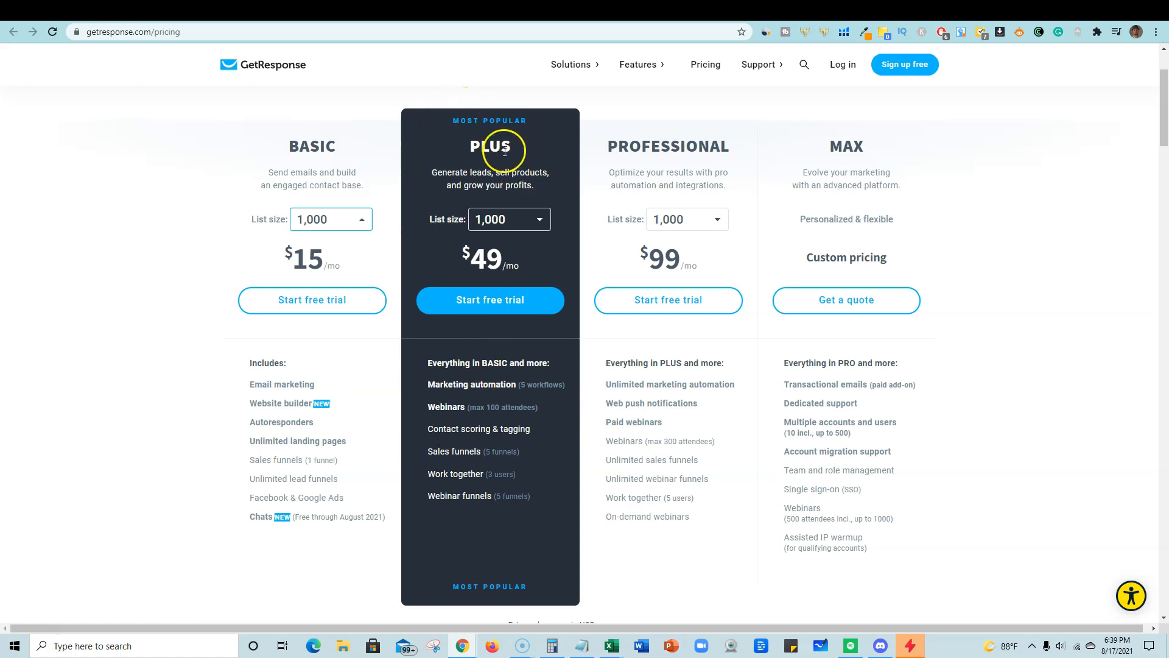
mouse_move(479, 464)
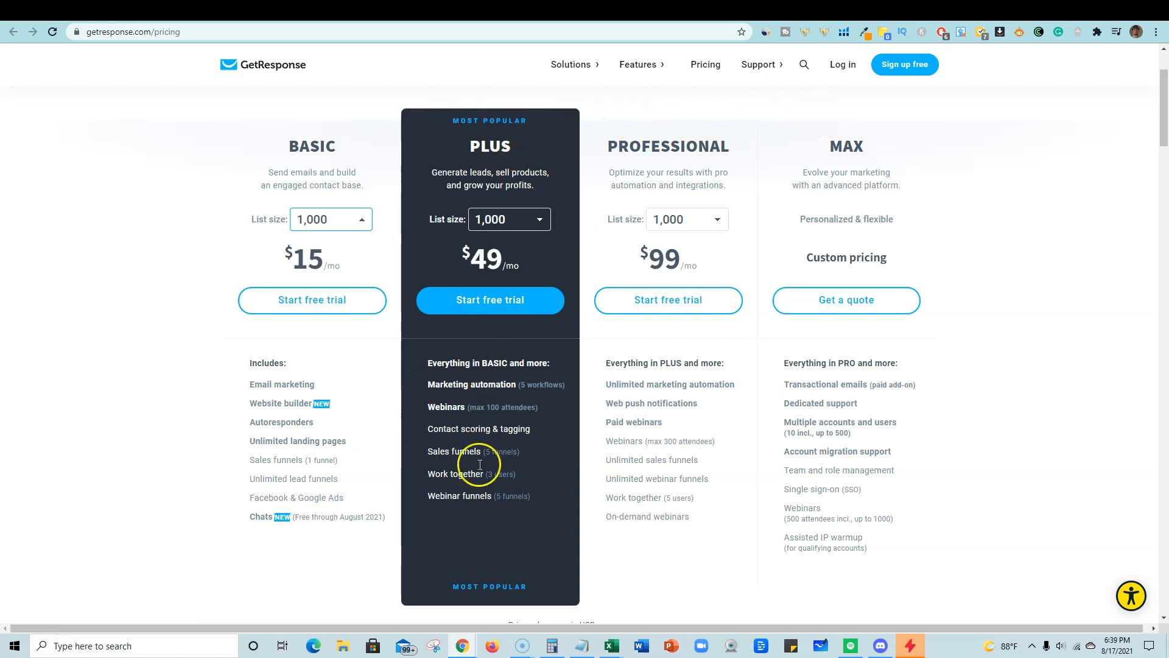
mouse_move(522, 476)
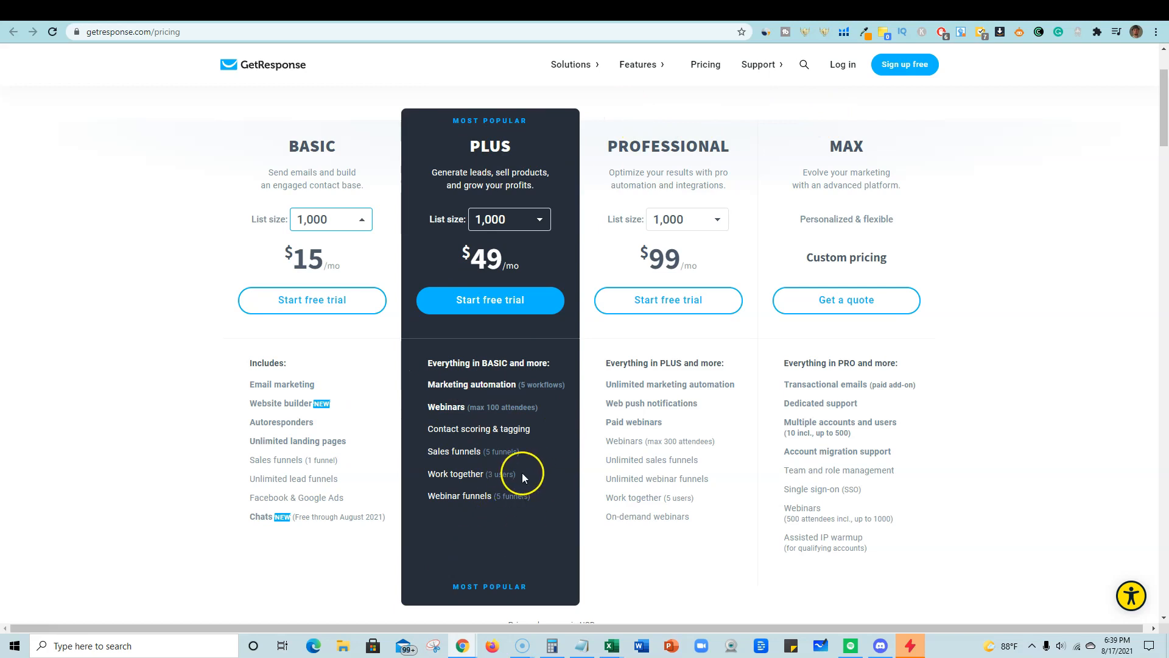
mouse_move(687, 382)
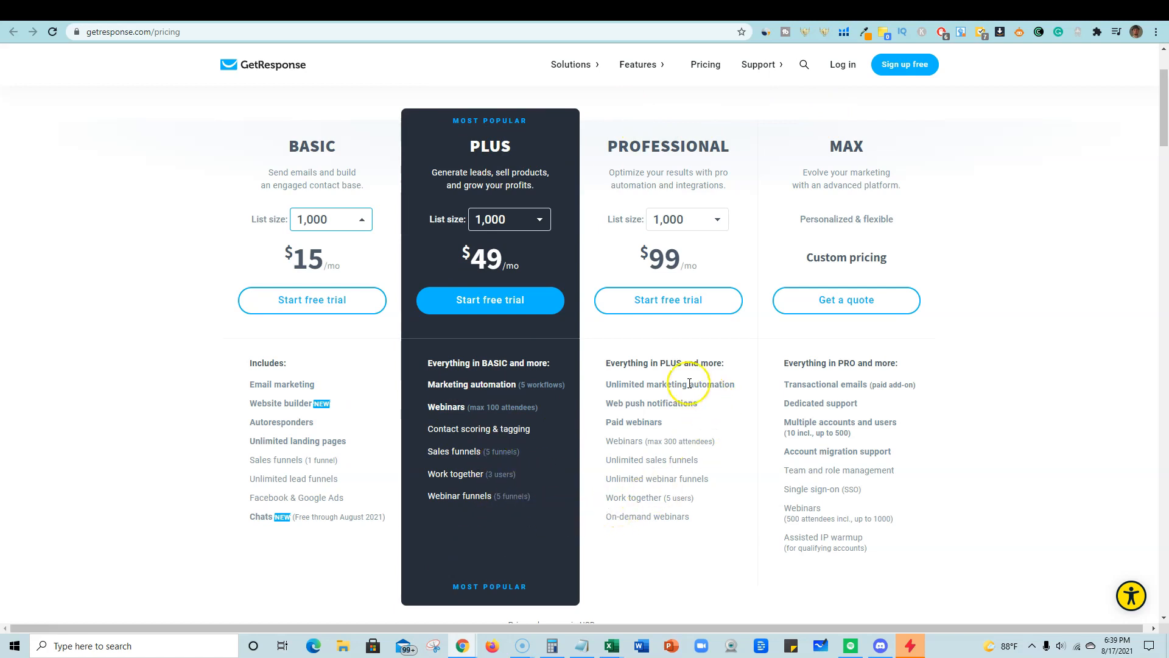
mouse_move(913, 335)
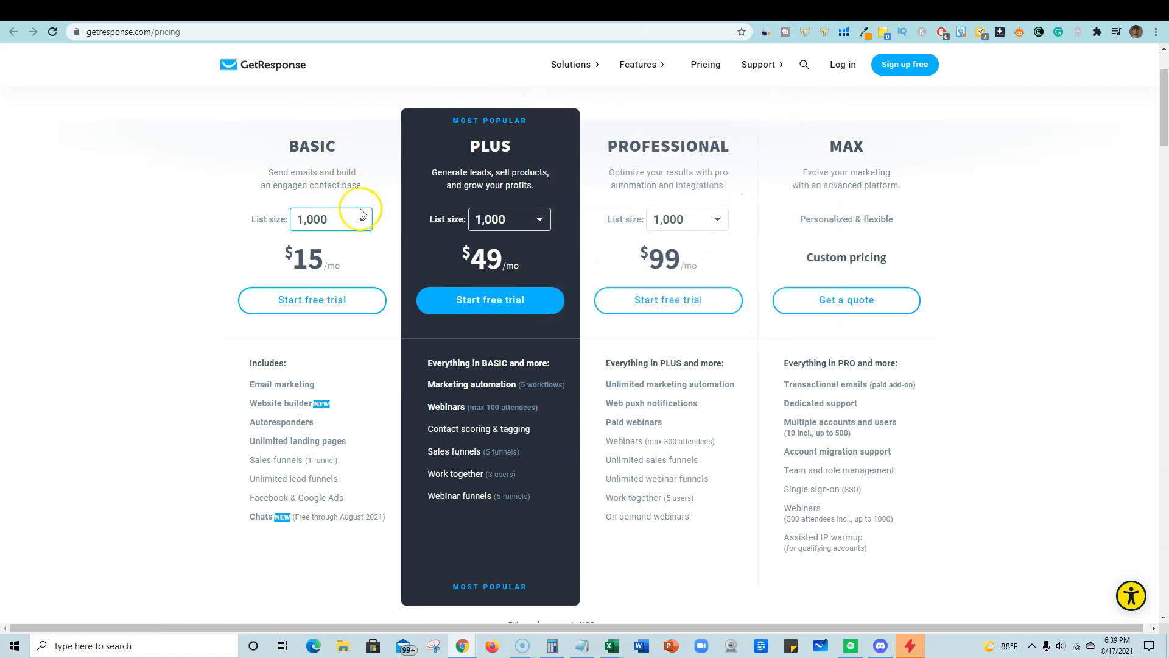
Set the list size to 2,500 contacts: Basic $25, Plus $59, Professional $119 monthly.
click(330, 219)
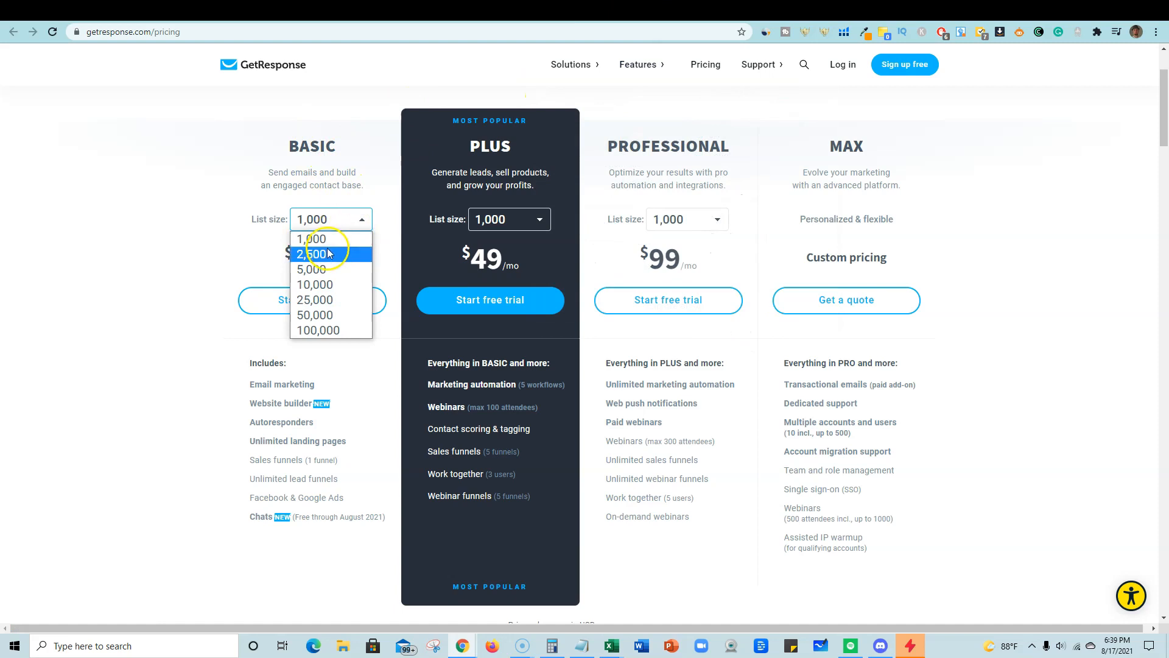
click(314, 253)
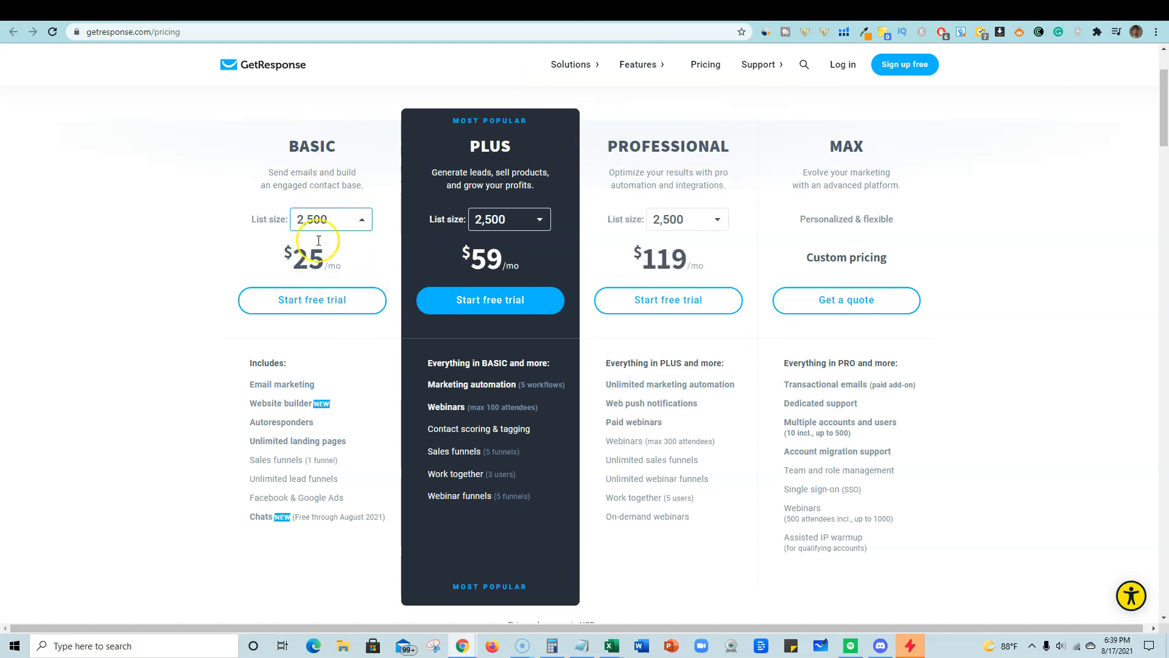
mouse_move(394, 157)
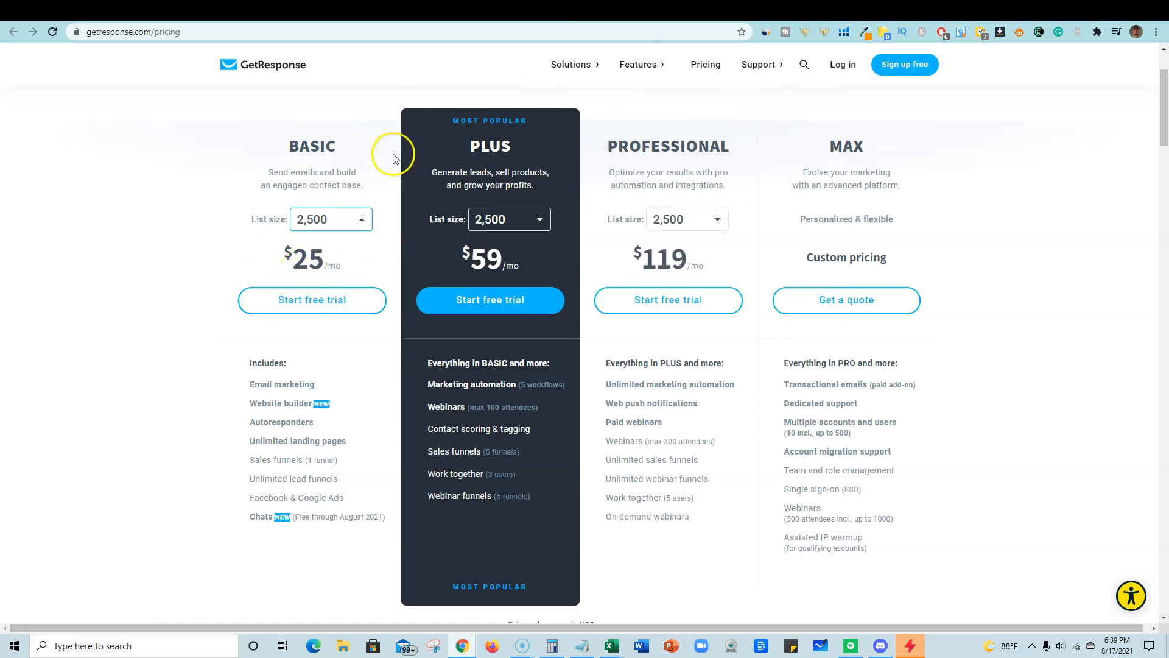
scroll(up, 3)
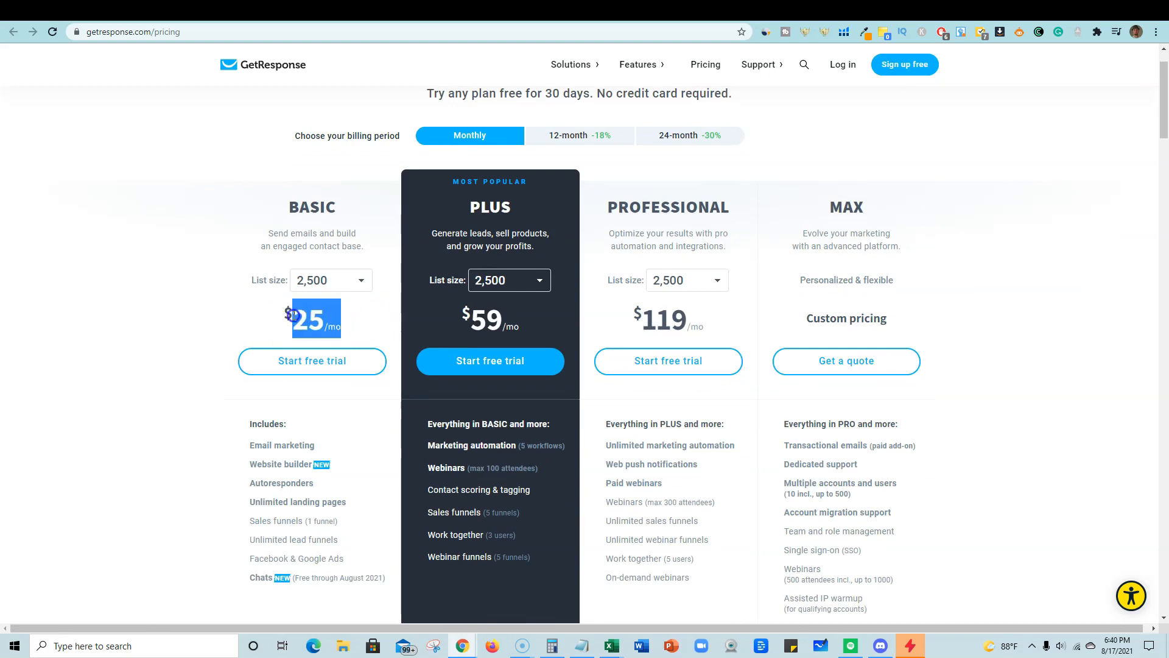
mouse_move(312, 279)
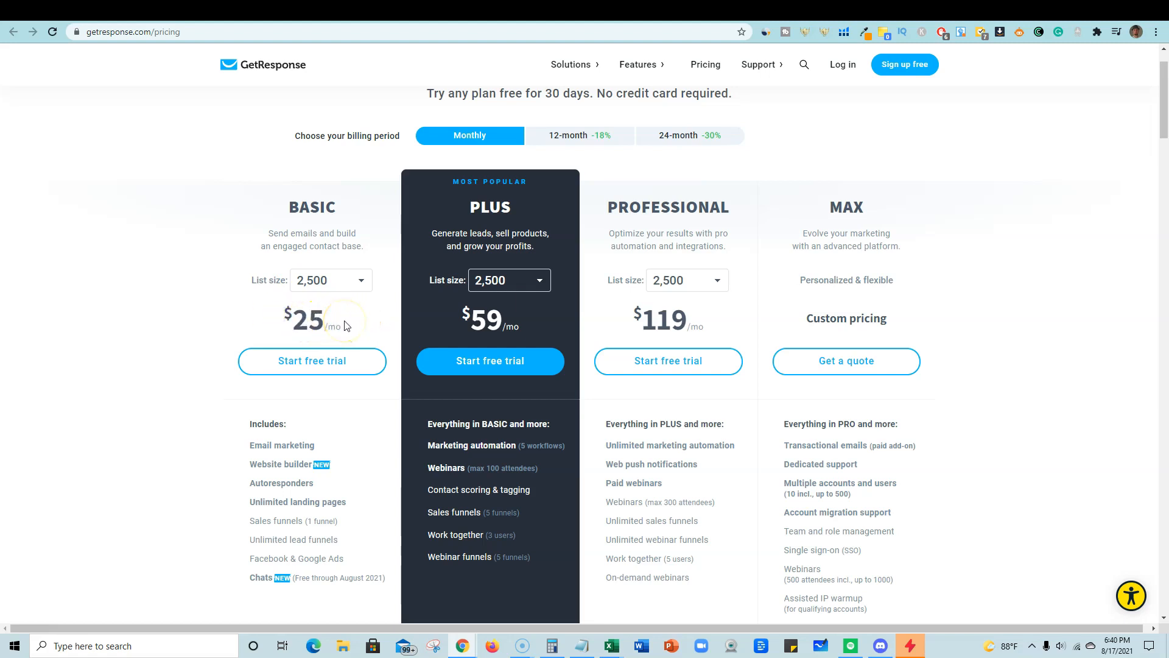
scroll(up, 3)
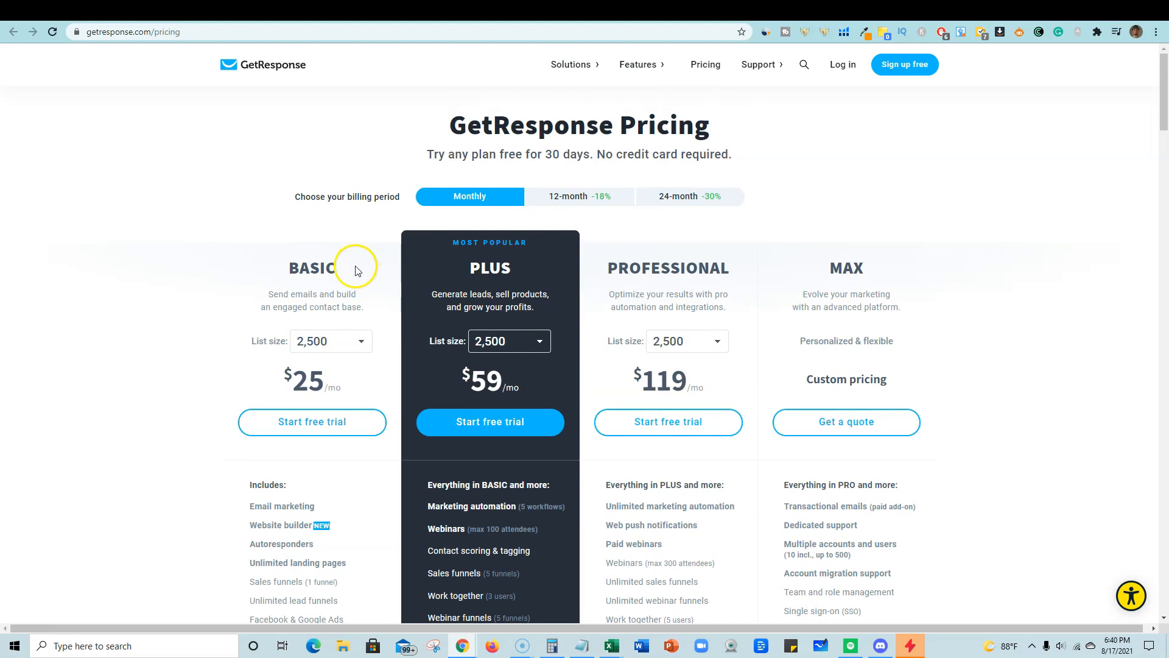
mouse_move(427, 202)
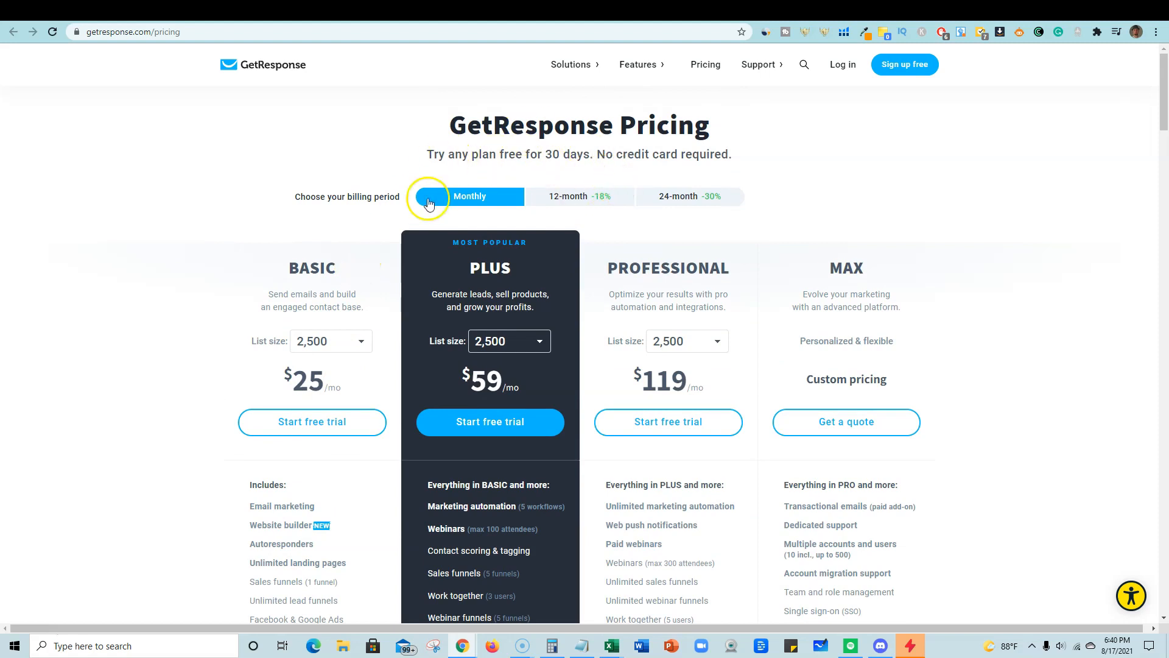
mouse_move(552, 214)
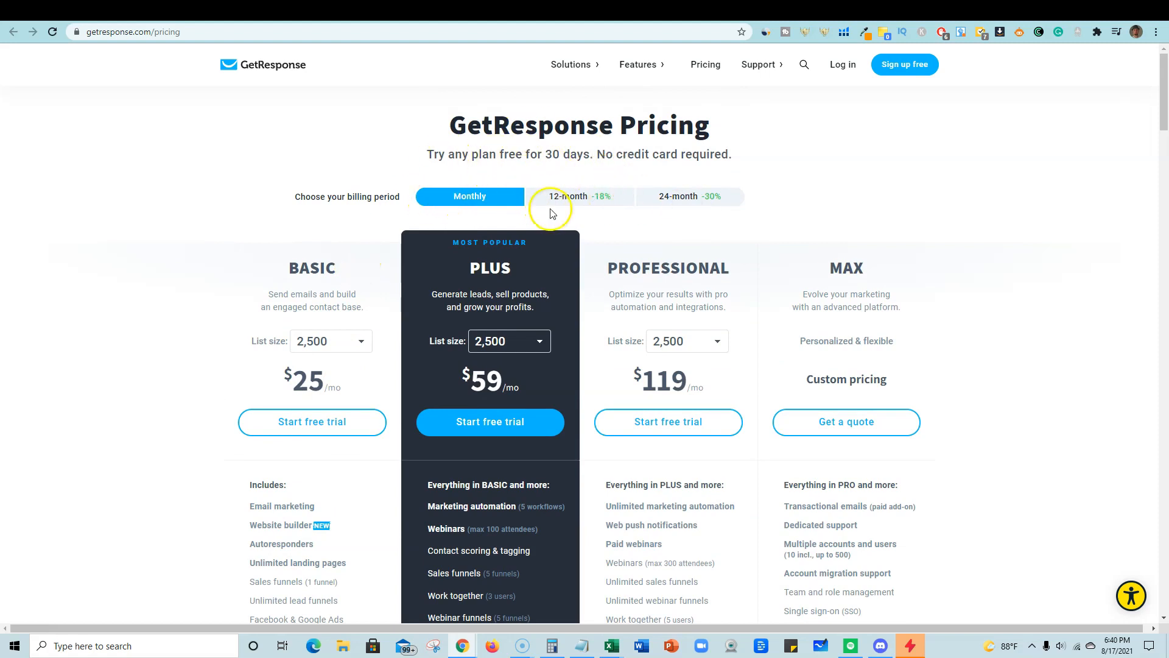
mouse_move(676, 200)
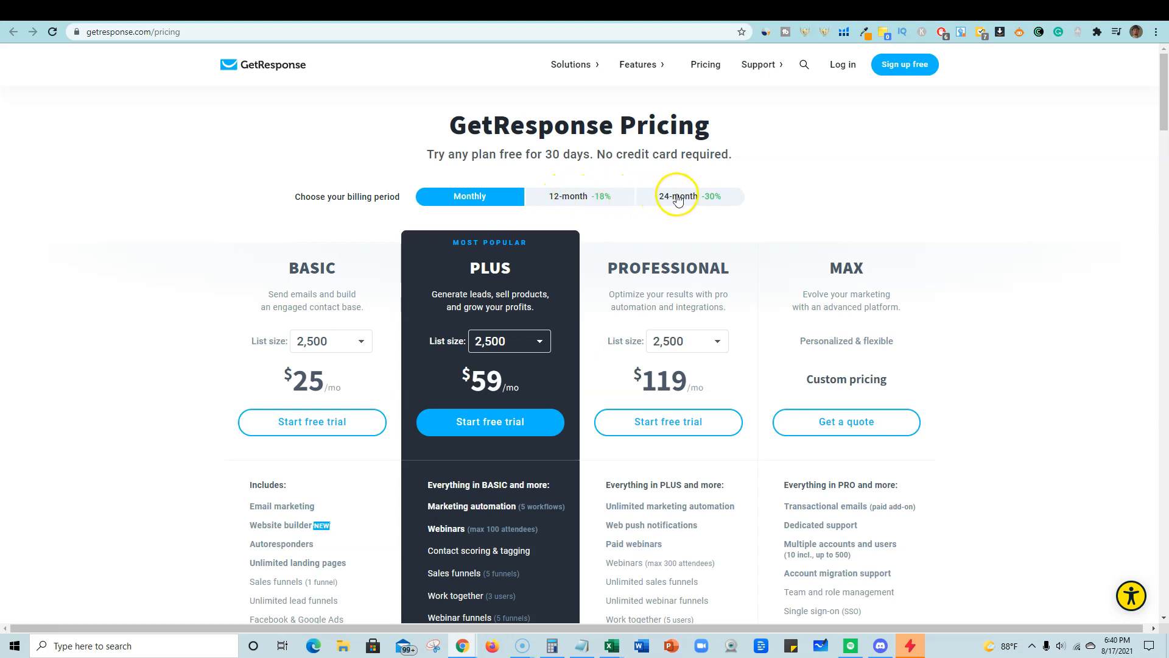
mouse_move(900, 186)
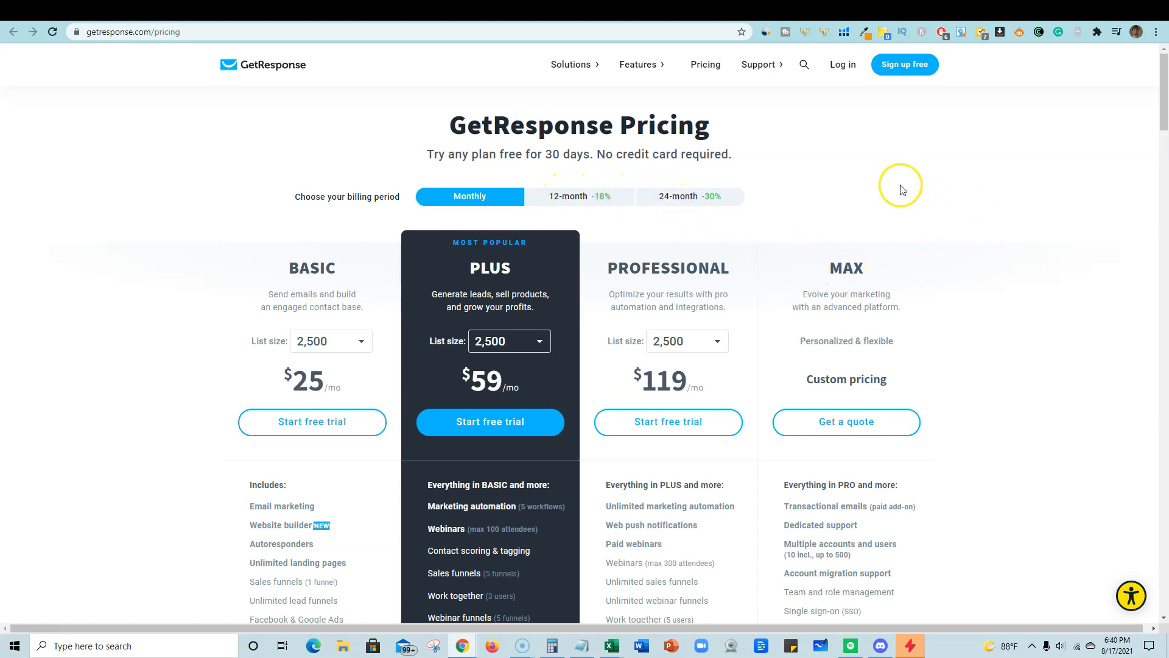
double_click(452, 154)
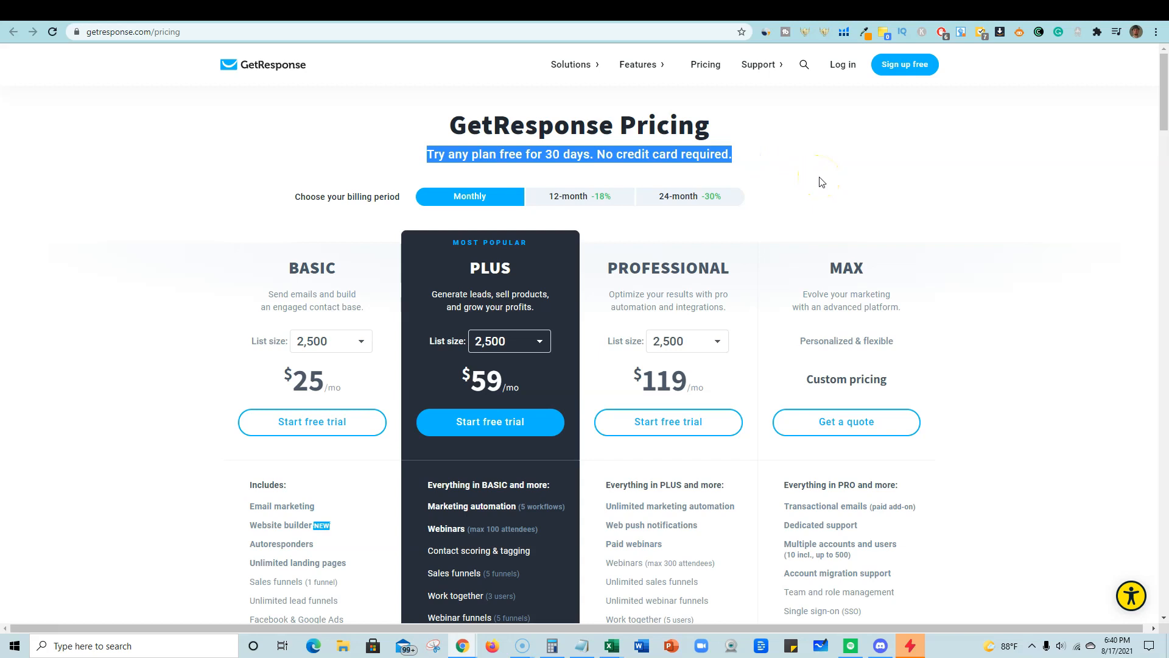
click(818, 152)
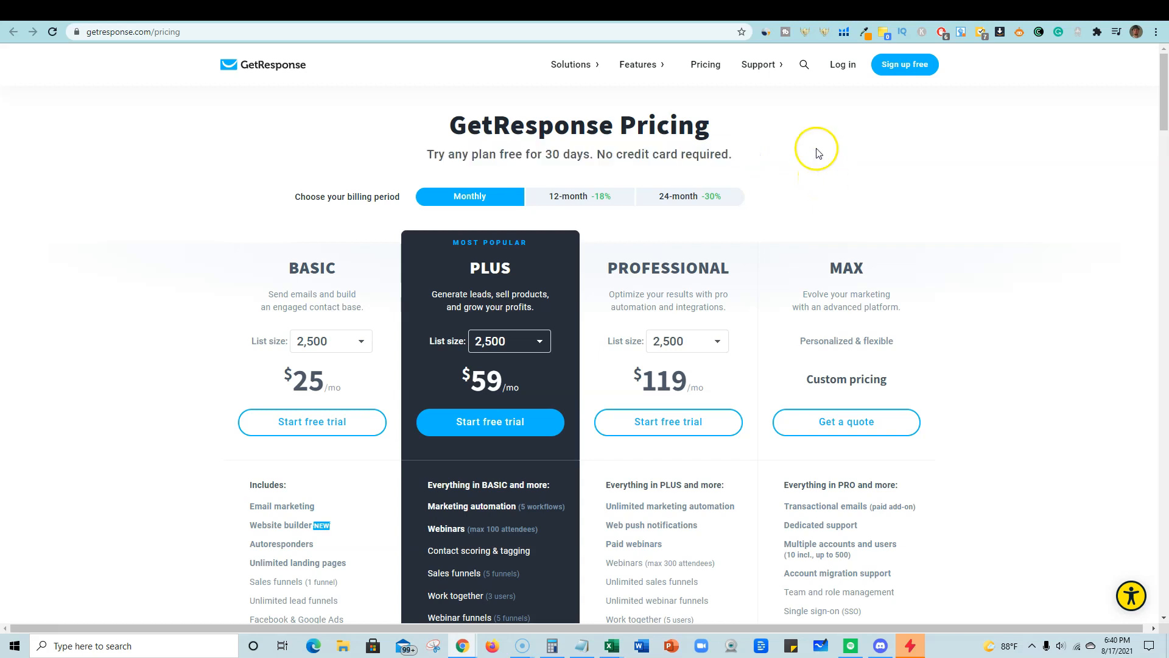
mouse_move(809, 153)
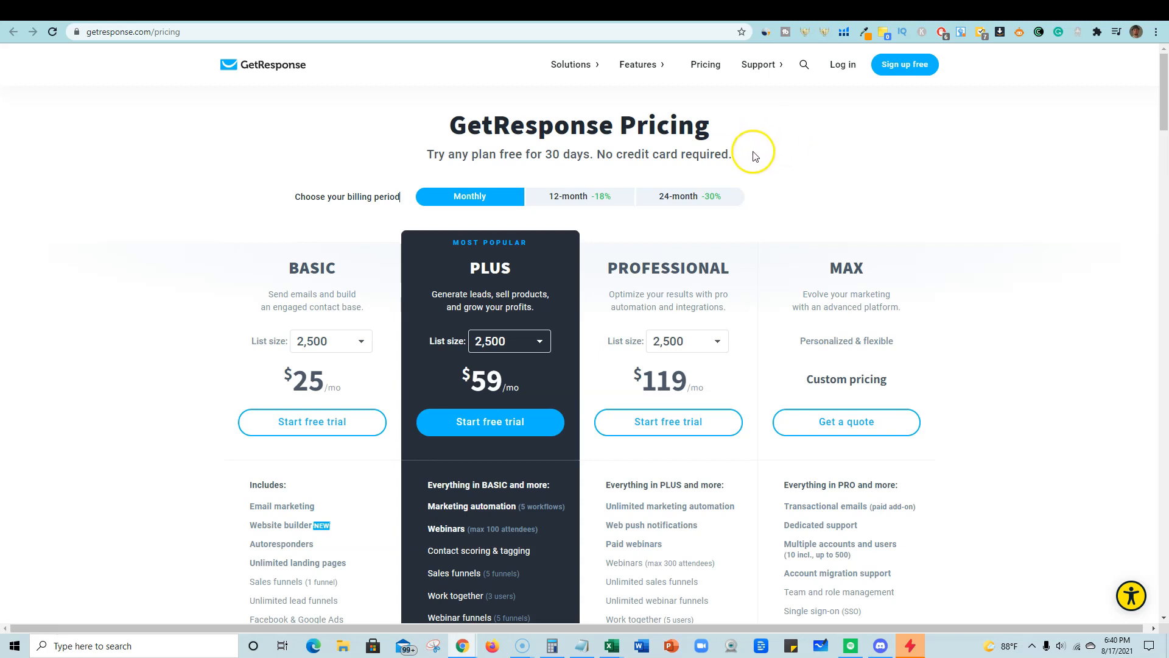
mouse_move(768, 158)
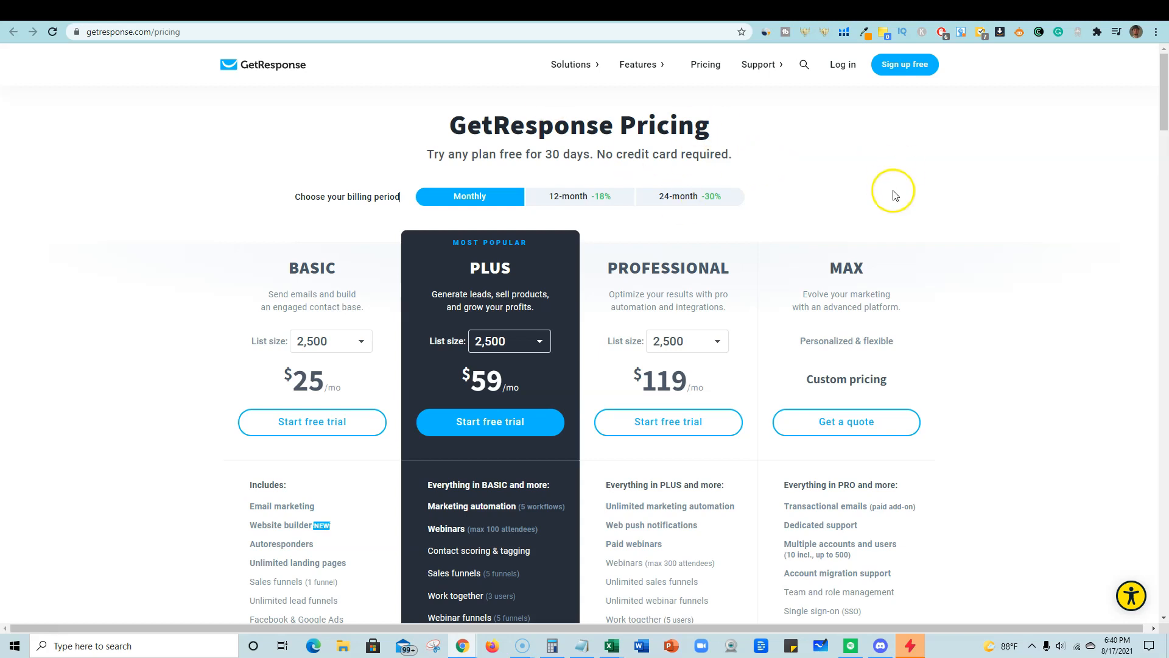
mouse_move(822, 178)
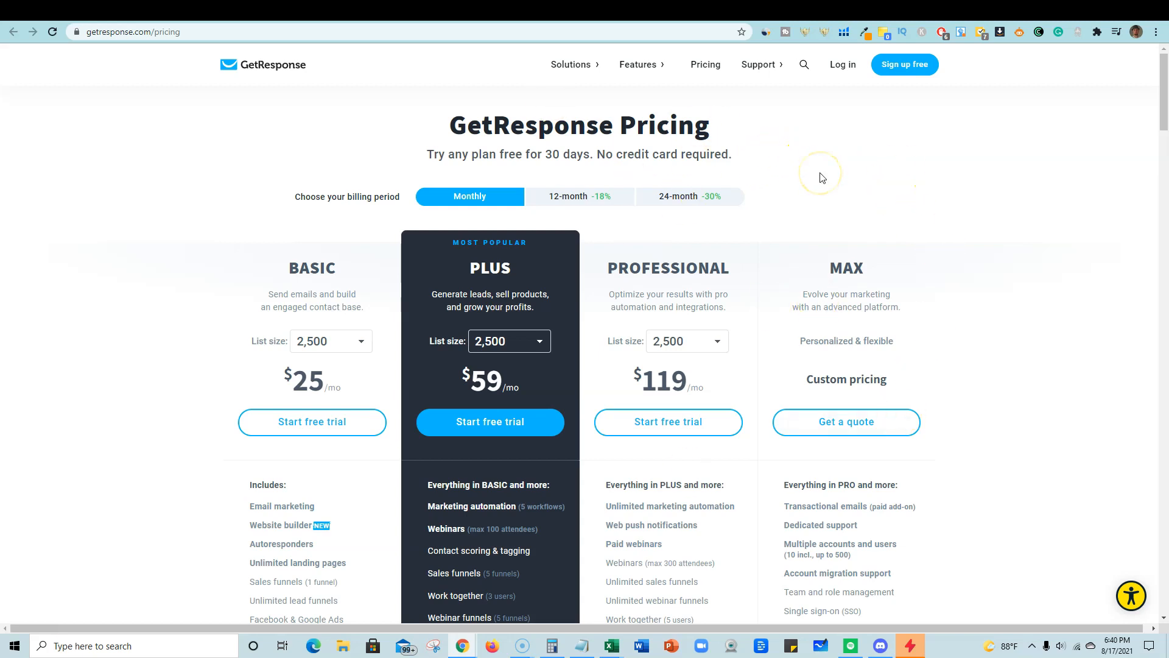
mouse_move(794, 225)
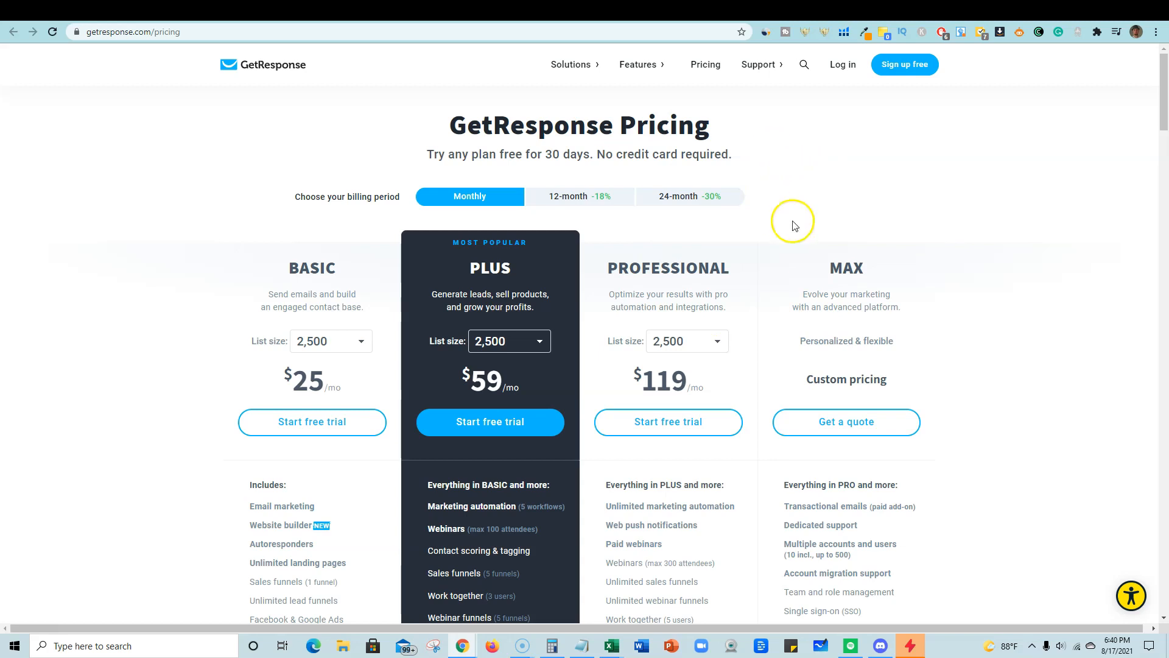
mouse_move(824, 169)
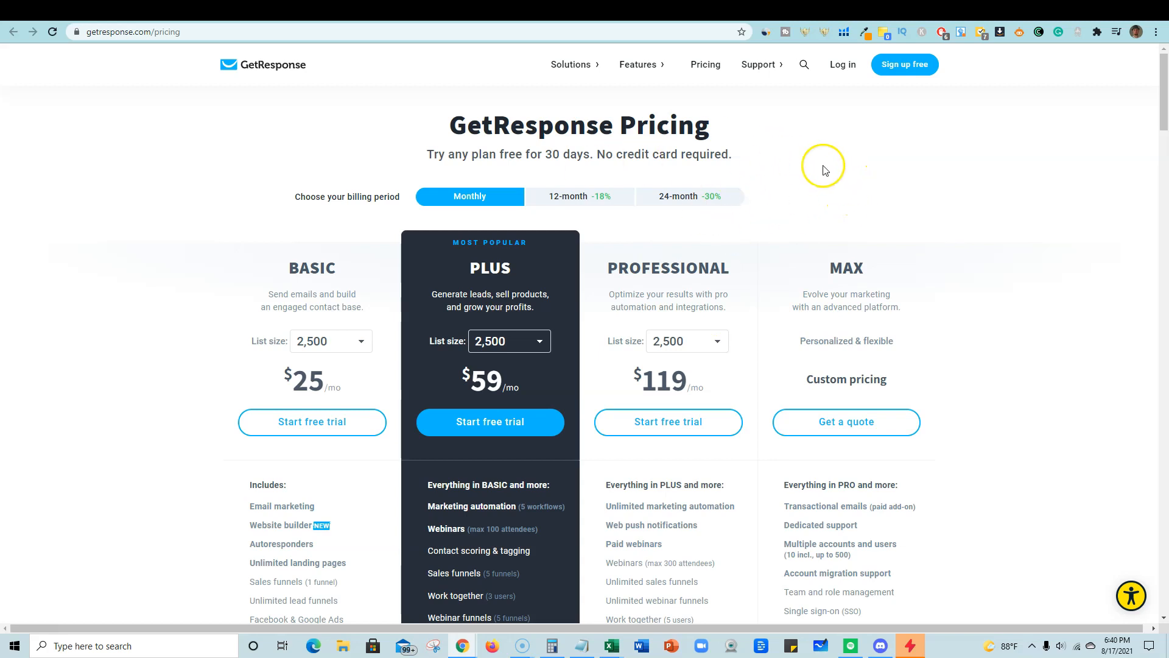
mouse_move(930, 195)
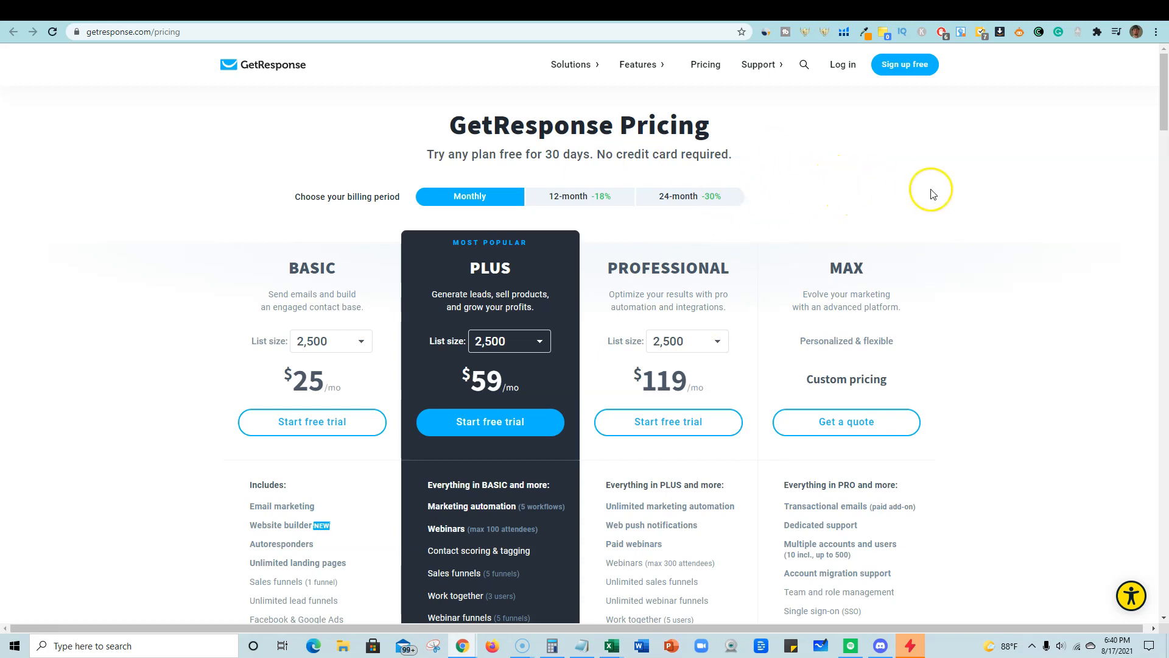
mouse_move(880, 162)
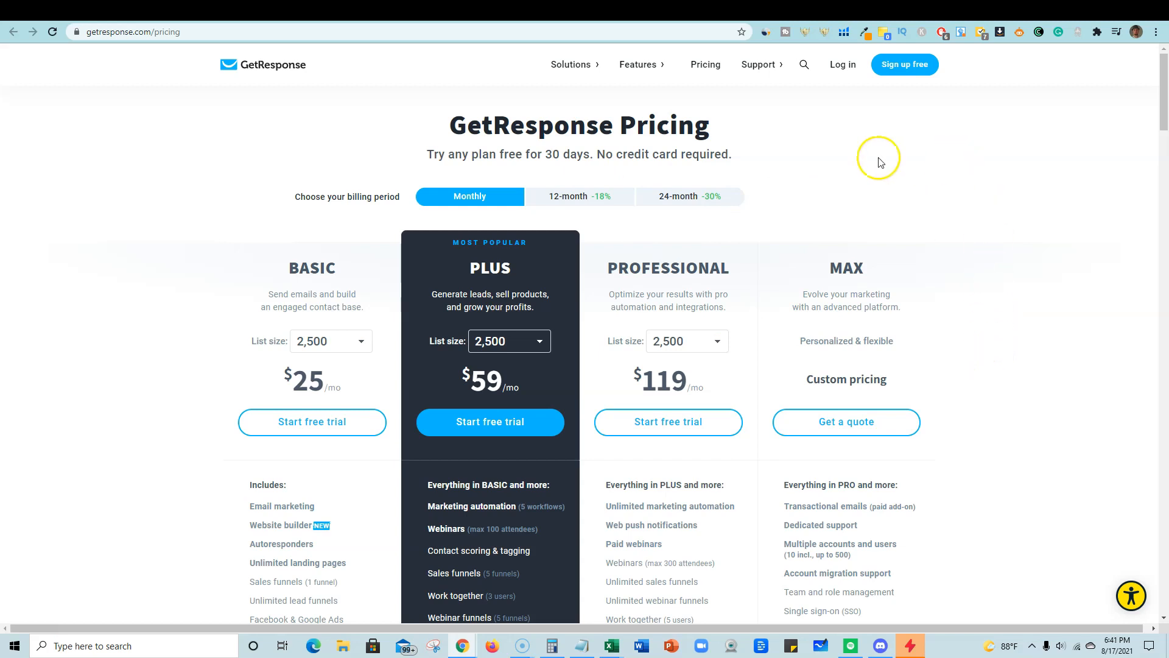
mouse_move(958, 261)
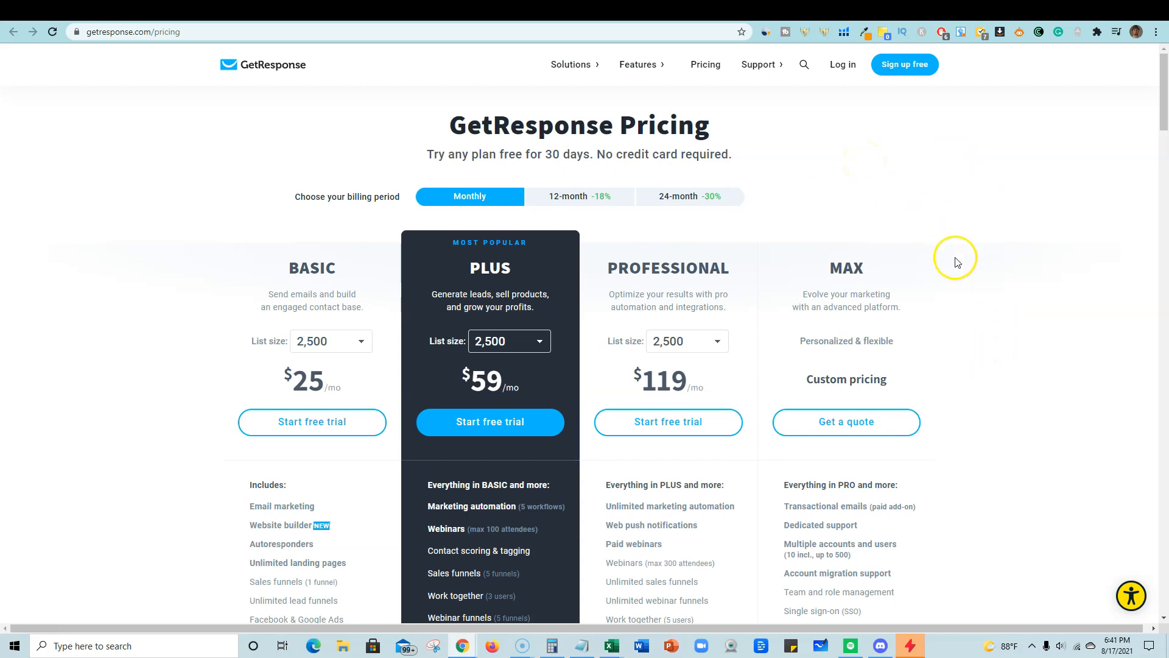
mouse_move(944, 213)
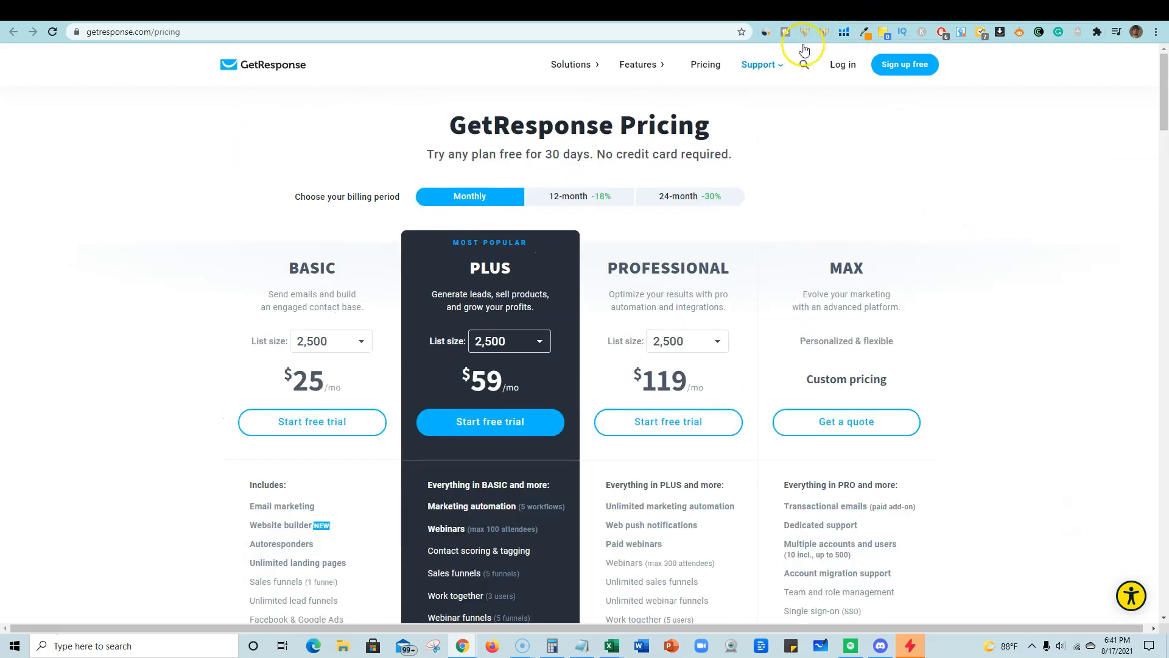
Open Contact support, start the 24/7 live chat, then minimize the chat window.
click(758, 64)
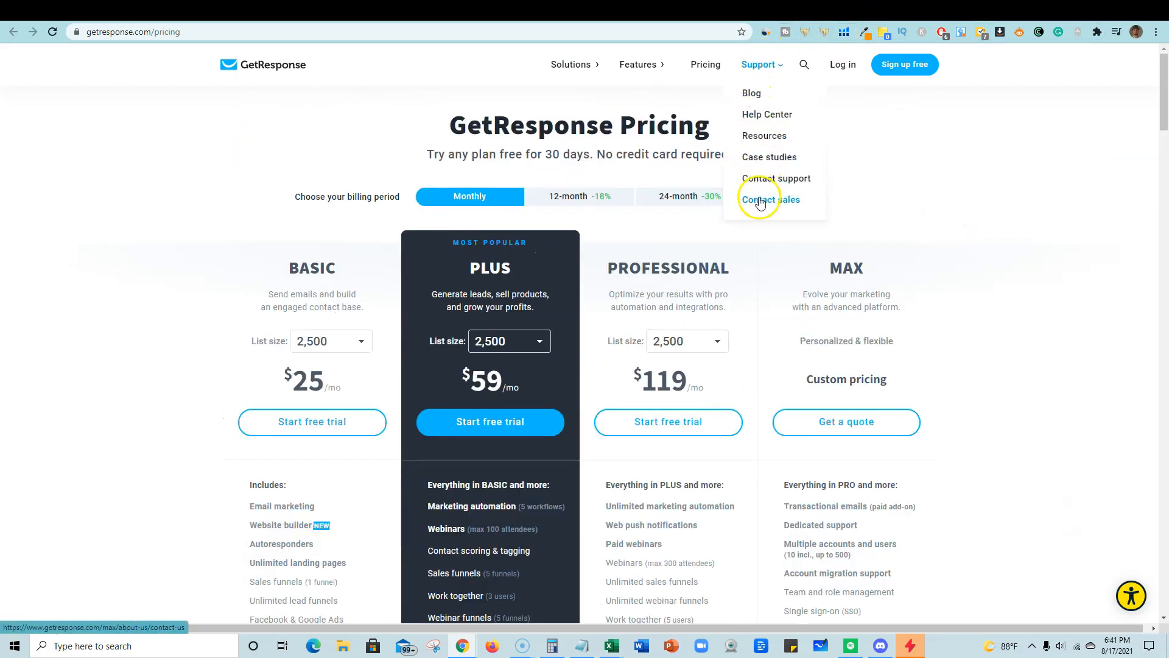
mouse_move(763, 139)
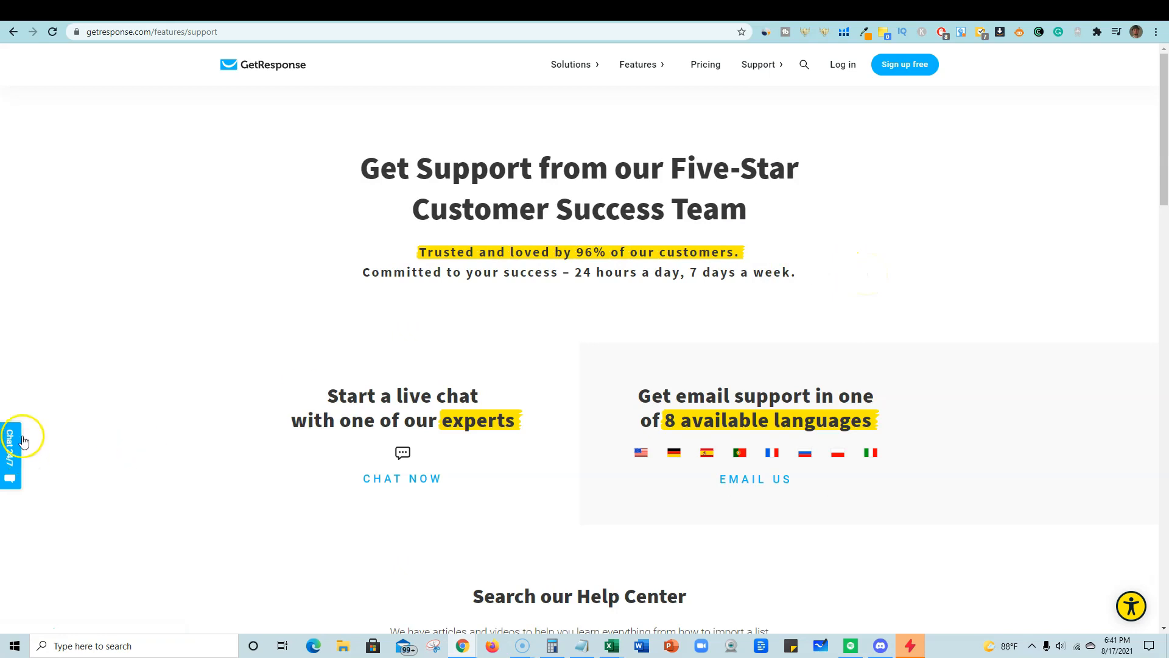
click(11, 439)
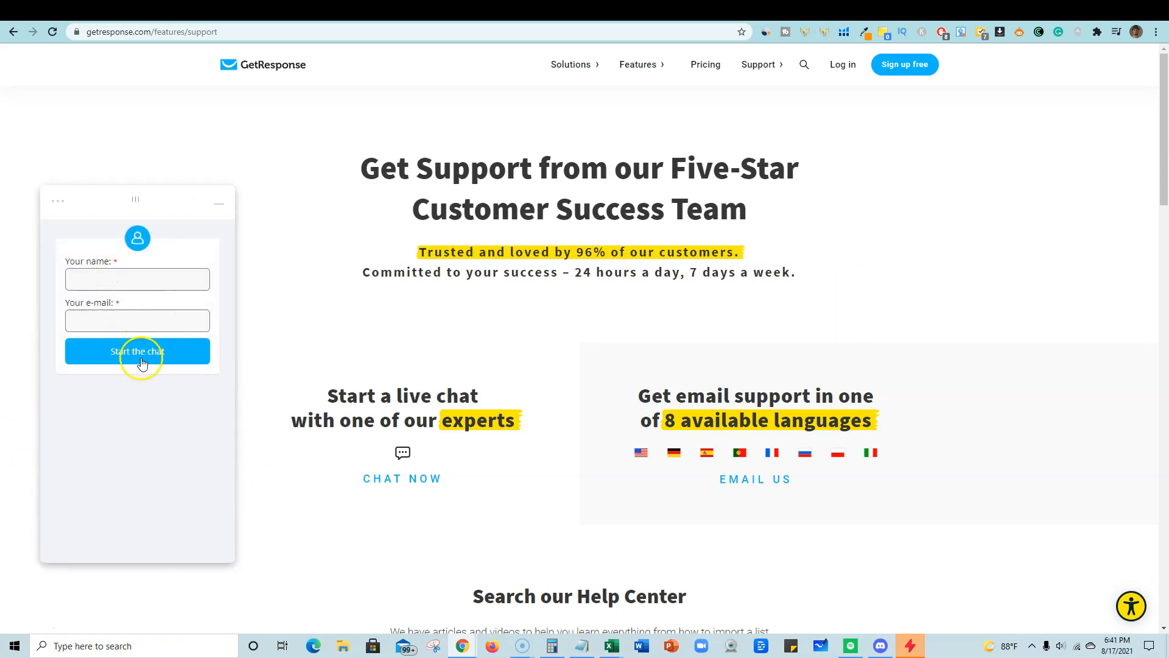
mouse_move(219, 207)
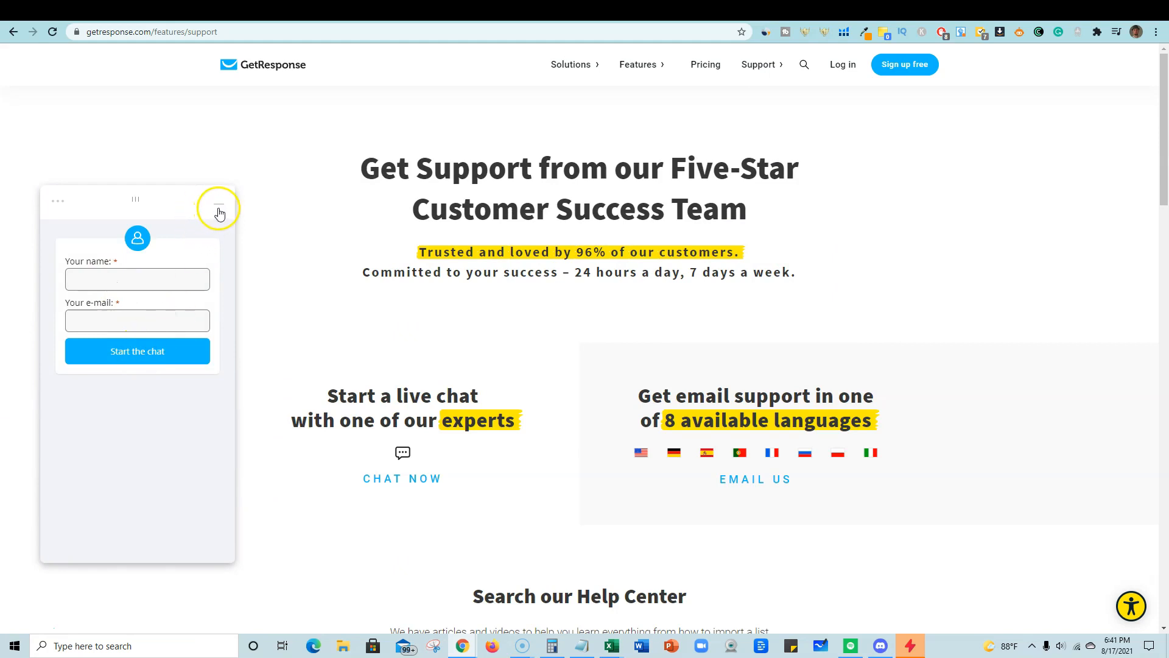
mouse_move(222, 207)
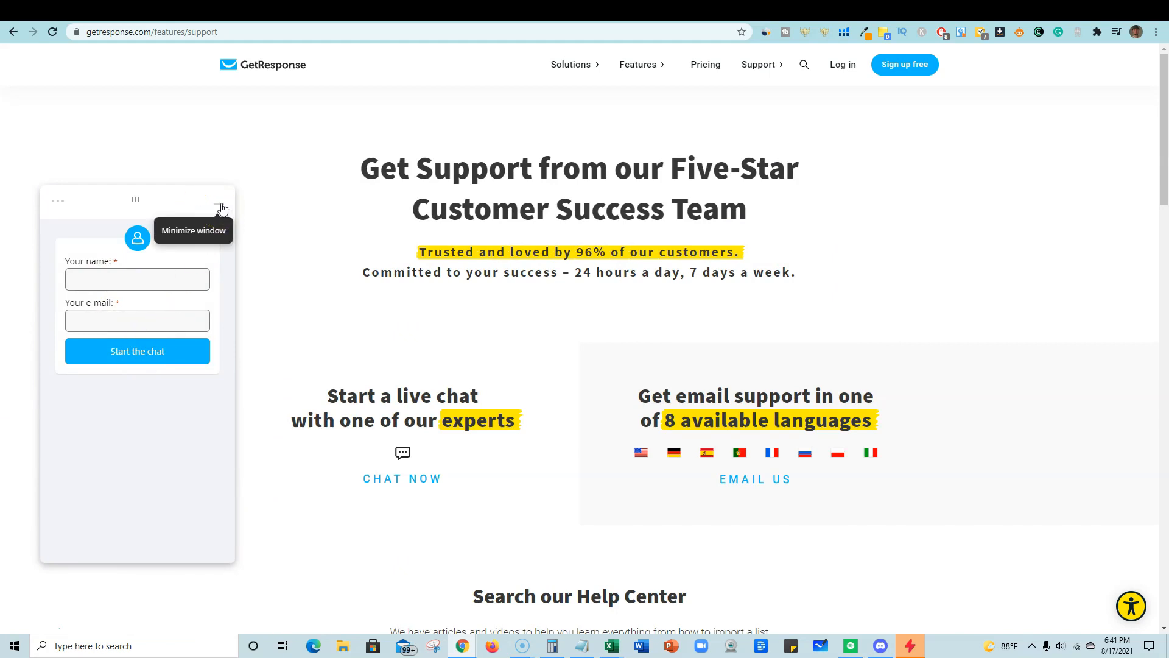
click(222, 207)
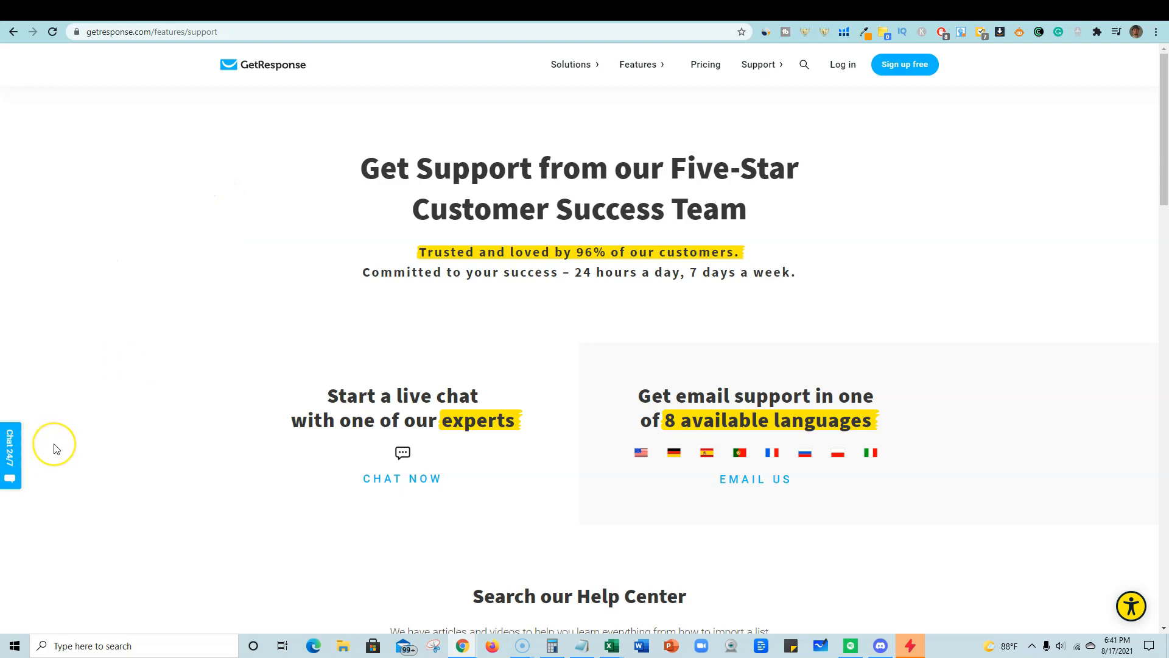
mouse_move(69, 507)
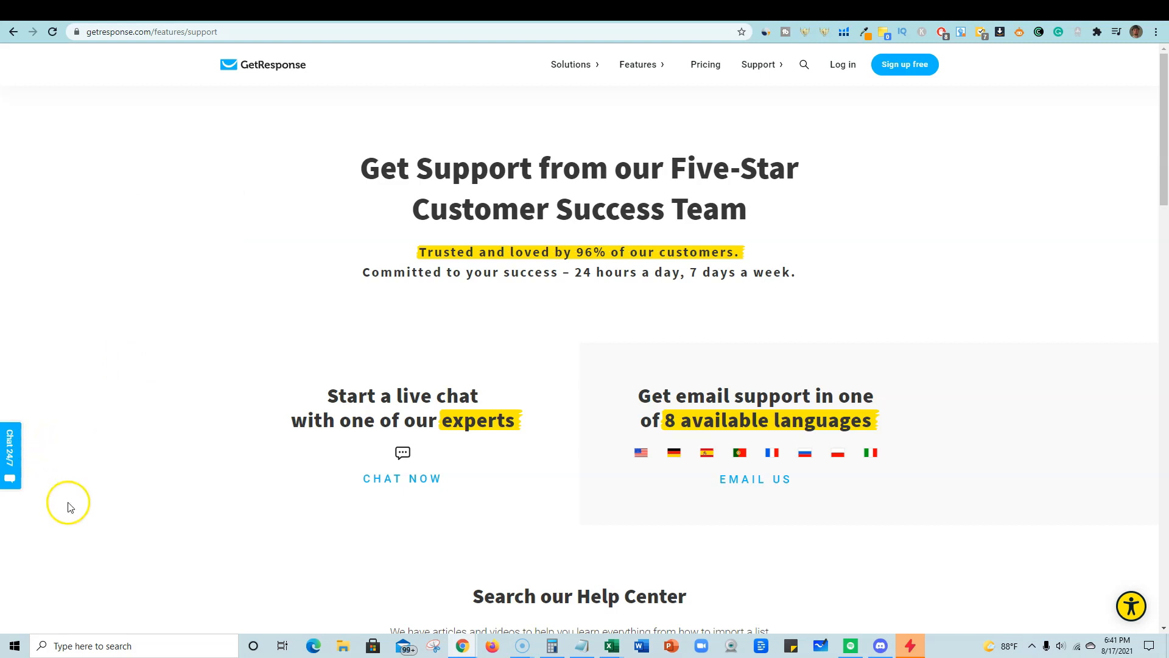
mouse_move(213, 434)
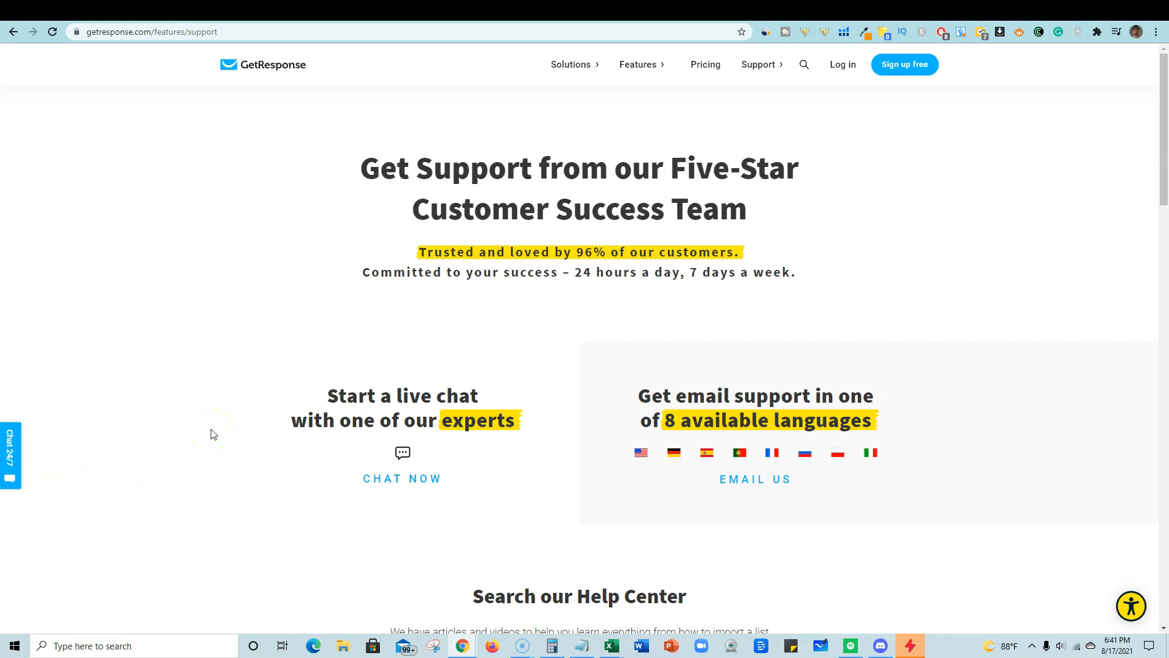
mouse_move(640, 133)
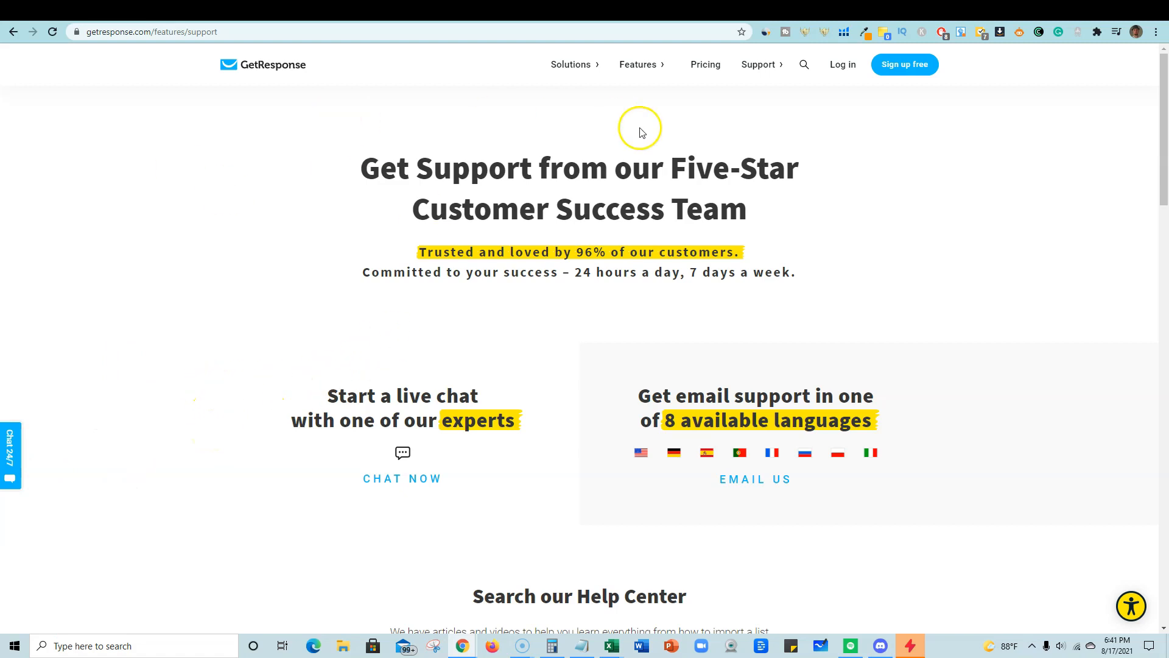
mouse_move(902, 83)
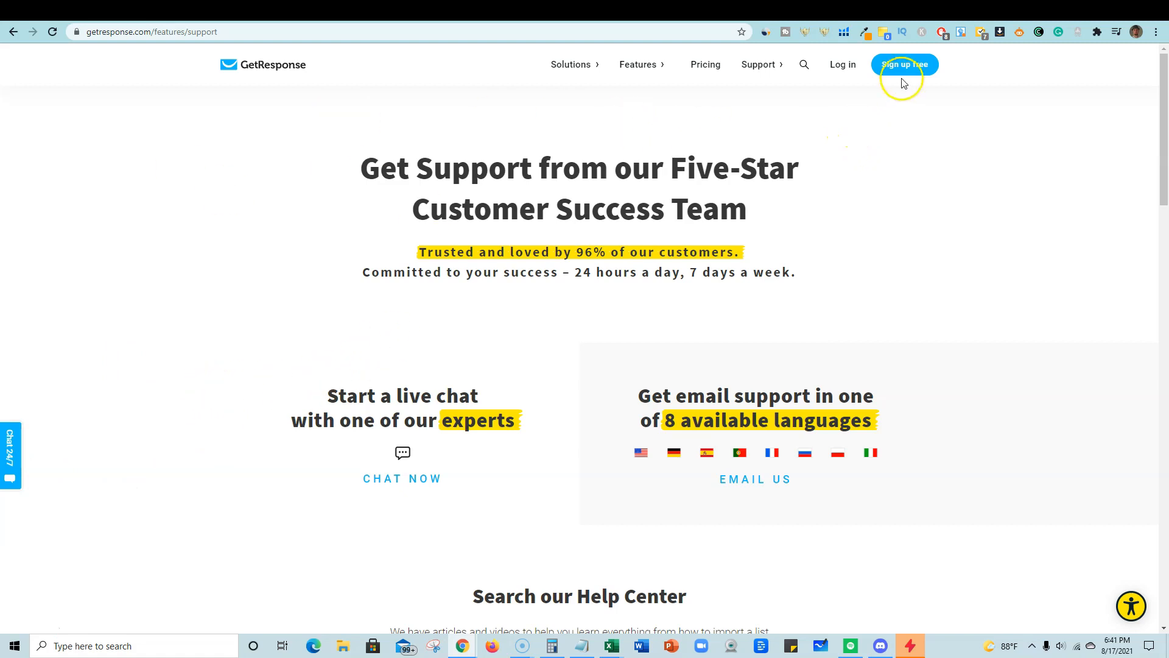
mouse_move(955, 227)
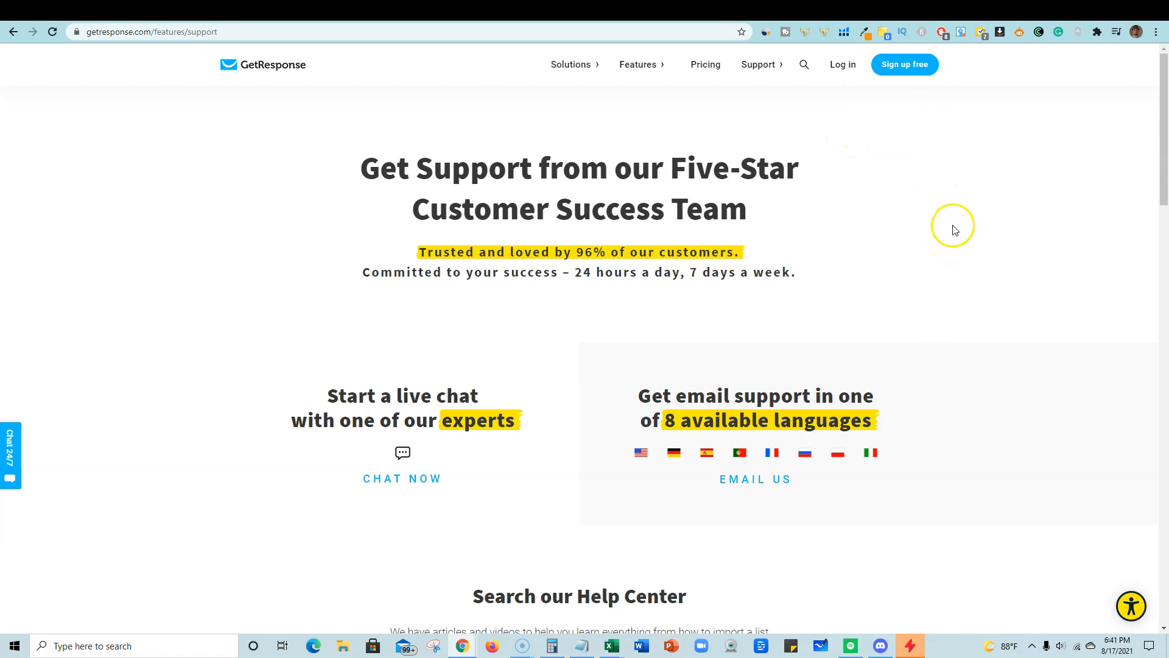
mouse_move(910, 185)
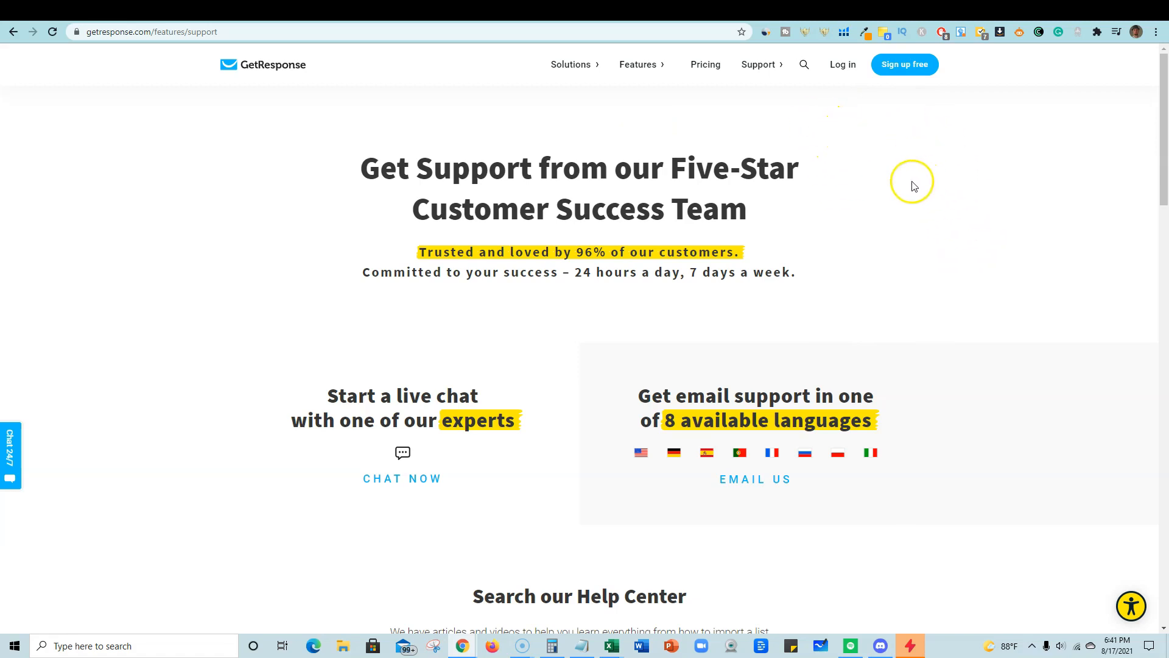
click(638, 65)
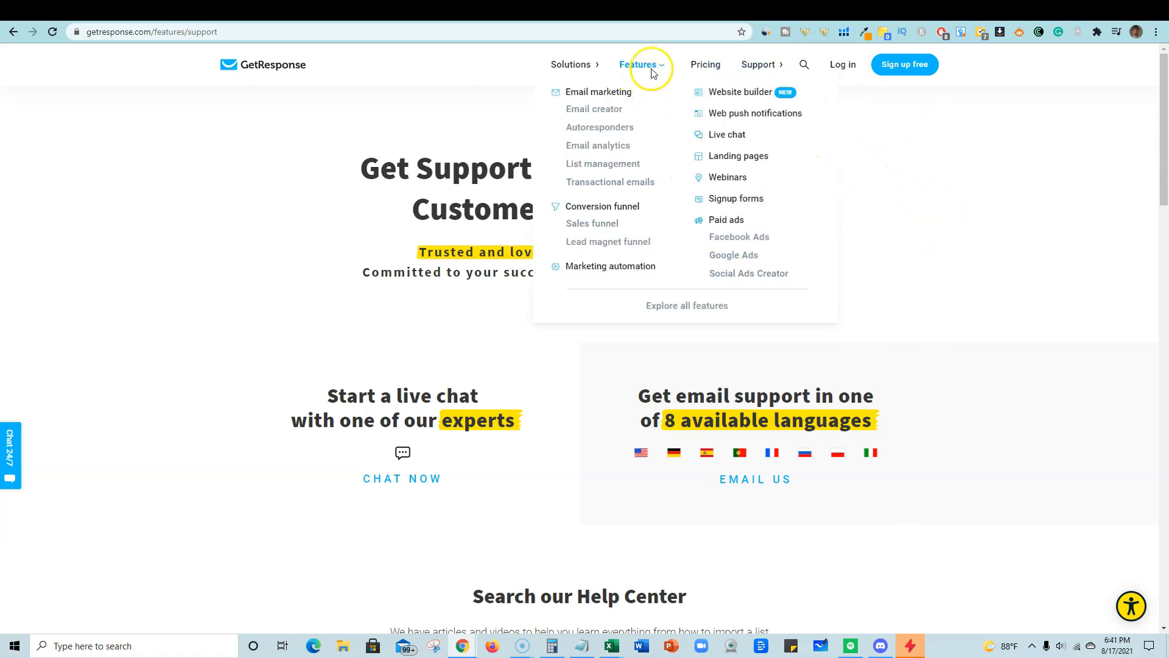
mouse_move(604, 92)
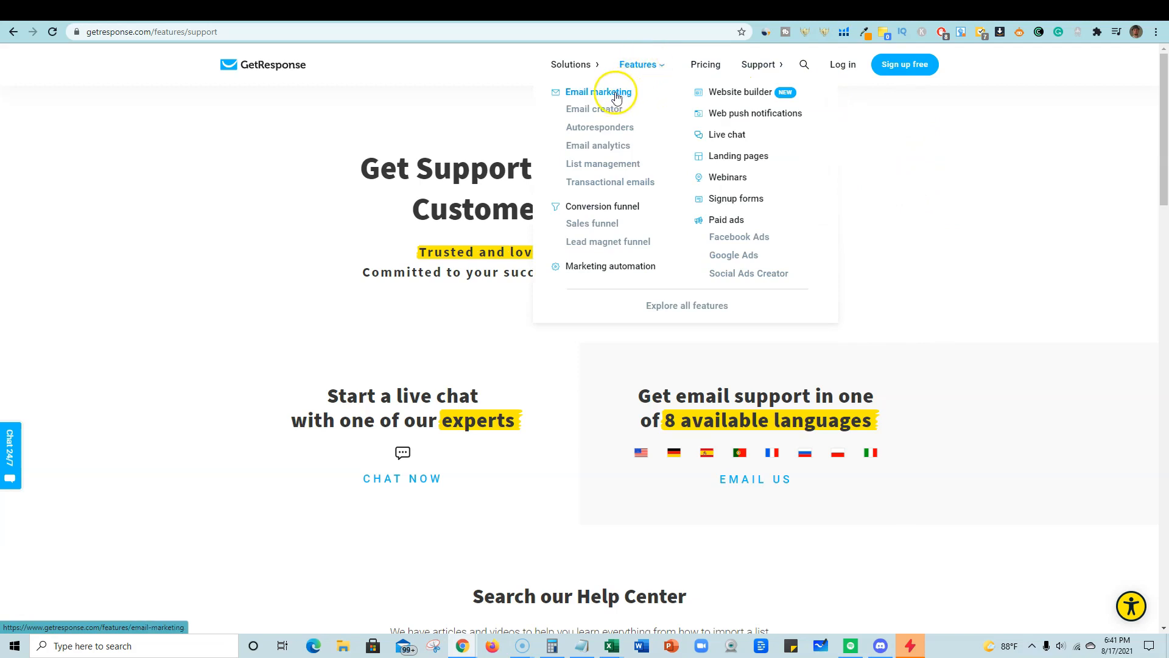
mouse_move(599, 127)
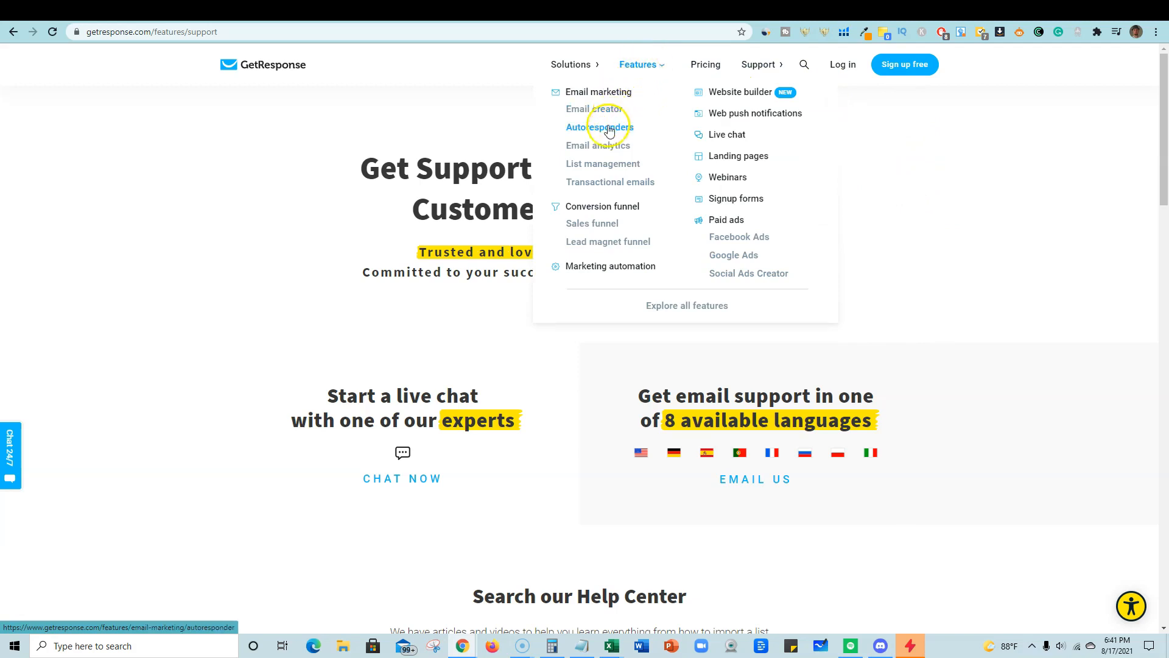
mouse_move(601, 205)
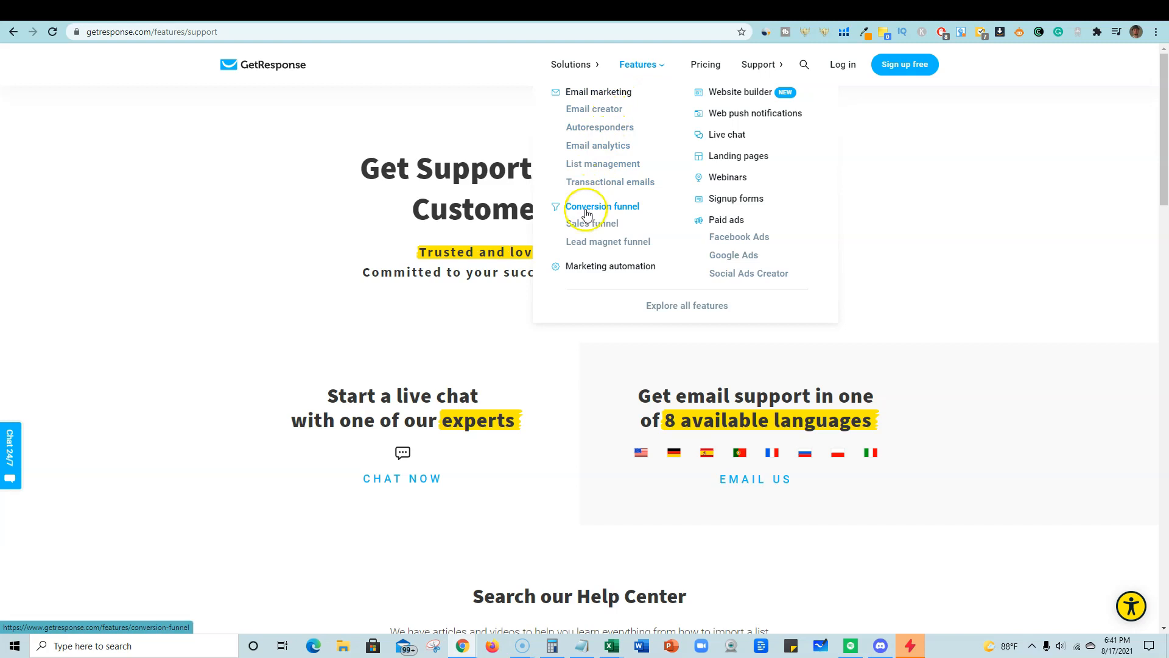
mouse_move(698, 266)
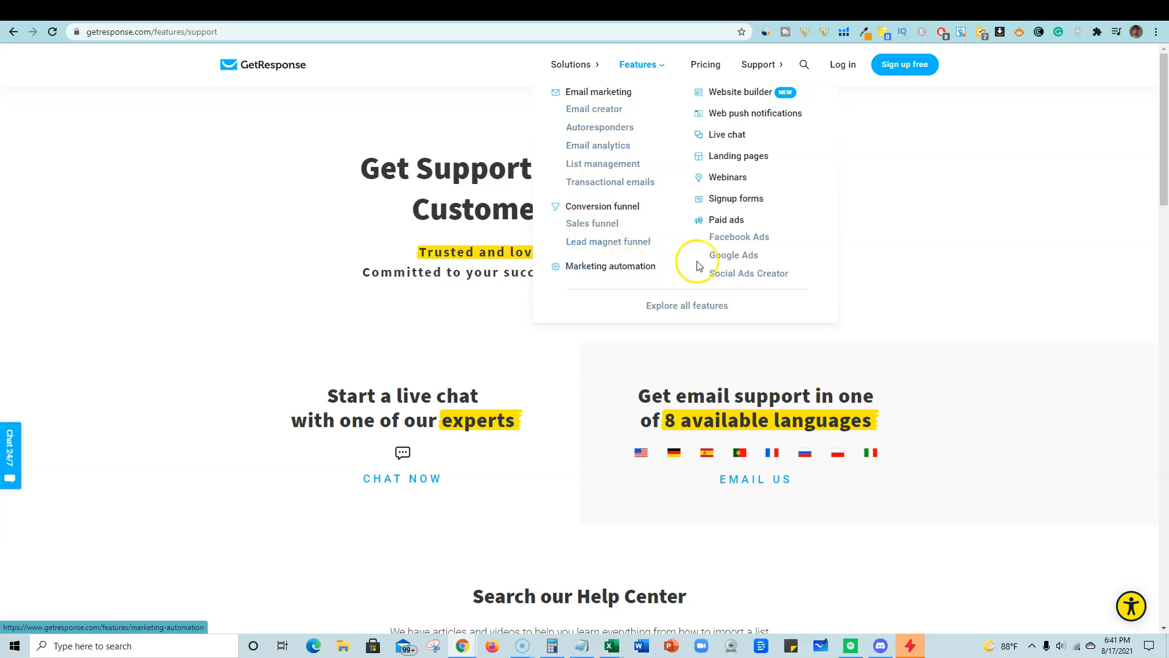
mouse_move(726, 134)
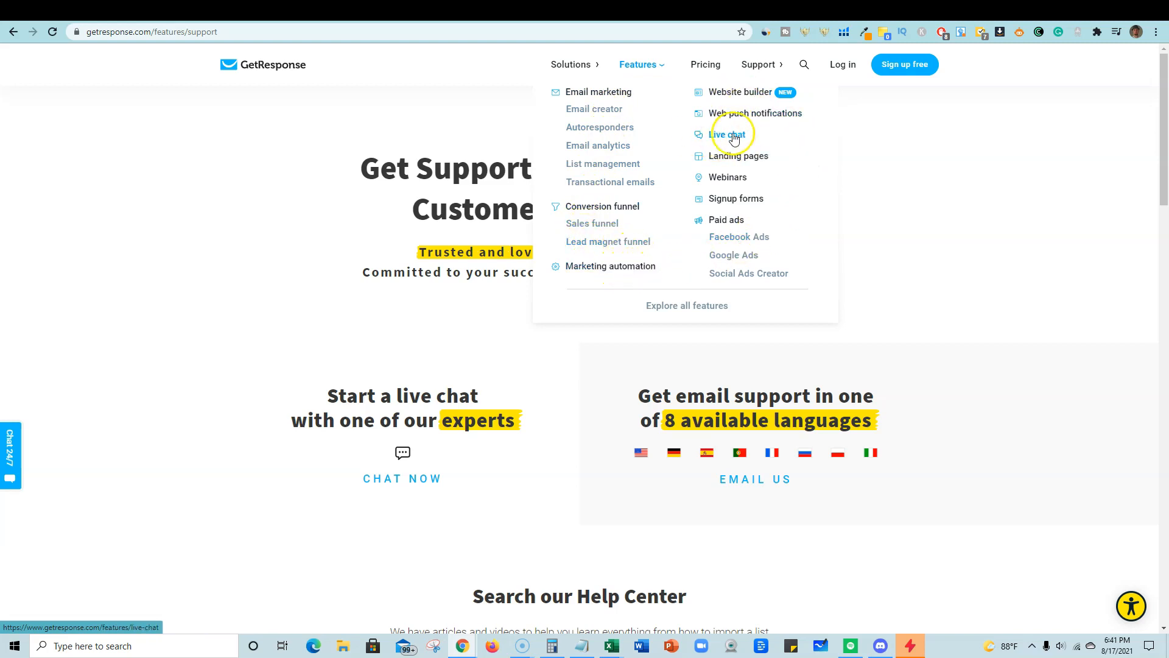
mouse_move(734, 182)
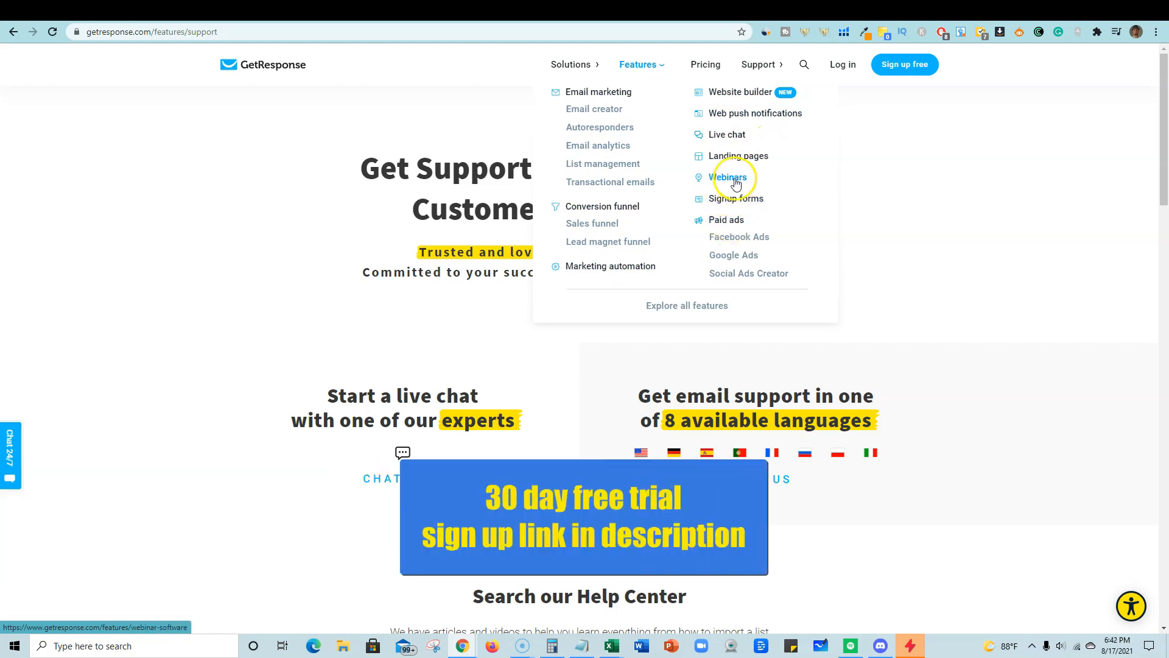
mouse_move(727, 130)
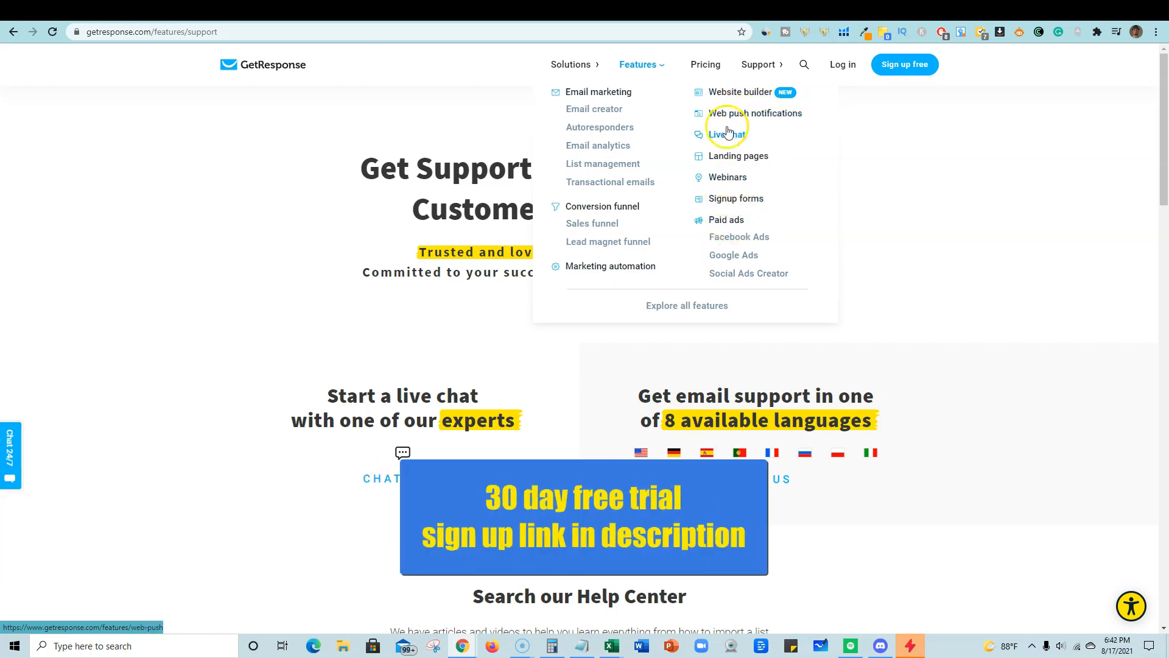
mouse_move(755, 113)
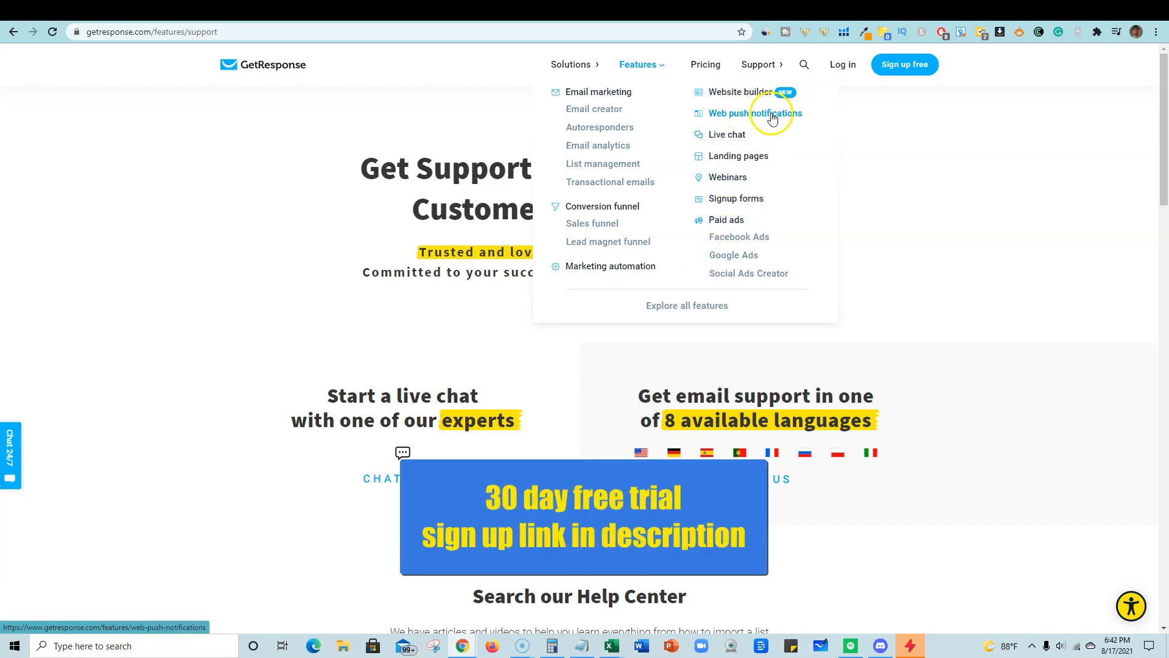
mouse_move(754, 236)
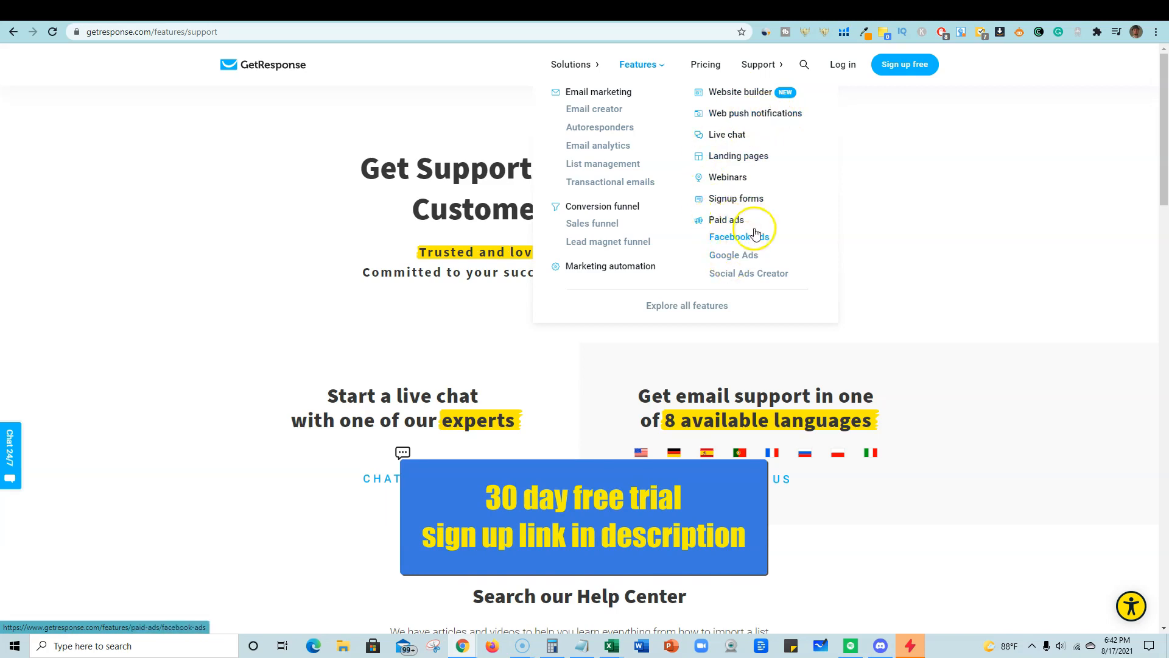
mouse_move(824, 116)
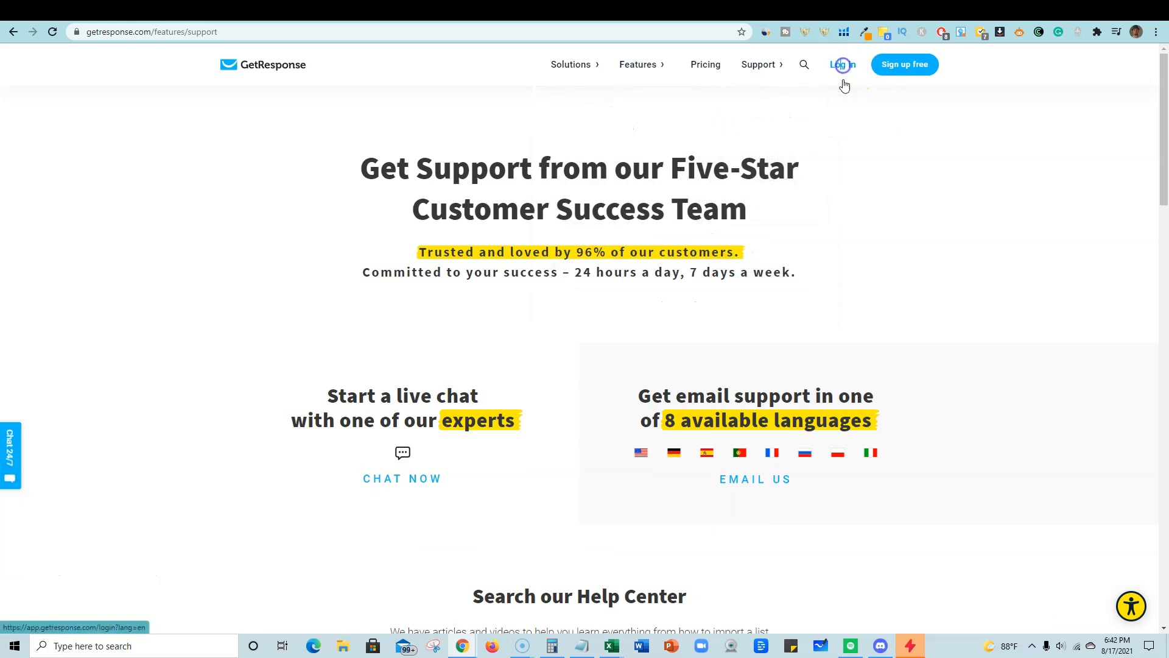
Log in to the dashboard showing 398 contacts and scroll through its widgets.
click(841, 64)
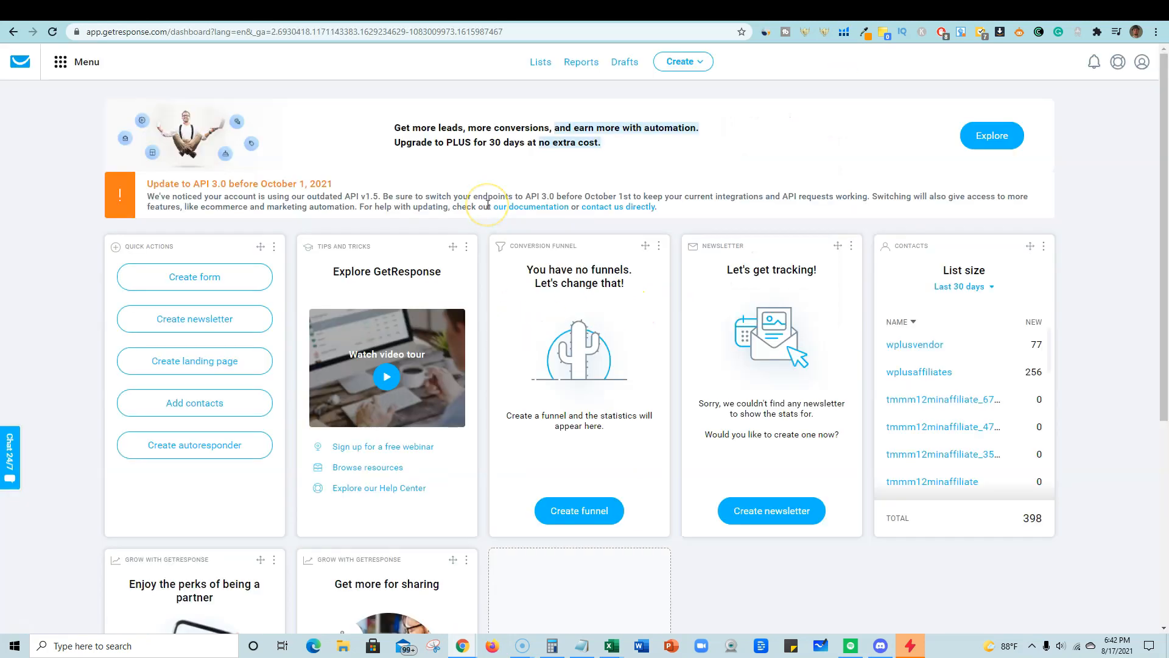
mouse_move(1016, 282)
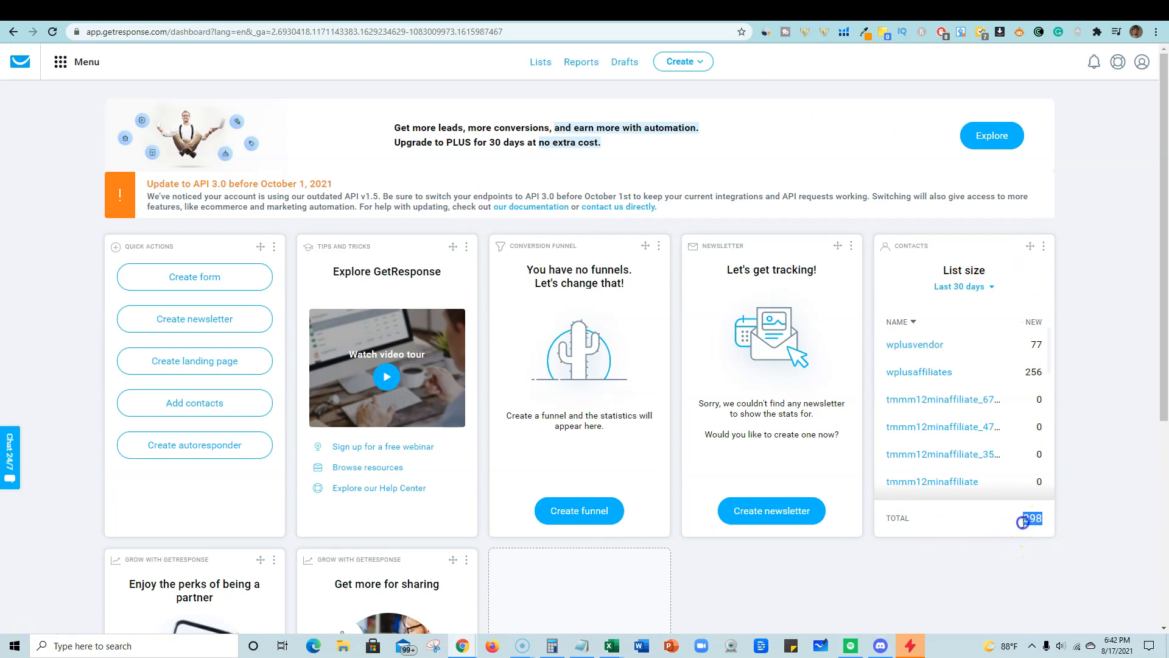
mouse_move(676, 501)
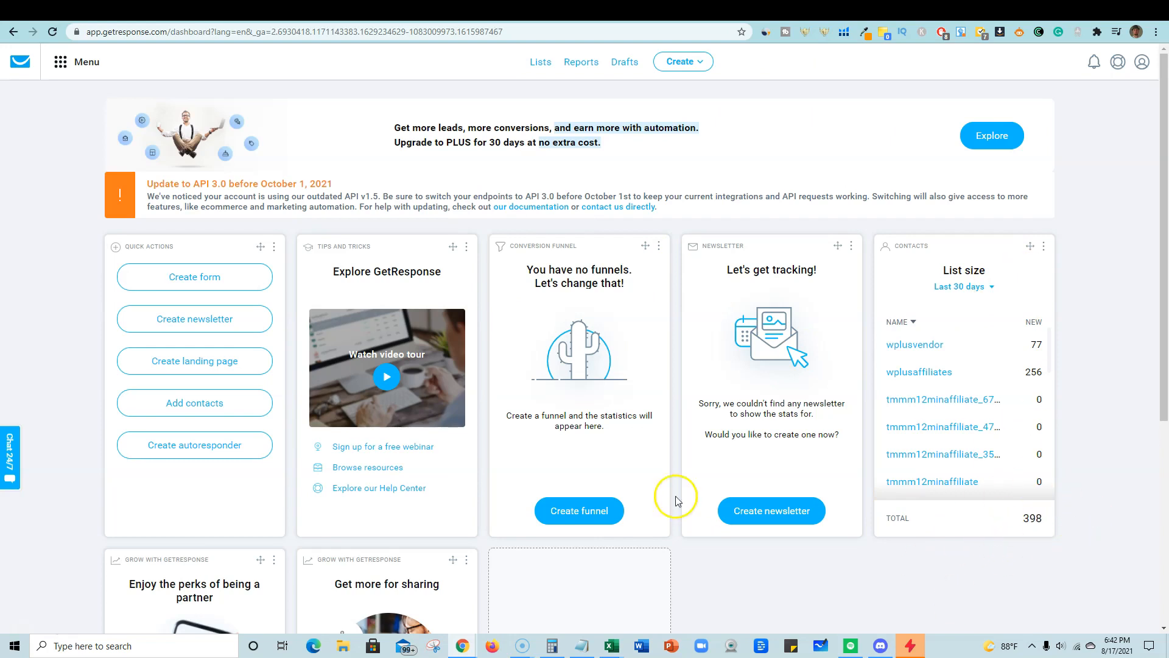
scroll(down, 3)
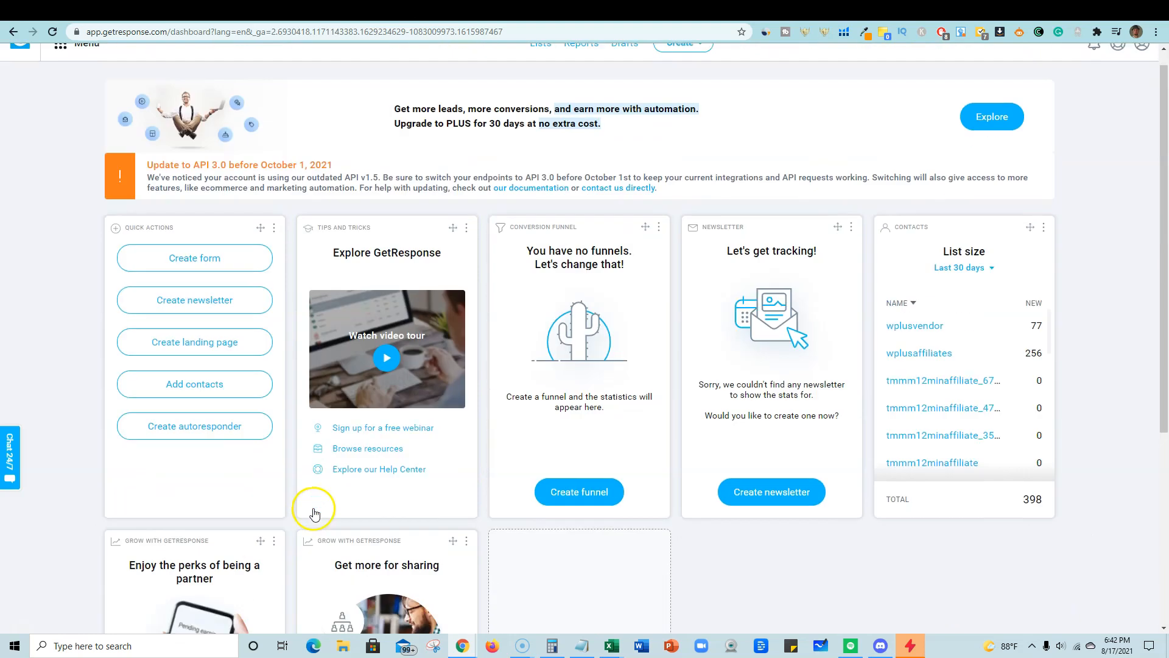
scroll(up, 3)
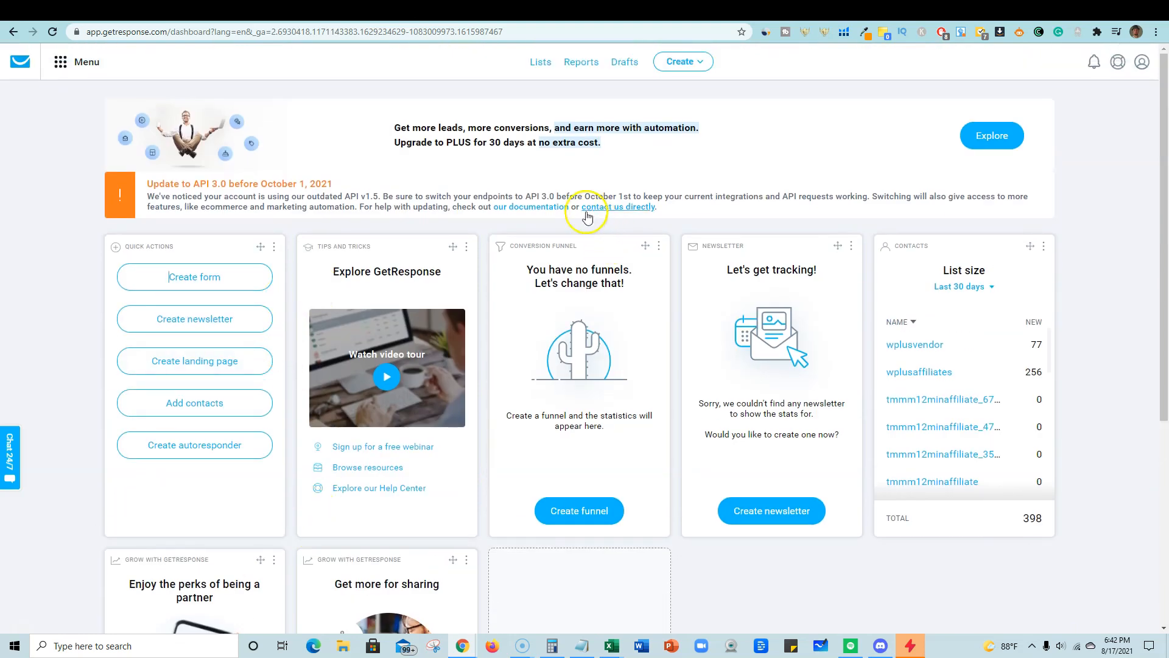
mouse_move(605, 244)
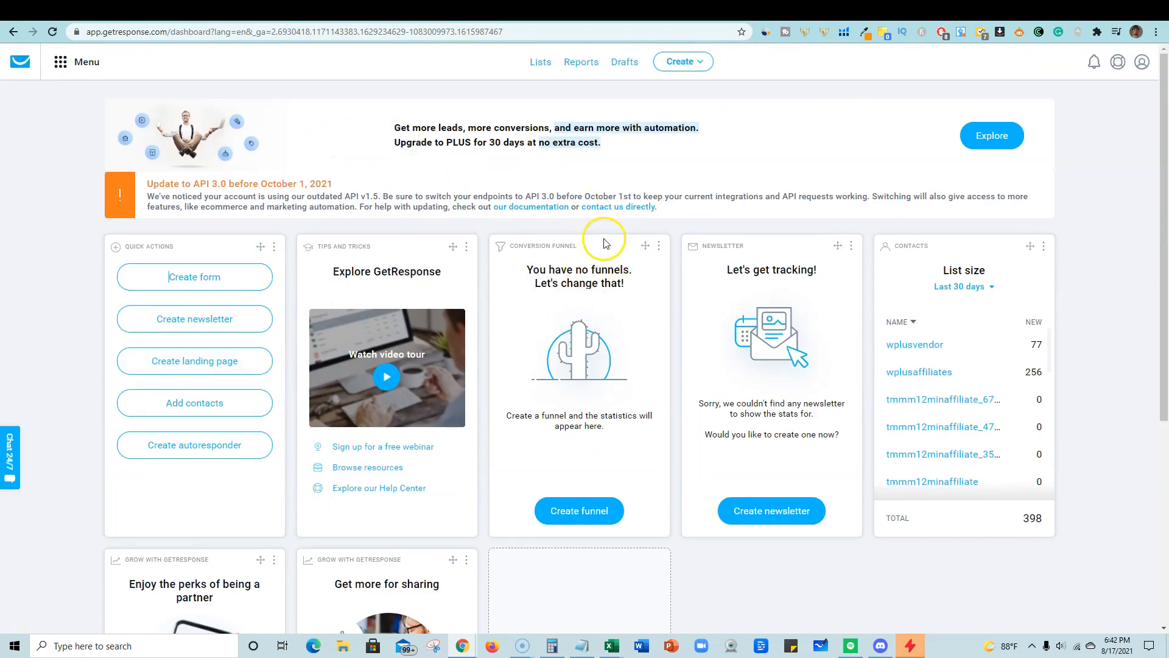
mouse_move(645, 246)
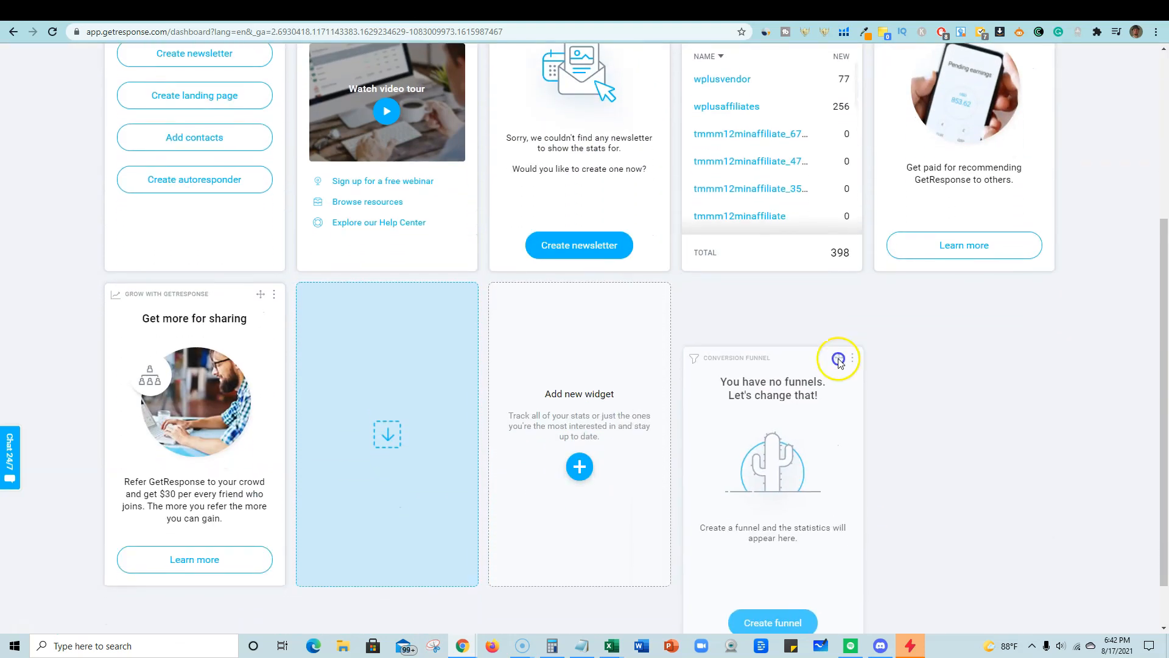
scroll(up, 3)
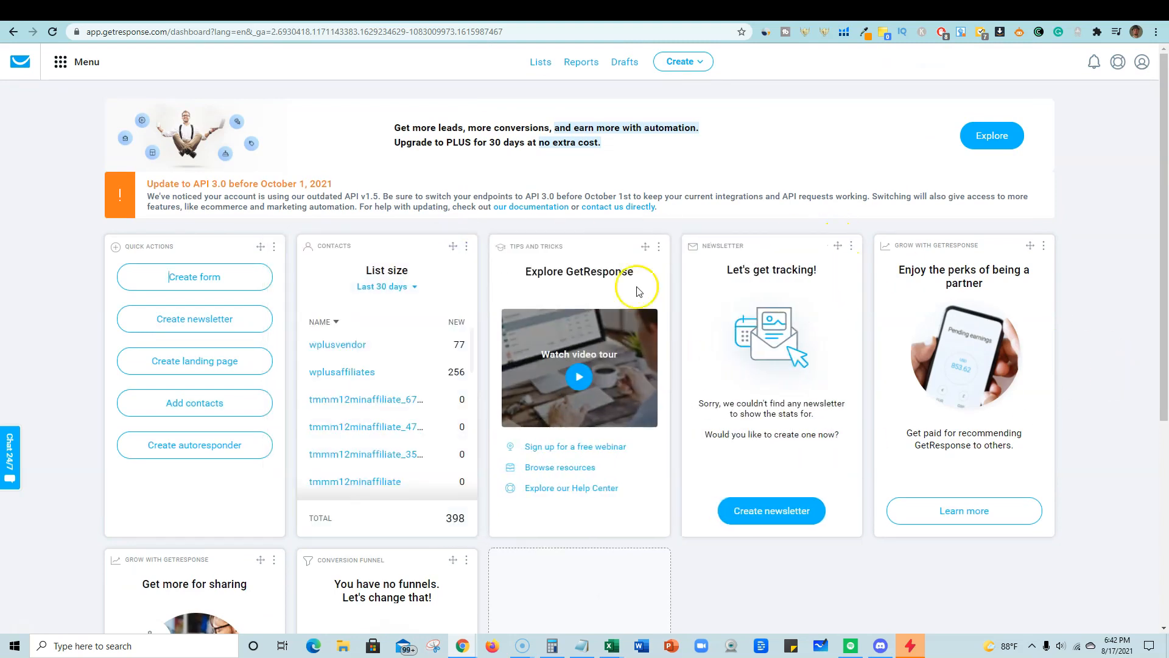
mouse_move(255, 348)
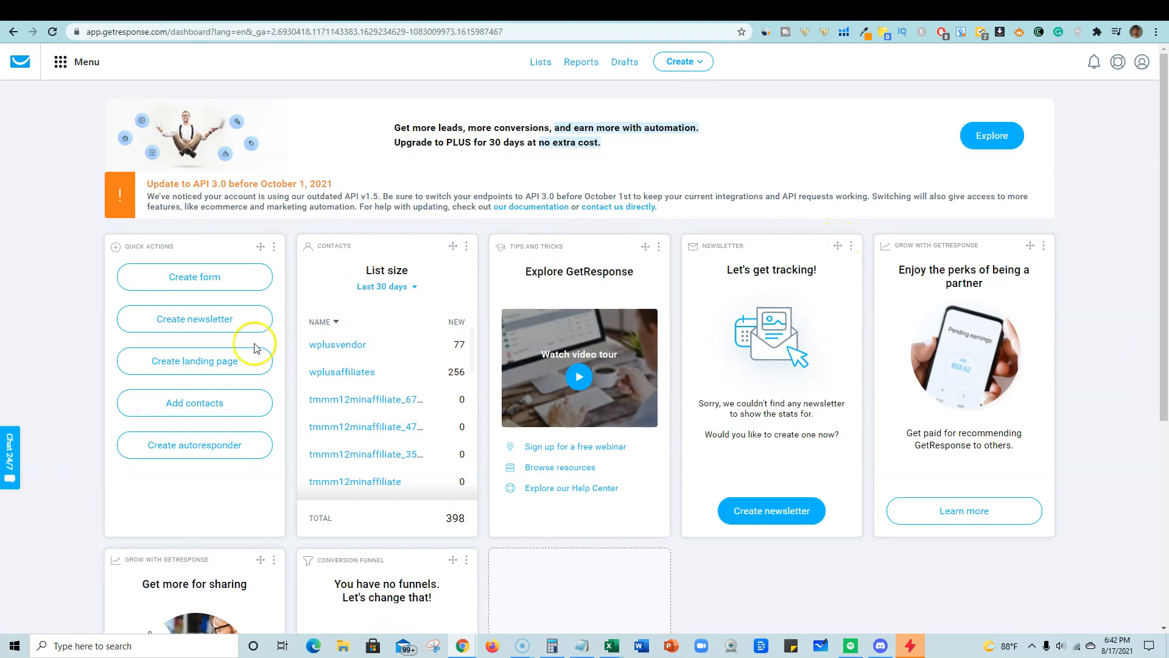
mouse_move(815, 598)
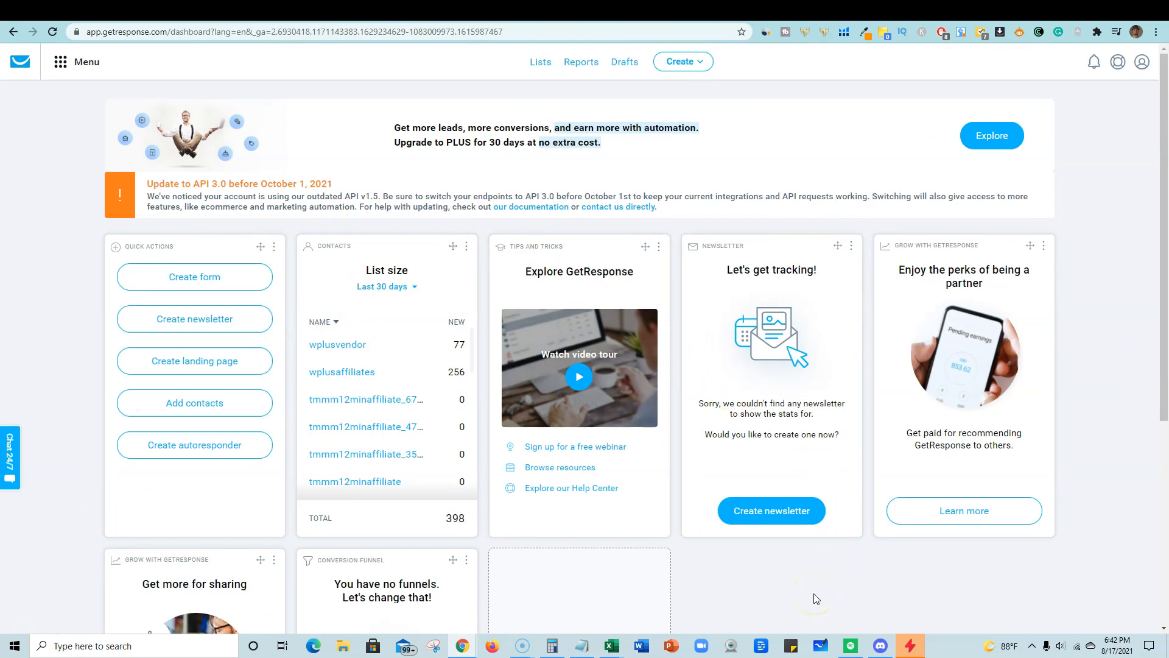
mouse_move(248, 155)
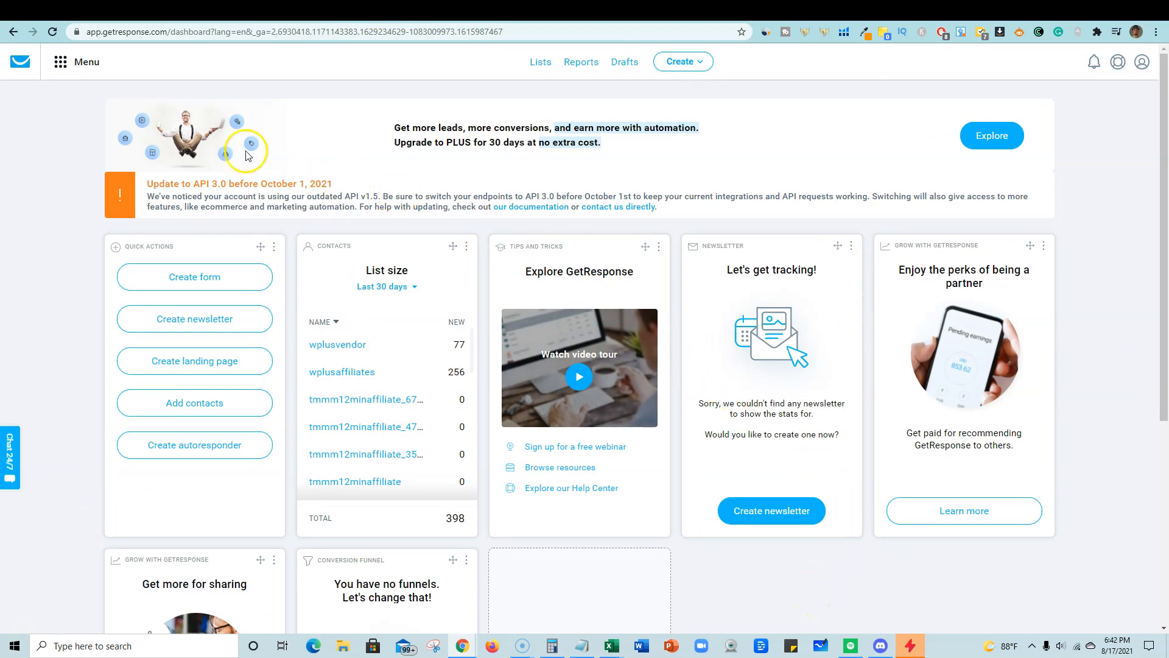
double_click(162, 183)
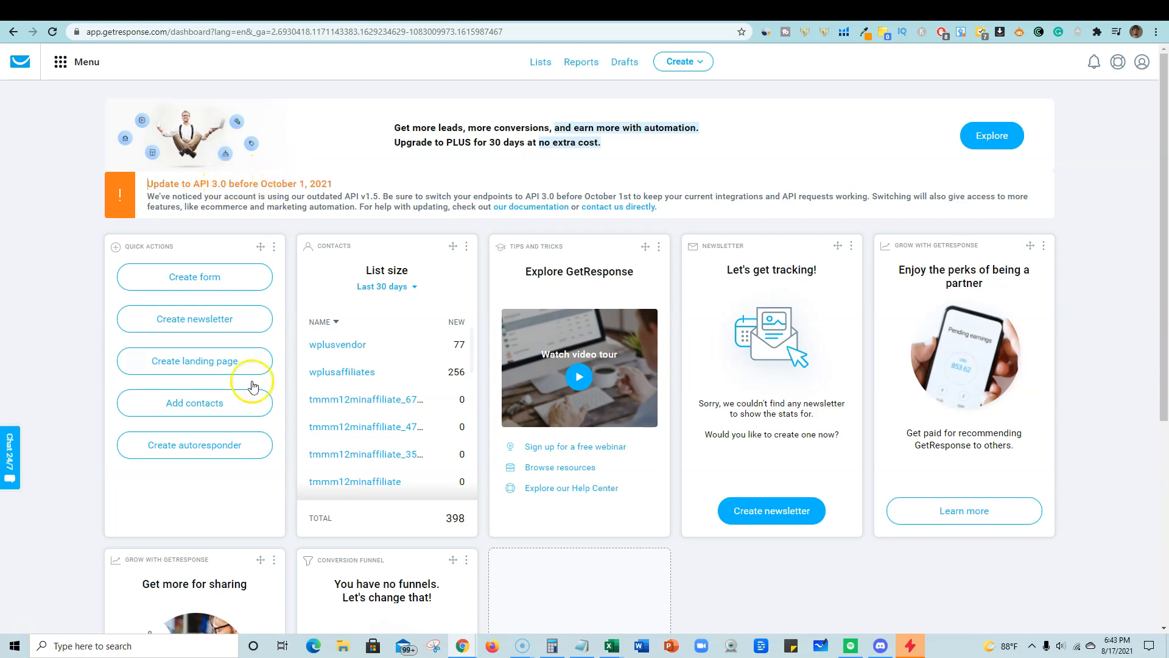
mouse_move(488, 195)
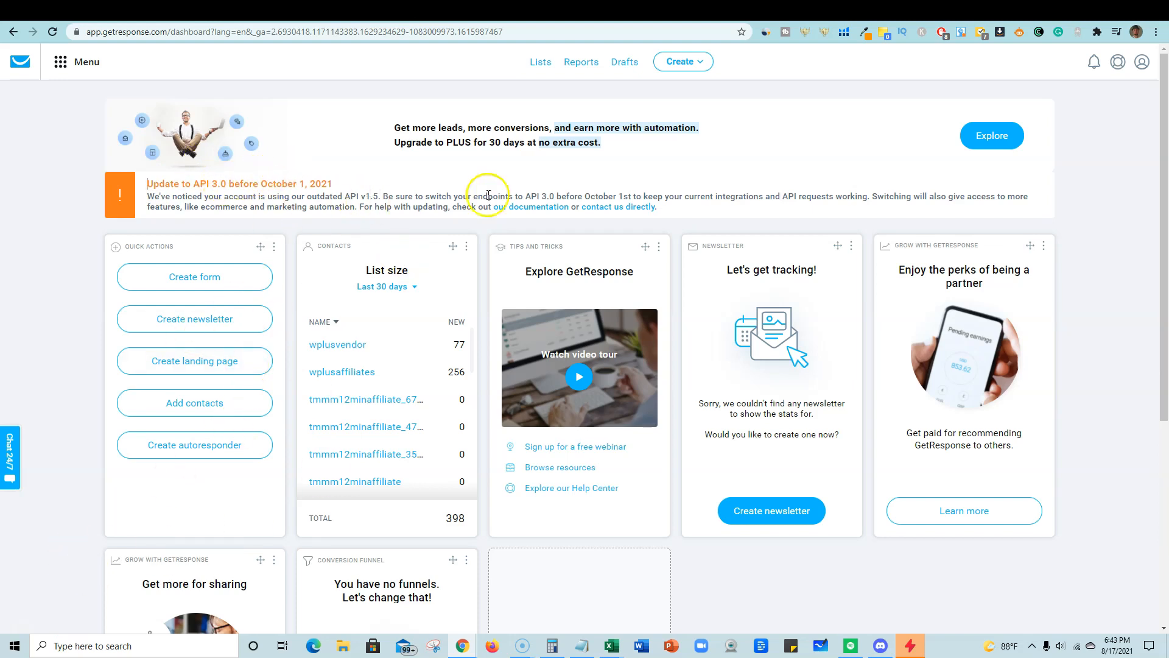
mouse_move(201, 297)
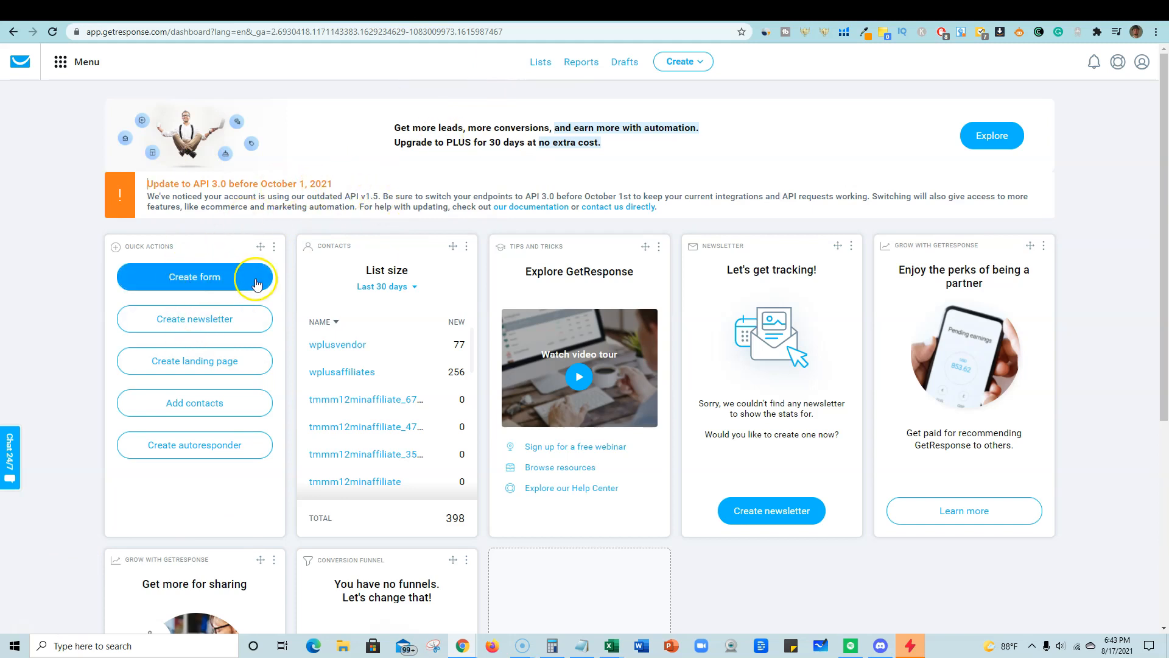
mouse_move(193, 361)
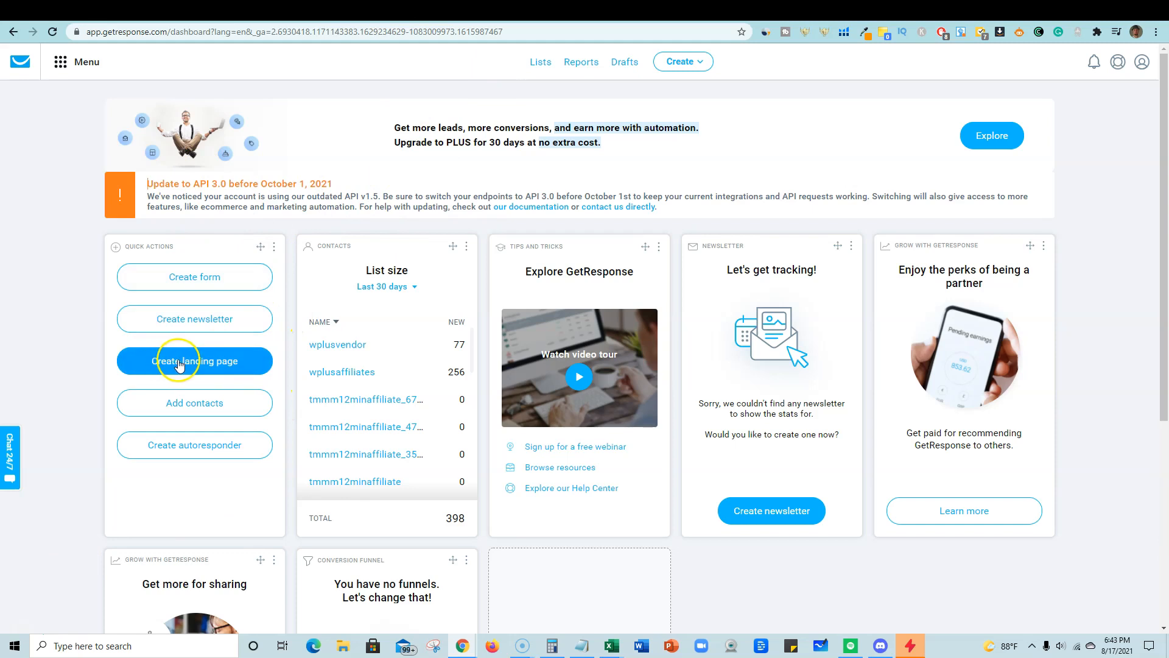
mouse_move(195, 444)
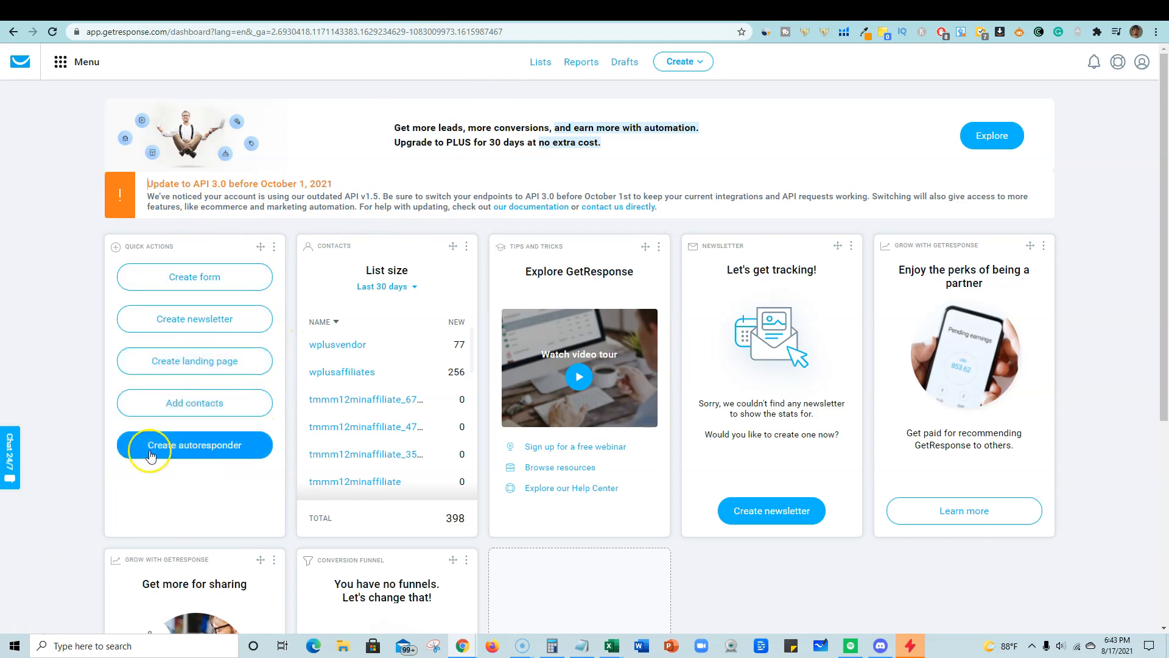
mouse_move(277, 154)
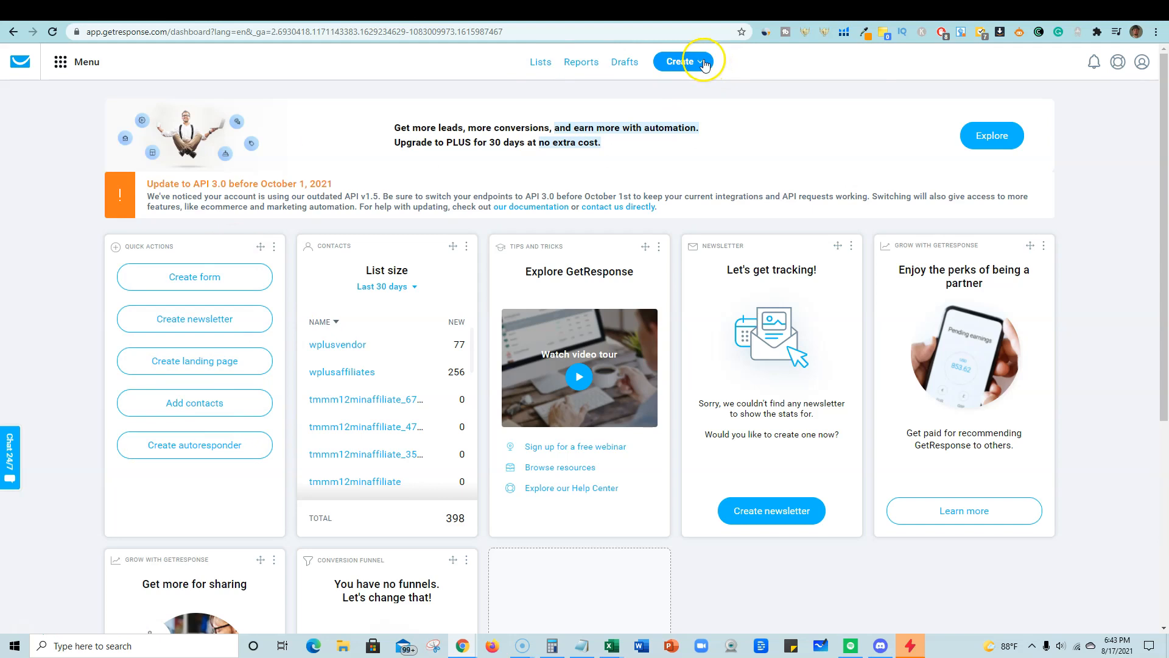
Create a newsletter from the Create menu using the older email creator.
click(680, 61)
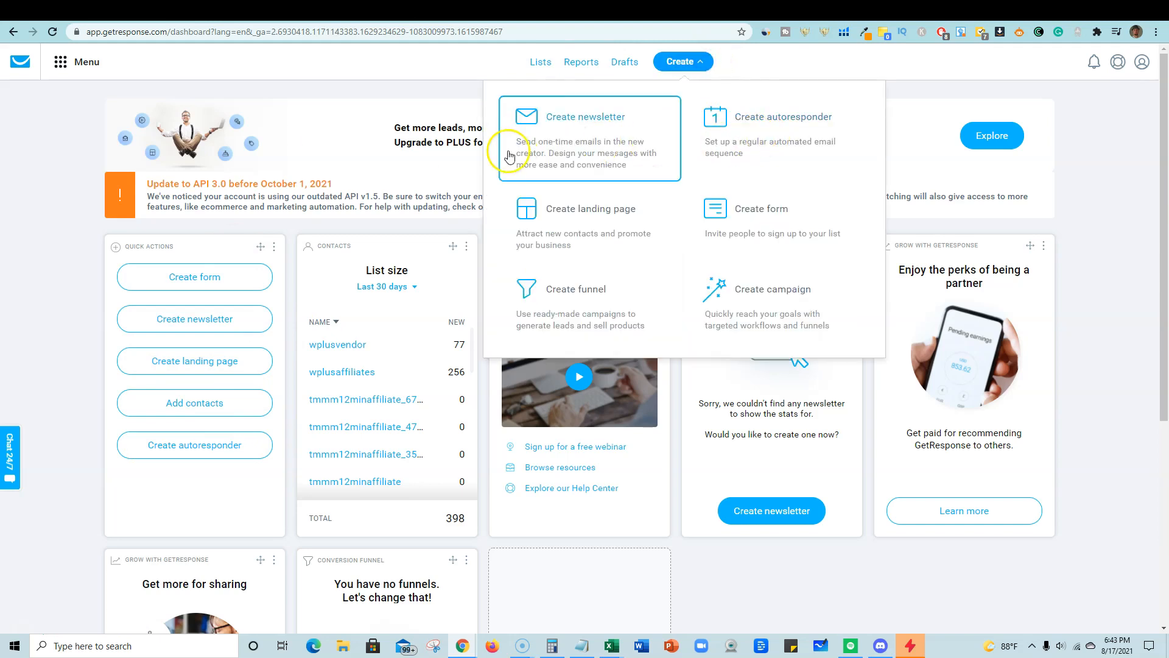
click(587, 116)
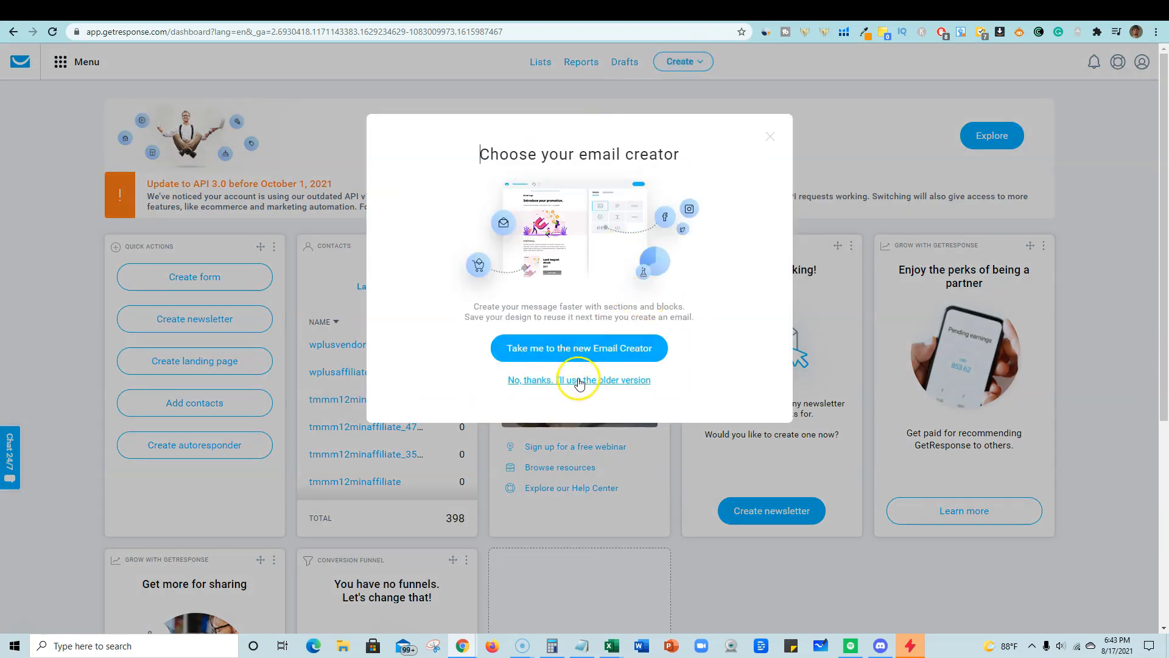
click(578, 380)
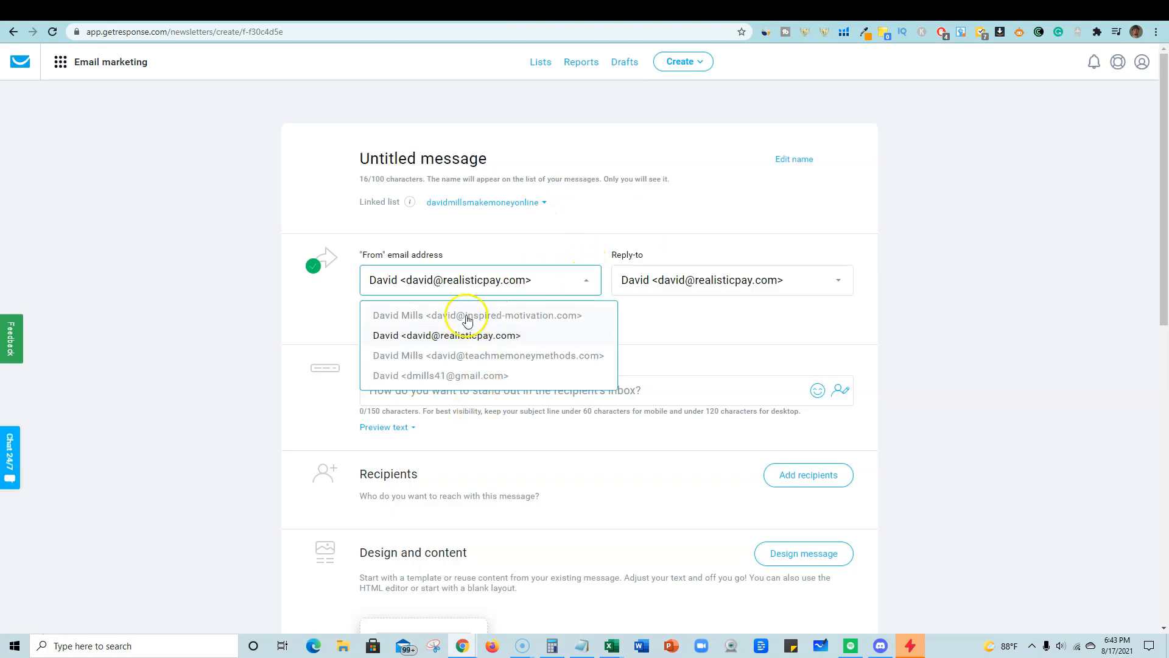
Set the Reply-to address to the sender's inspired-motivation address.
click(484, 314)
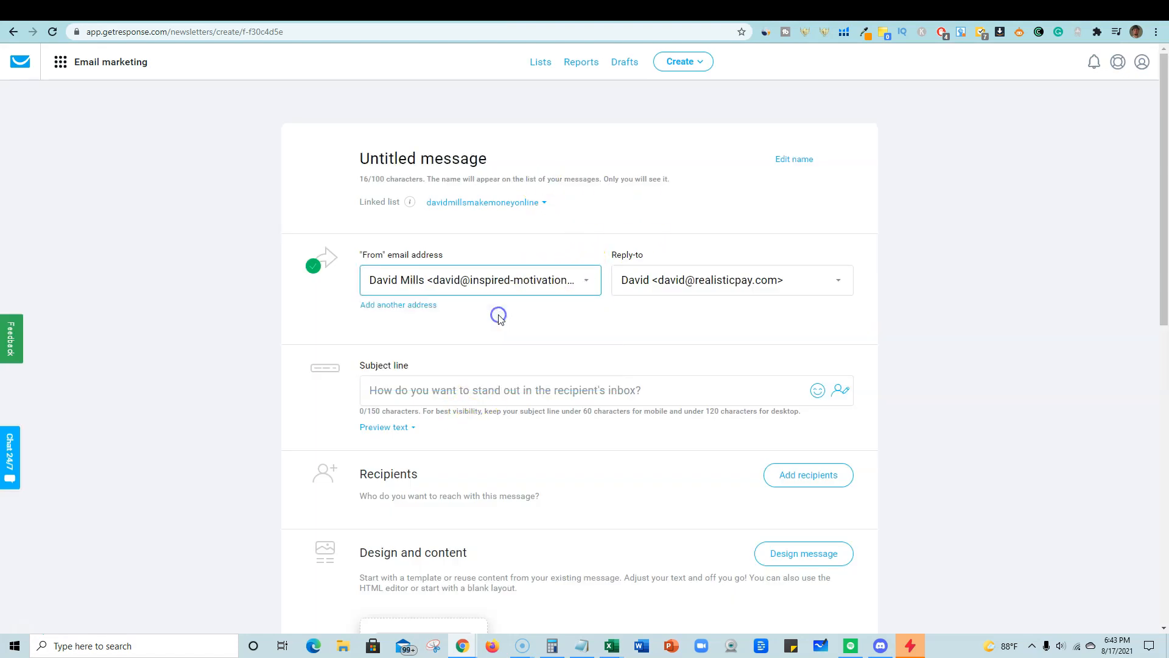
click(731, 279)
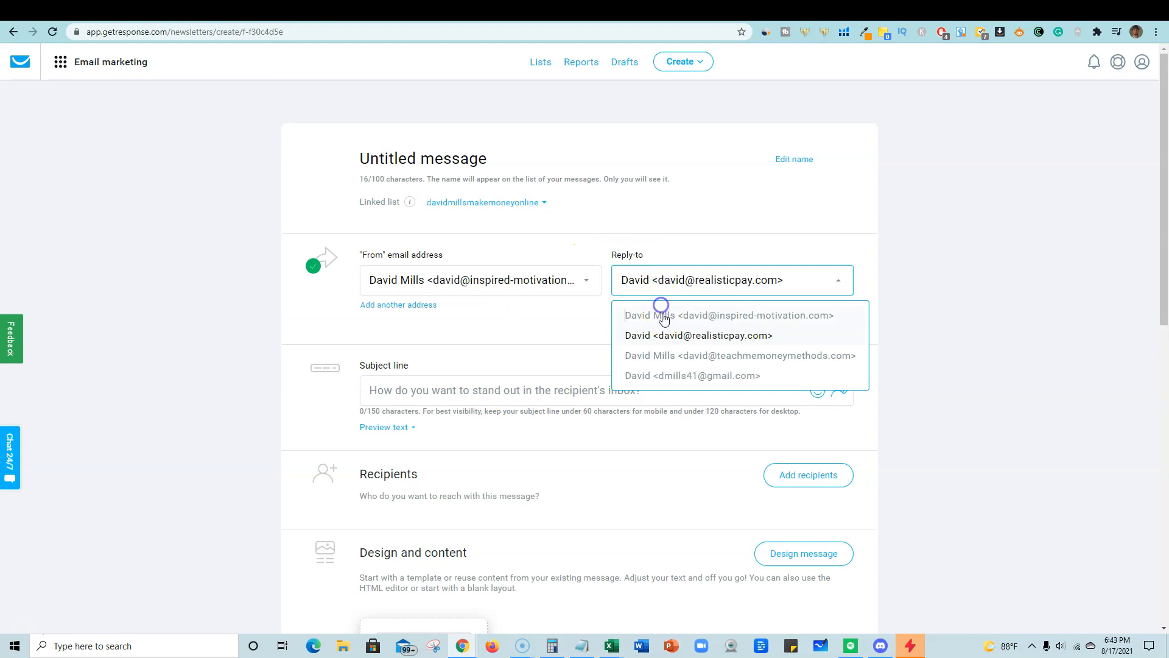
click(741, 314)
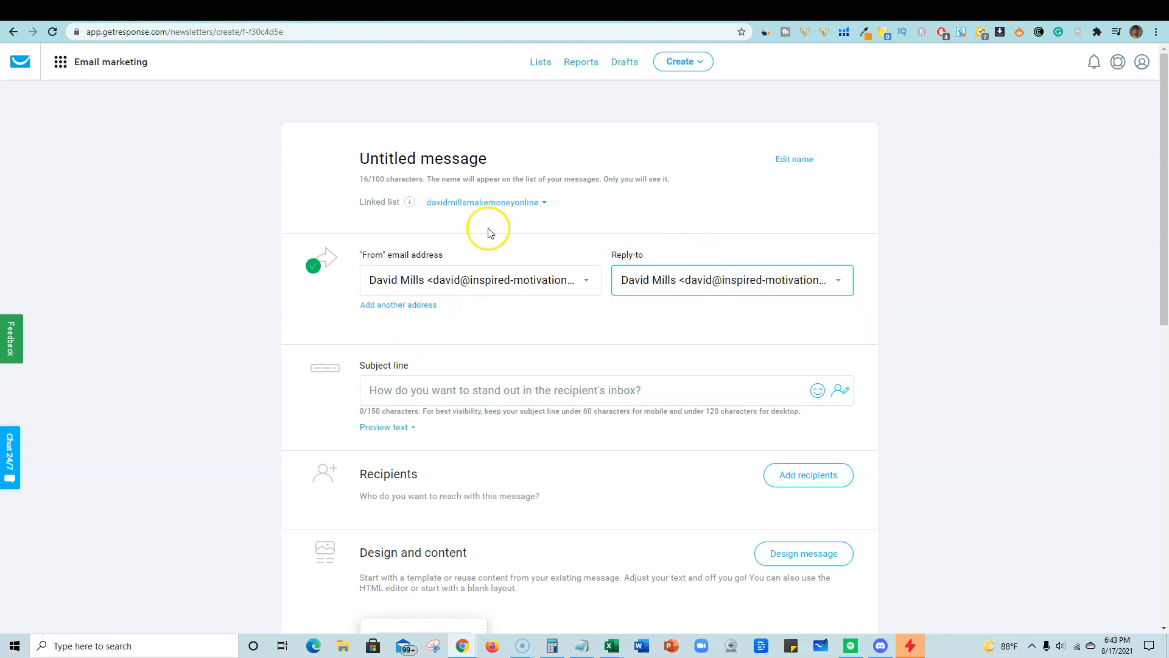
mouse_move(449, 154)
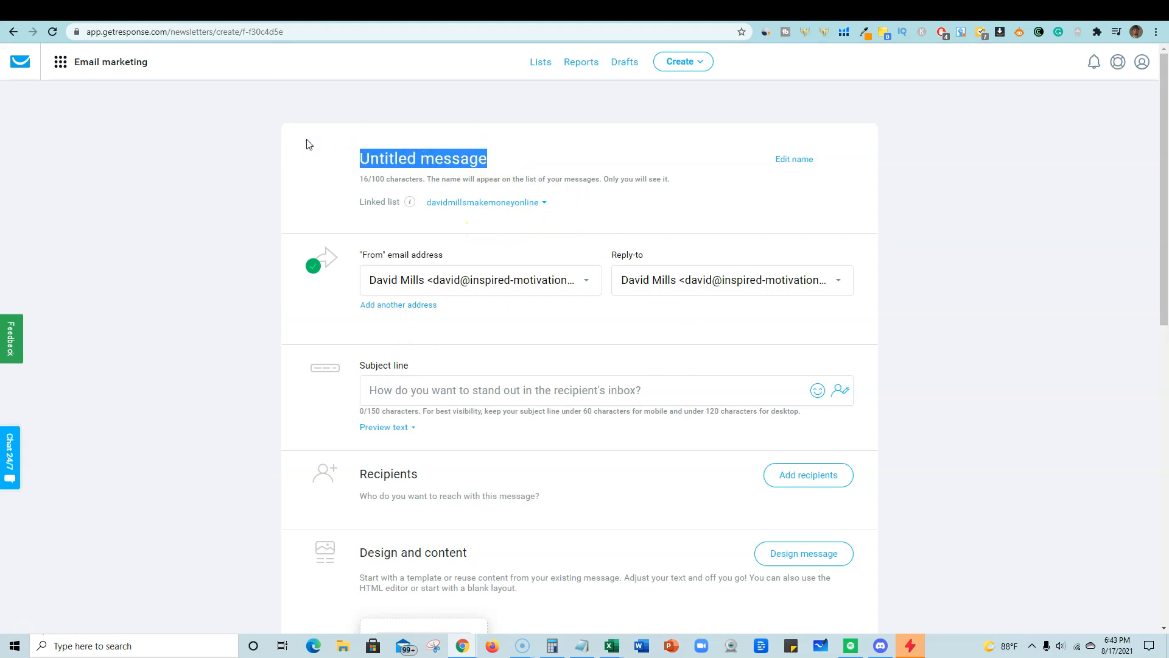
Name the message 'email 1' and set the subject 'Did you get the ebook?'.
text(email 1)
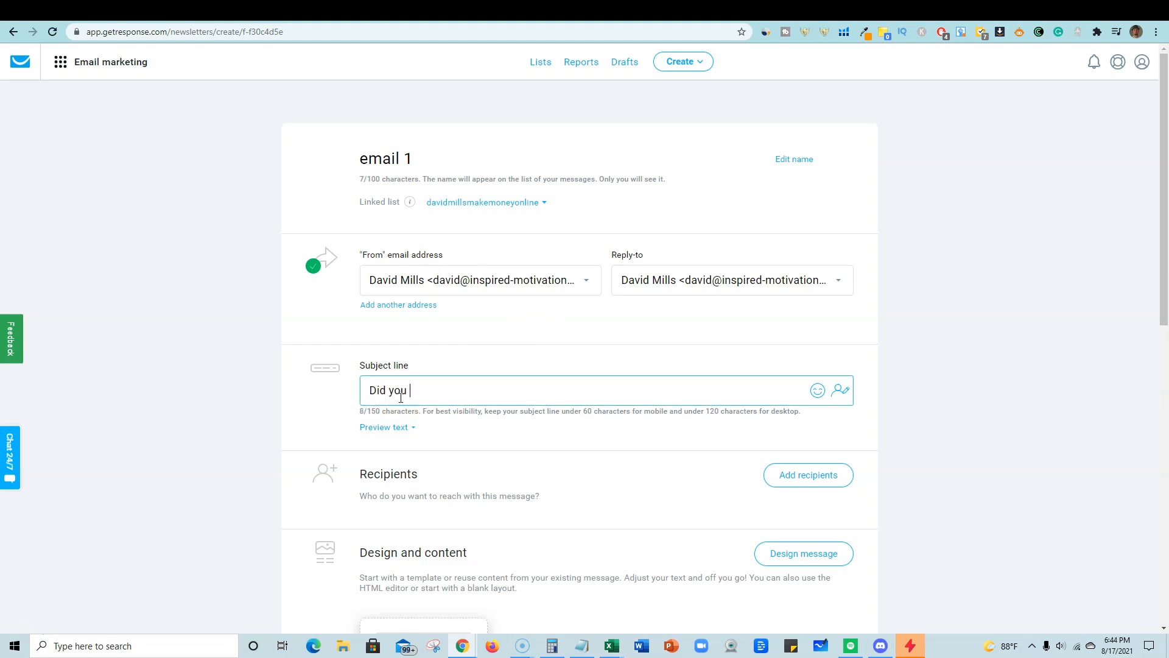
text(get the)
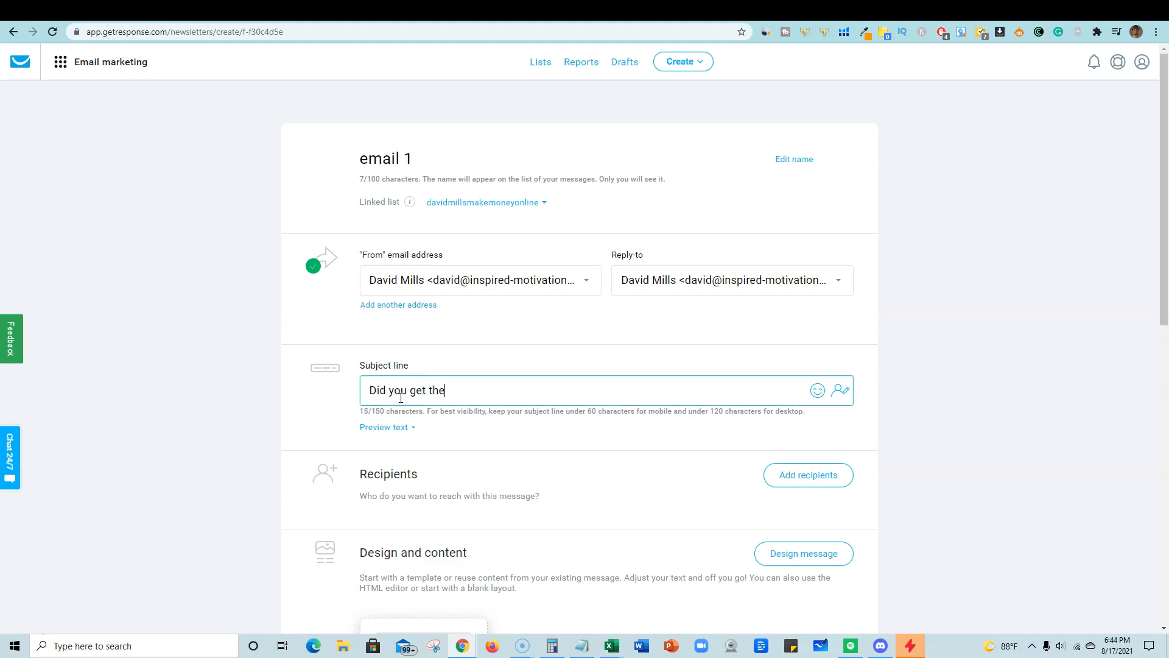
text(ebook?)
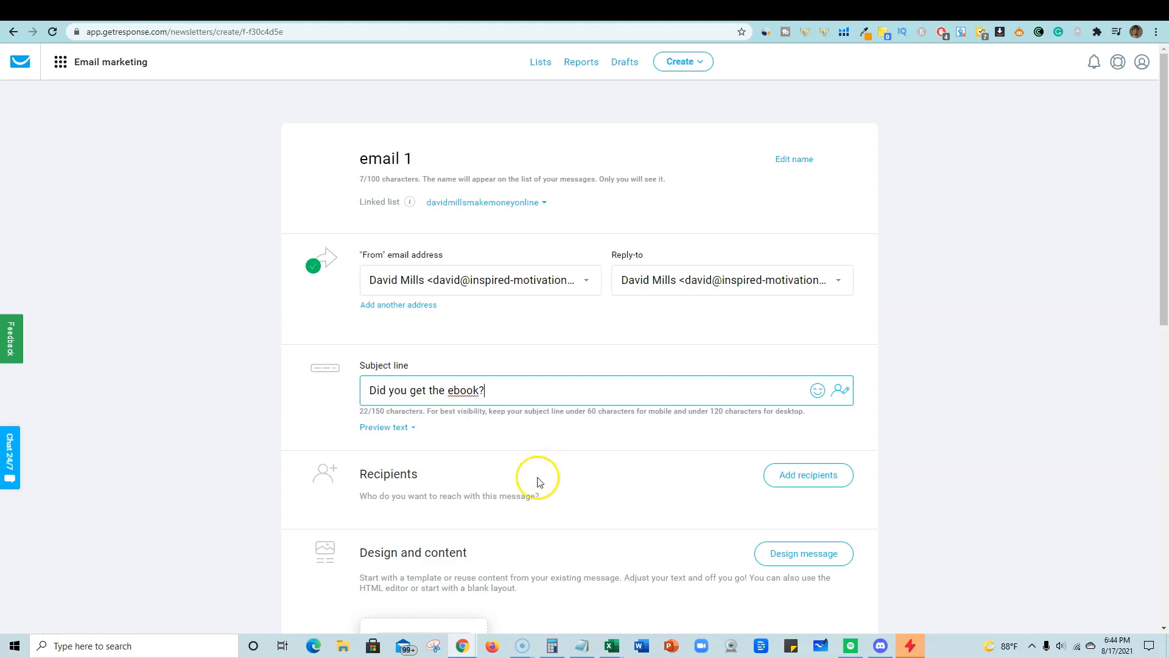
mouse_move(807, 475)
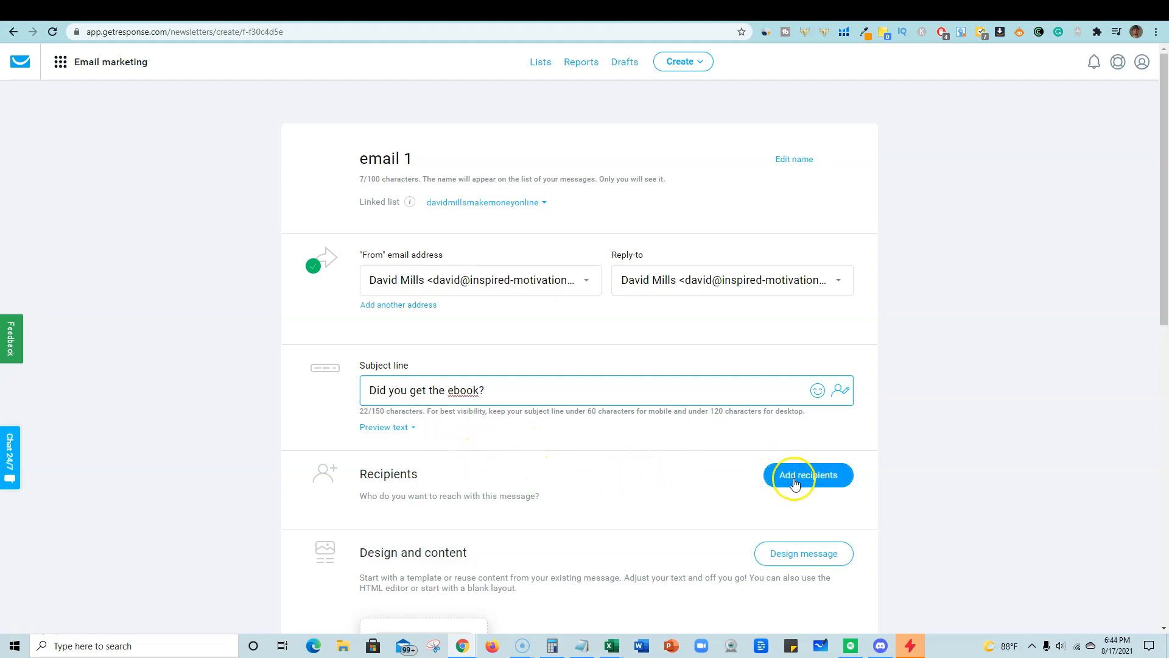
Add the conversionaitrial list (92 contacts) as the message's recipients.
click(808, 475)
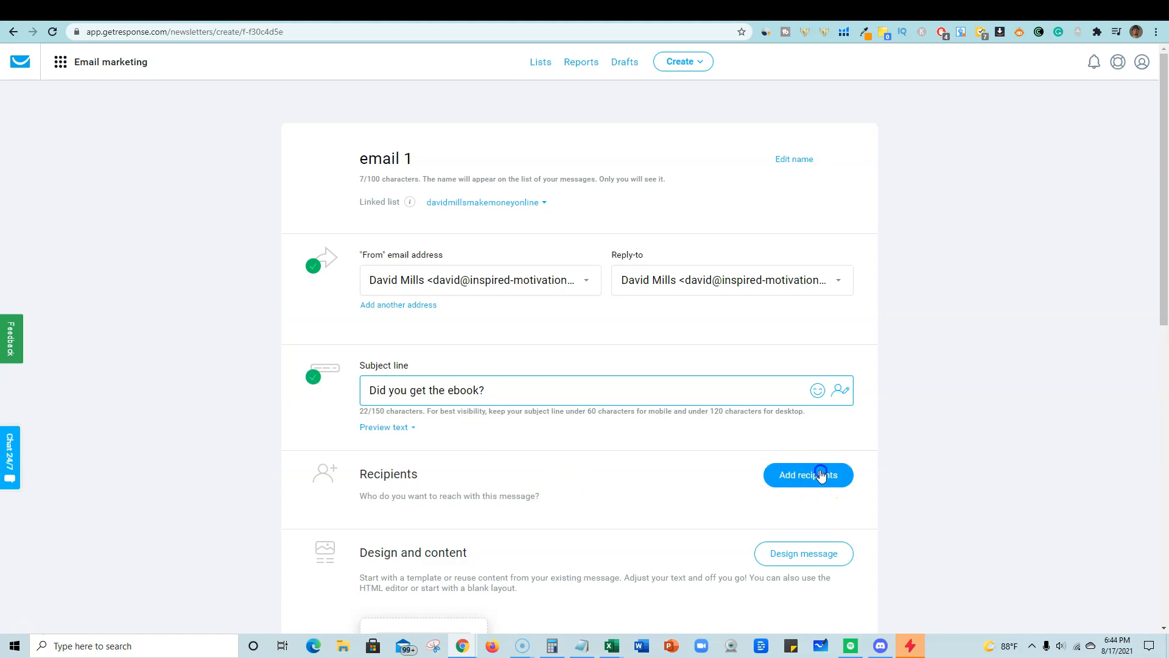
click(808, 475)
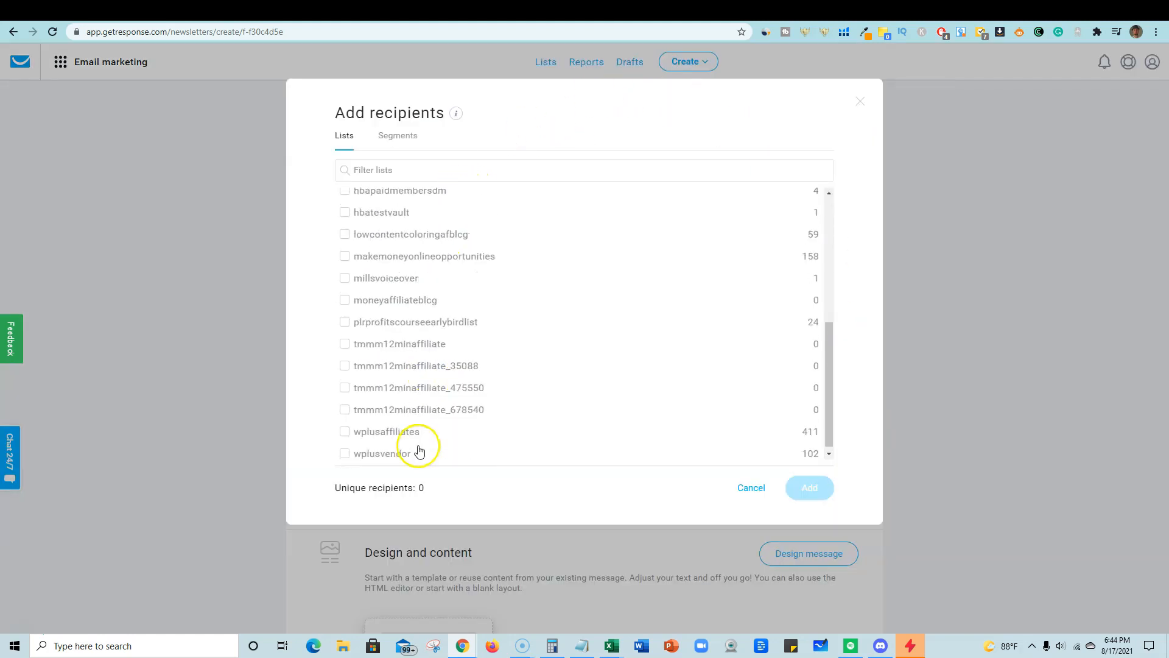
scroll(up, 3)
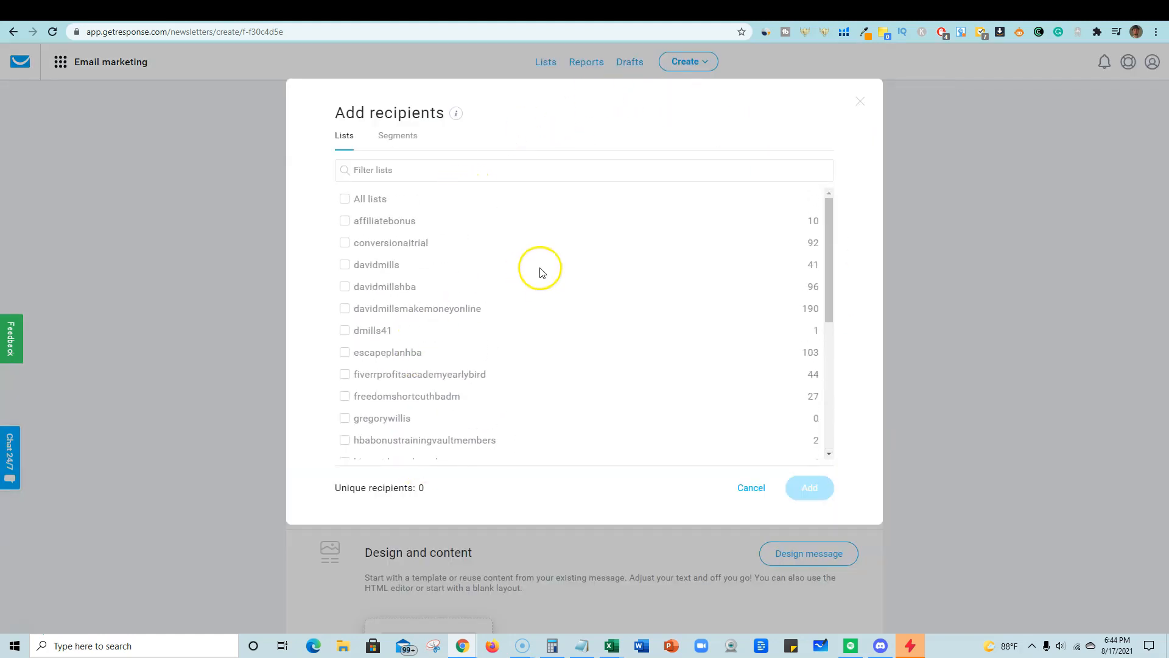
click(345, 243)
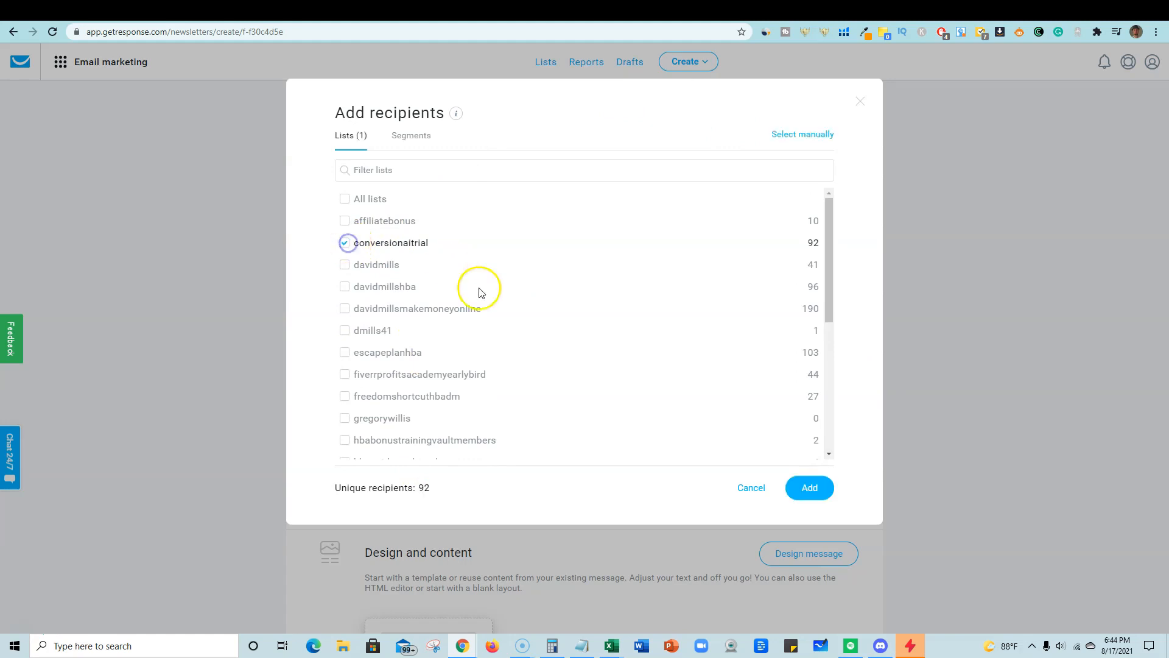
click(809, 487)
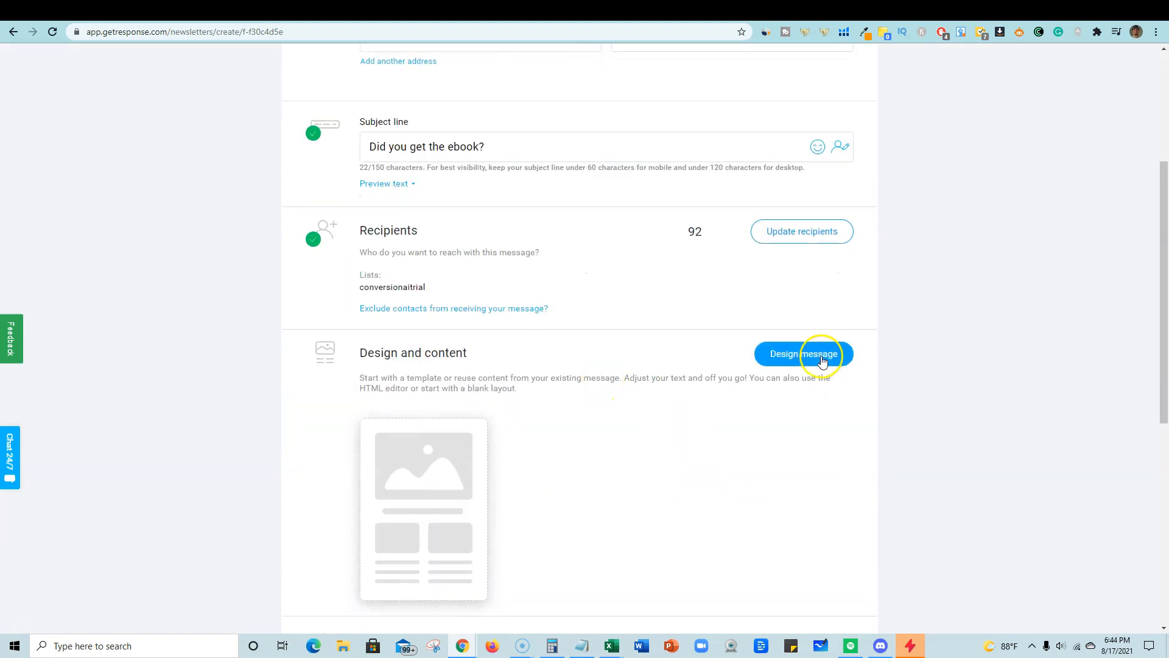
Open Design message and scroll through the predesigned templates and back up.
click(803, 353)
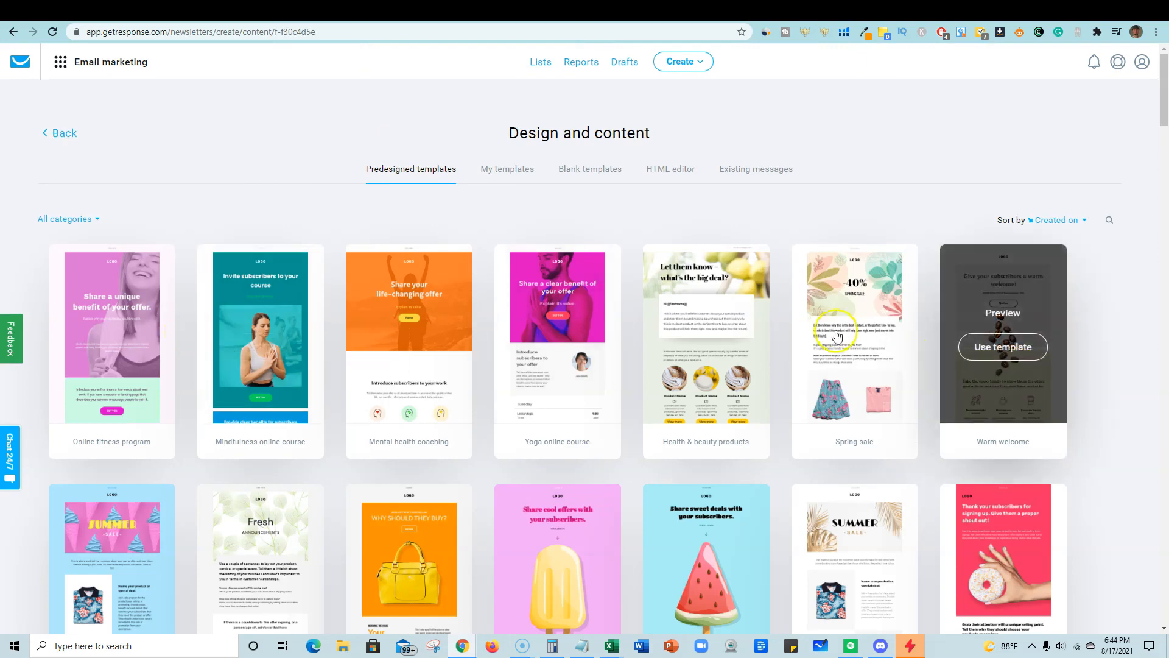
scroll(down, 3)
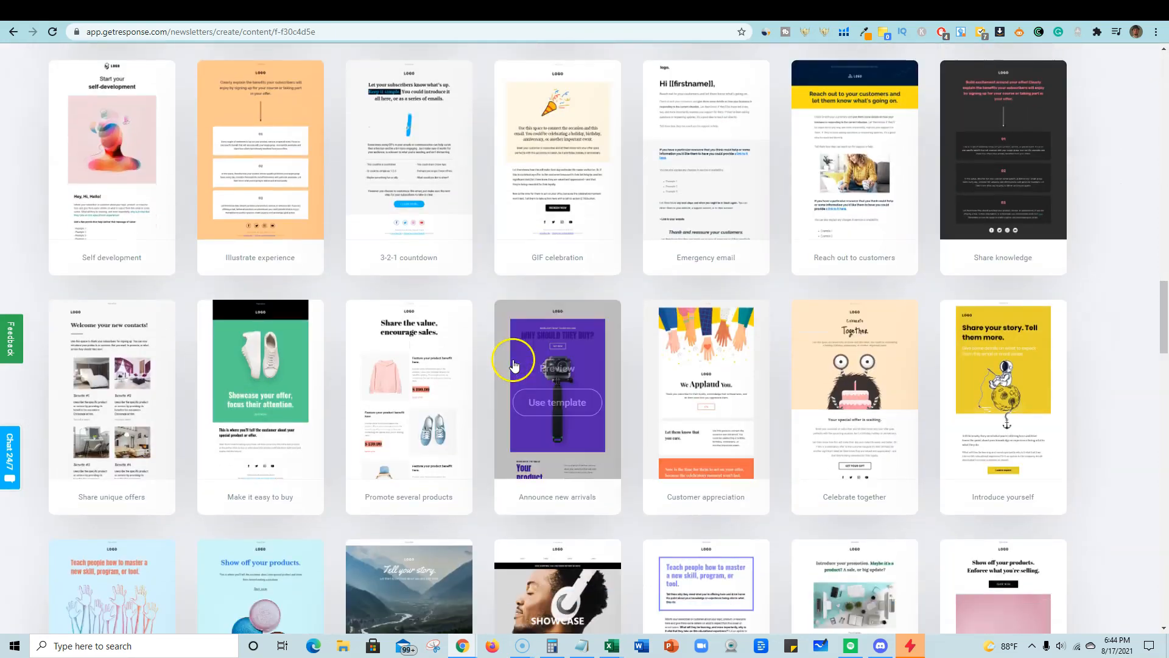
scroll(down, 3)
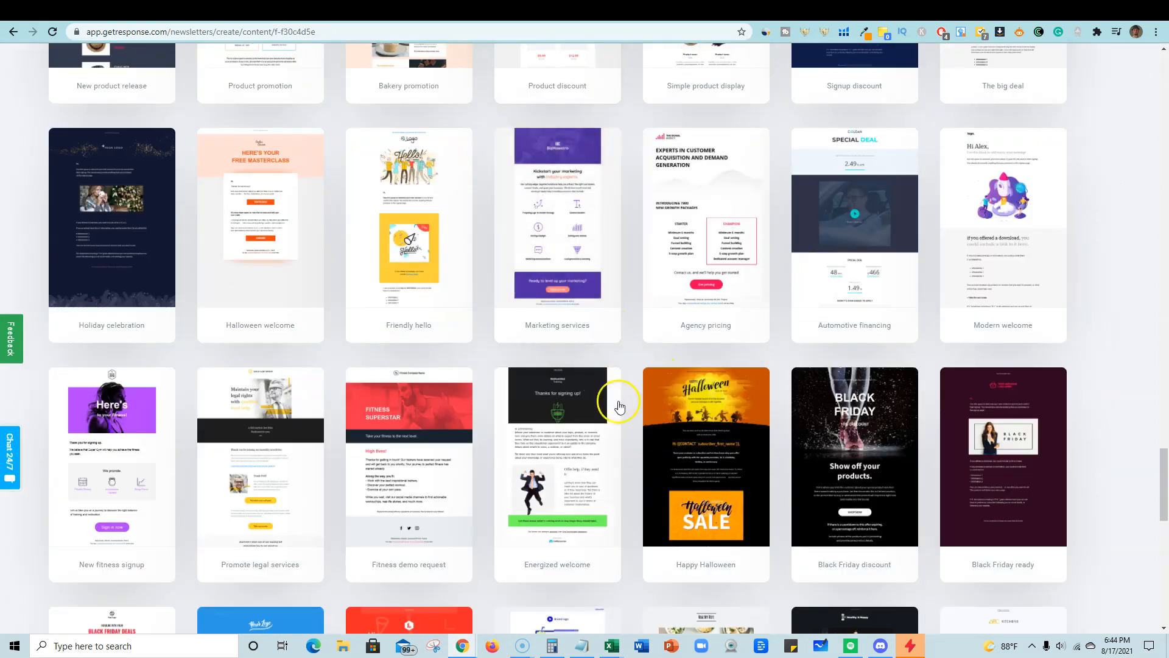
scroll(down, 3)
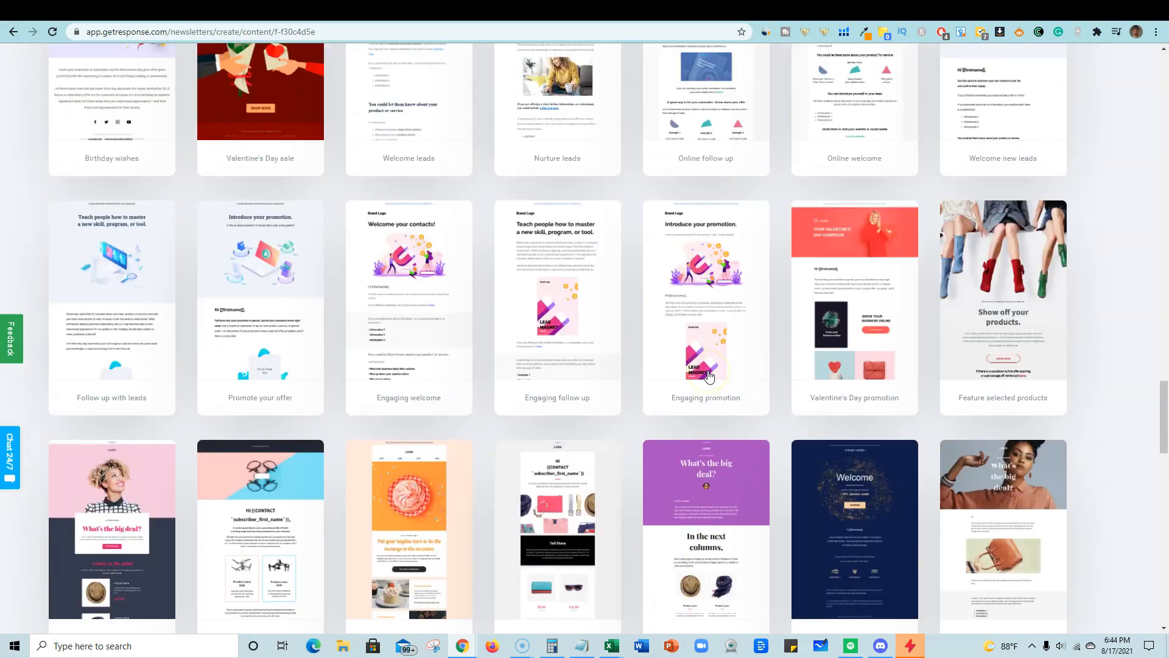
scroll(down, 3)
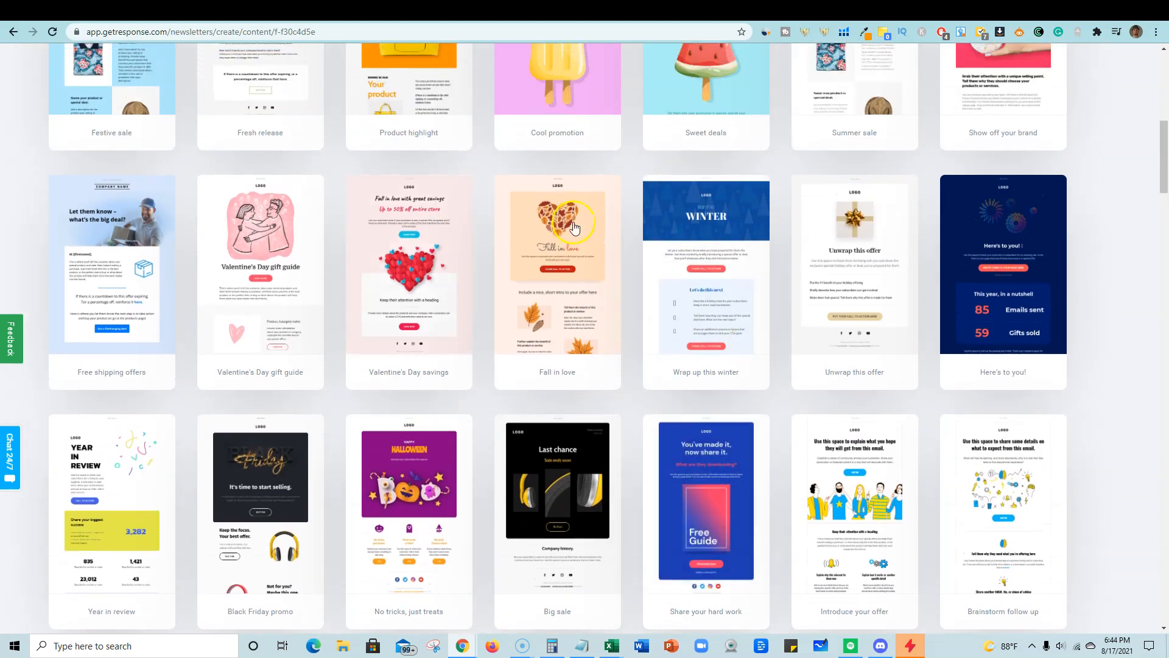
scroll(up, 3)
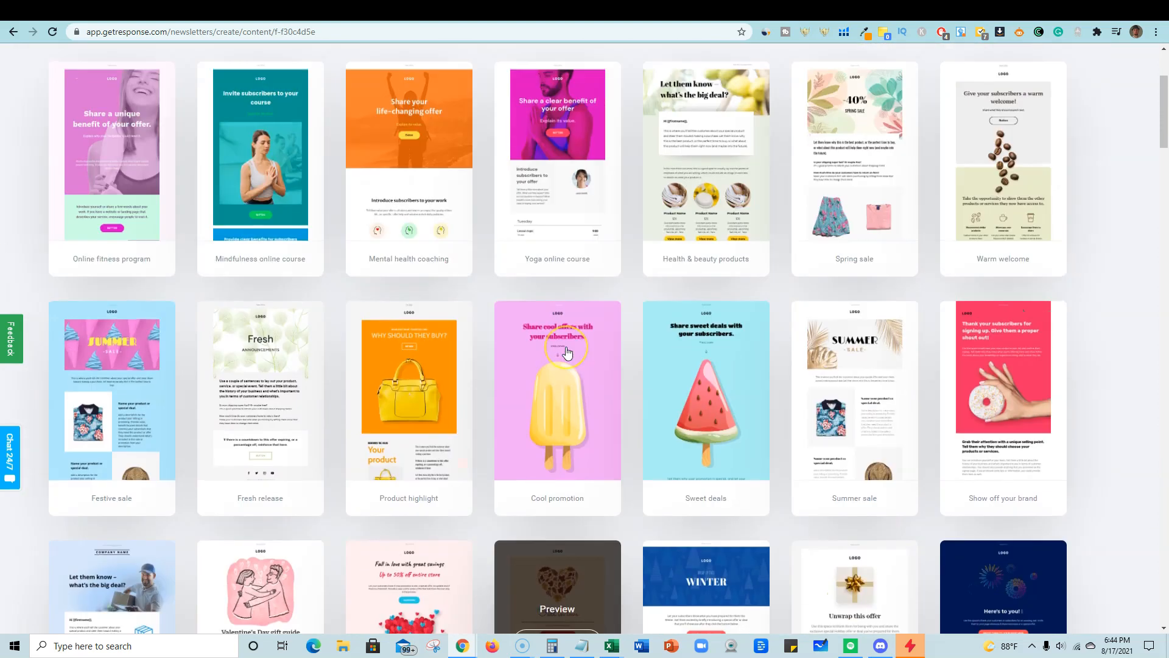
scroll(up, 3)
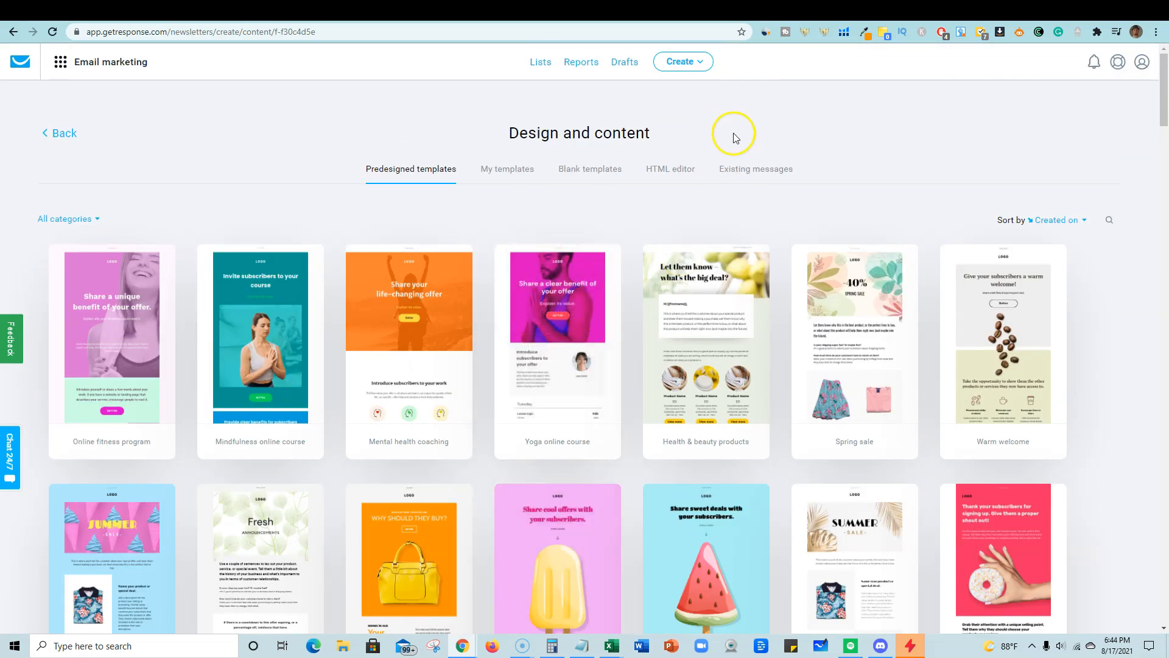
mouse_move(770, 137)
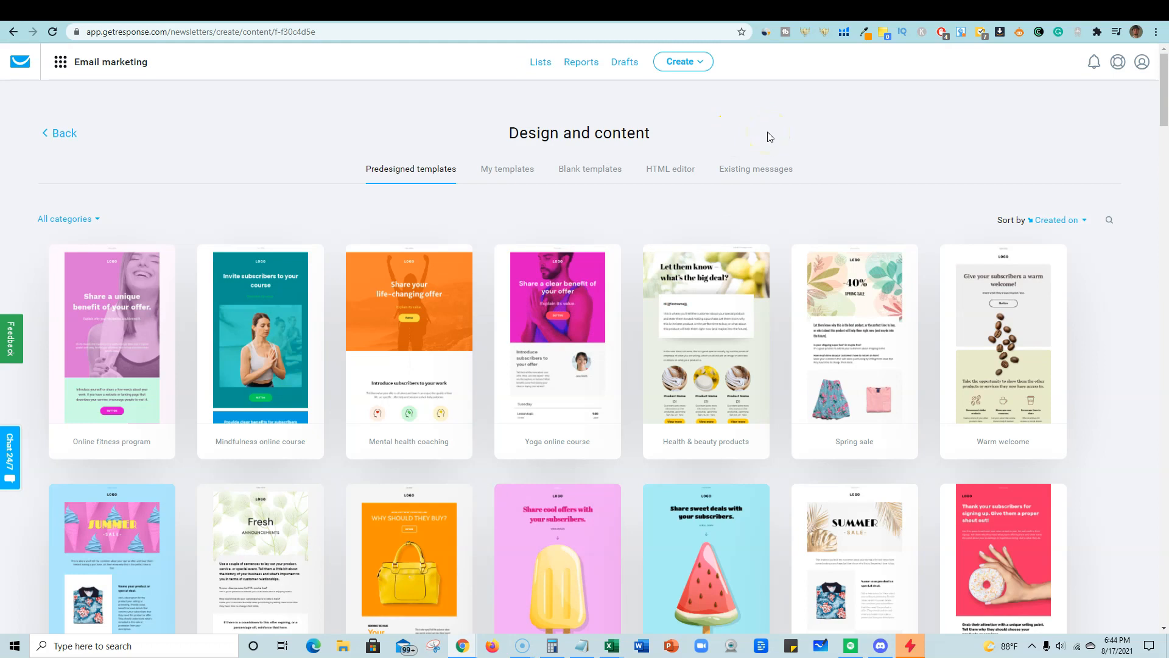
mouse_move(687, 112)
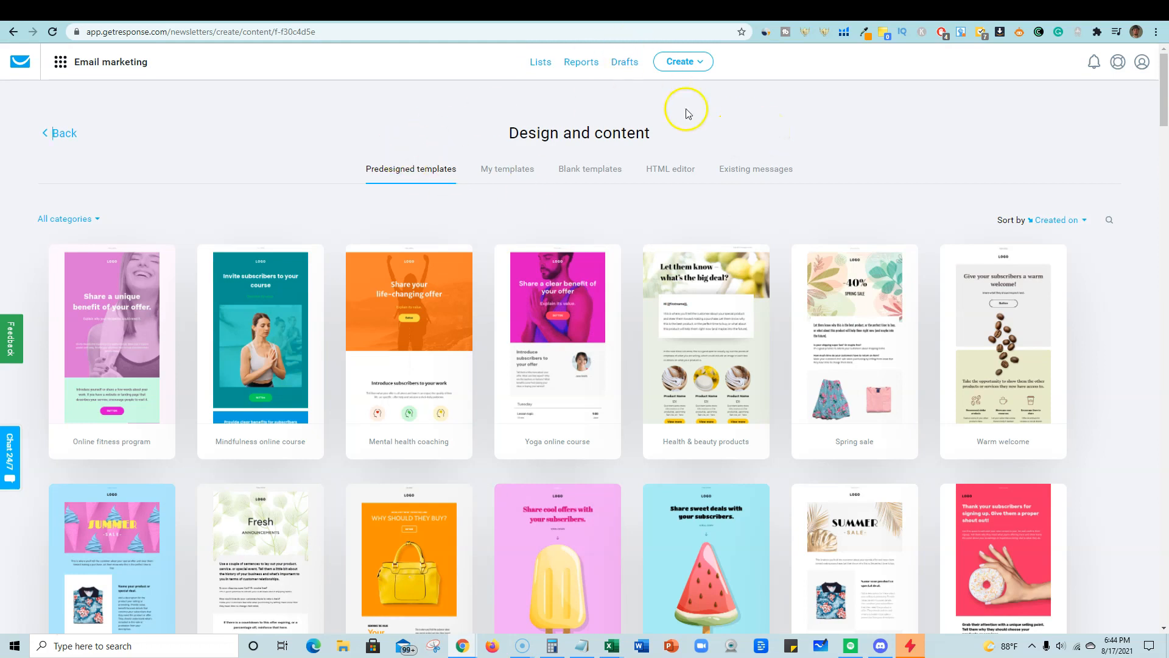
mouse_move(831, 144)
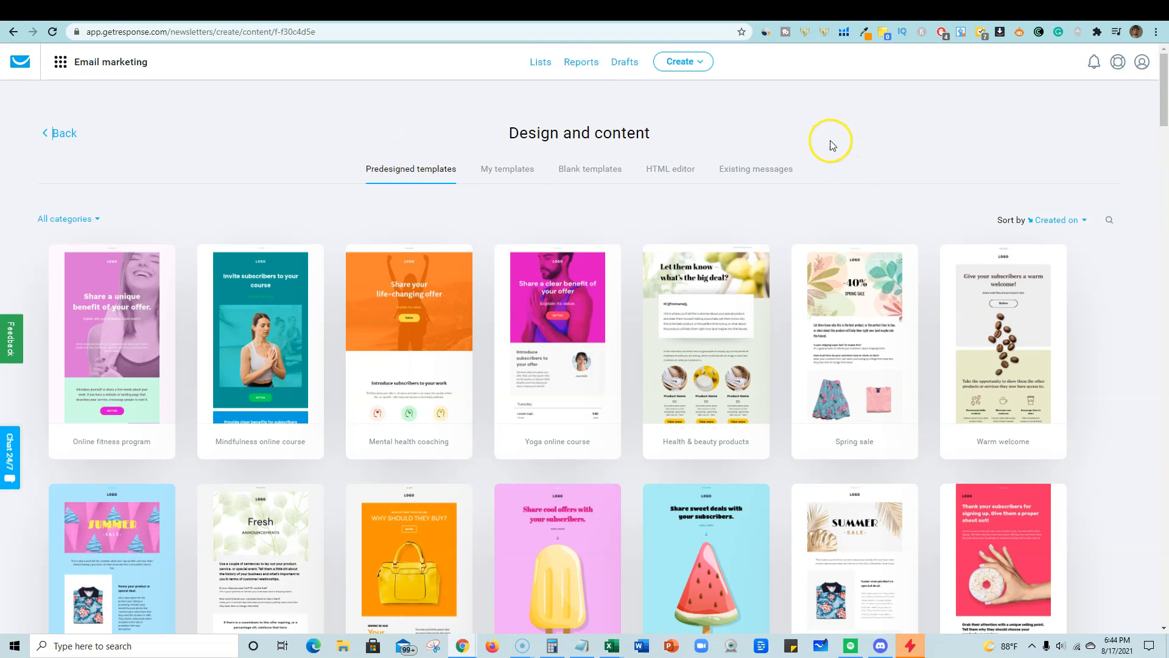
Use the Blank template from the Blank templates tab for email 1.
click(588, 168)
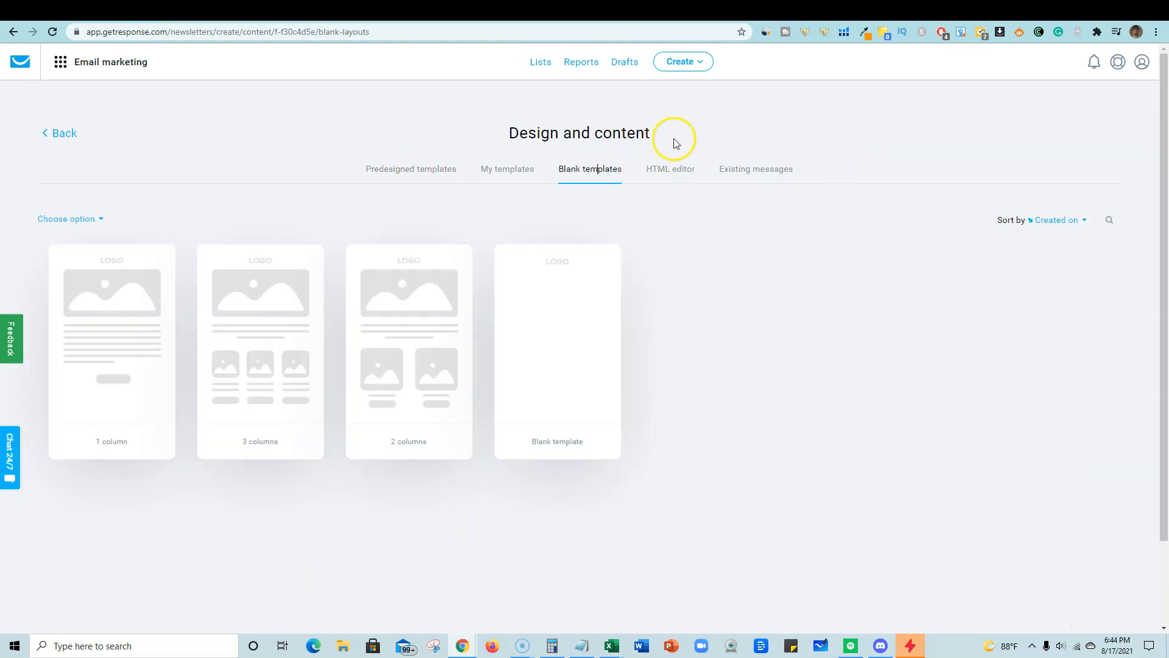
mouse_move(296, 256)
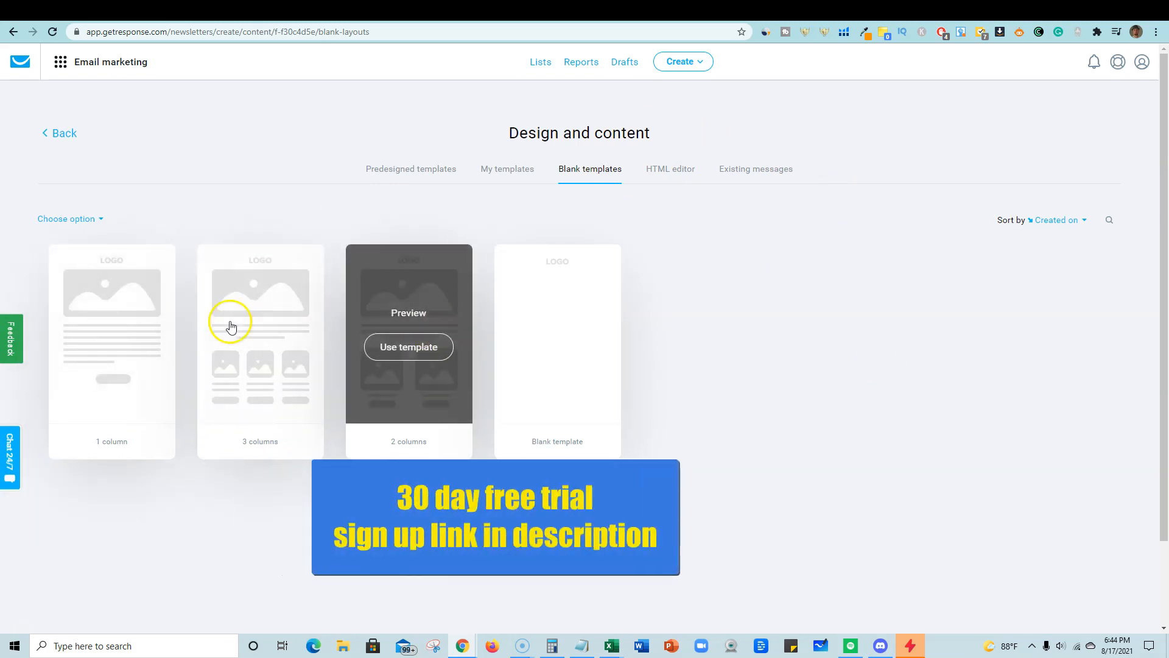
mouse_move(111, 305)
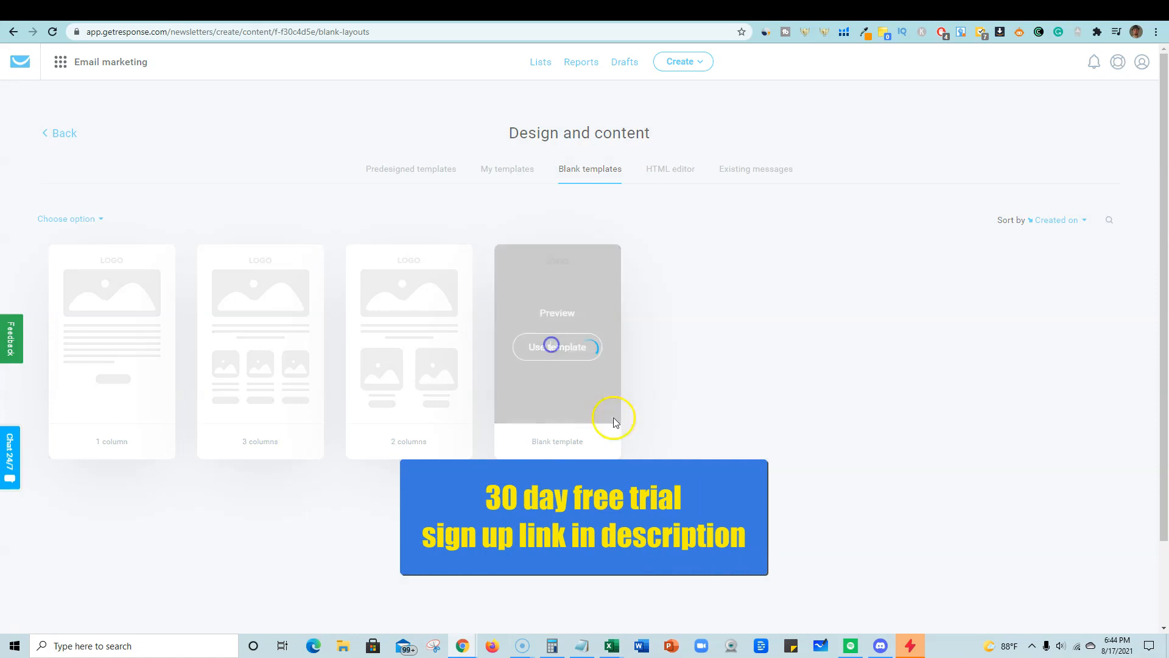
click(556, 346)
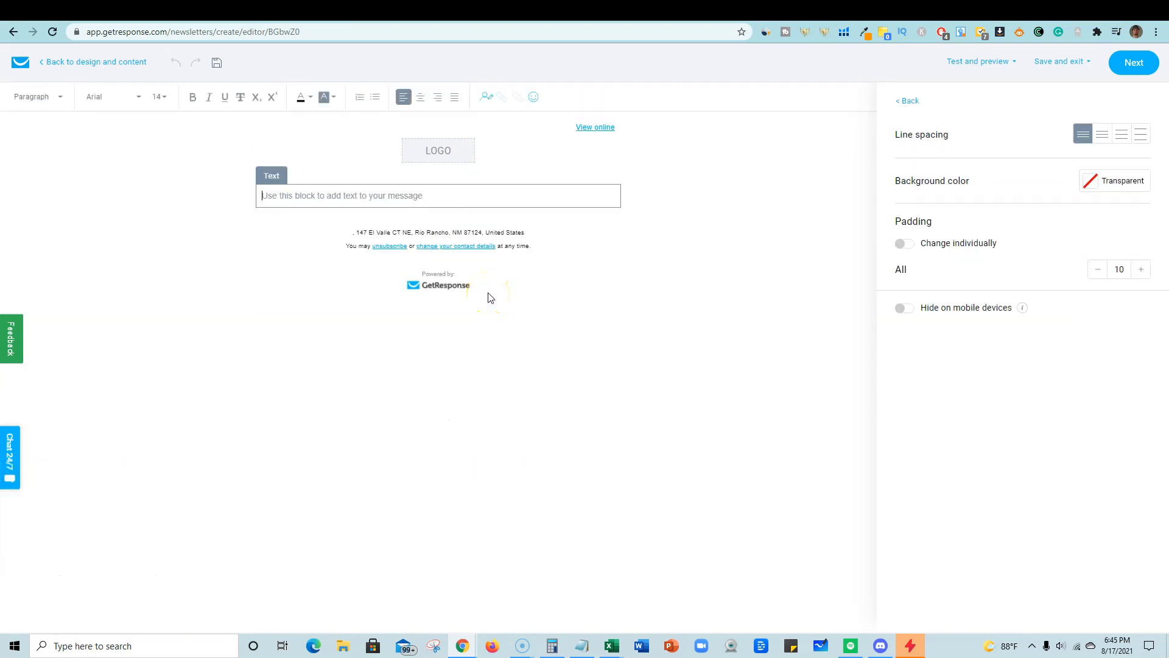
Fill the text block with 'add my text' lines and the sign-off 'David,', then close it.
text(add my text)
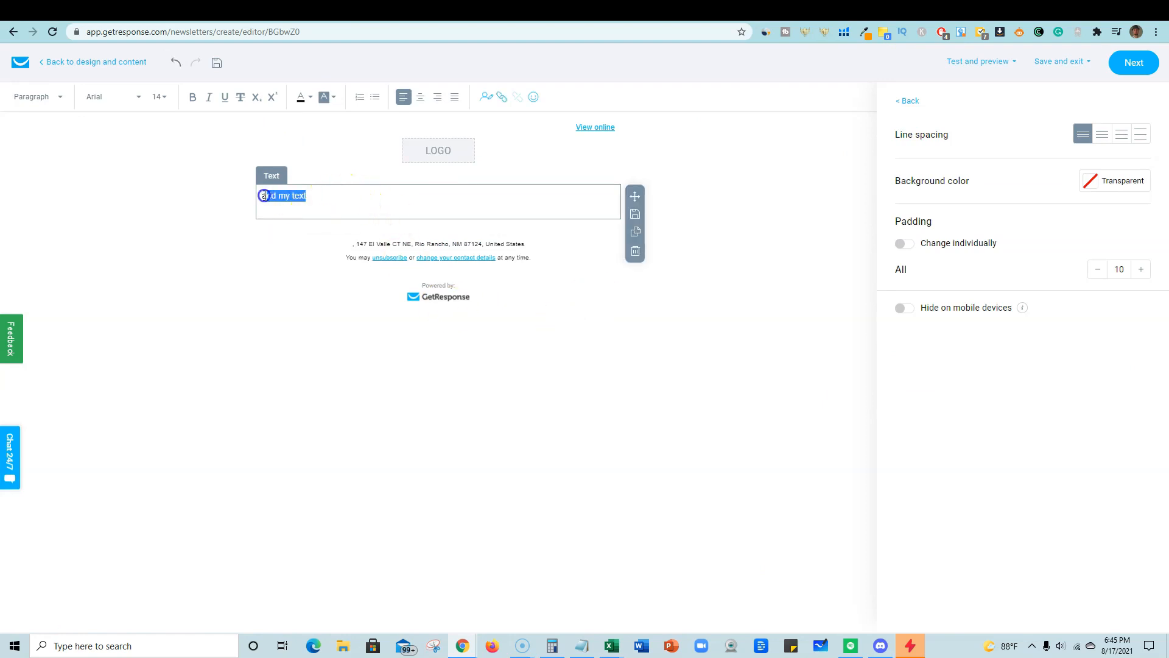
click(319, 202)
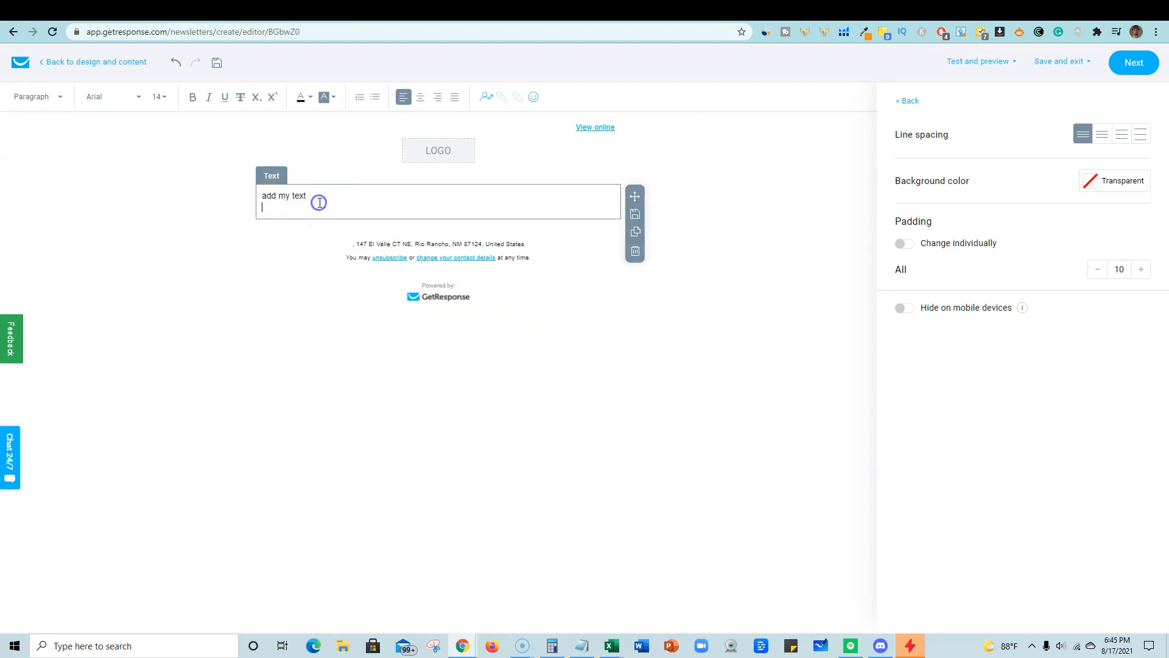
text(add my text)
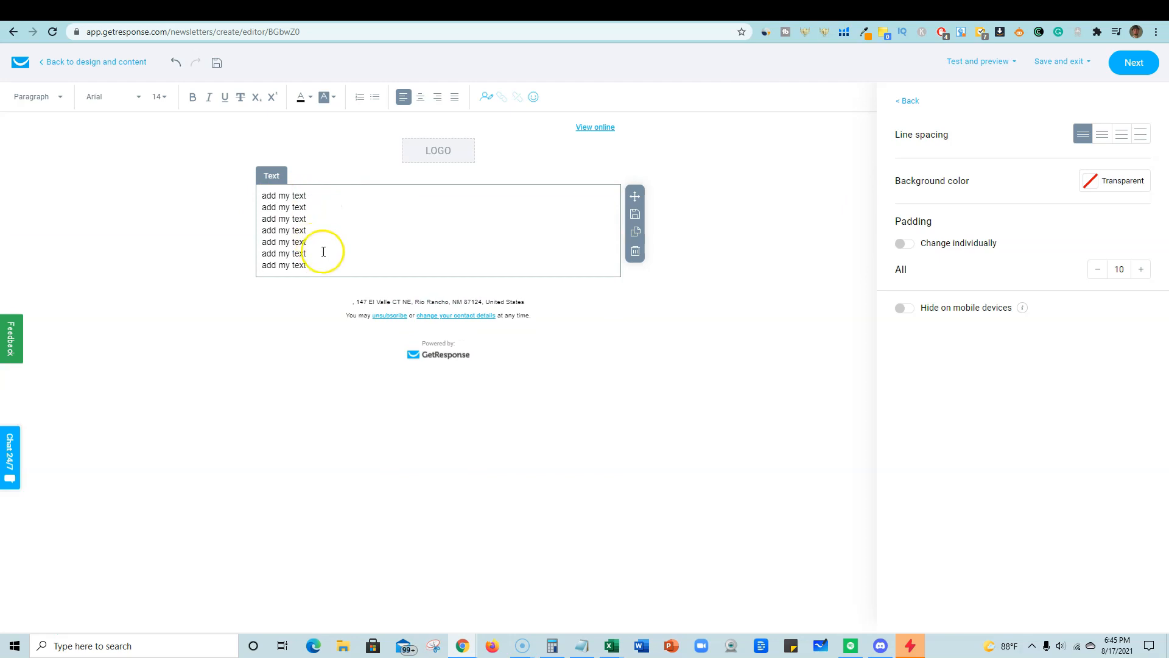
text(David,)
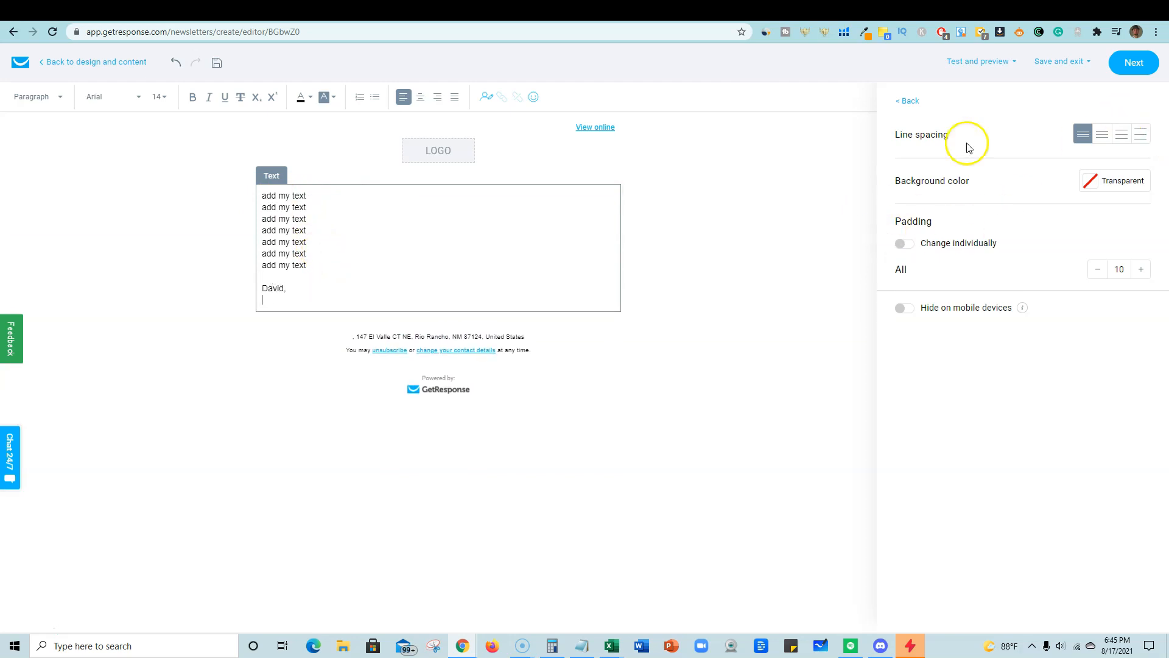
click(907, 100)
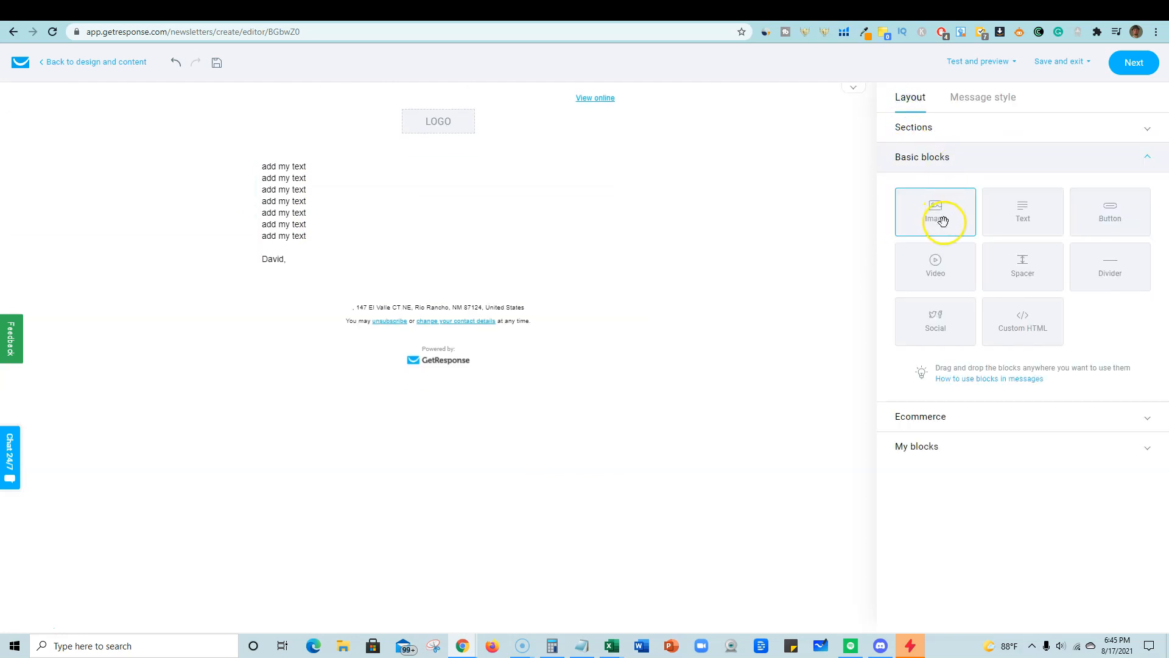
Add the 'dragons in space pic' image block and a 'Click here' button below the sign-off.
click(934, 212)
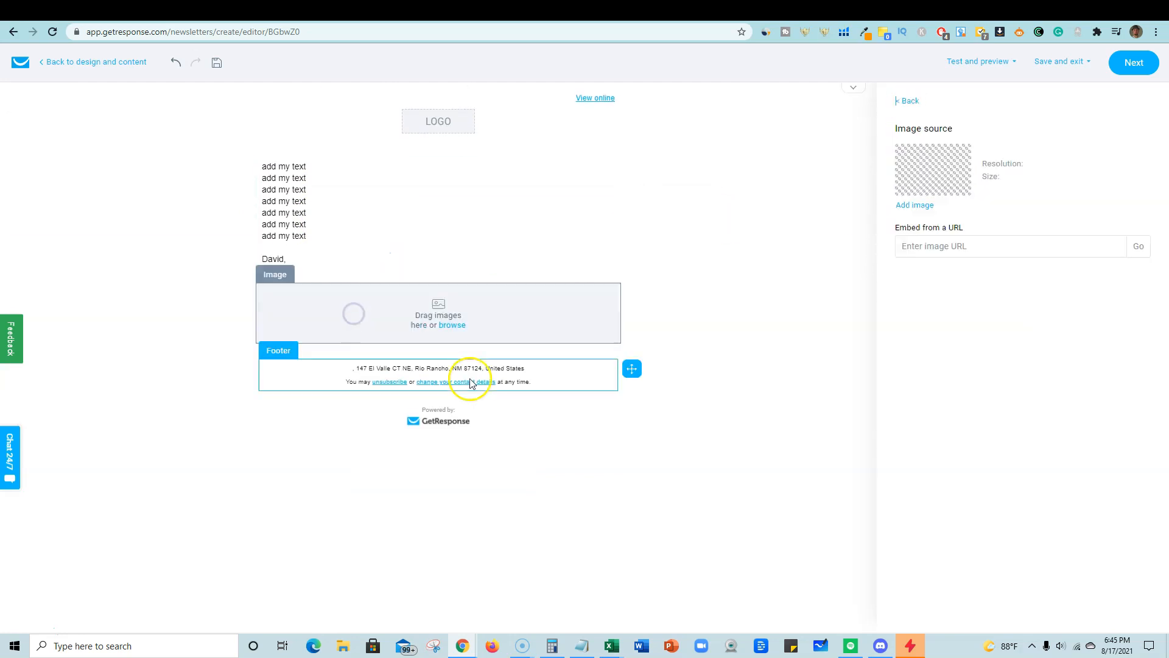
click(914, 206)
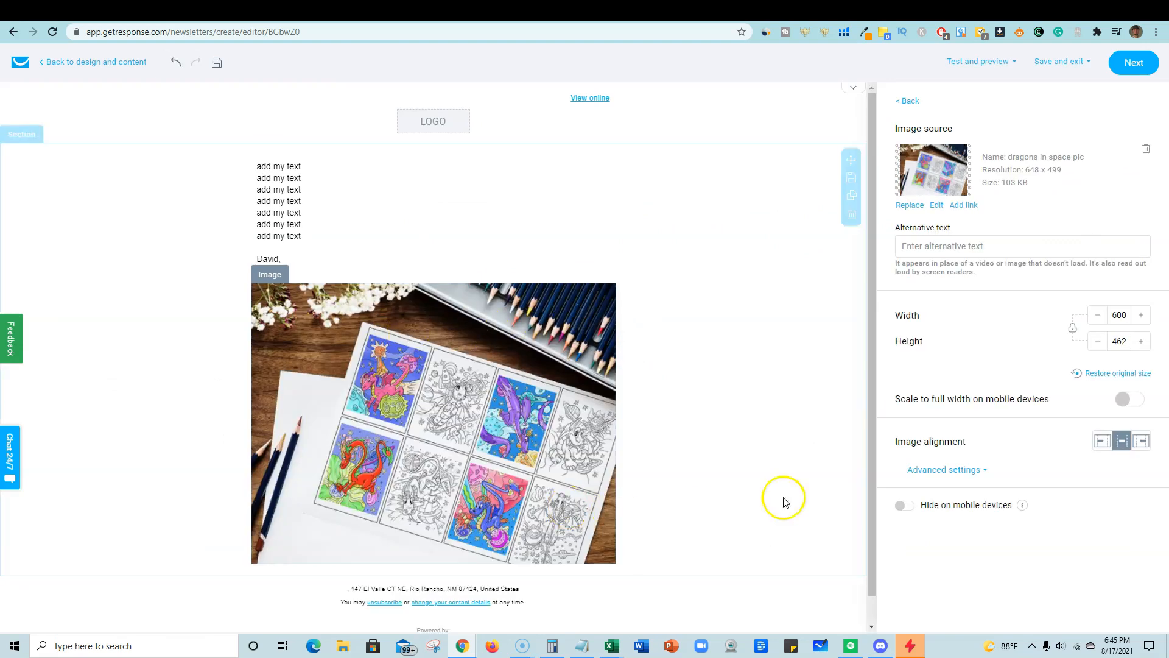
click(907, 100)
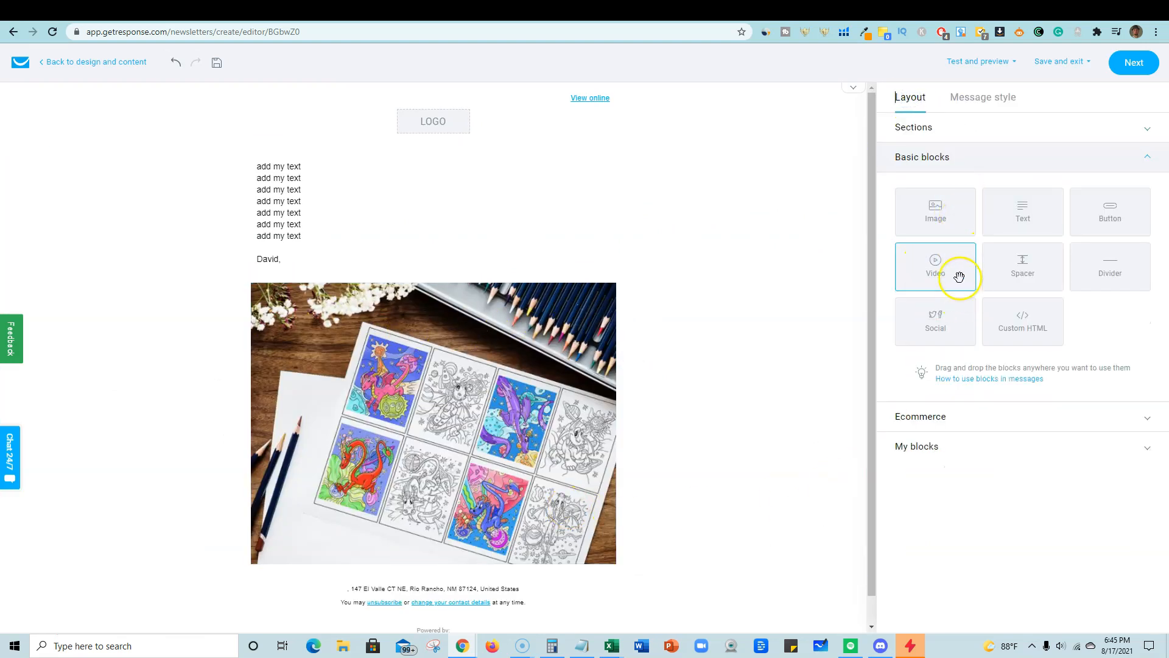
mouse_move(1062, 319)
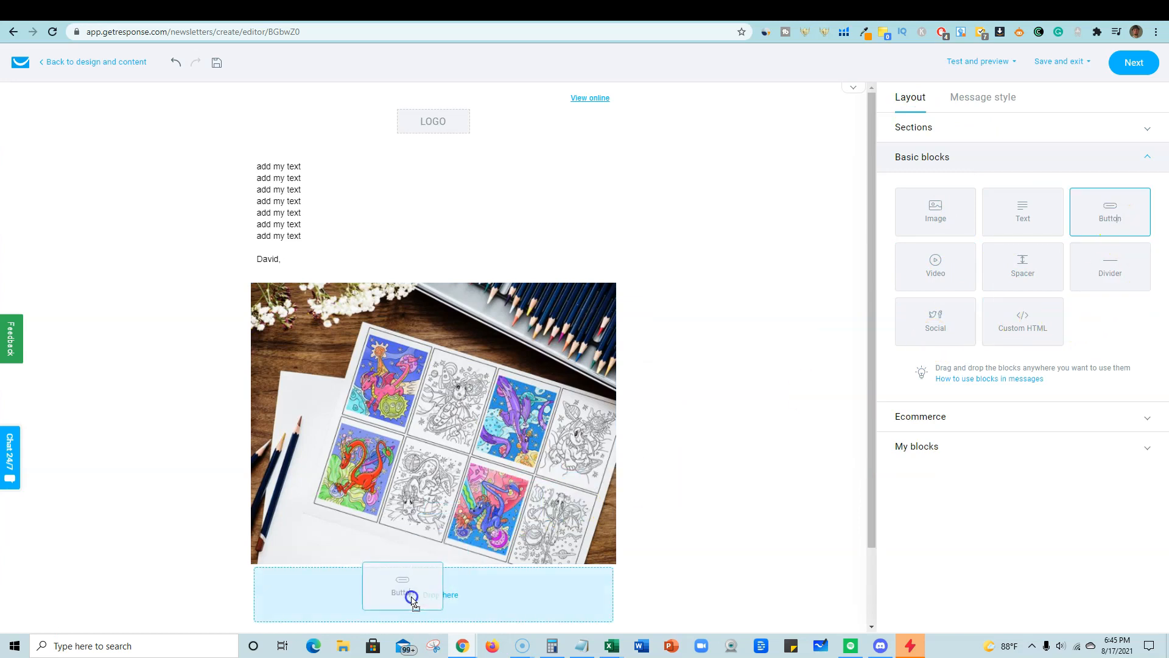
click(403, 593)
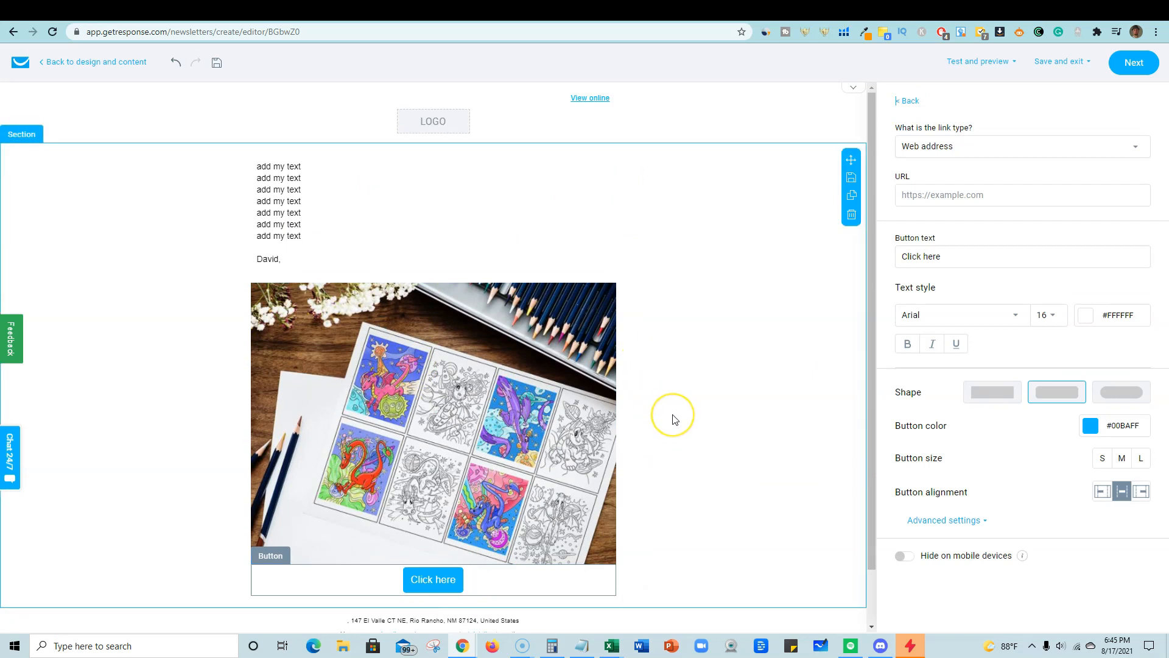
mouse_move(682, 372)
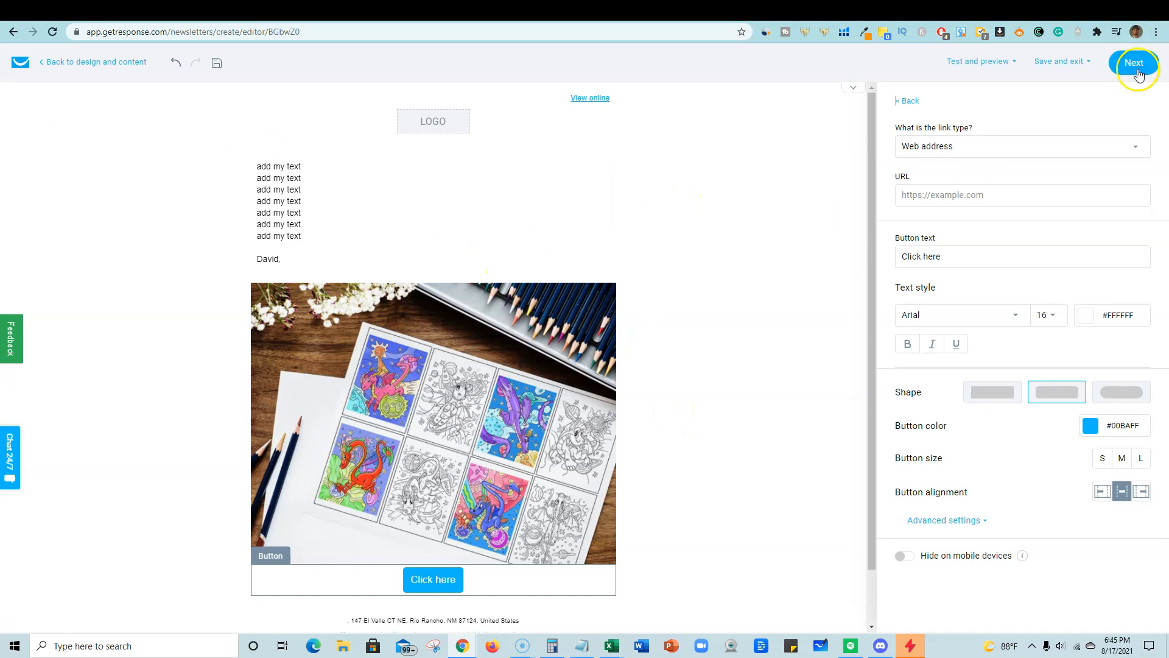
mouse_move(489, 386)
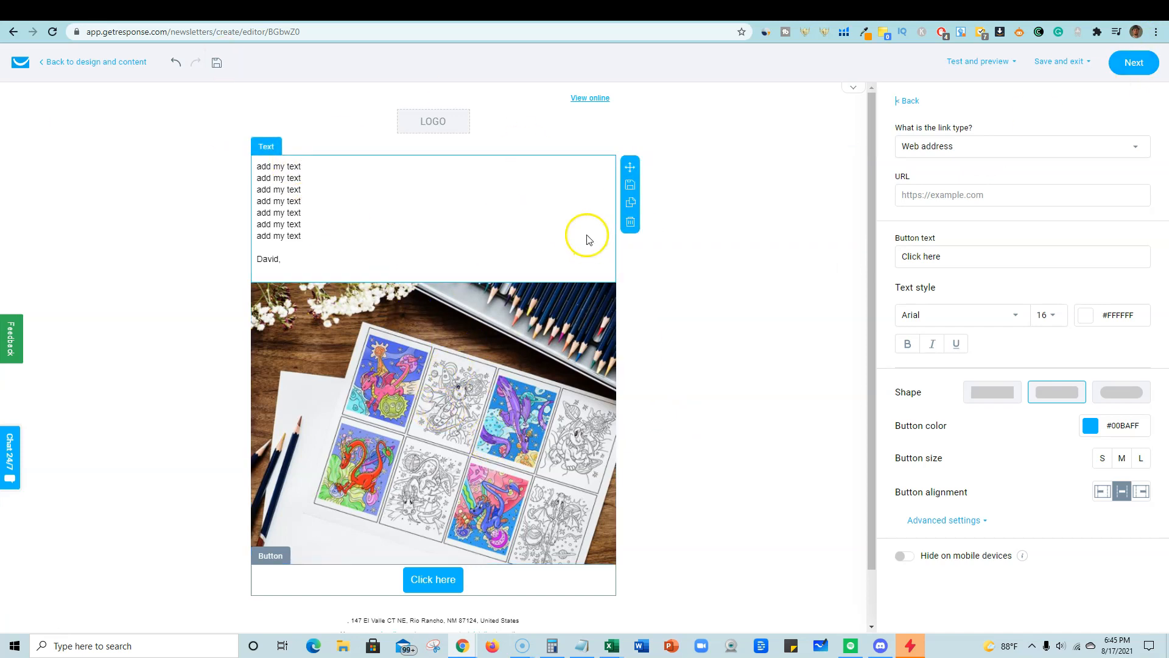
mouse_move(425, 320)
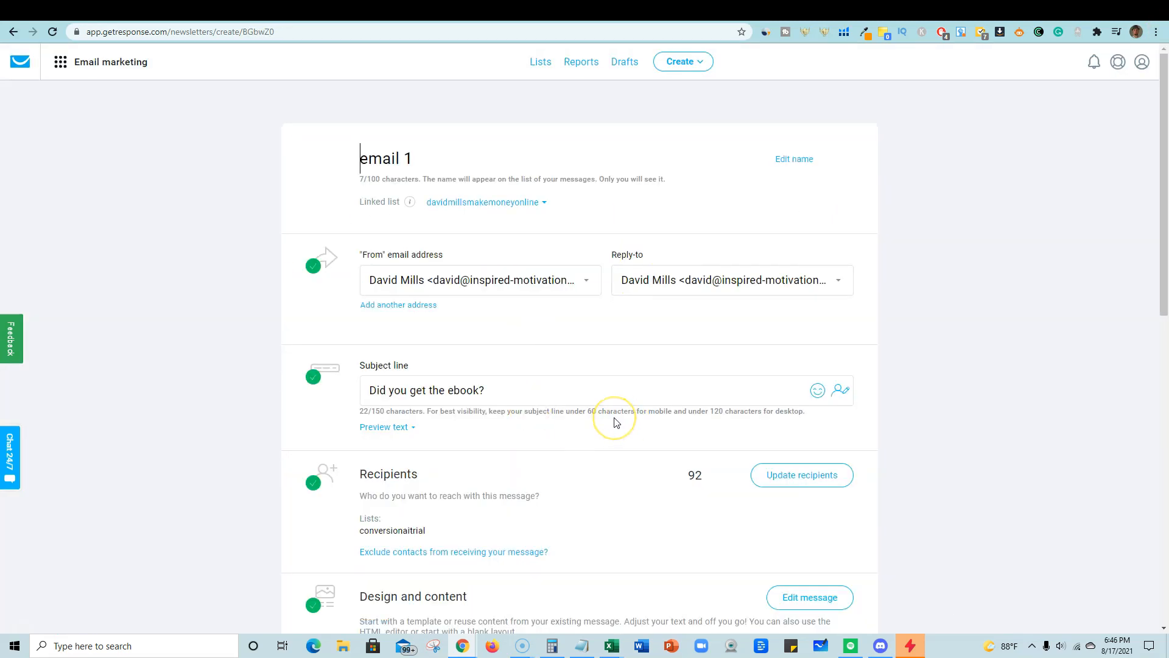
scroll(down, 3)
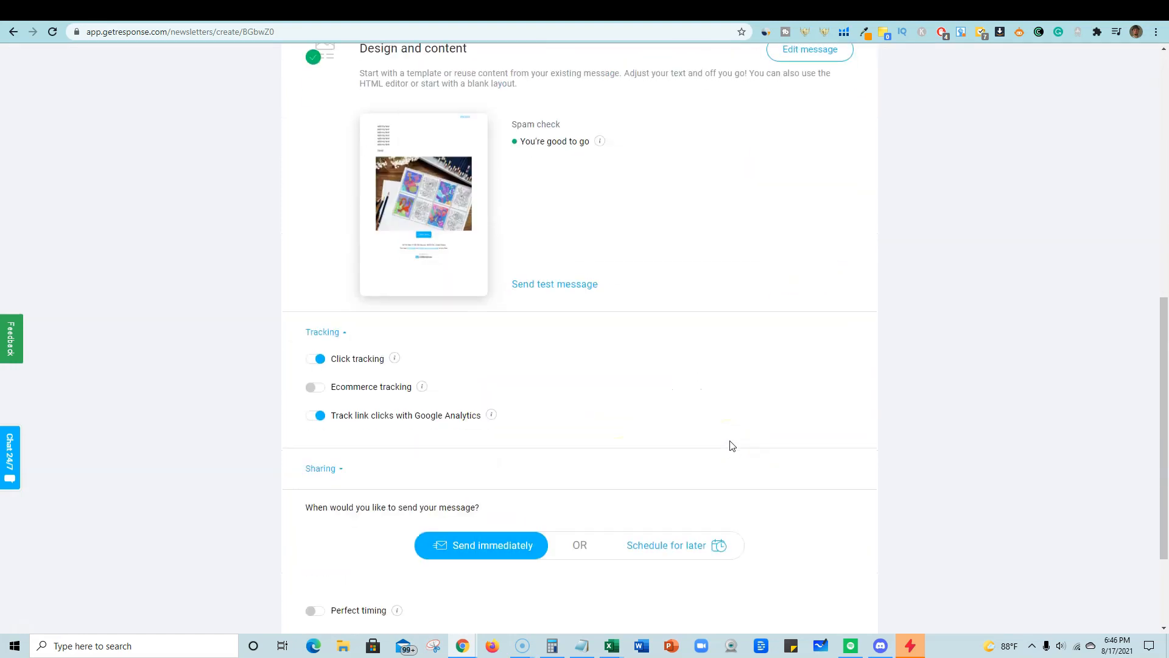
scroll(down, 3)
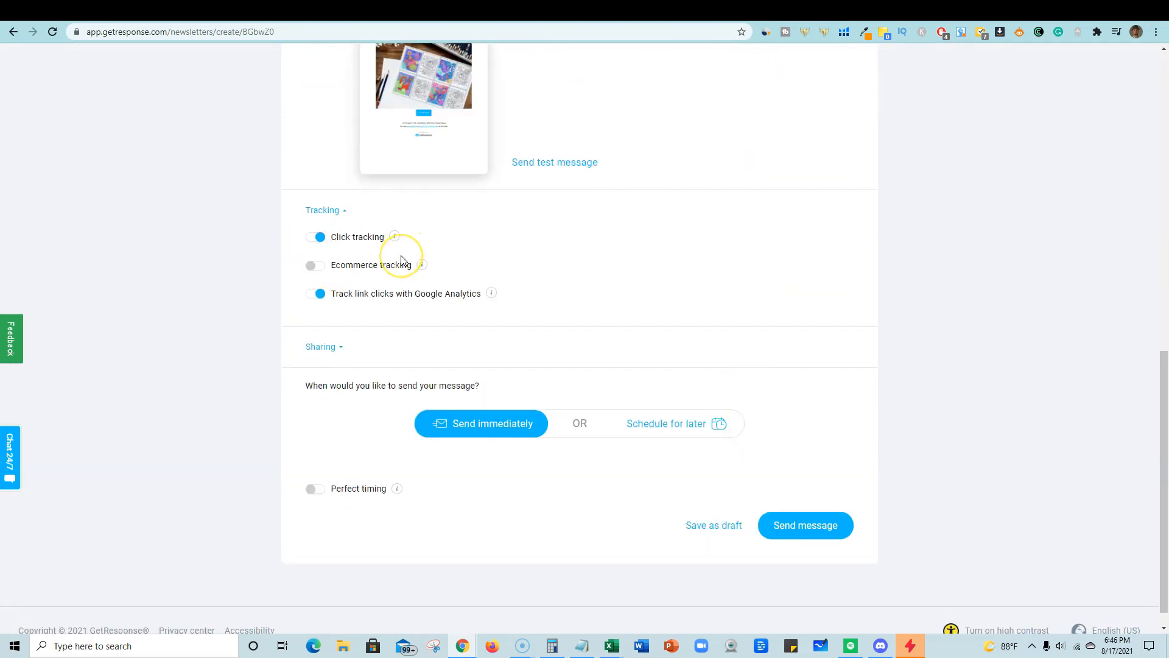
mouse_move(408, 259)
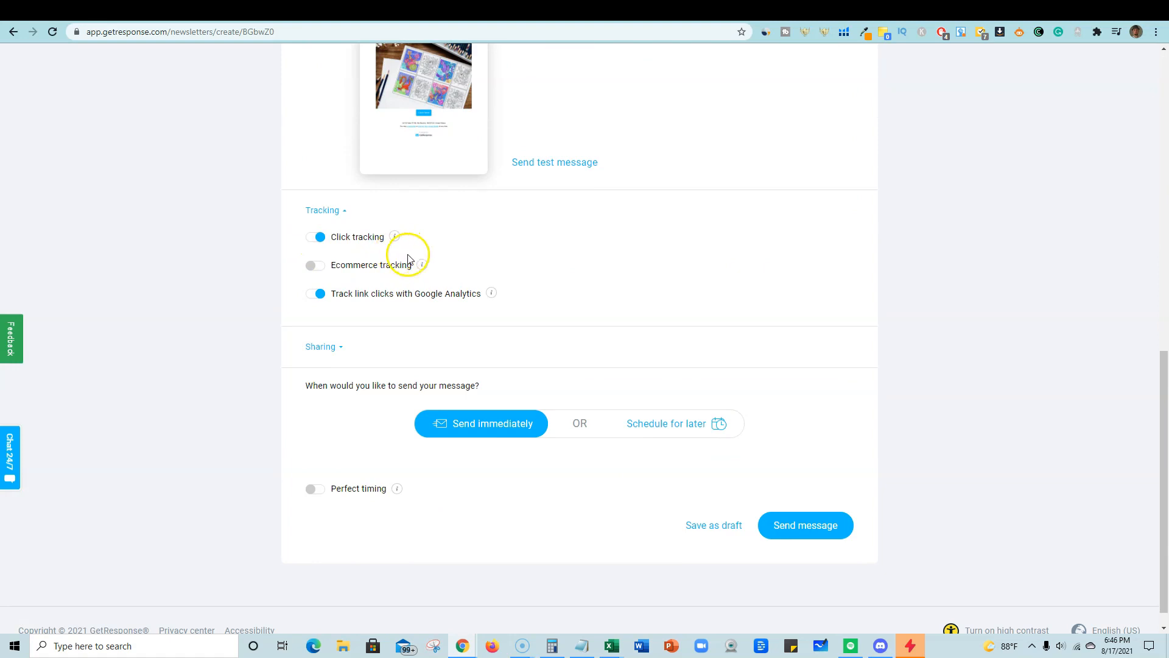
mouse_move(425, 240)
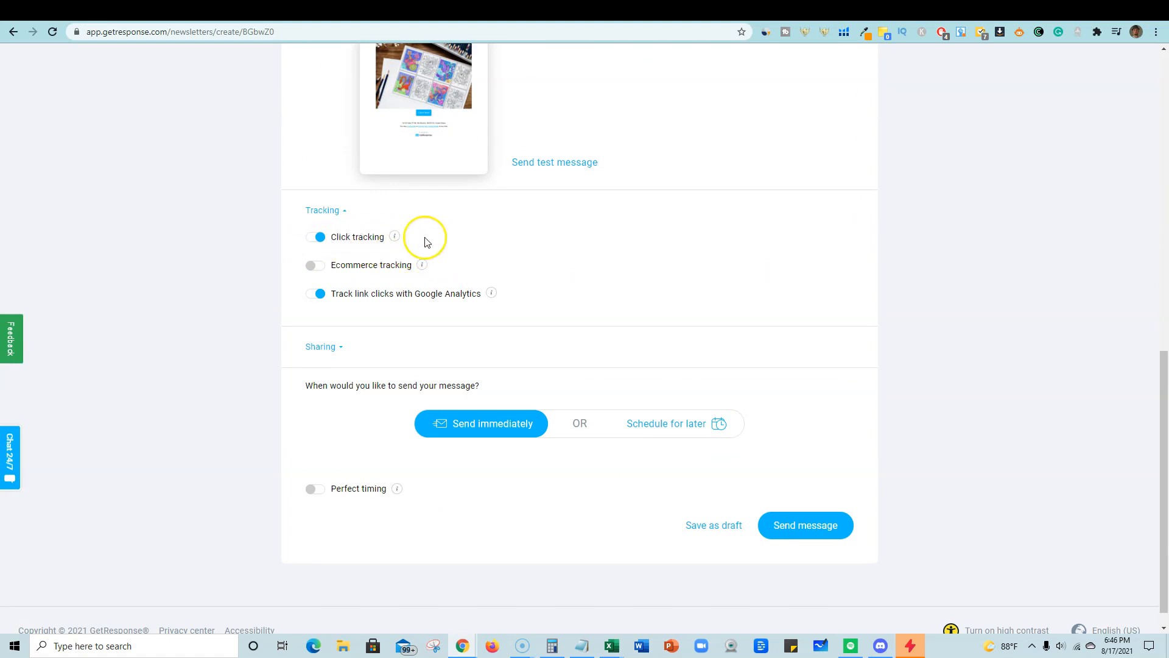
mouse_move(434, 270)
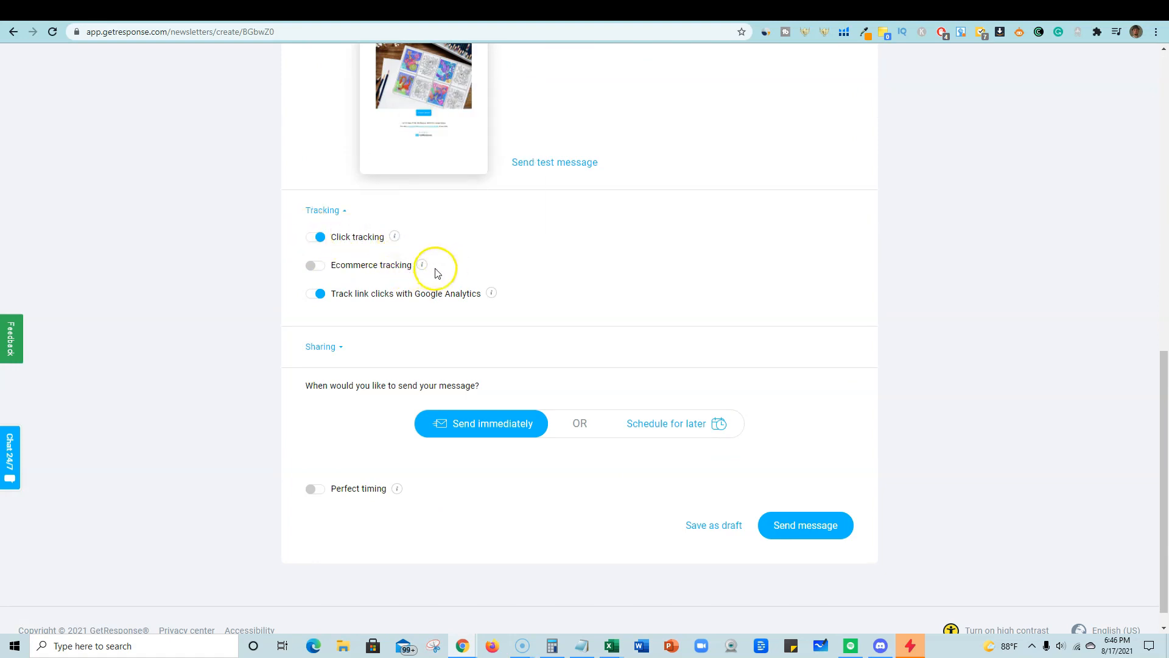
mouse_move(462, 306)
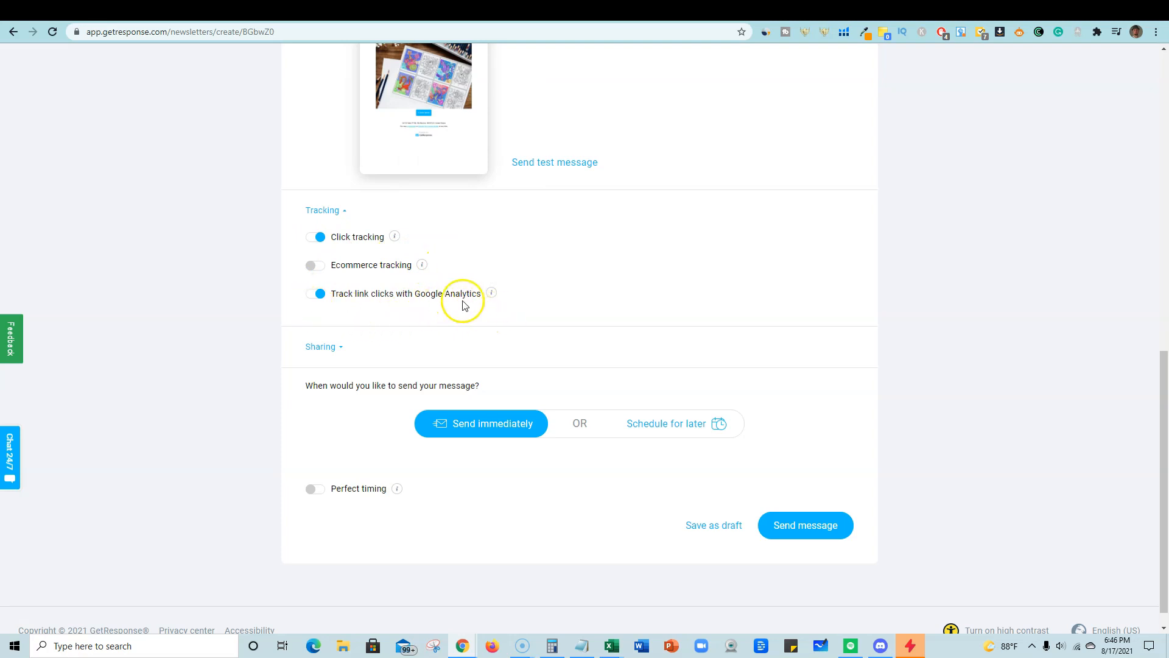
mouse_move(635, 442)
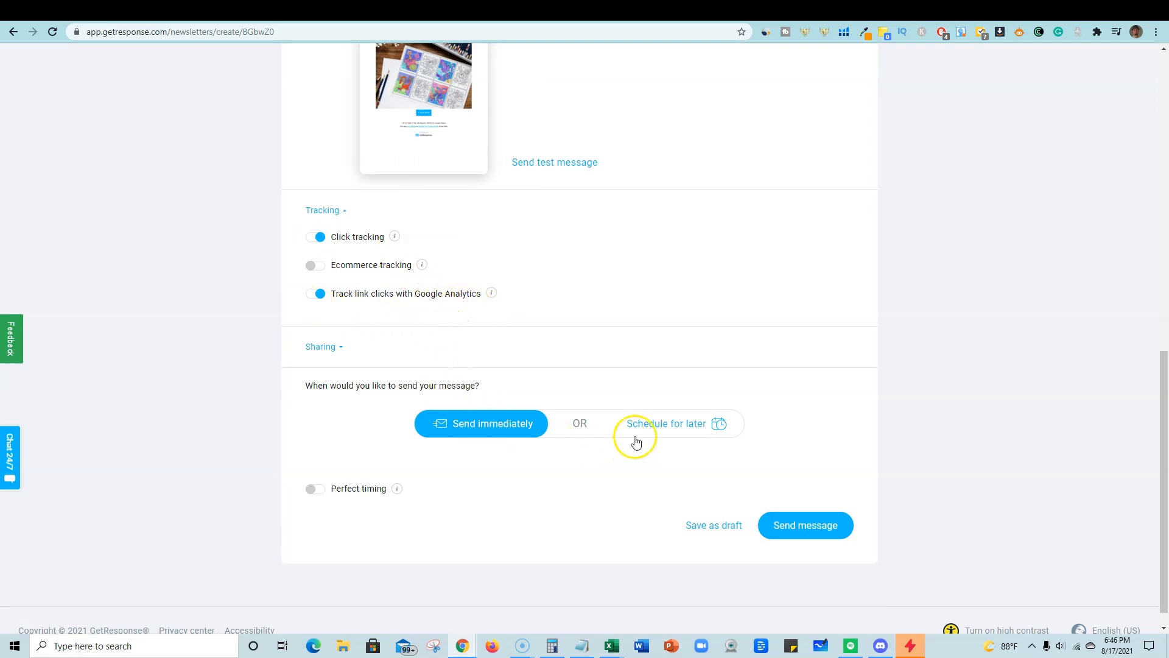
mouse_move(544, 496)
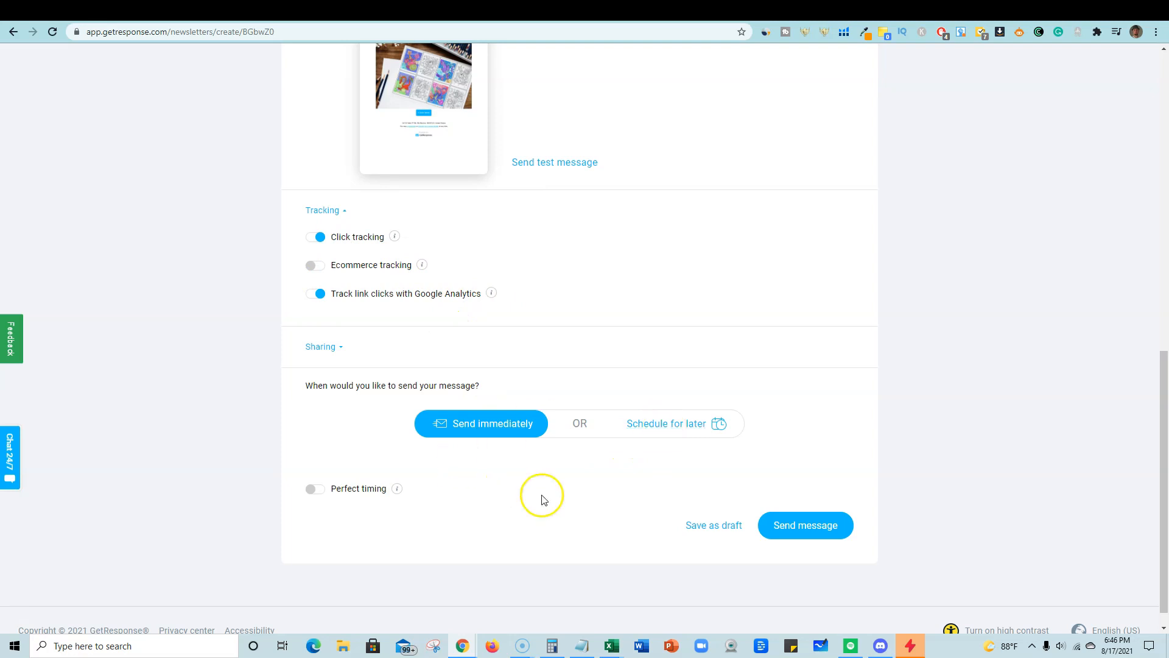
mouse_move(711, 525)
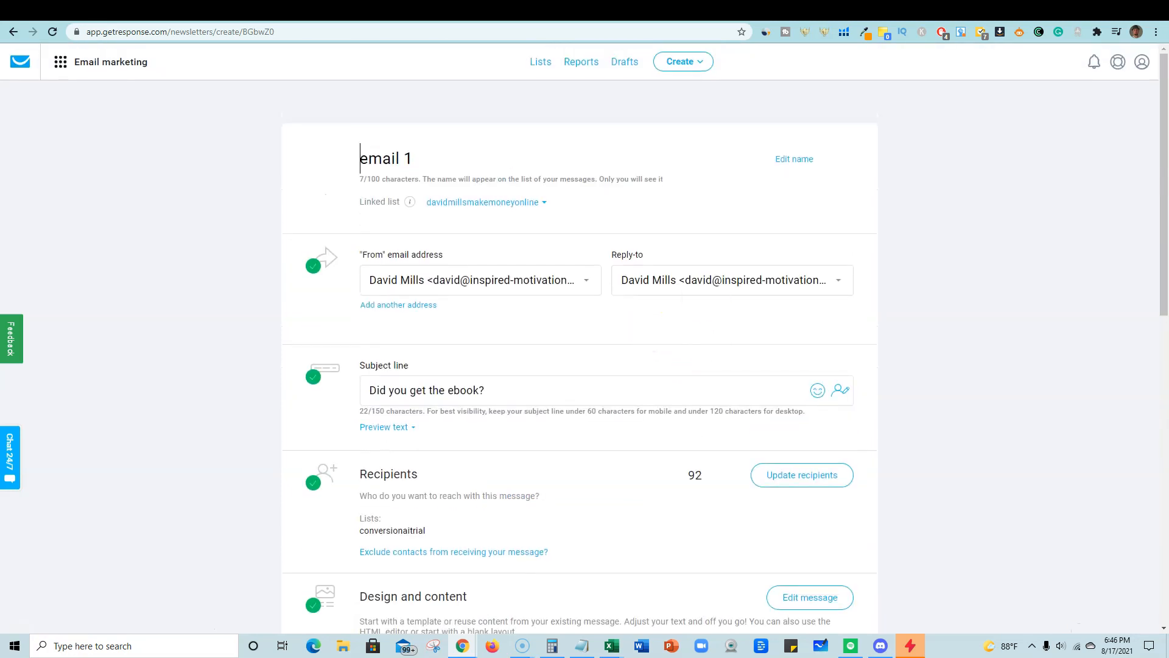
mouse_move(61, 62)
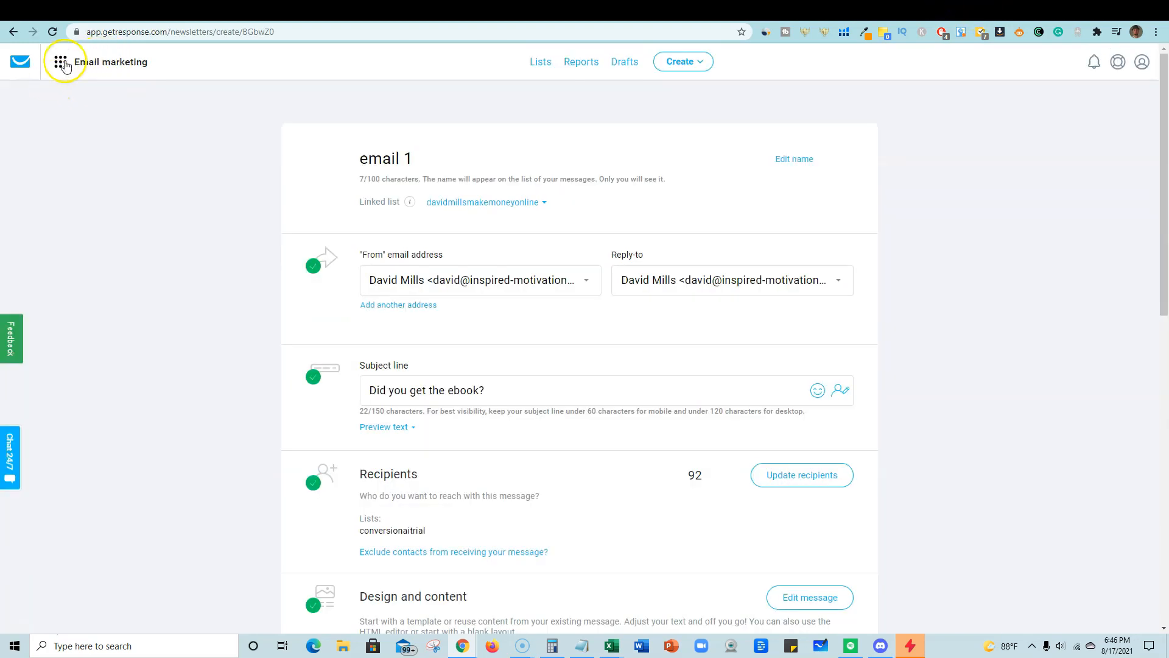
Go from the dashboard to the Lists page and begin a new list.
click(60, 62)
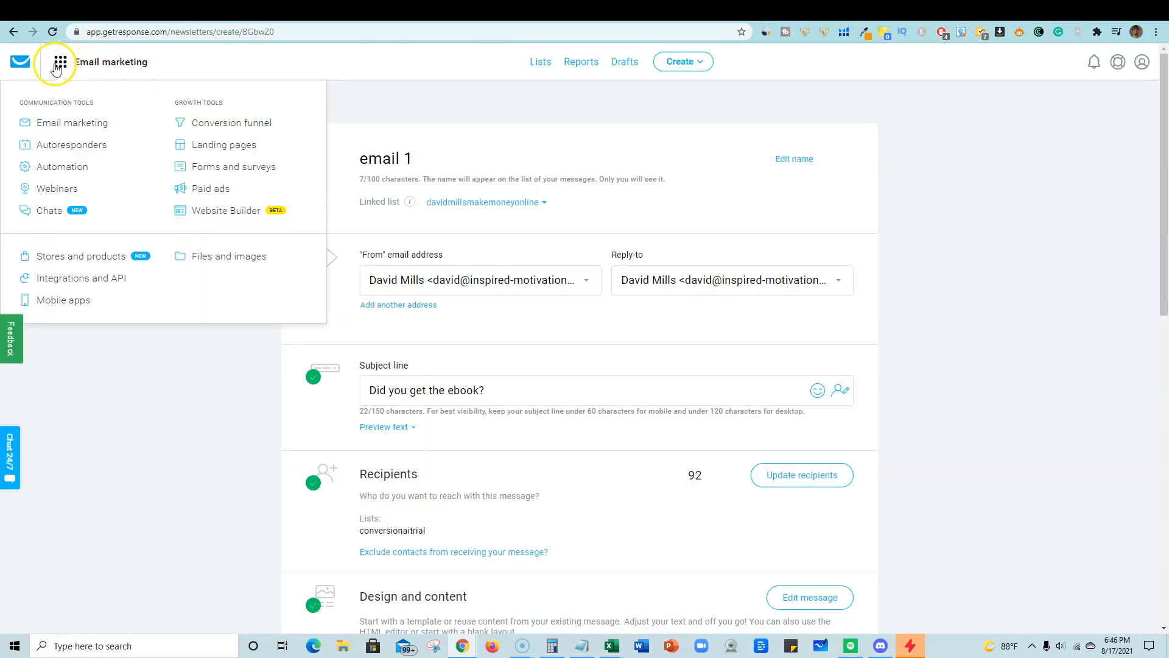
click(60, 62)
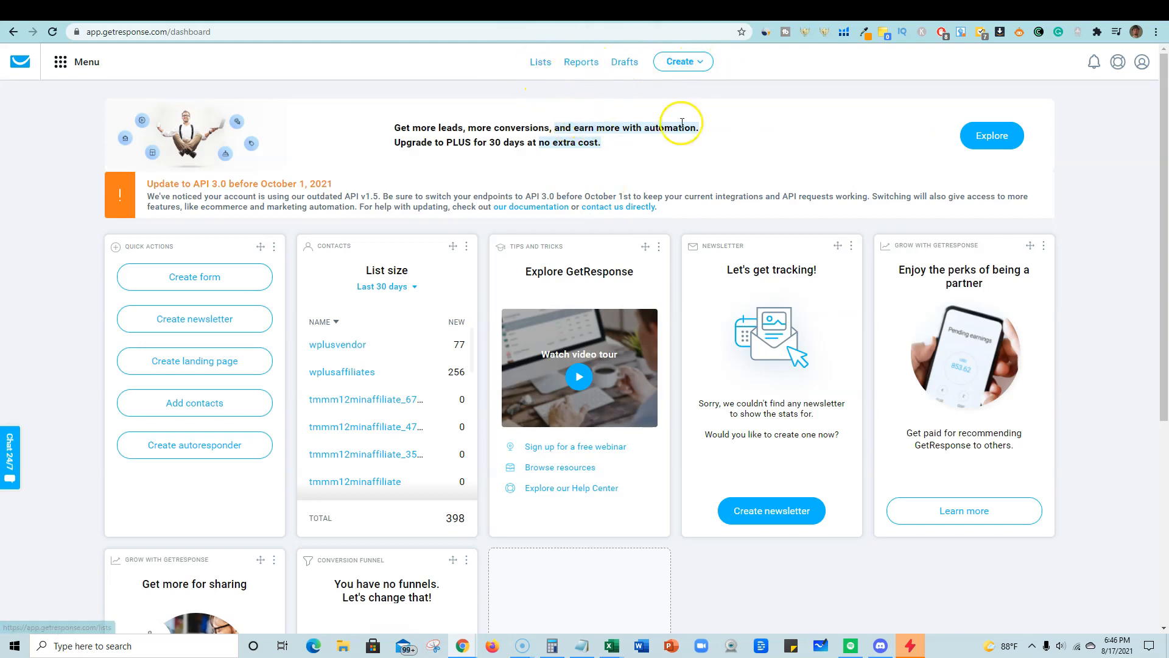
click(540, 62)
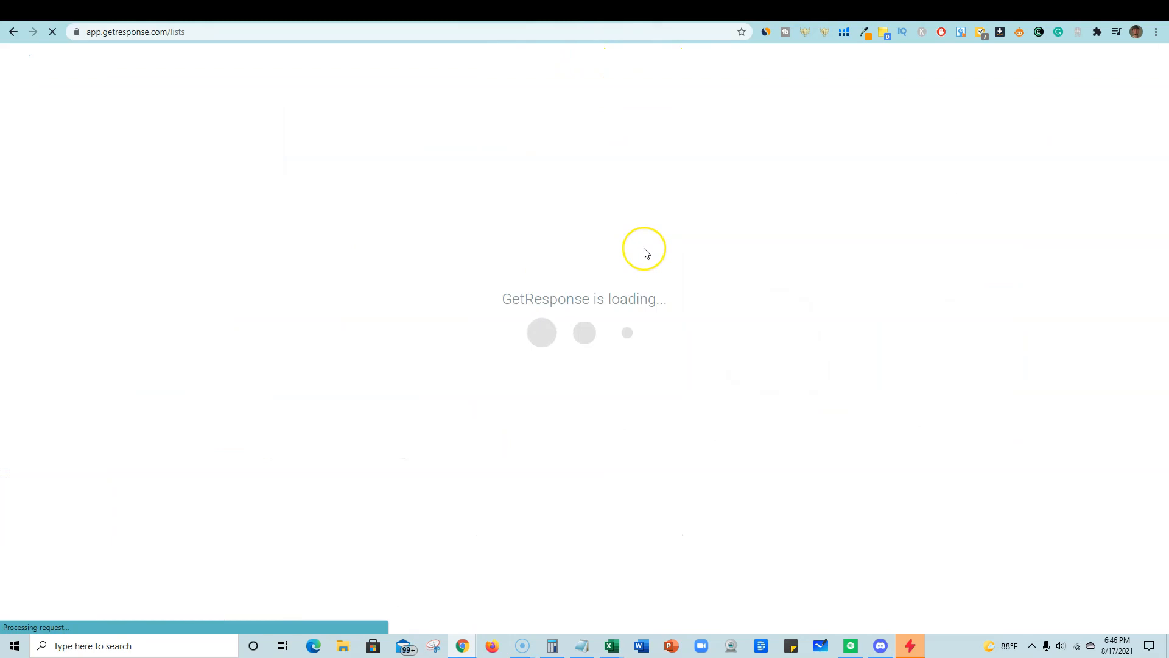
mouse_move(645, 252)
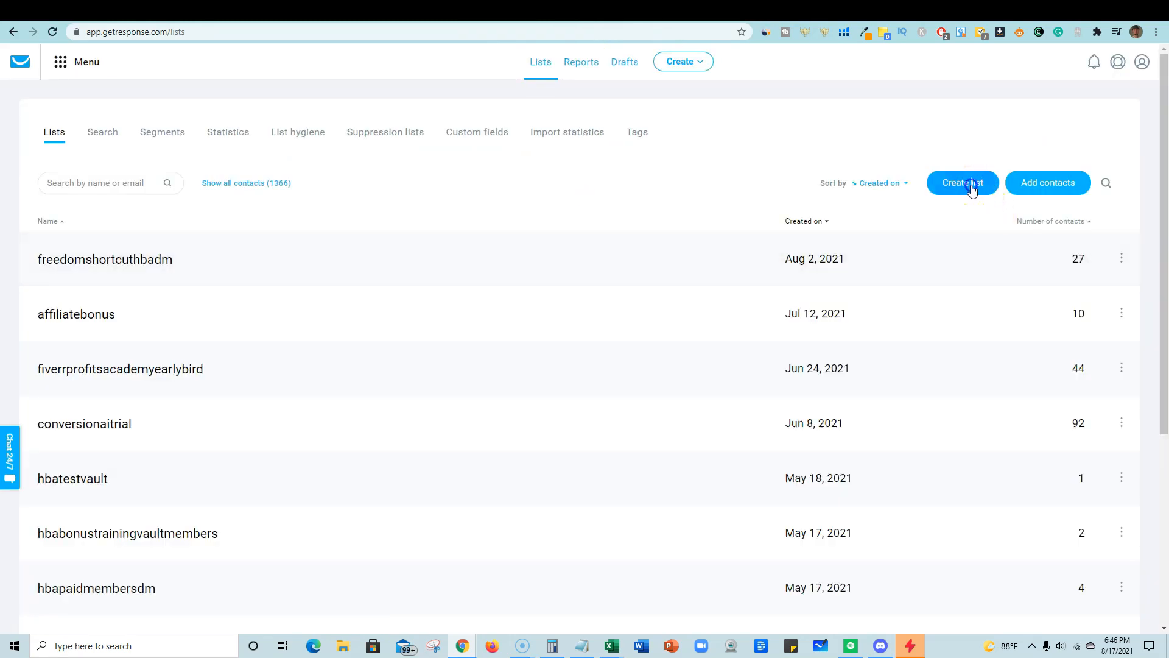
click(961, 183)
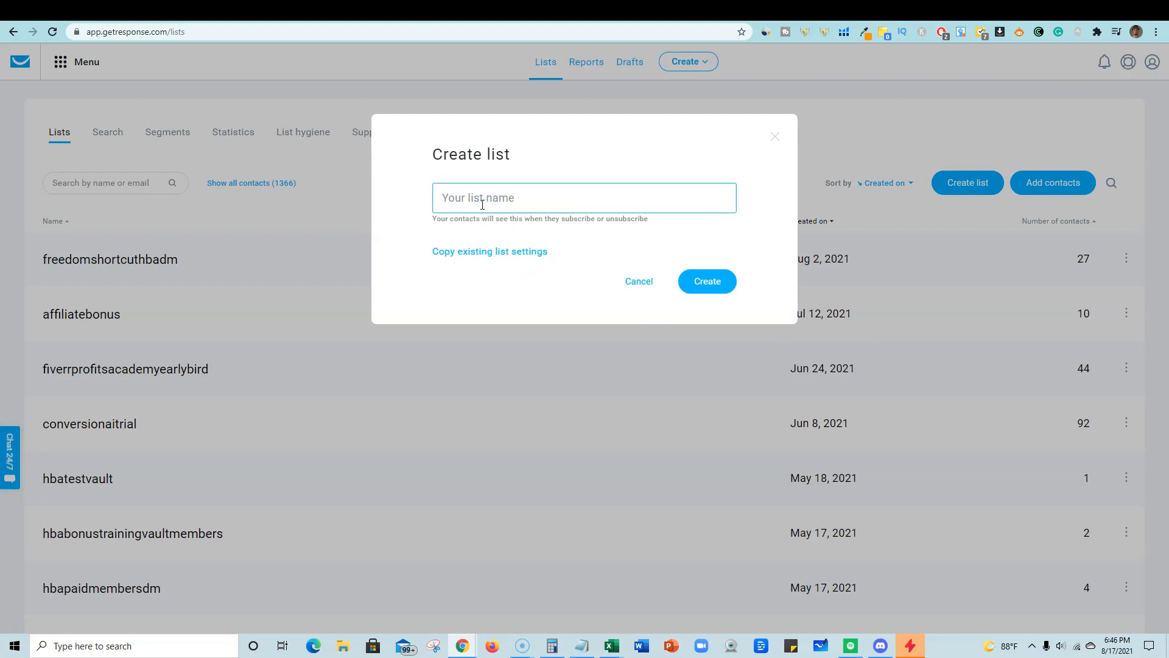
Create the list 'testlistdavid' and show its options on the Lists page.
text(testlistdavid)
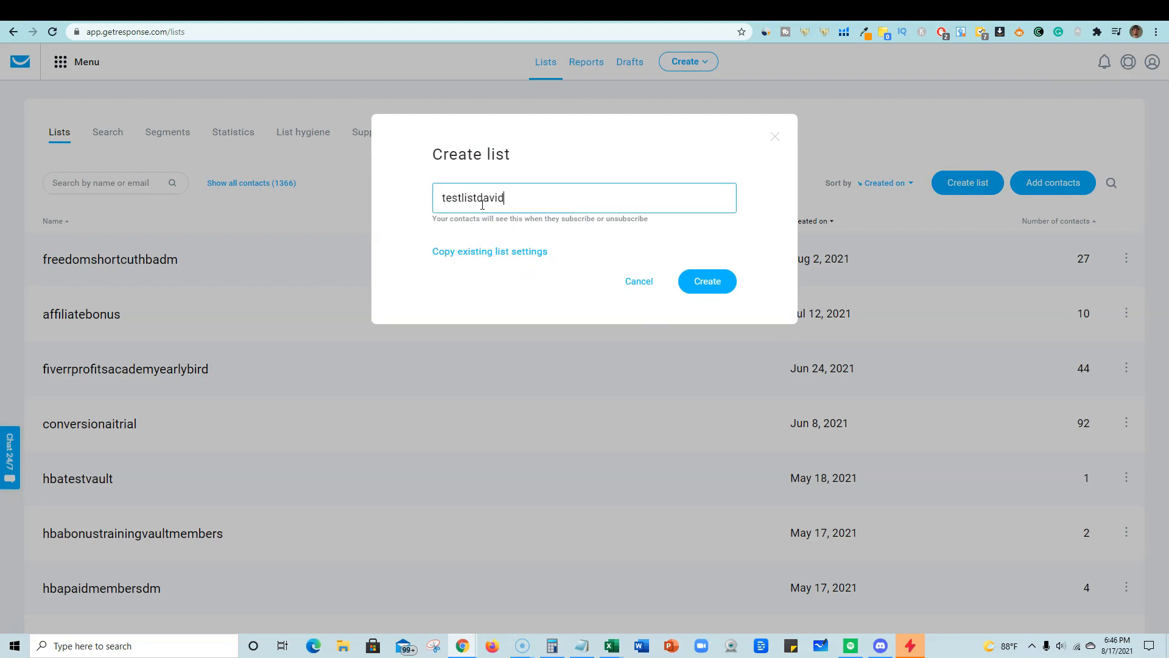
click(705, 282)
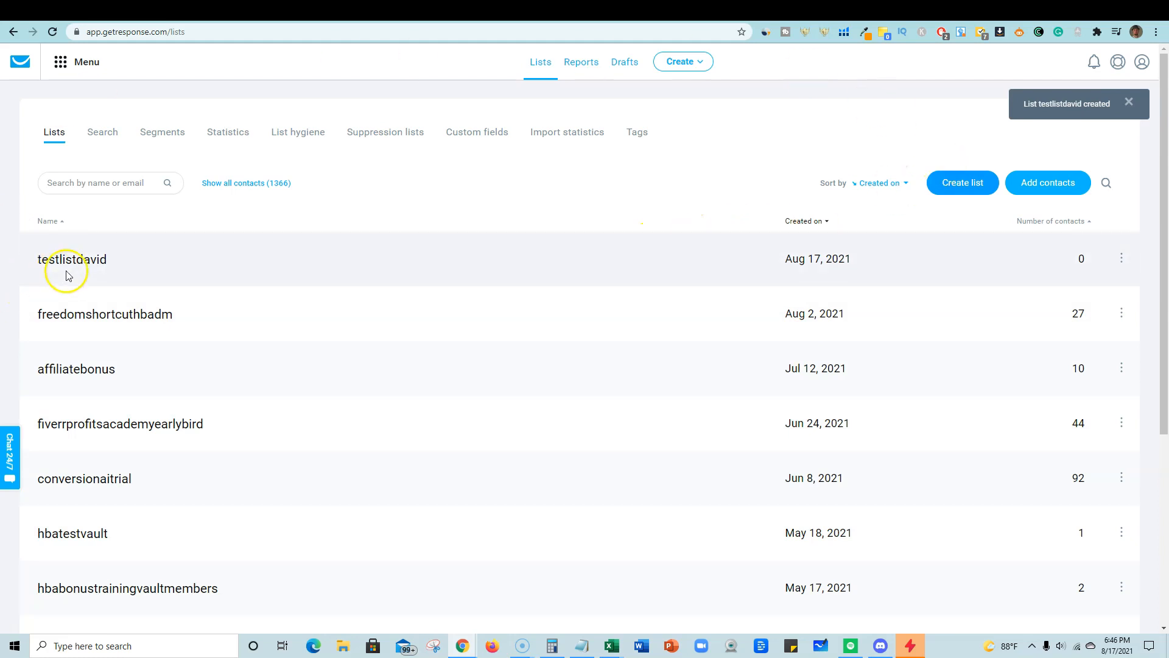
click(1122, 258)
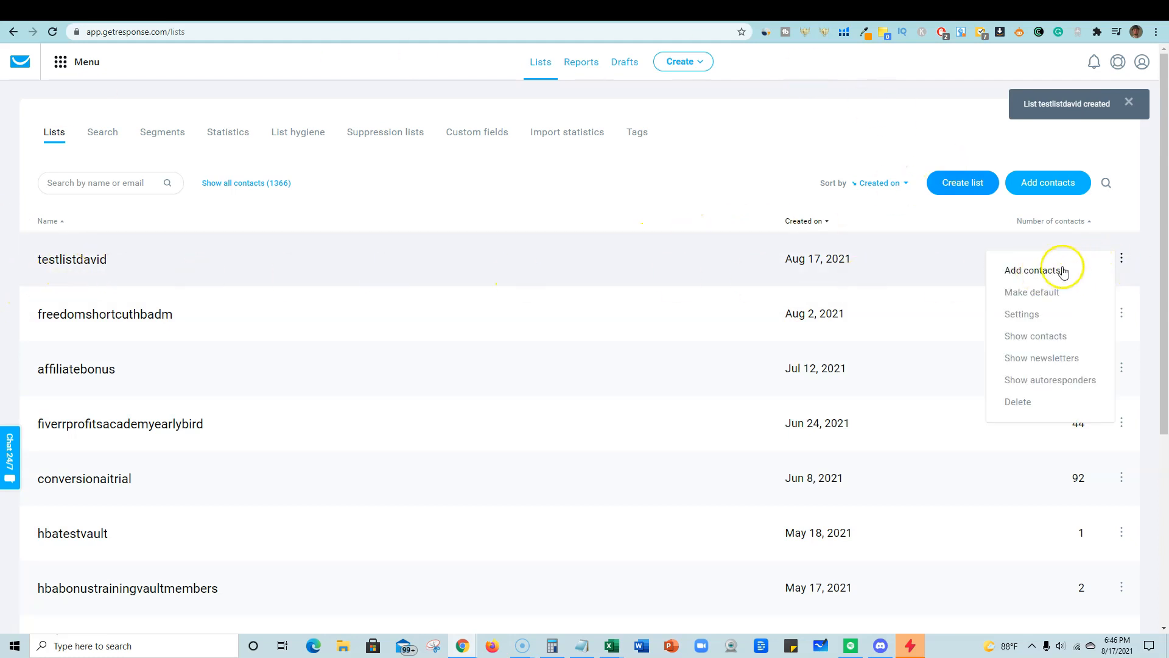
mouse_move(1042, 292)
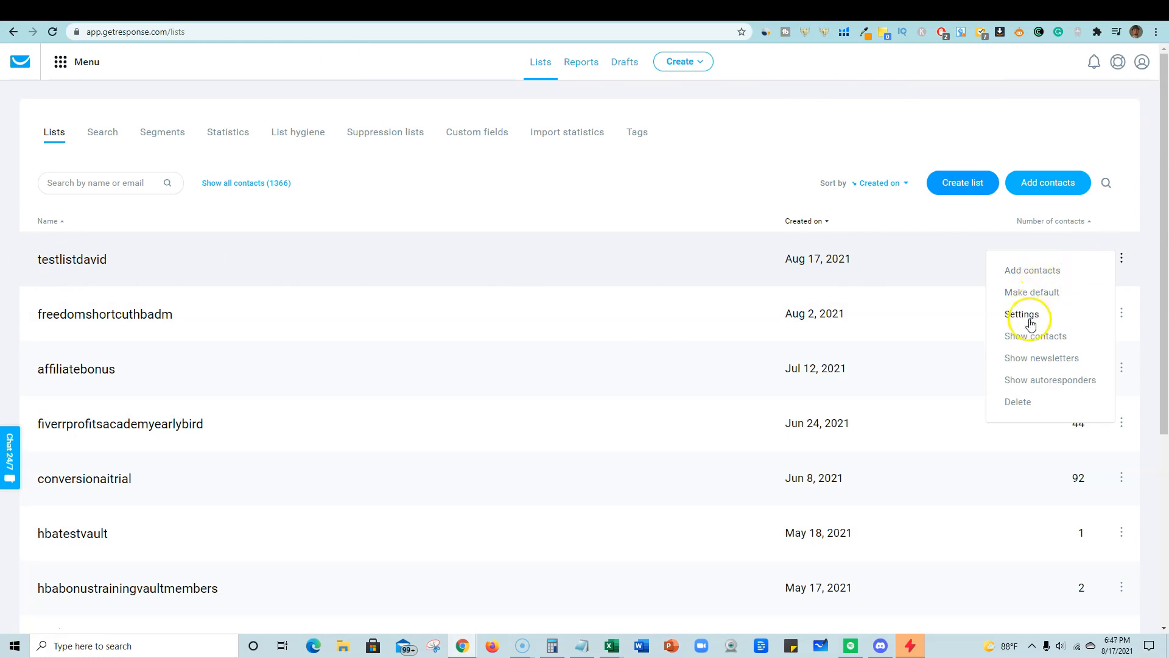
mouse_move(1024, 349)
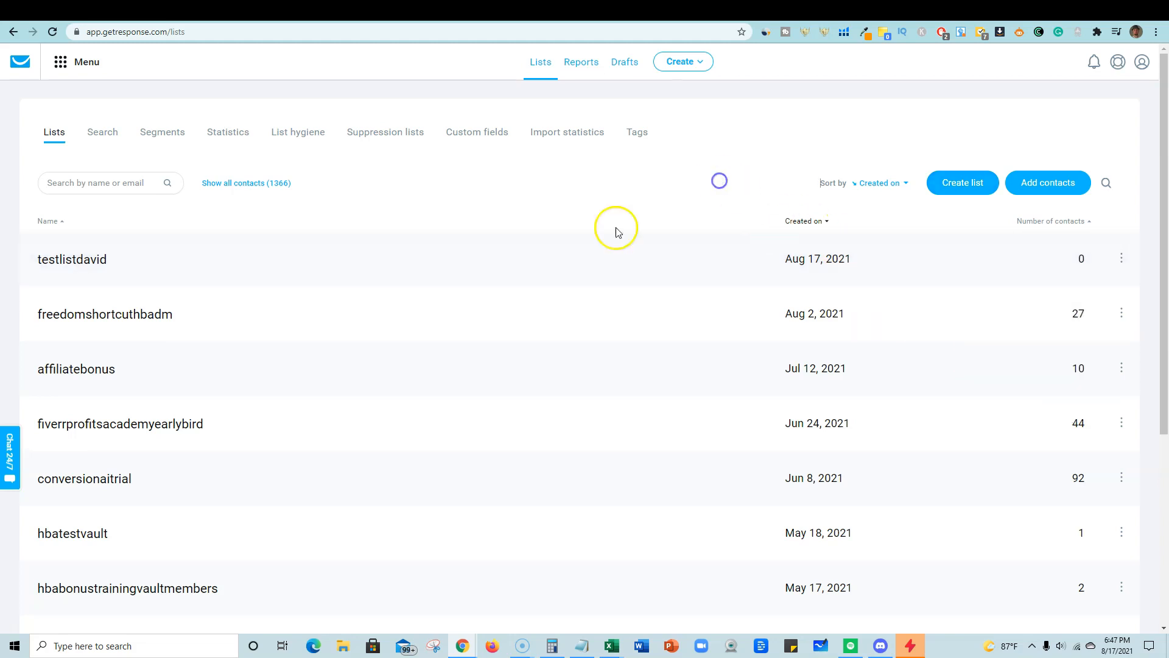
mouse_move(631, 199)
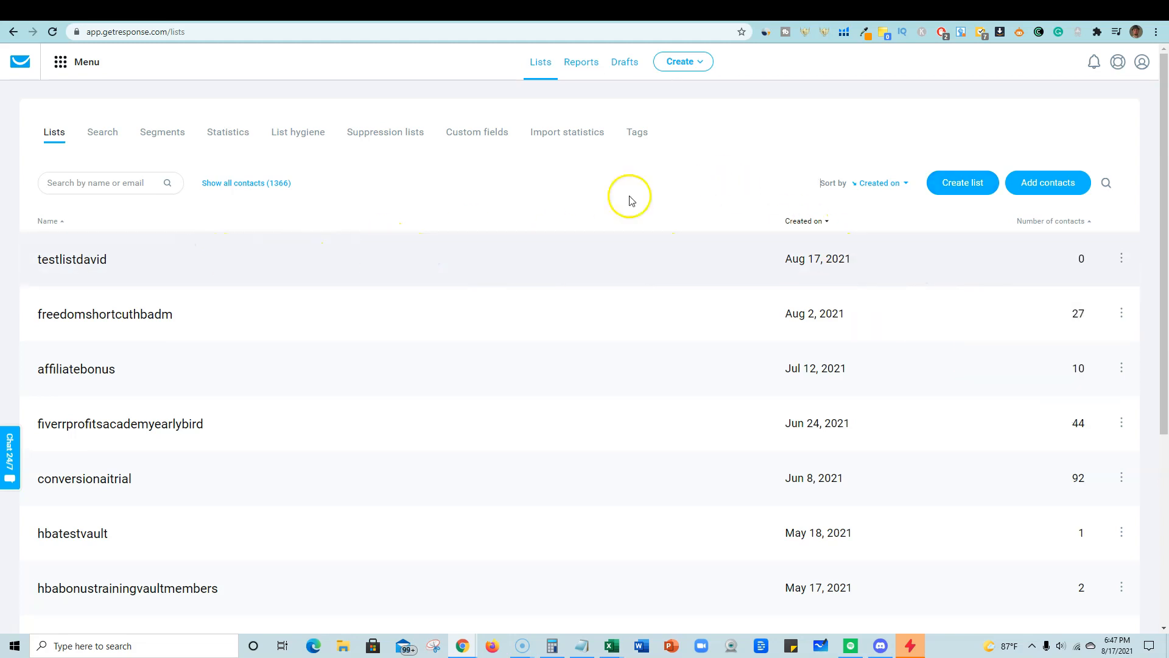
mouse_move(625, 62)
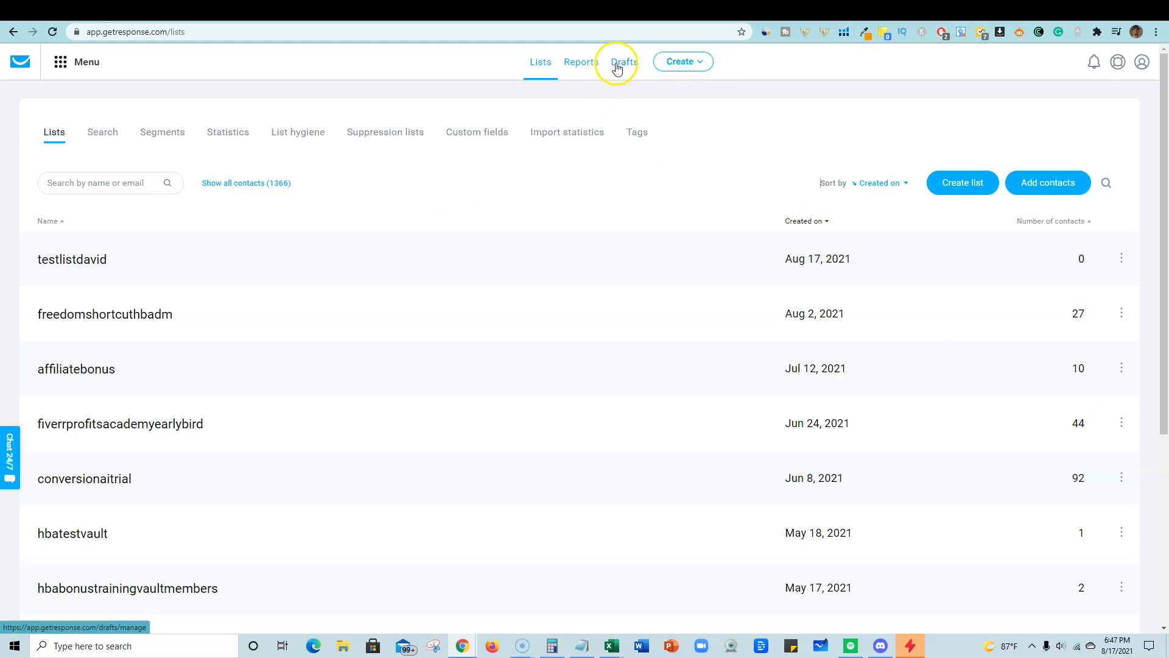
mouse_move(581, 62)
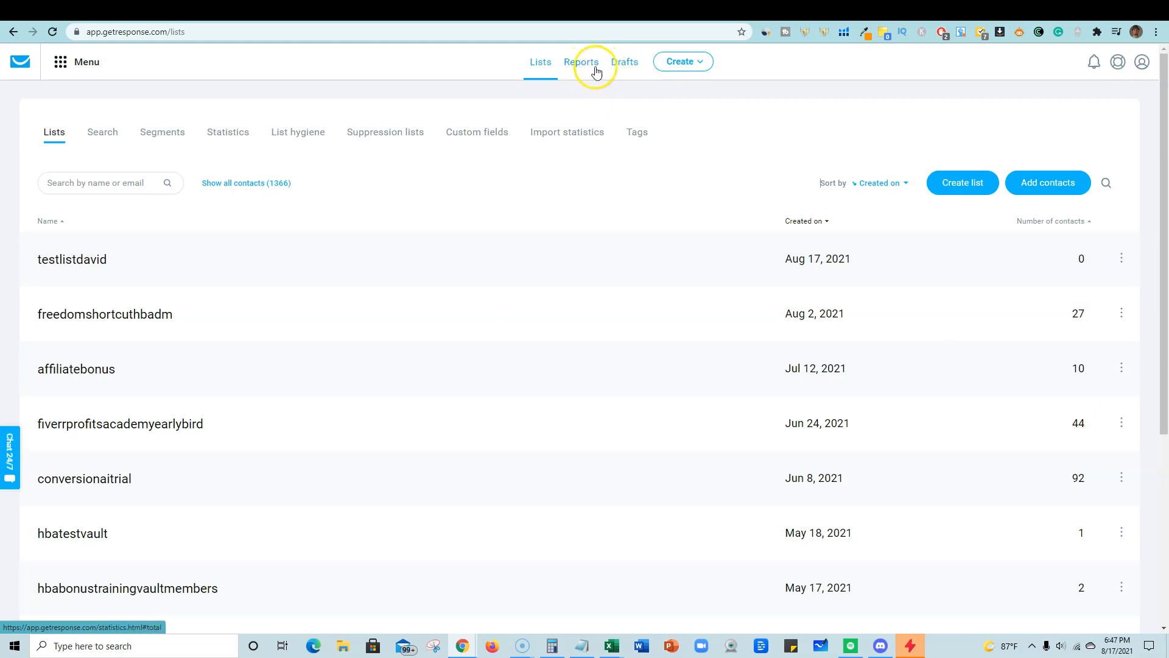
Start a new autoresponder draft from the Create menu.
click(681, 60)
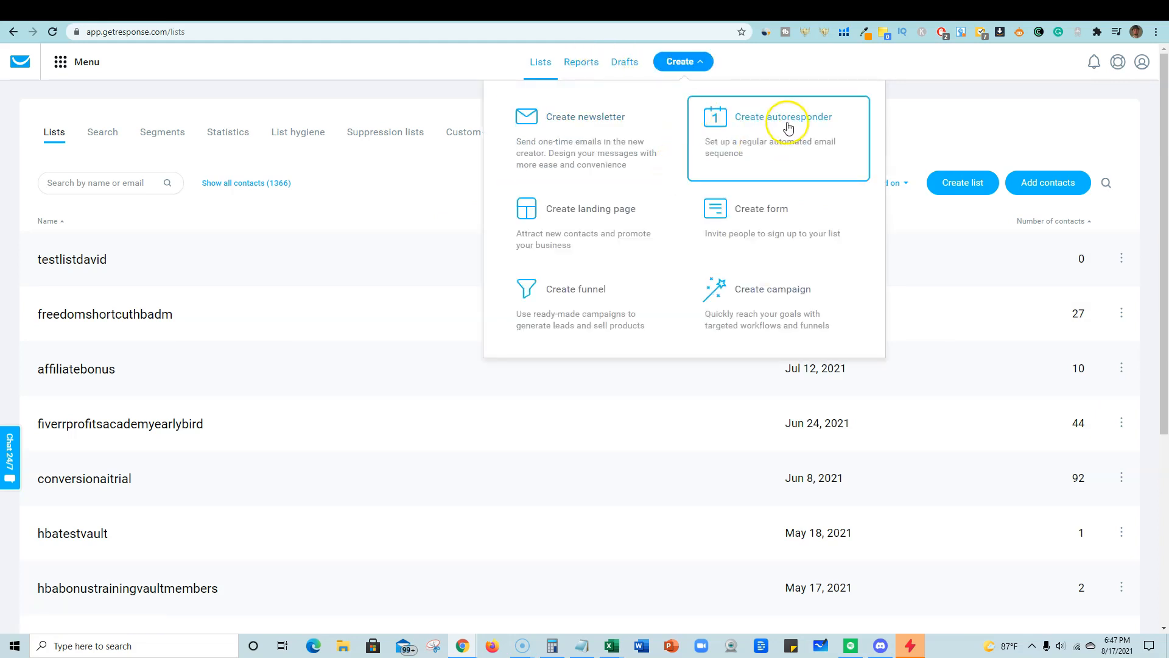
mouse_move(581, 275)
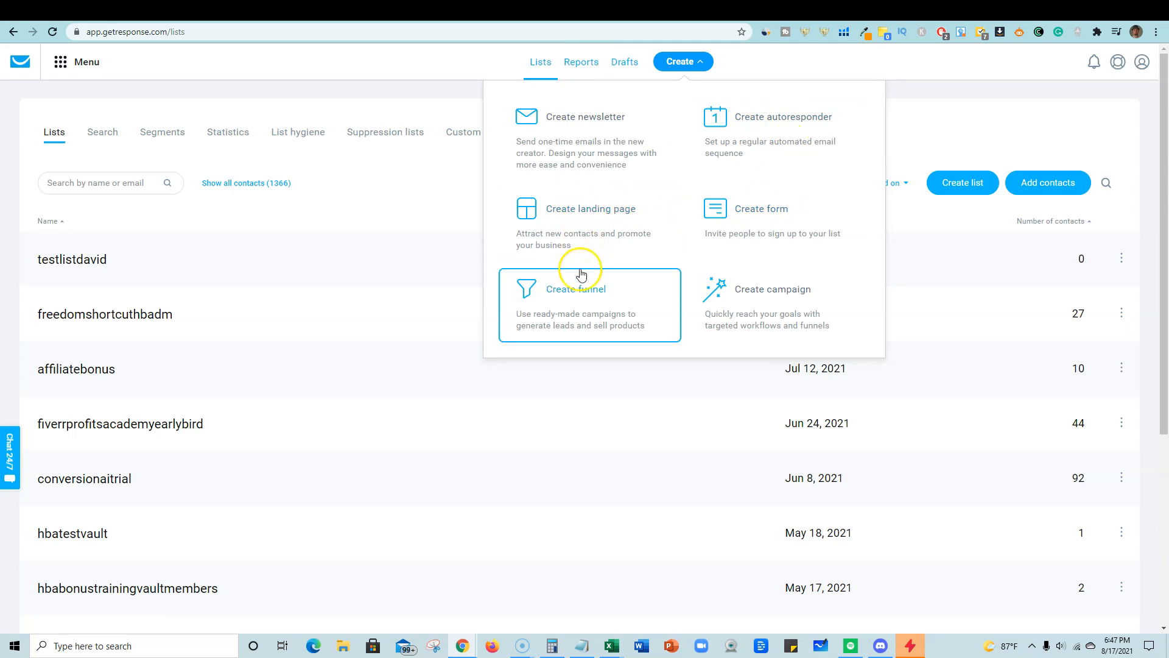
mouse_move(718, 291)
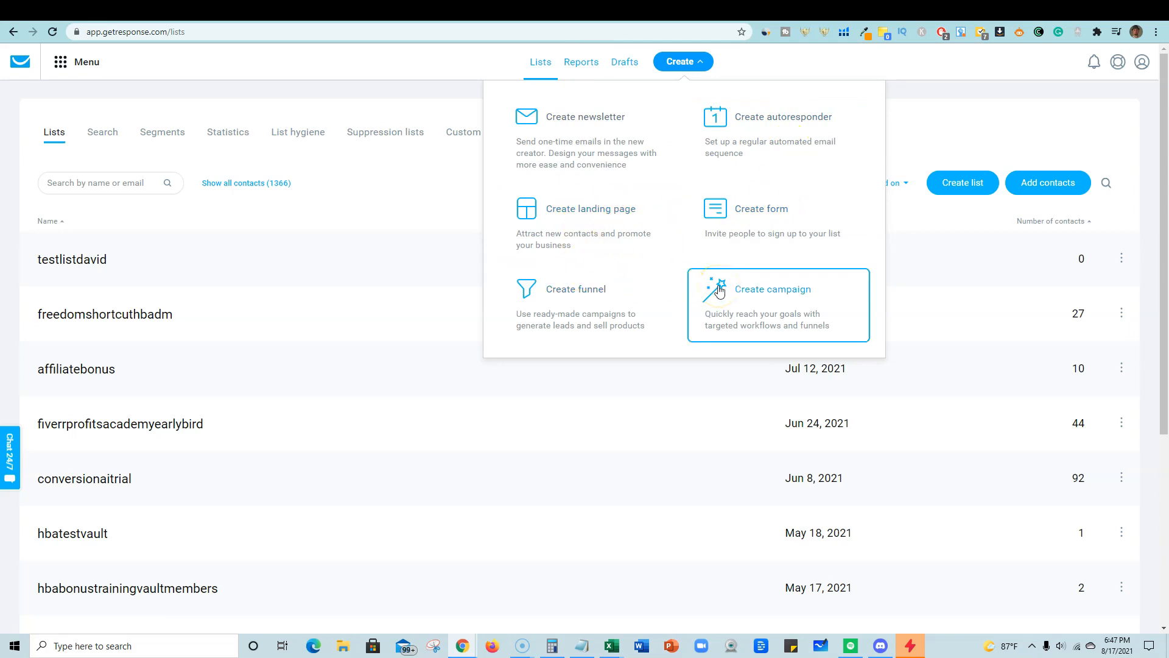
mouse_move(796, 92)
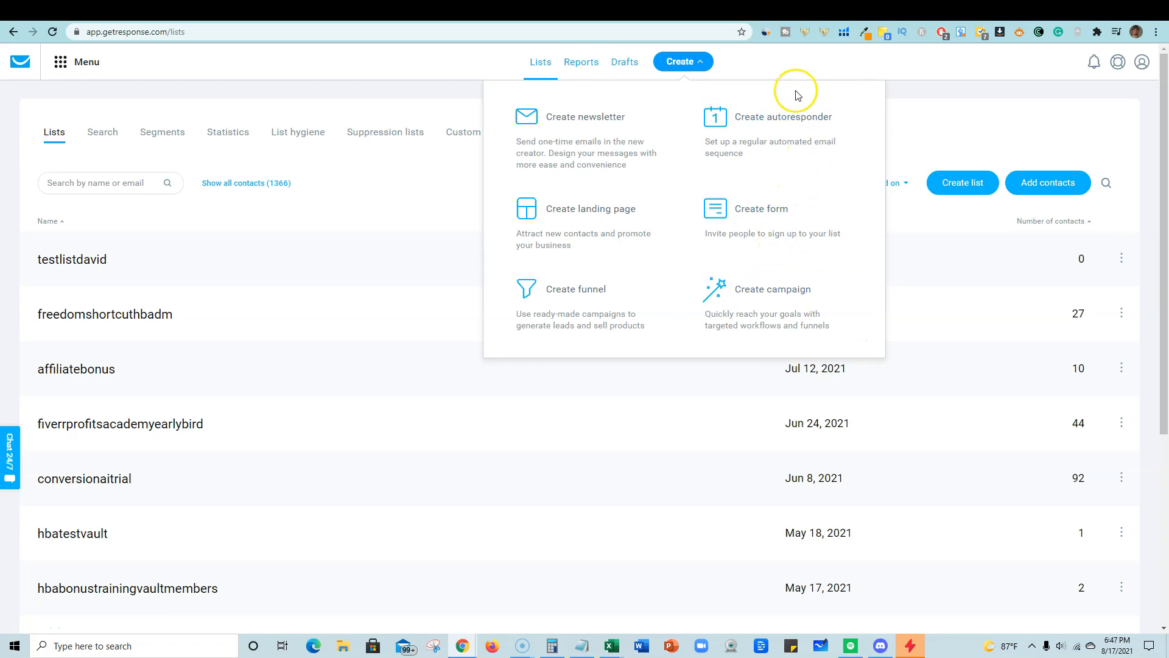
click(585, 116)
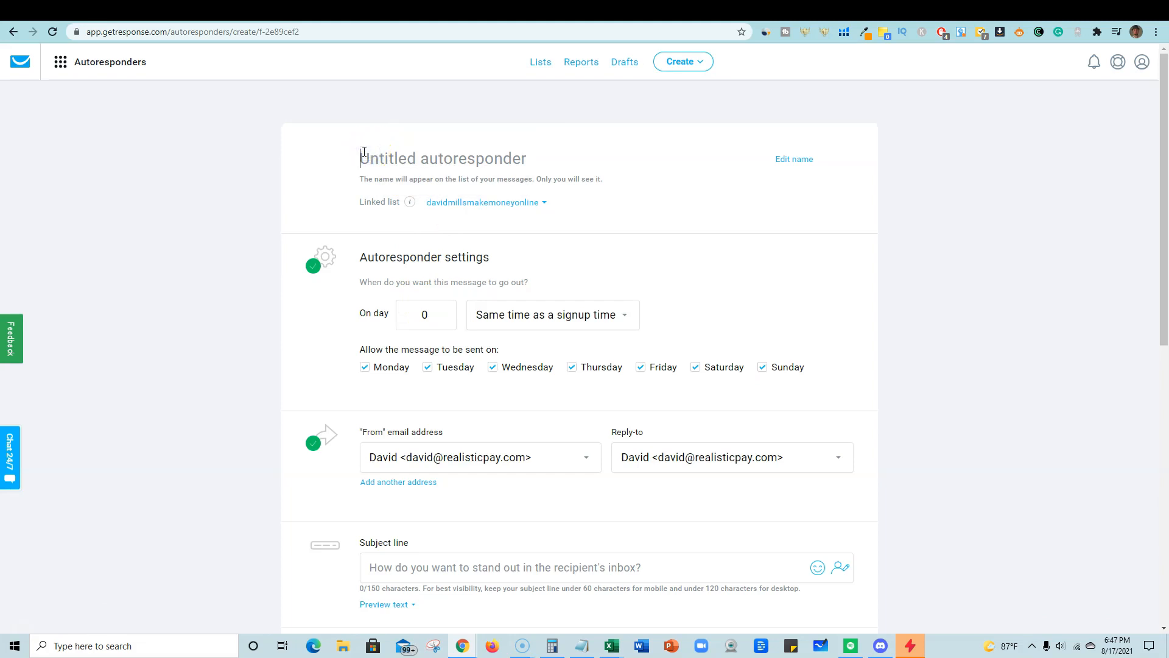
Name the autoresponder 'email 0'.
text(email 0)
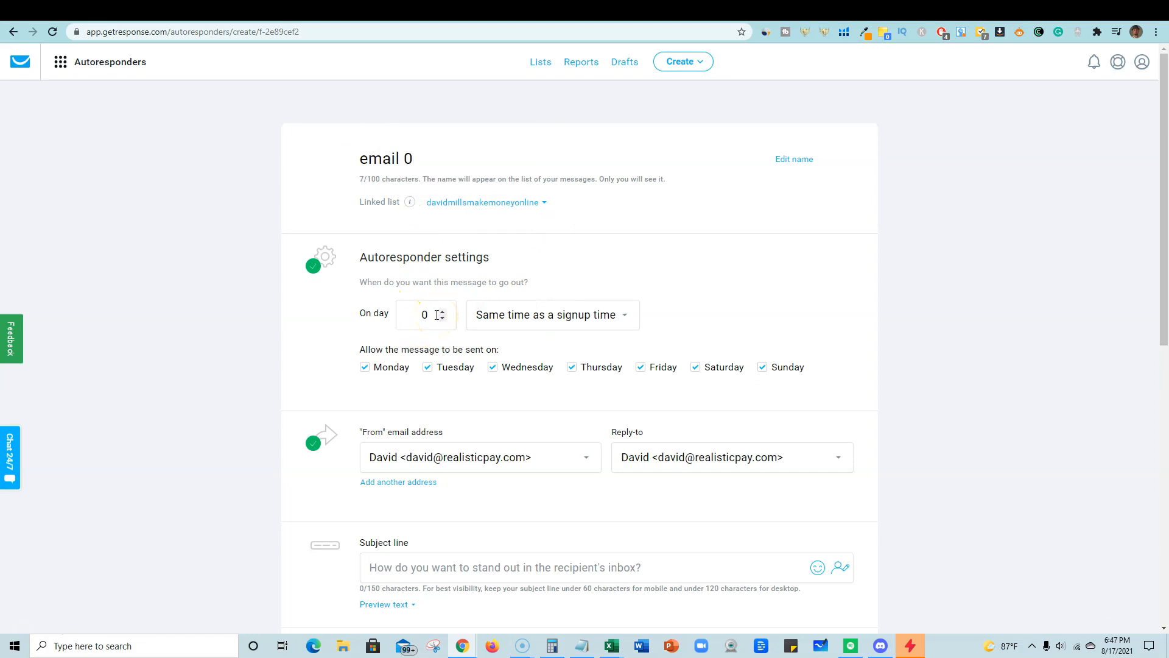
mouse_move(442, 381)
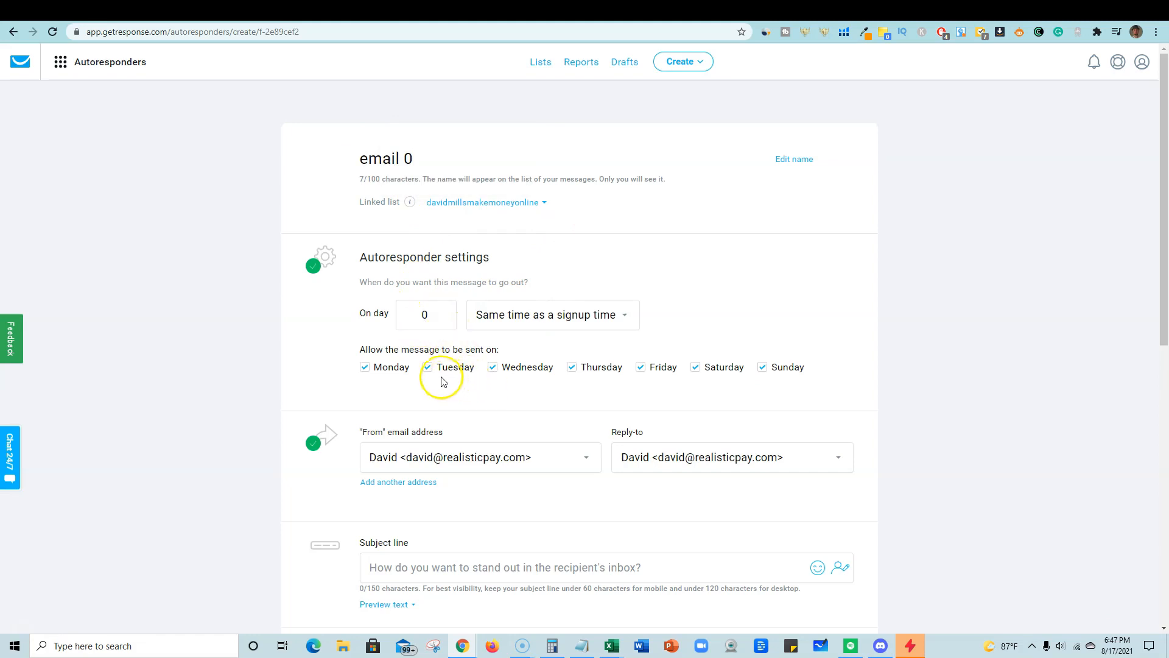
click(570, 366)
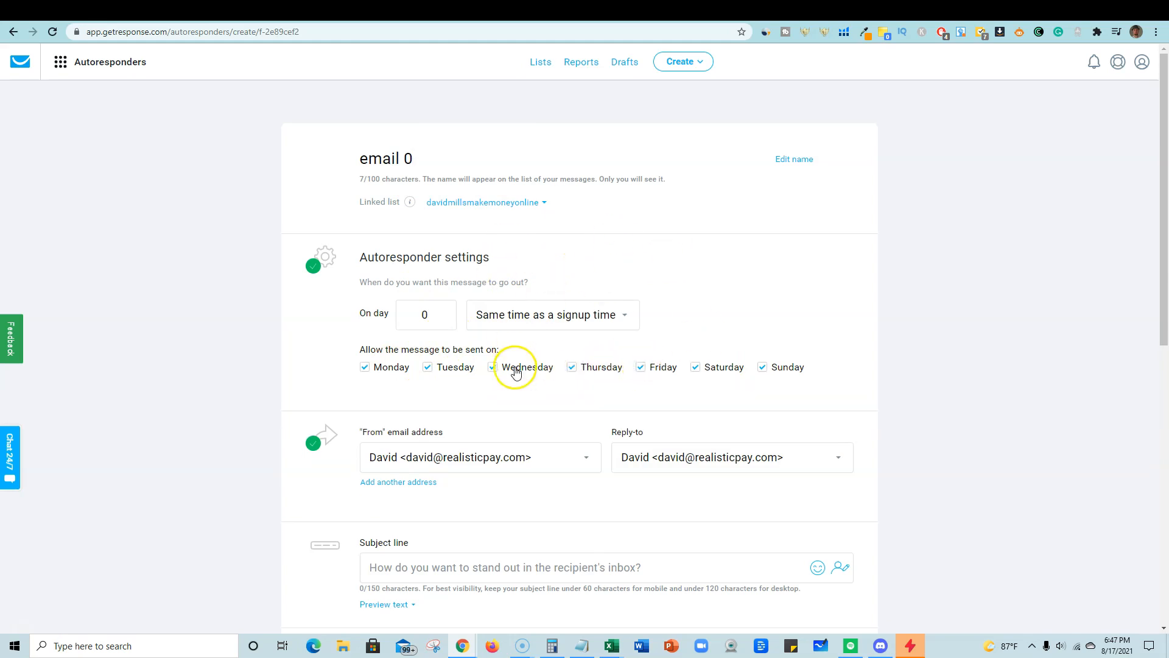
scroll(down, 3)
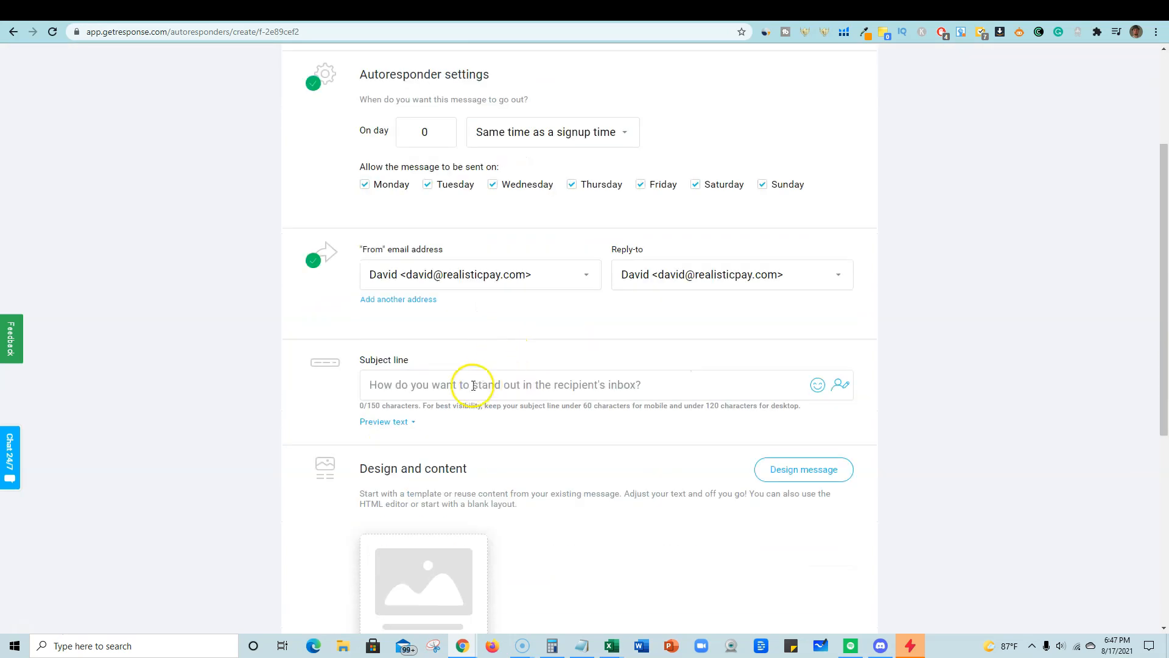
Set the subject to 'Here is your free gift' and start designing the message.
text(Here)
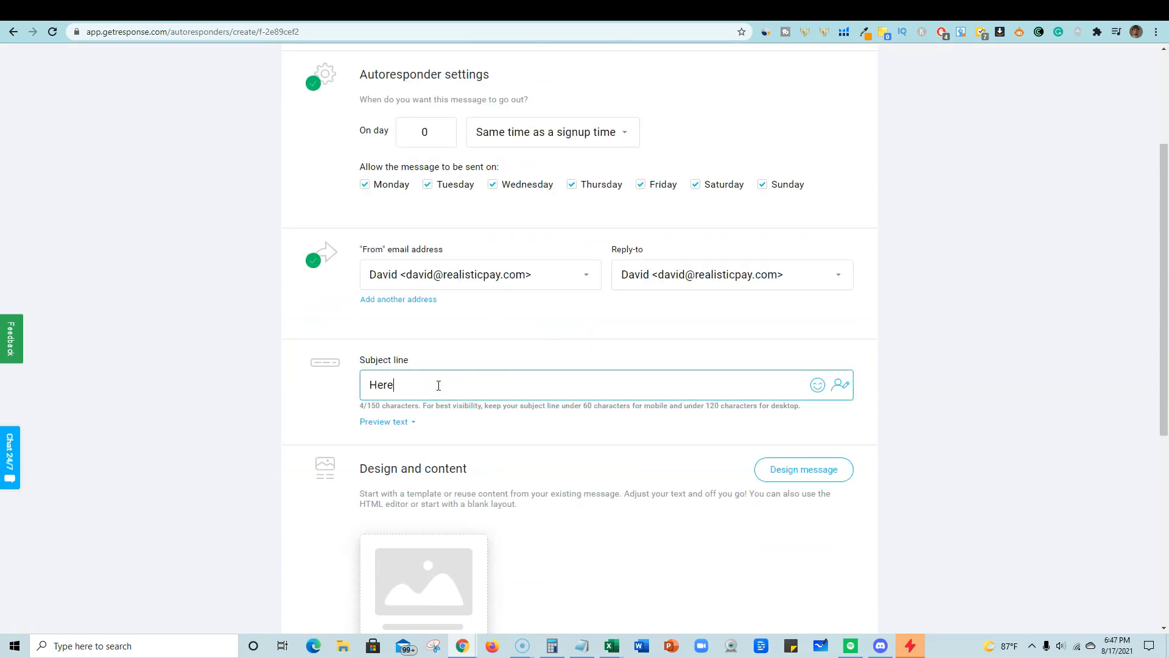
text(is your free g)
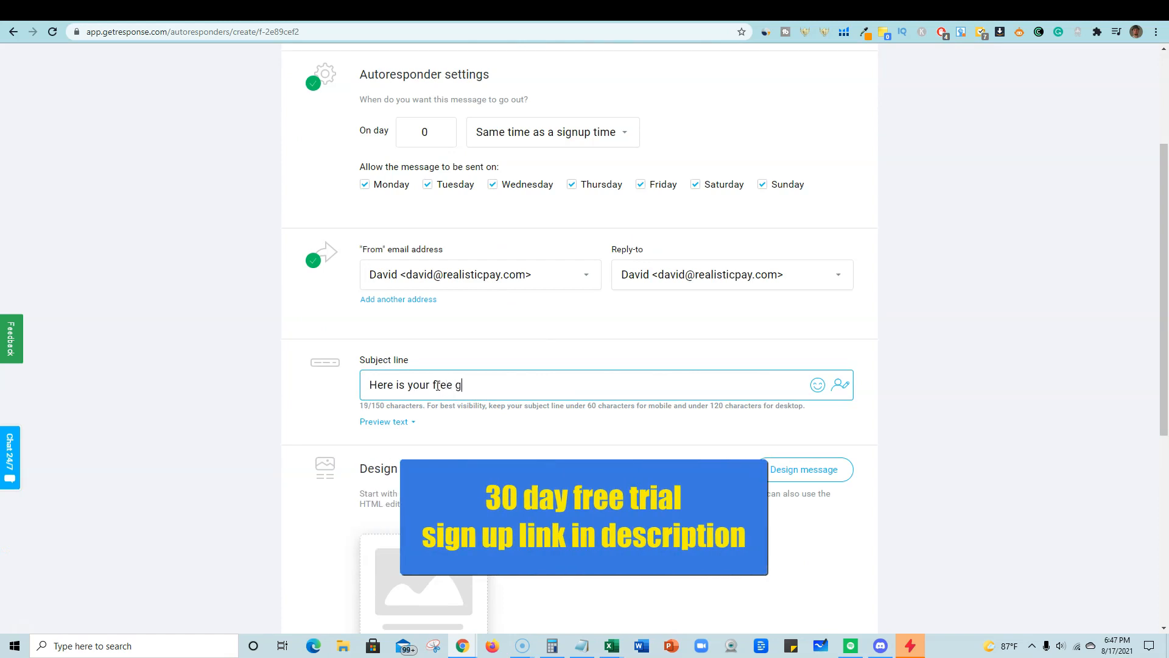
text(ift)
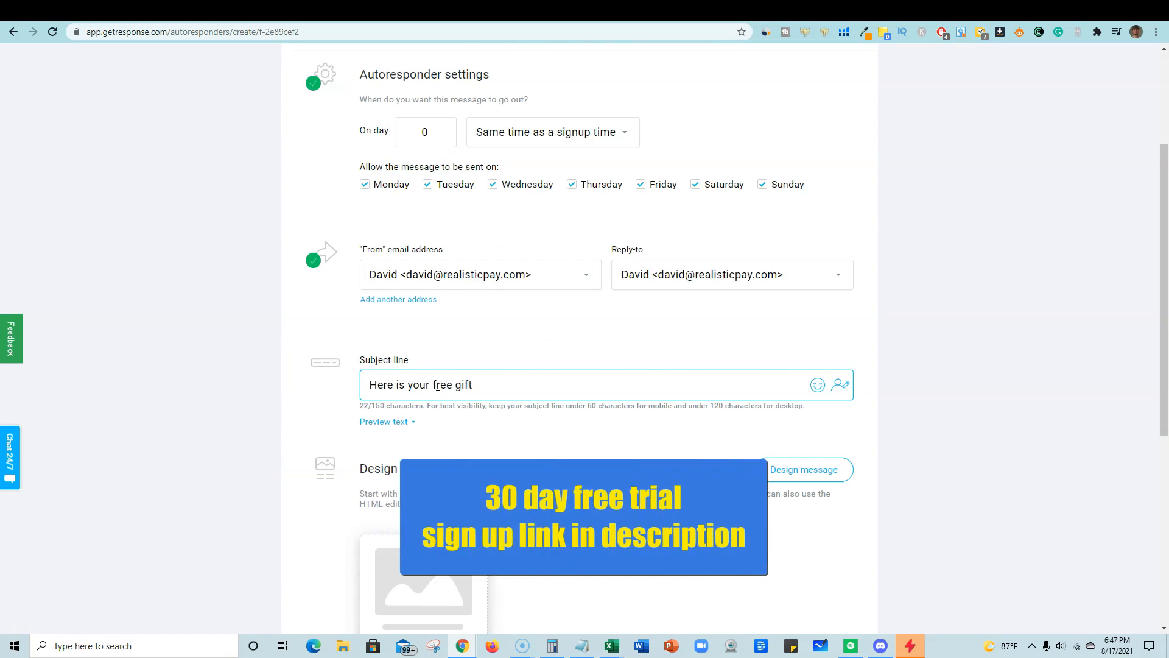
scroll(down, 3)
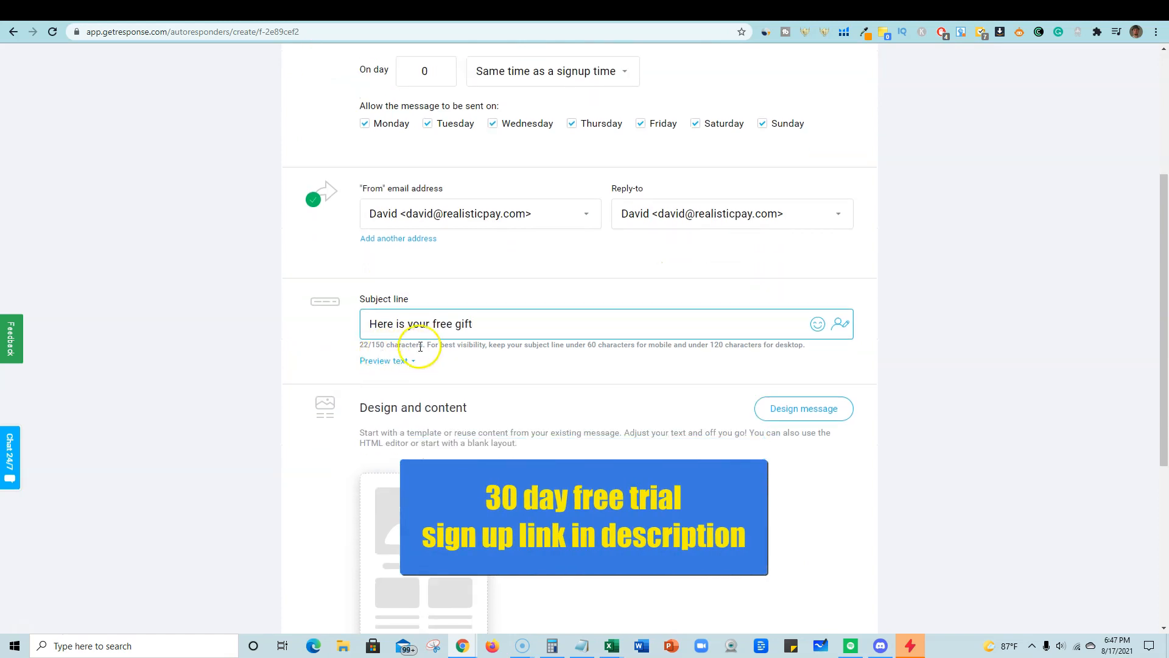
scroll(down, 3)
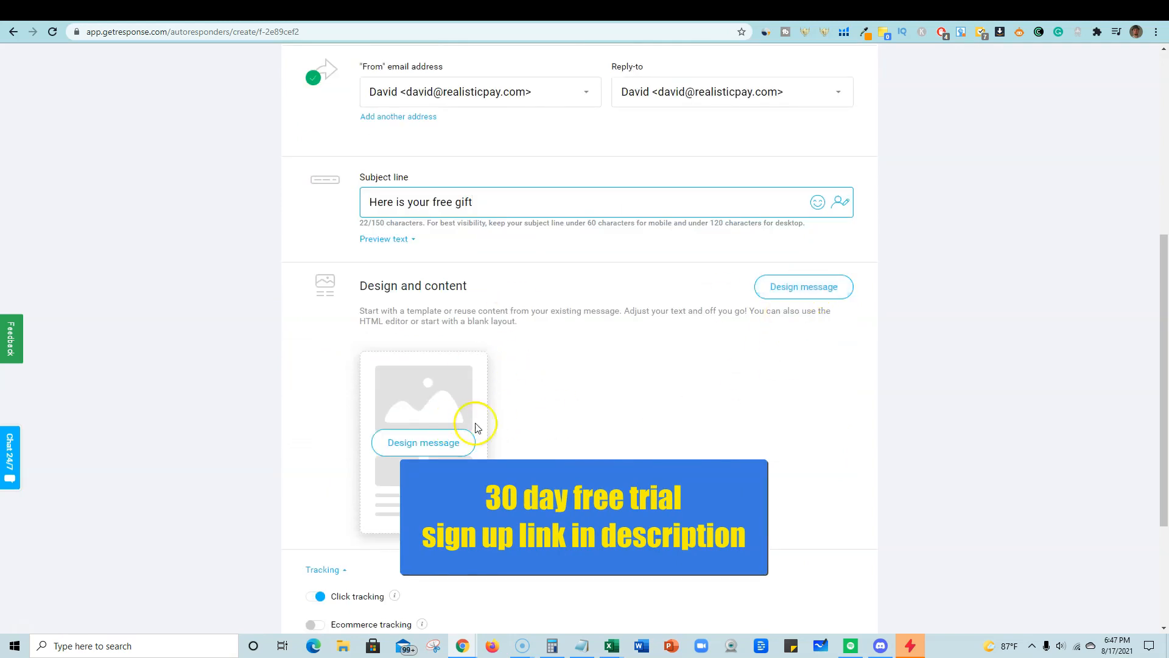
scroll(up, 3)
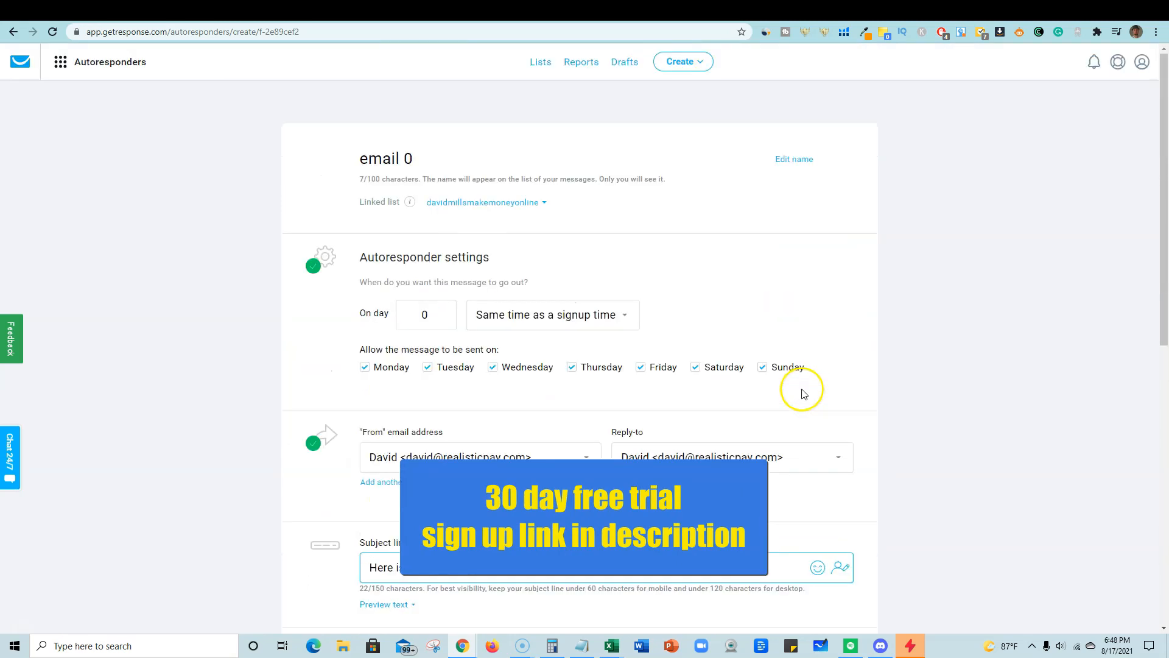
scroll(down, 3)
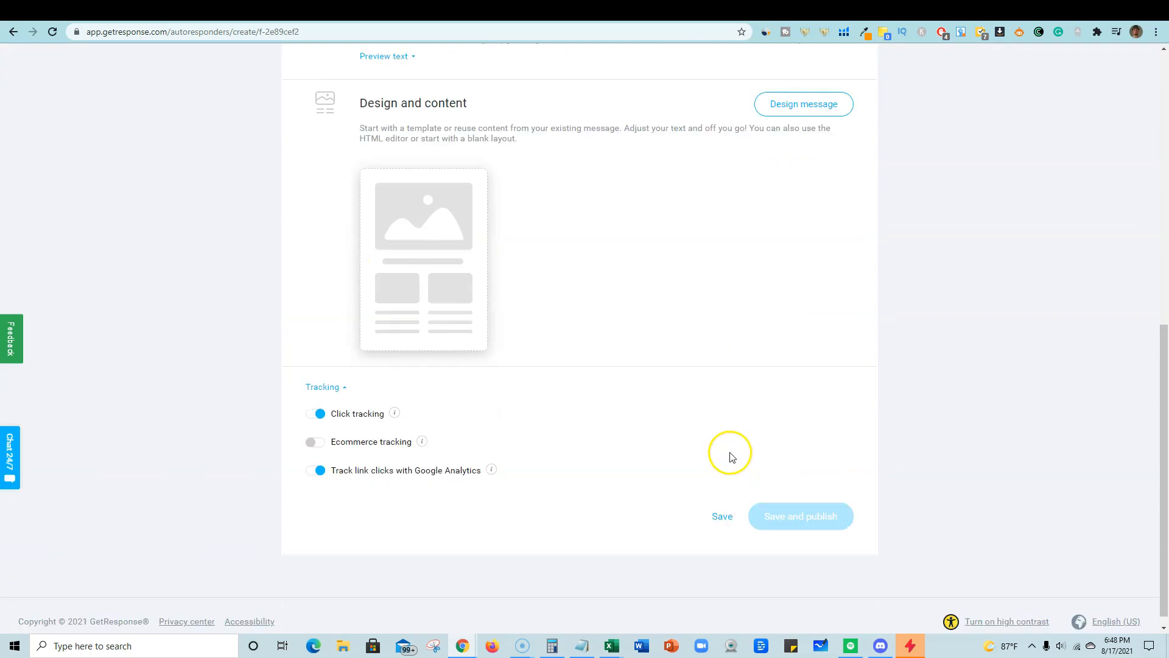
scroll(up, 3)
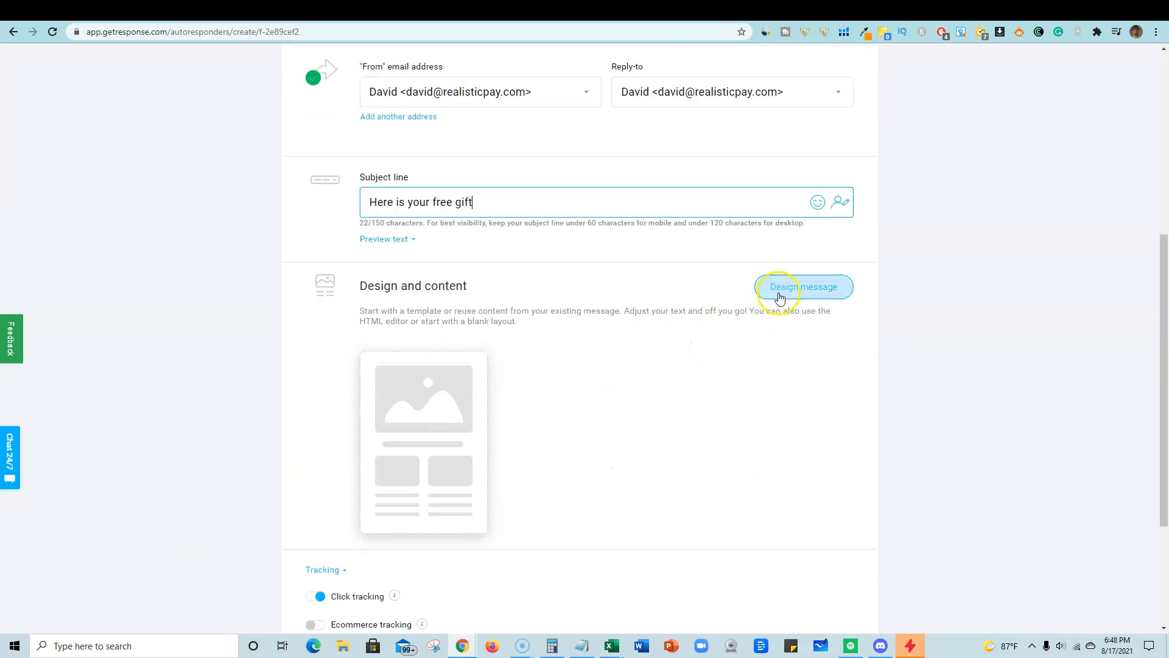
click(803, 286)
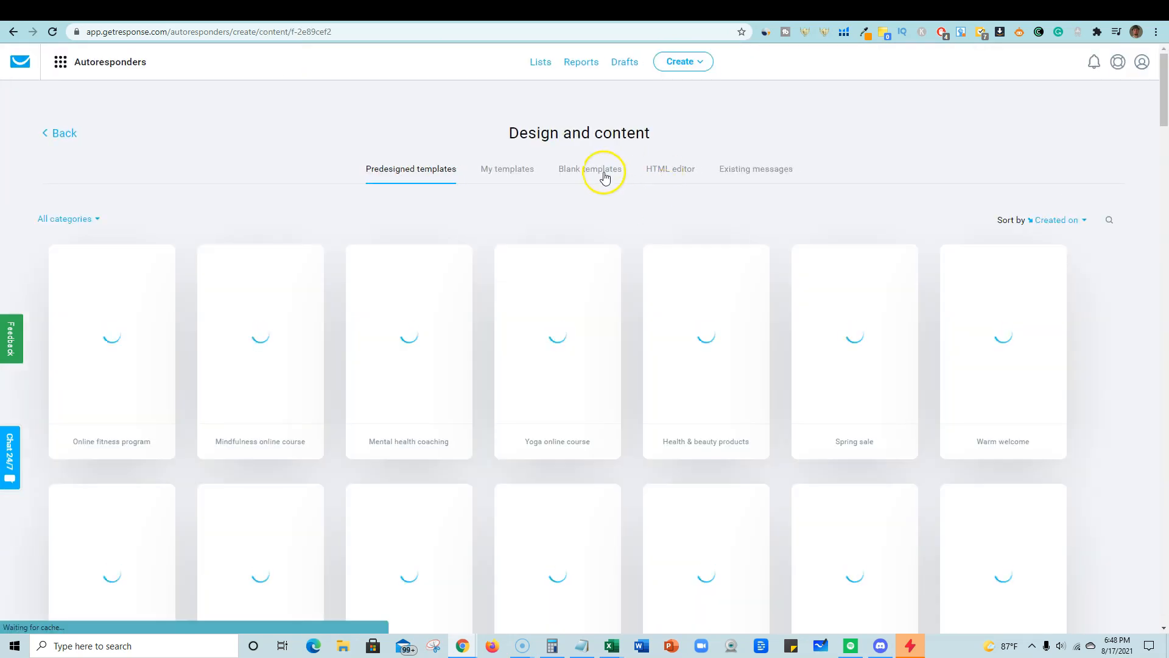
Build the message from the Blank template with the text 'test'.
click(590, 169)
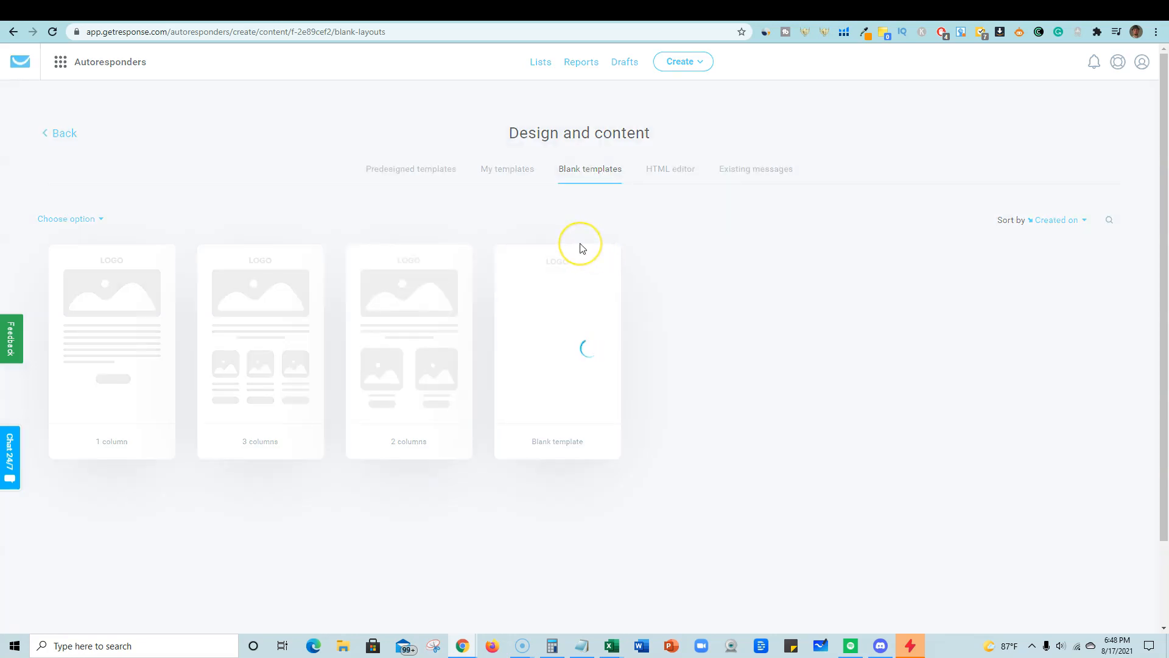
click(555, 351)
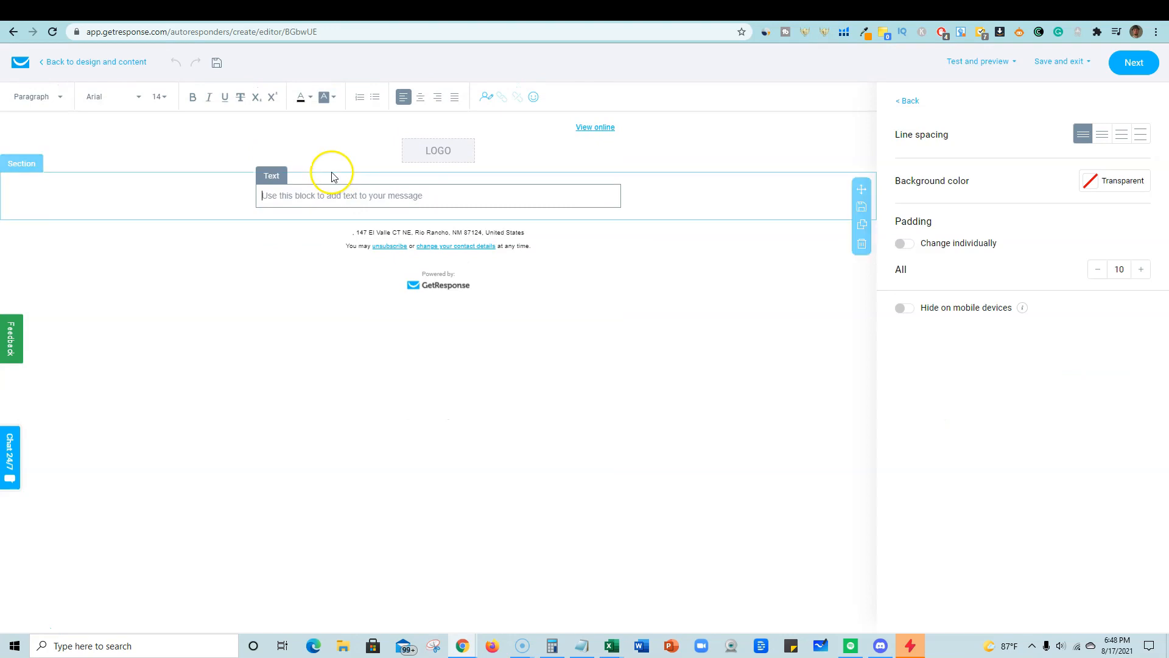
text(test)
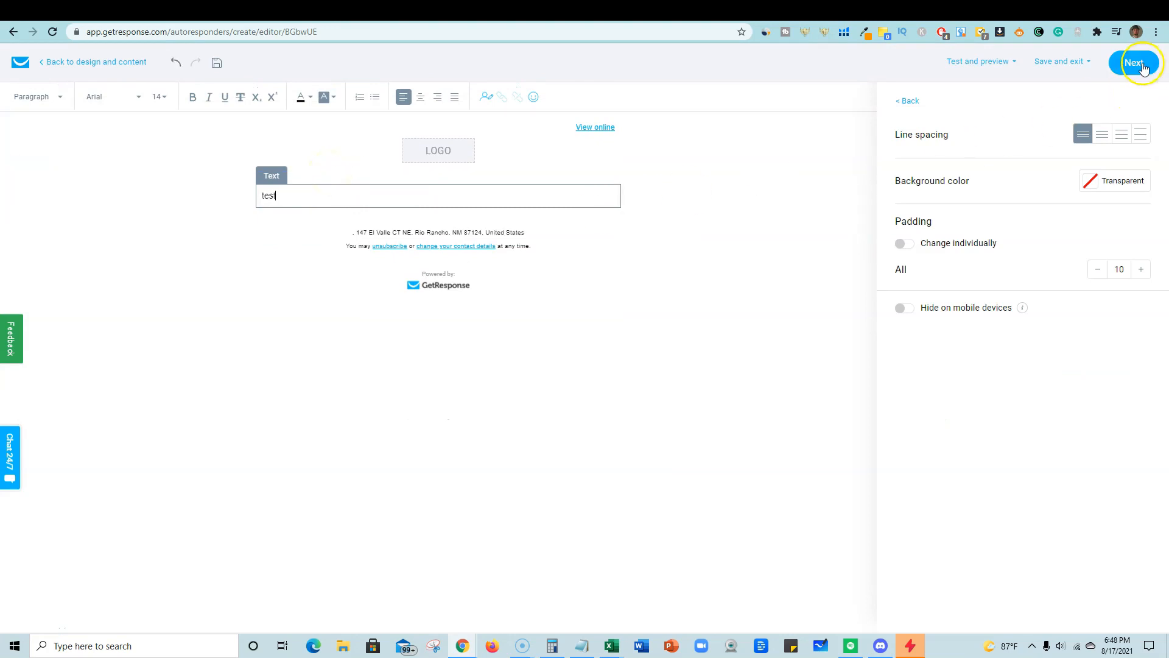
click(1133, 61)
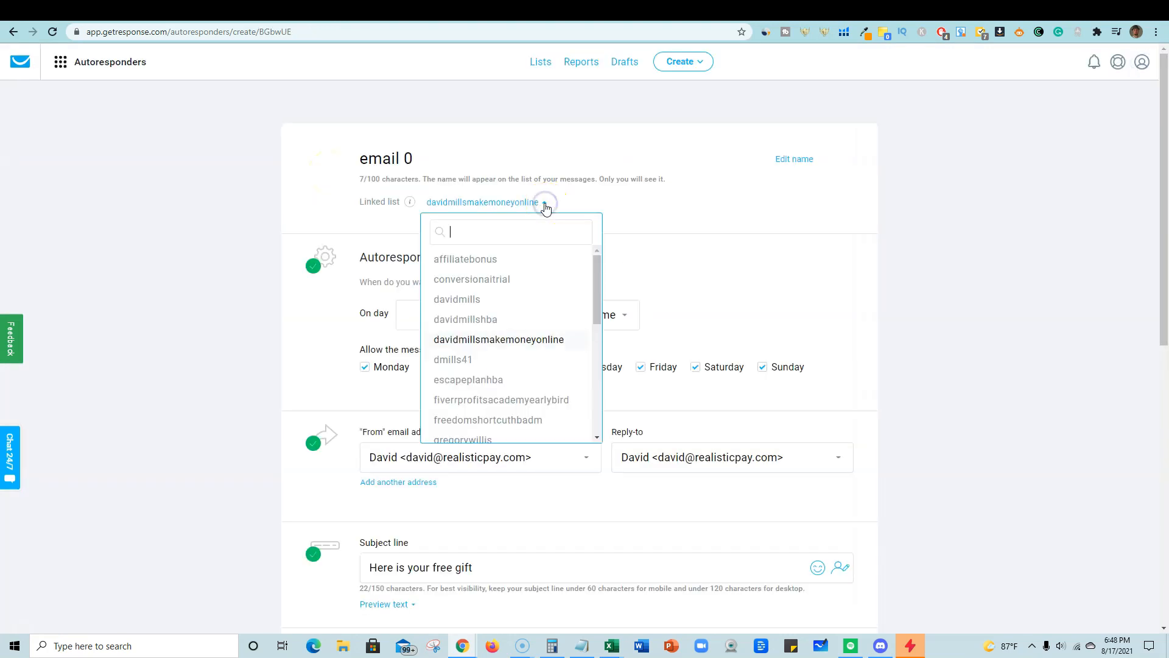
mouse_move(489, 291)
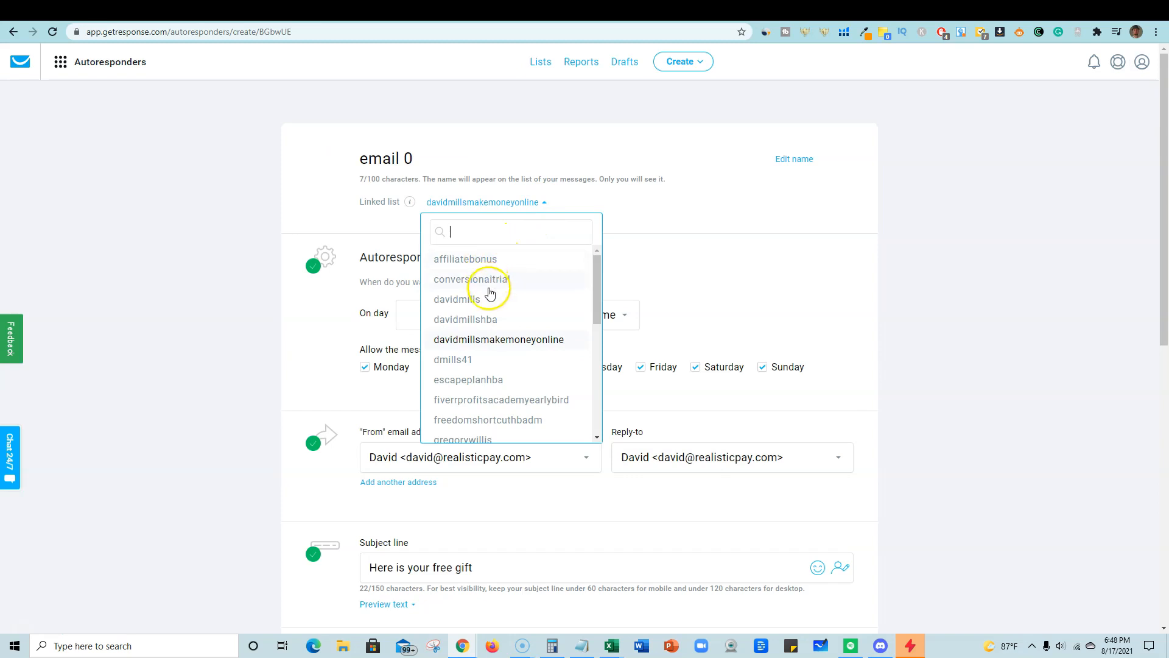
Link the autoresponder to testlistdavid, then save and publish it.
scroll(down, 3)
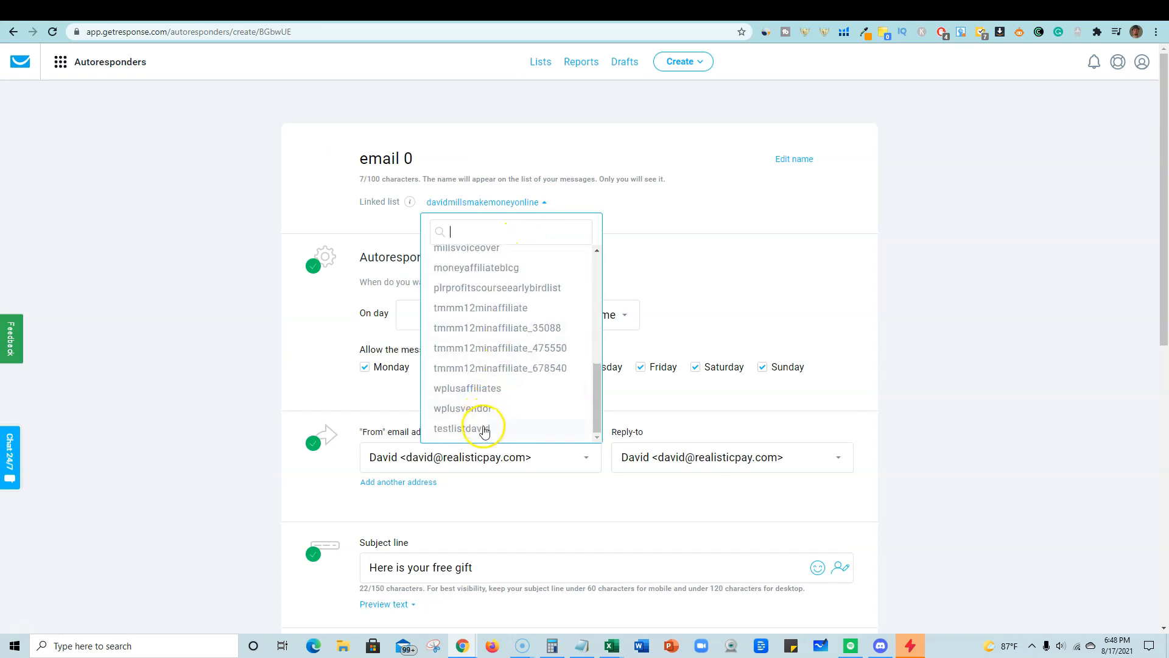
scroll(down, 3)
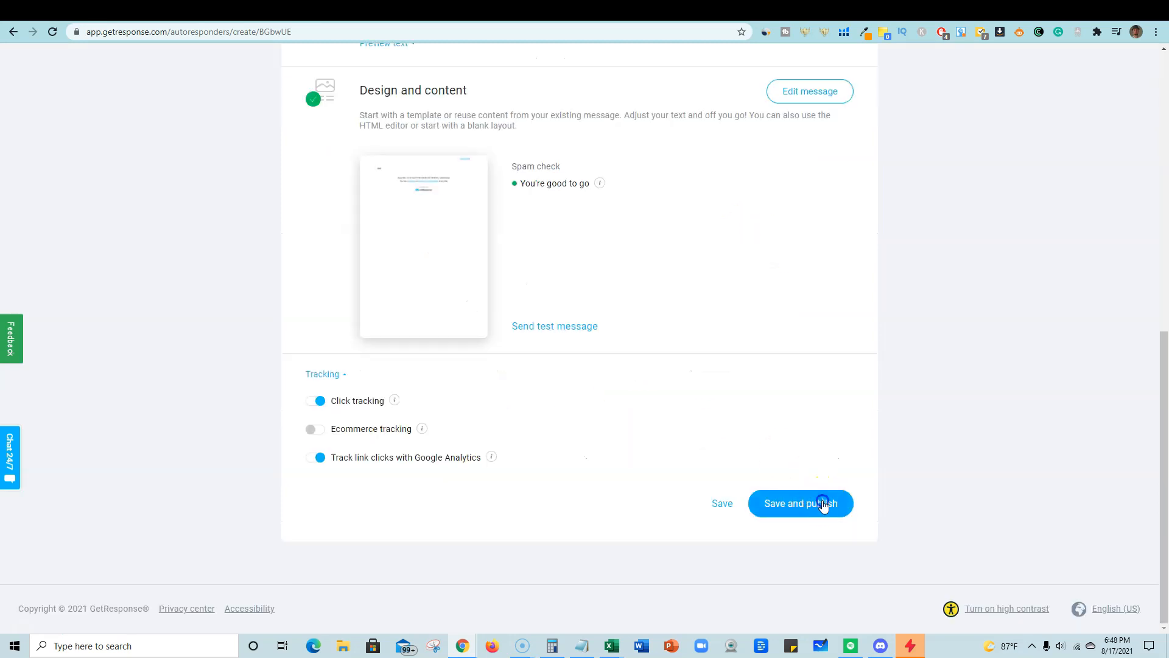
click(800, 503)
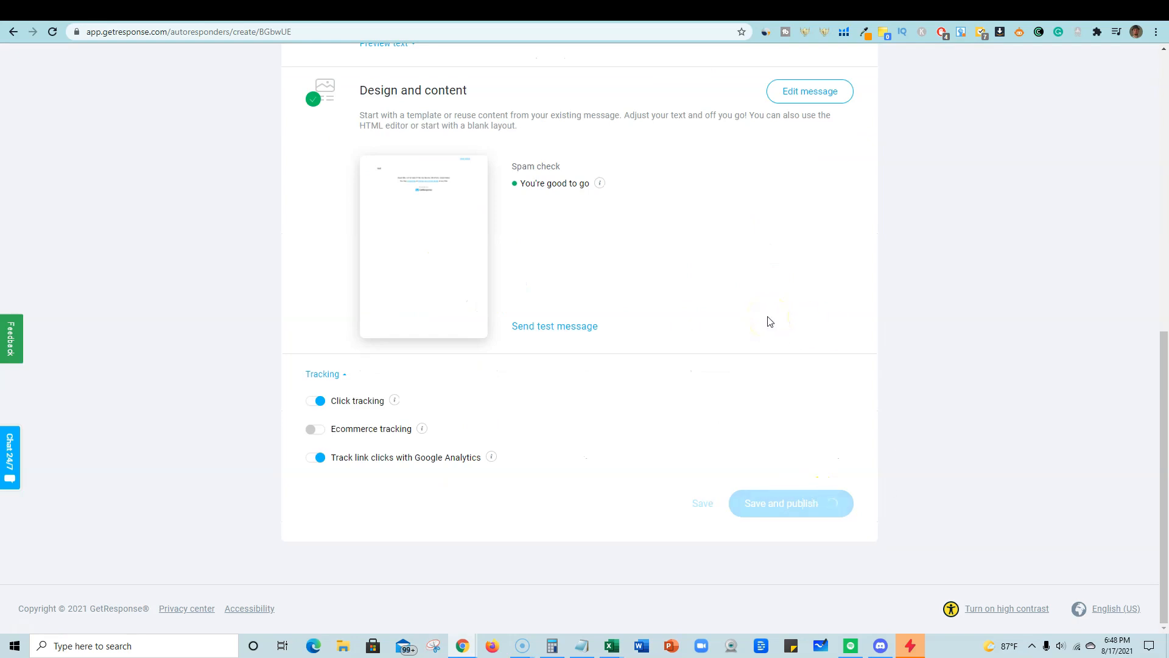
click(781, 502)
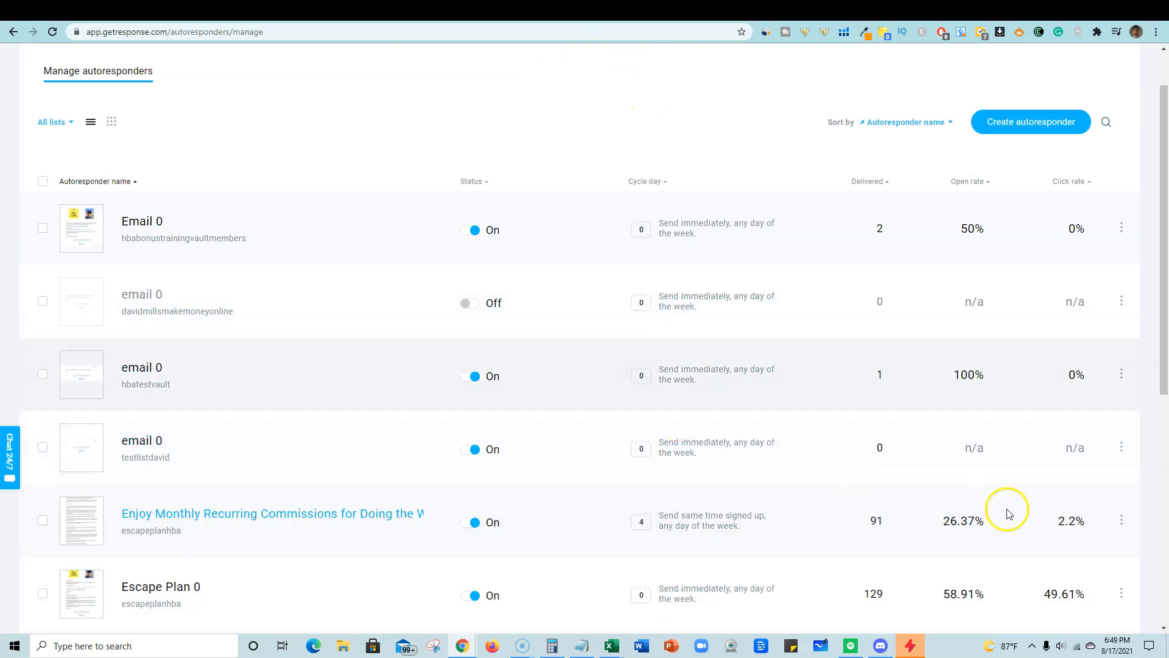
mouse_move(145, 458)
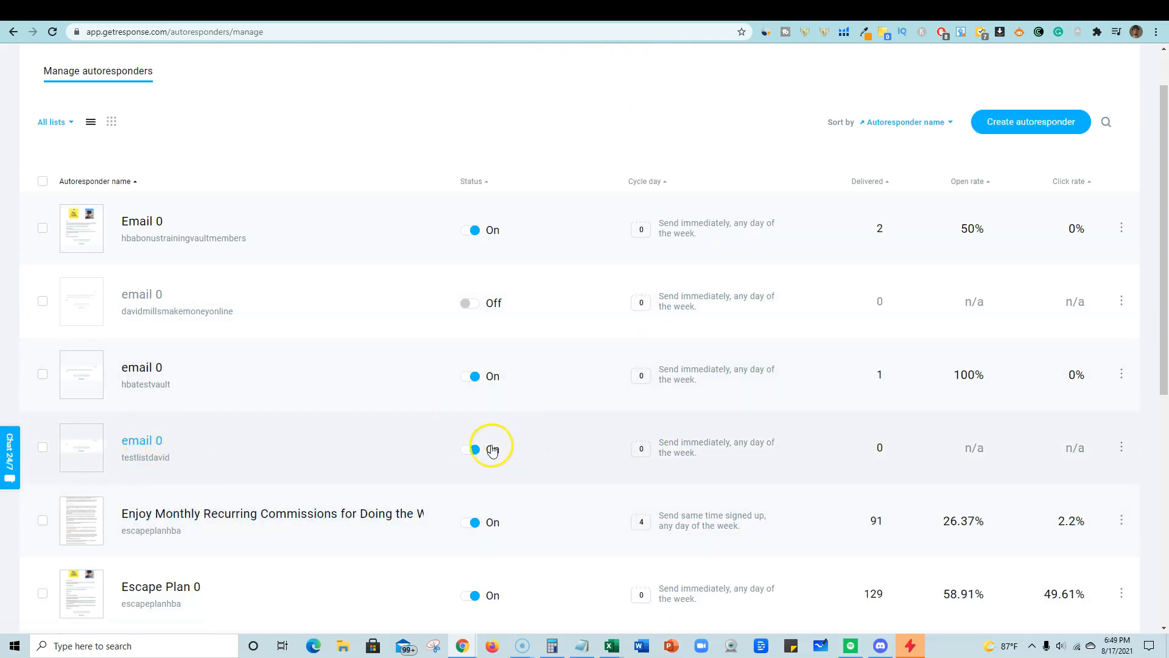
Toggle the testlistdavid 'email 0' autoresponder status to On.
click(470, 448)
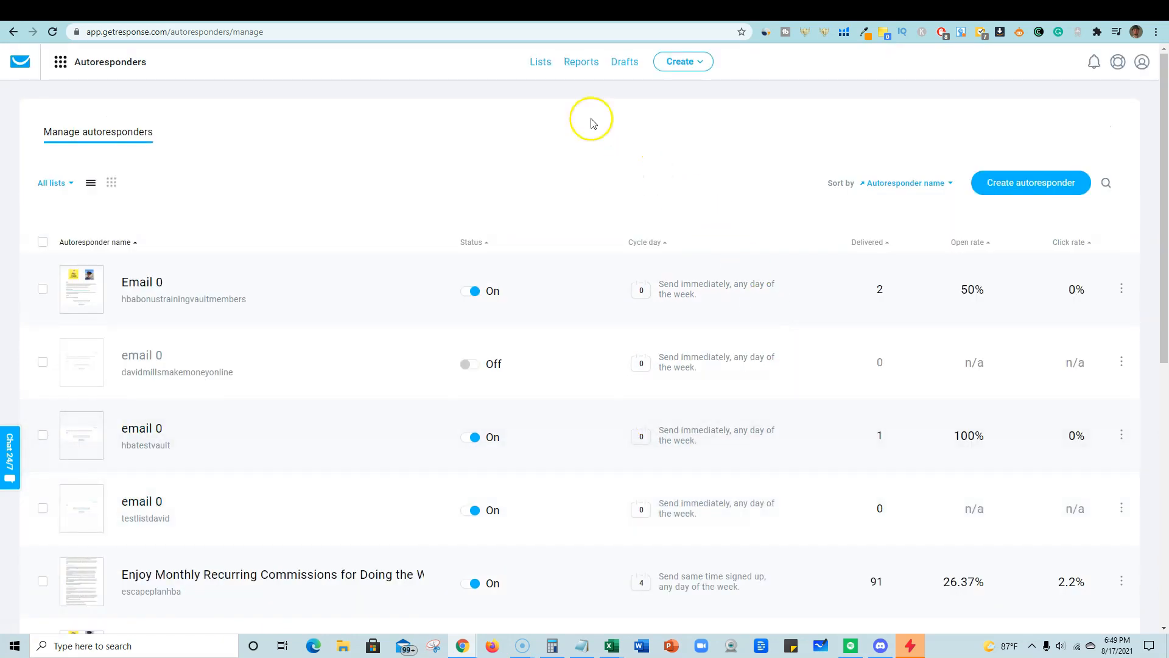
mouse_move(679, 61)
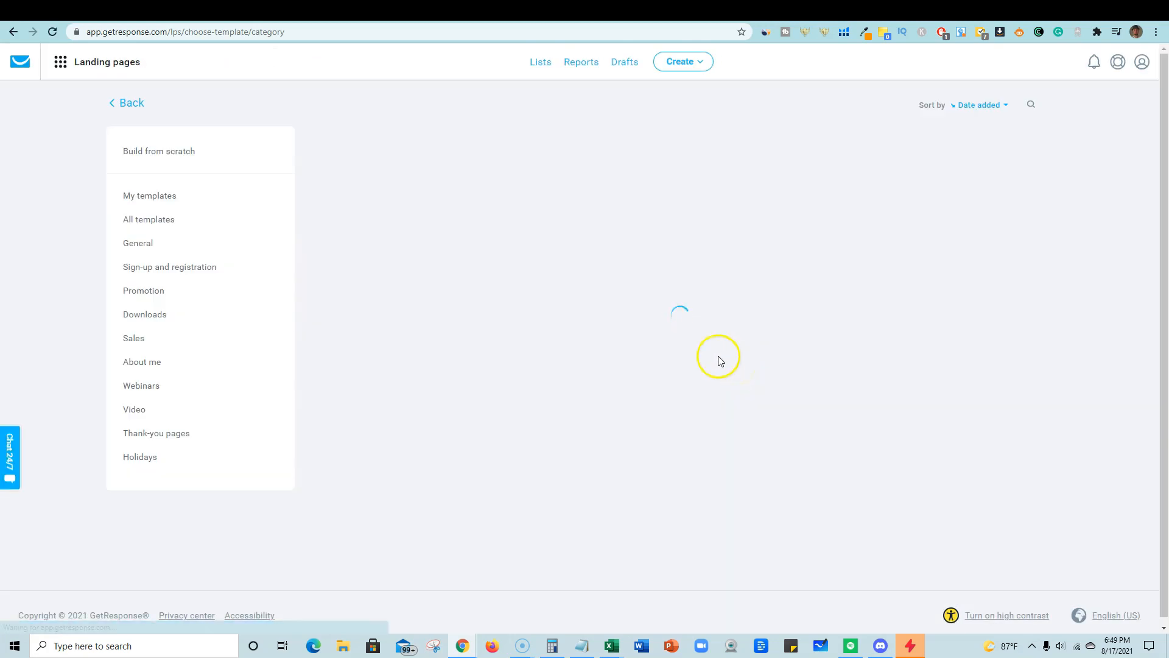
Pick the Entrepreneur template from all templates and name the page 'testlistdavid'.
click(148, 222)
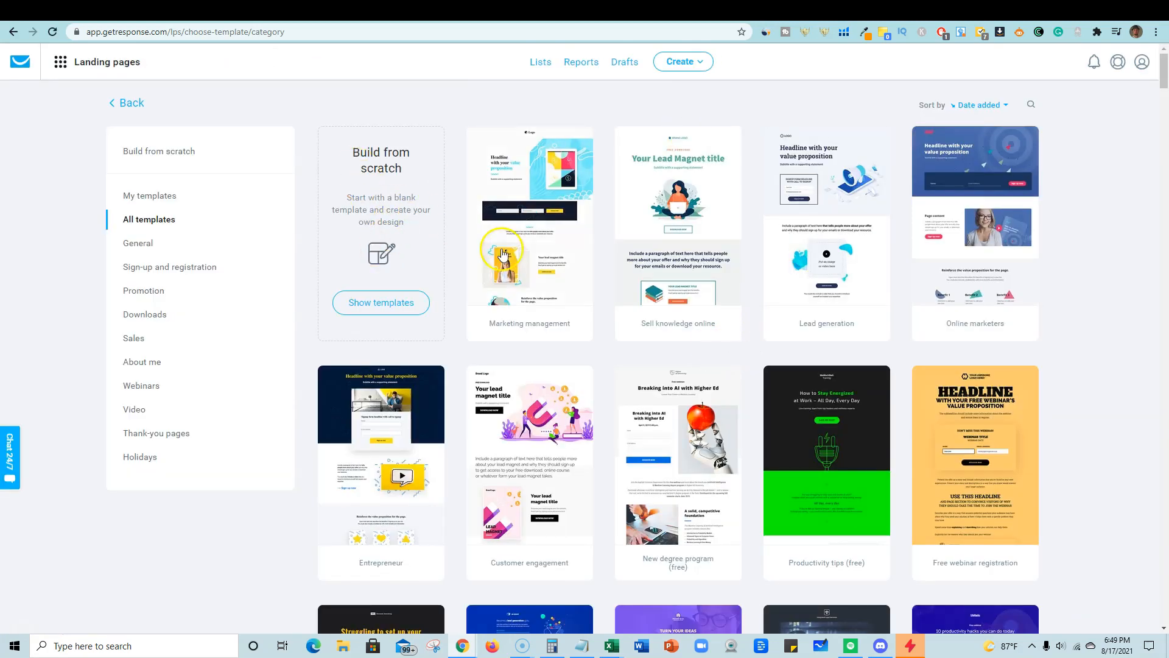
mouse_move(783, 338)
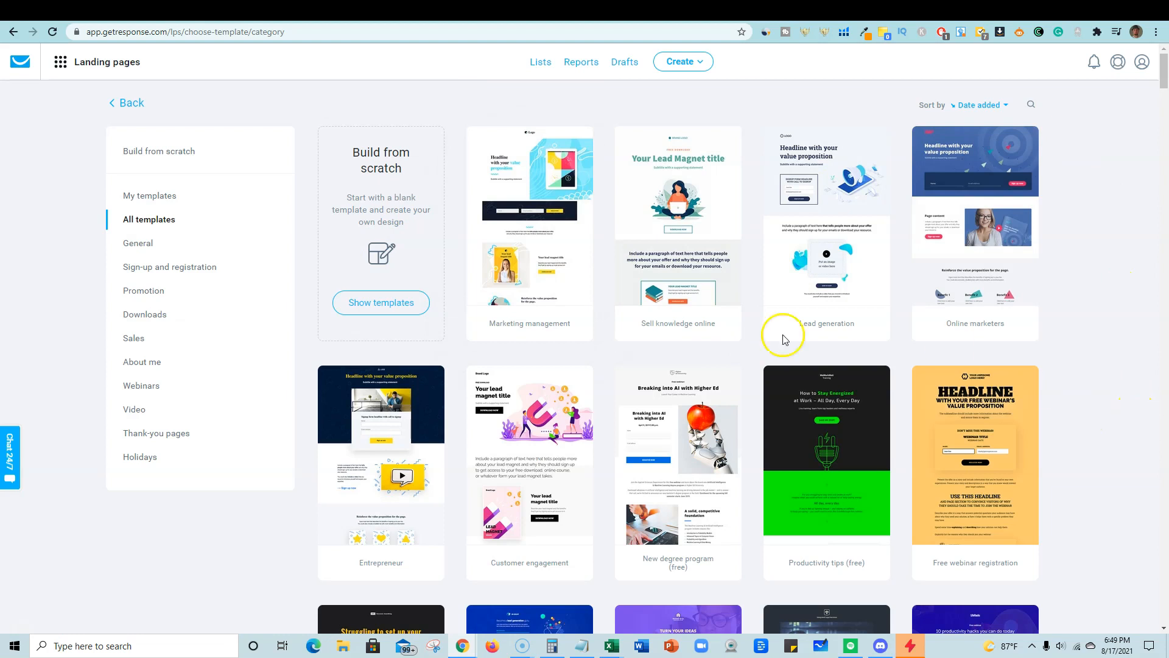
mouse_move(380, 454)
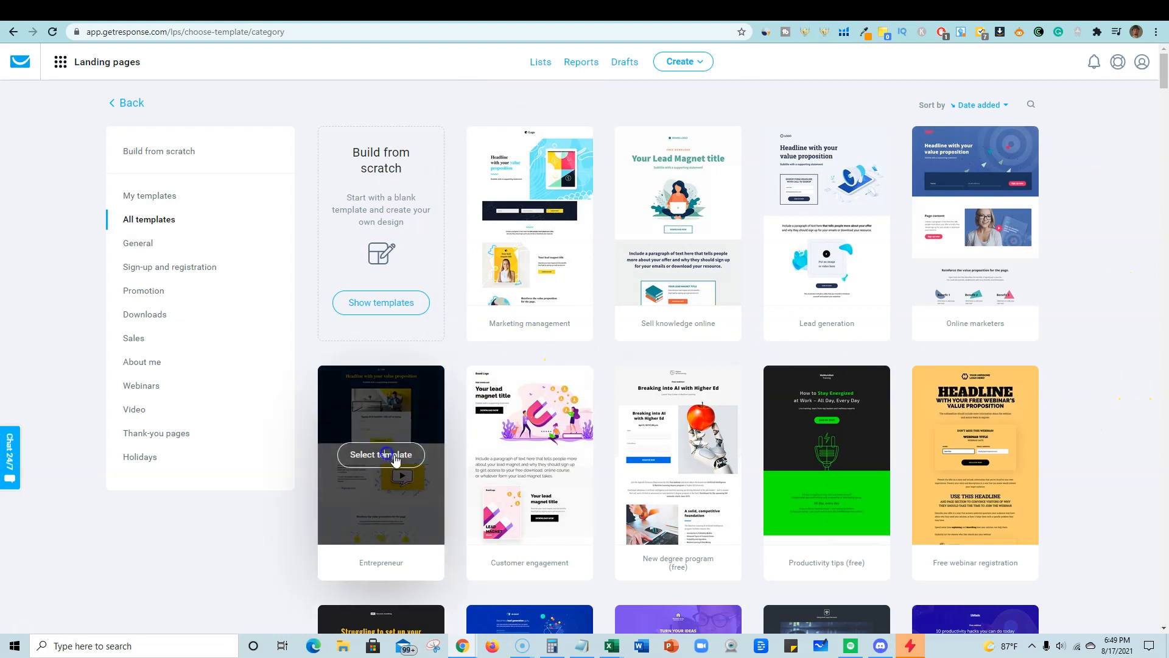
click(380, 454)
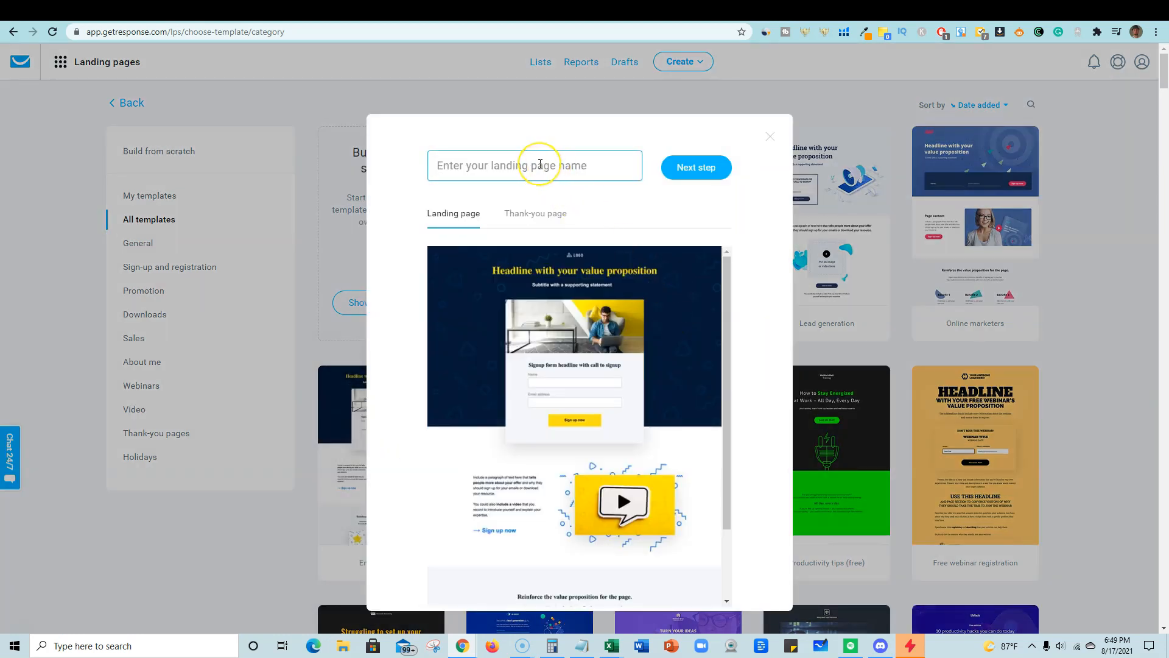
text(testlistdav)
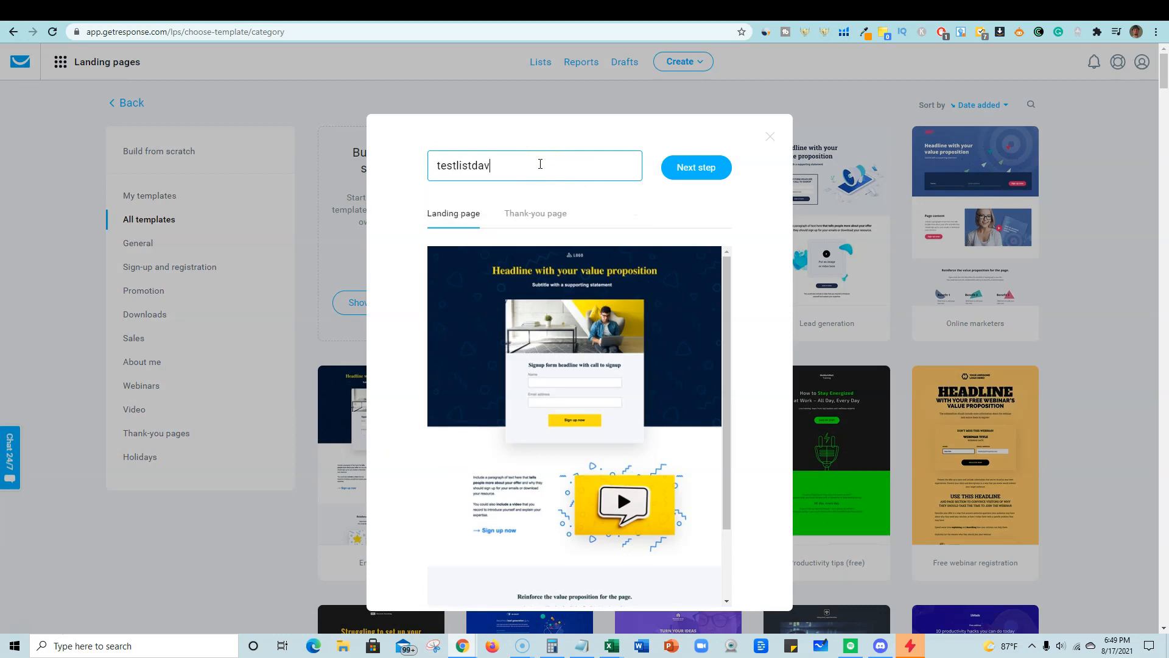
text(id)
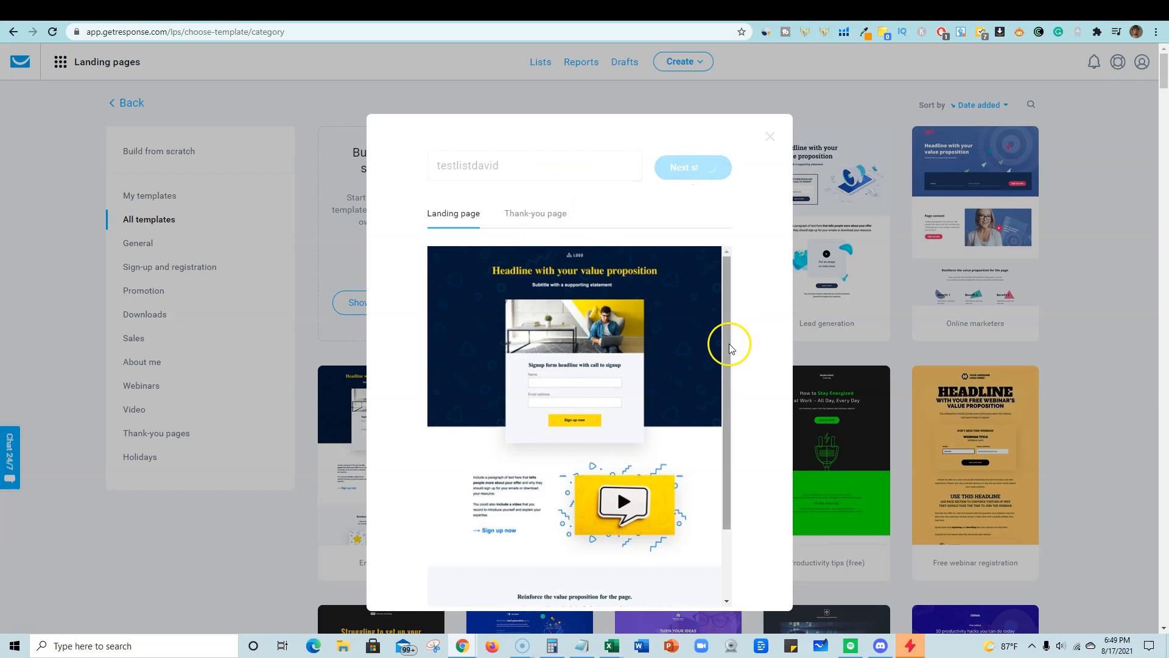
click(691, 167)
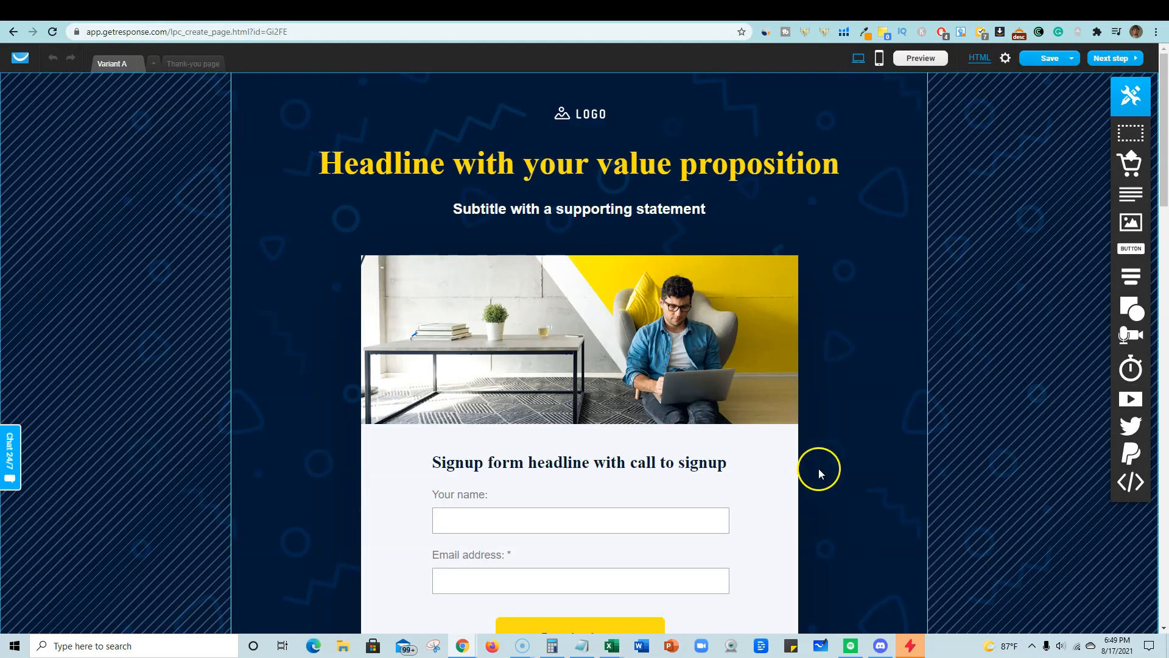
Review the Entrepreneur template in the editor and proceed to the page settings.
scroll(down, 3)
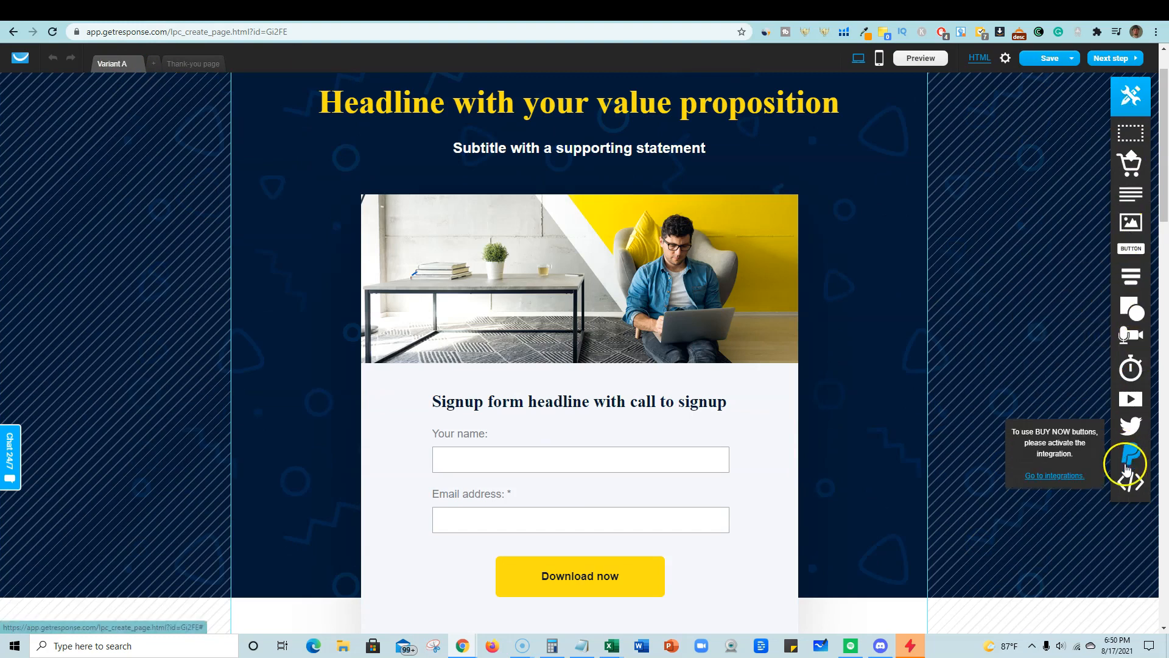
click(584, 457)
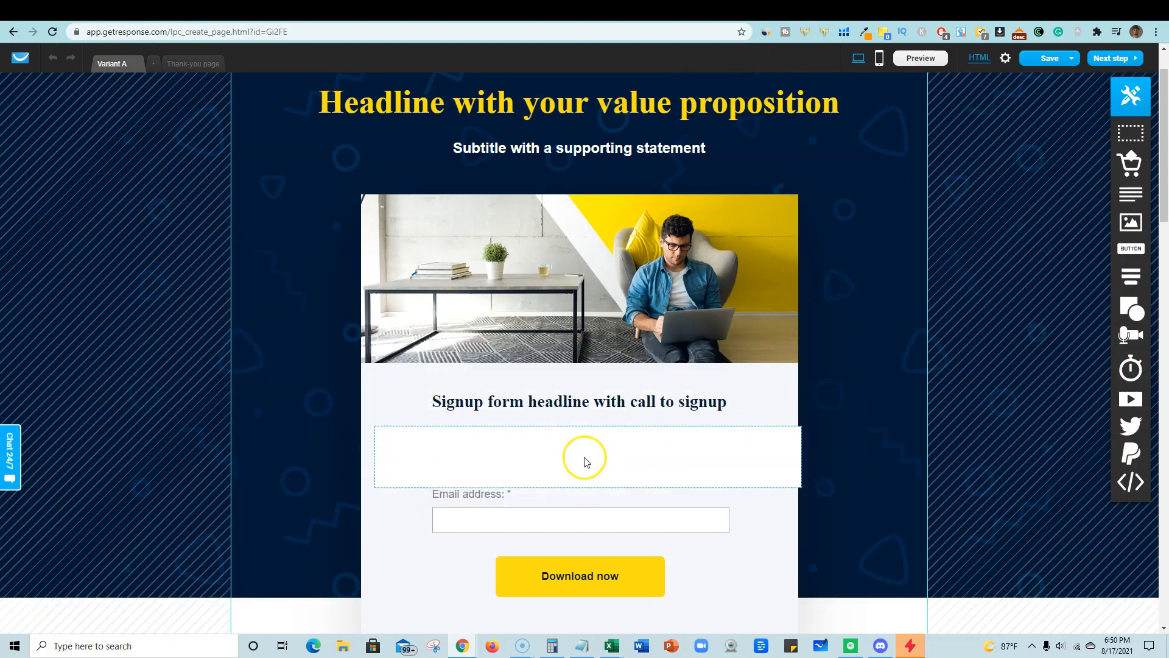
scroll(up, 3)
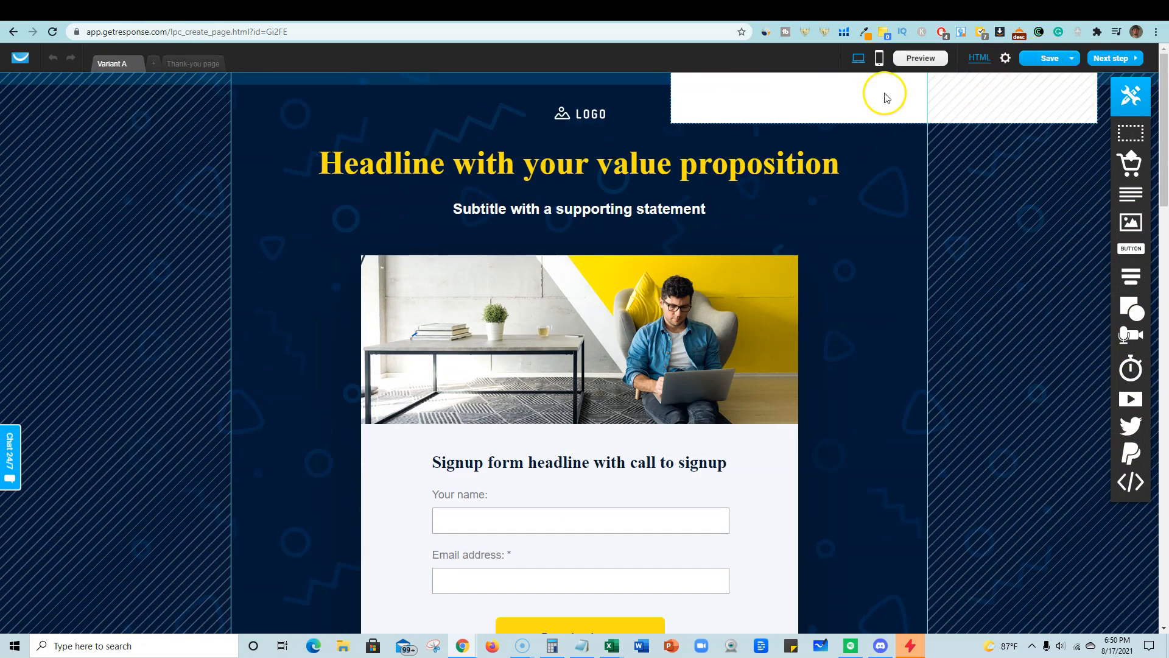
mouse_move(762, 379)
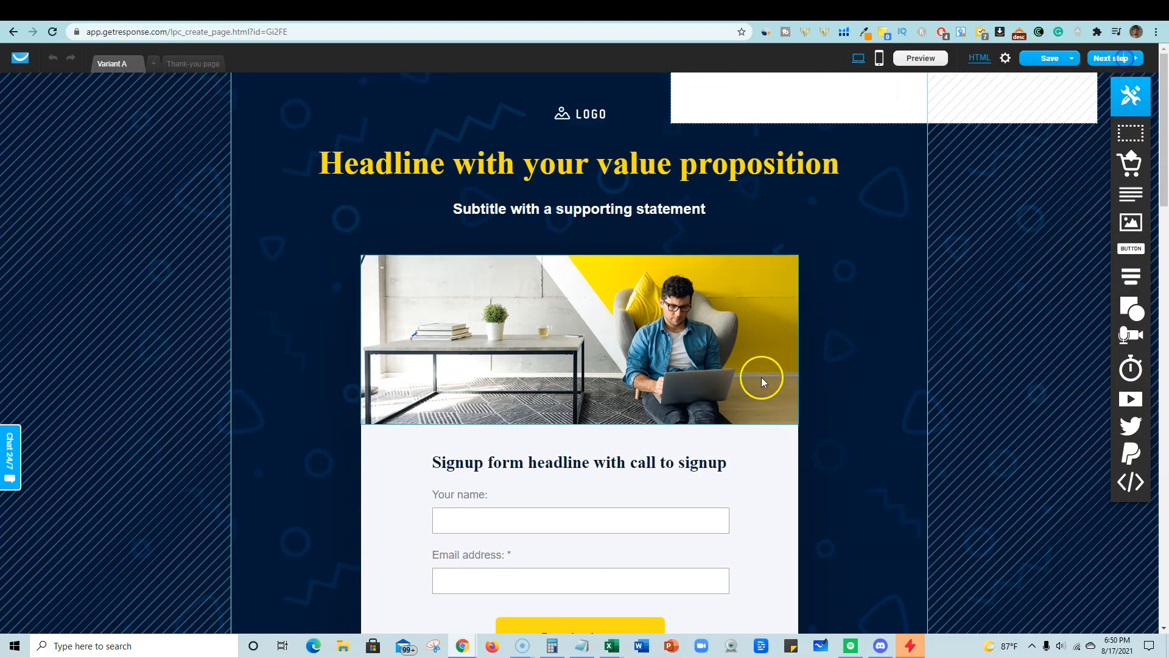
click(1112, 58)
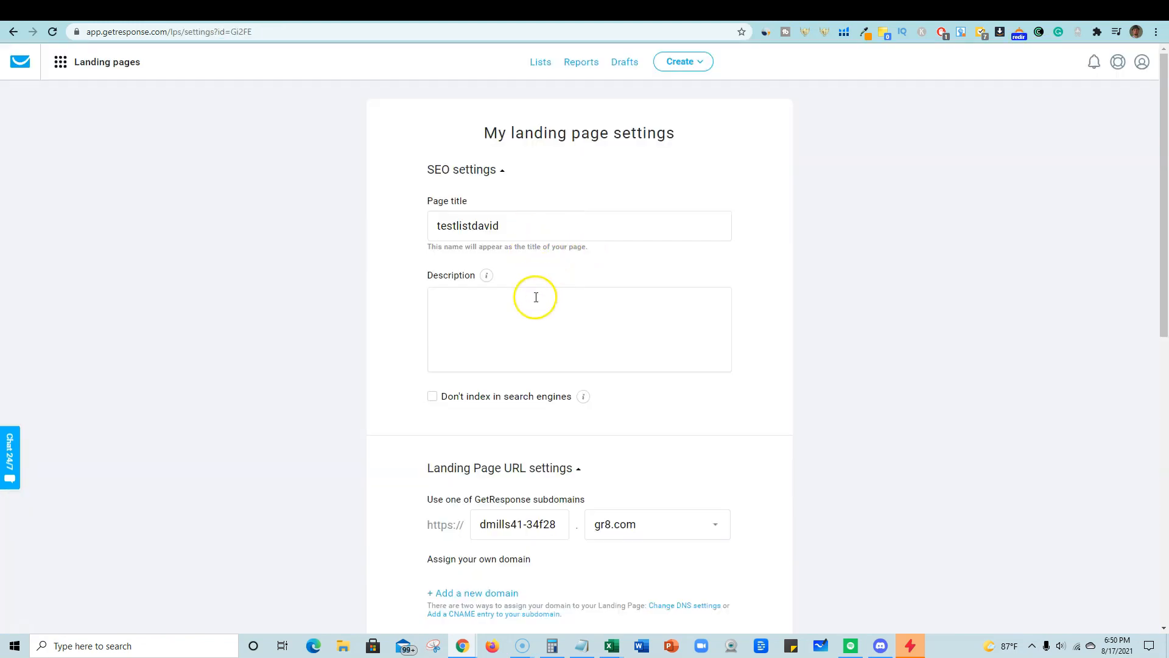
Set the landing page subdomain to myebookcompanyname on gr8.com.
scroll(down, 3)
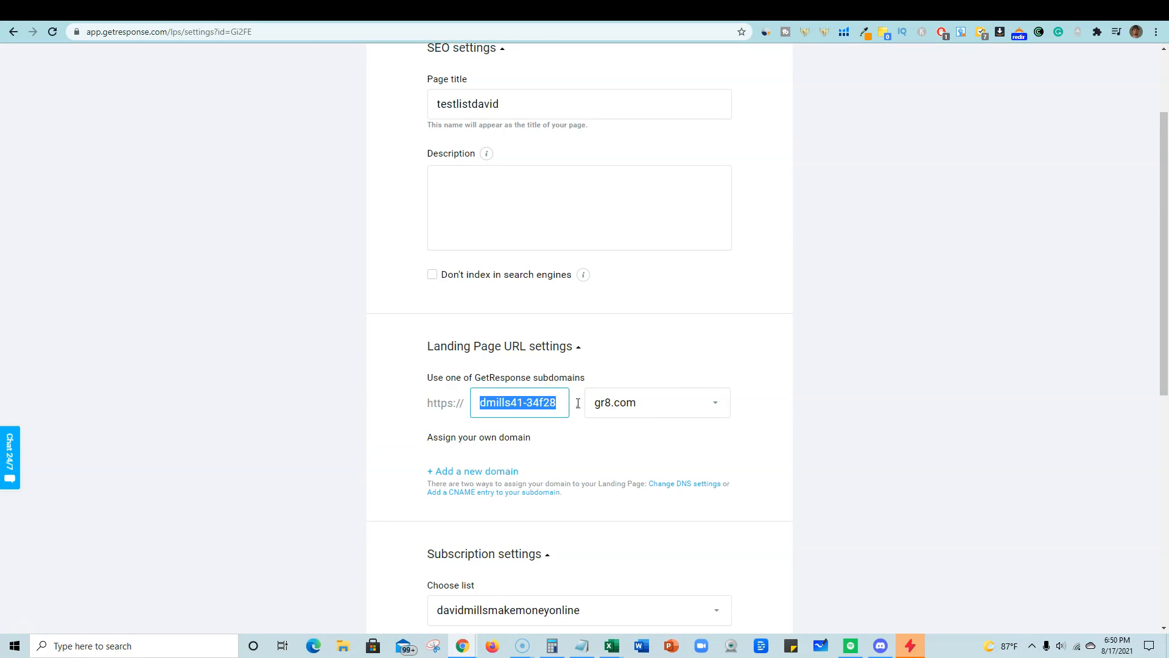
text(myebook)
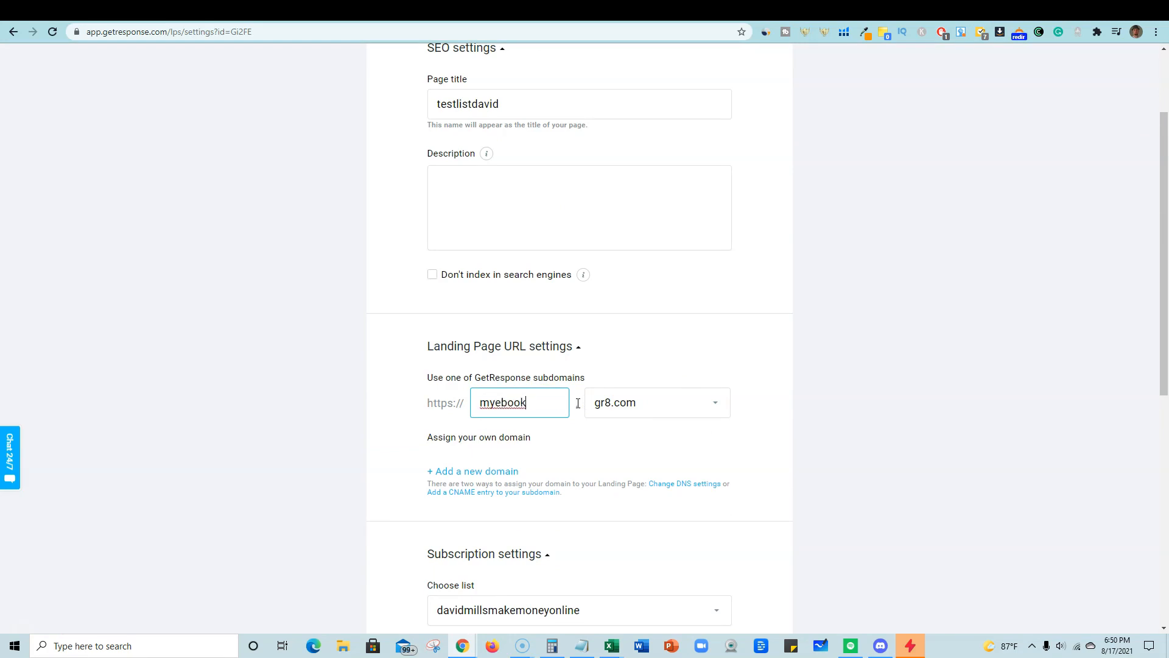
text(okcompanyname)
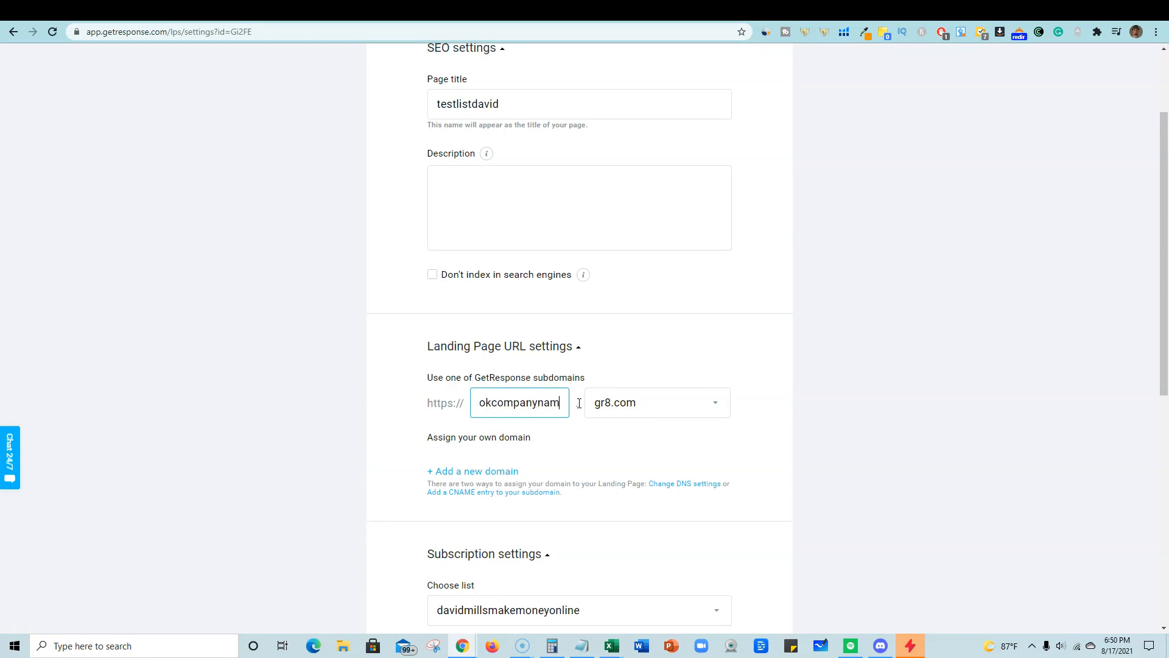
click(655, 403)
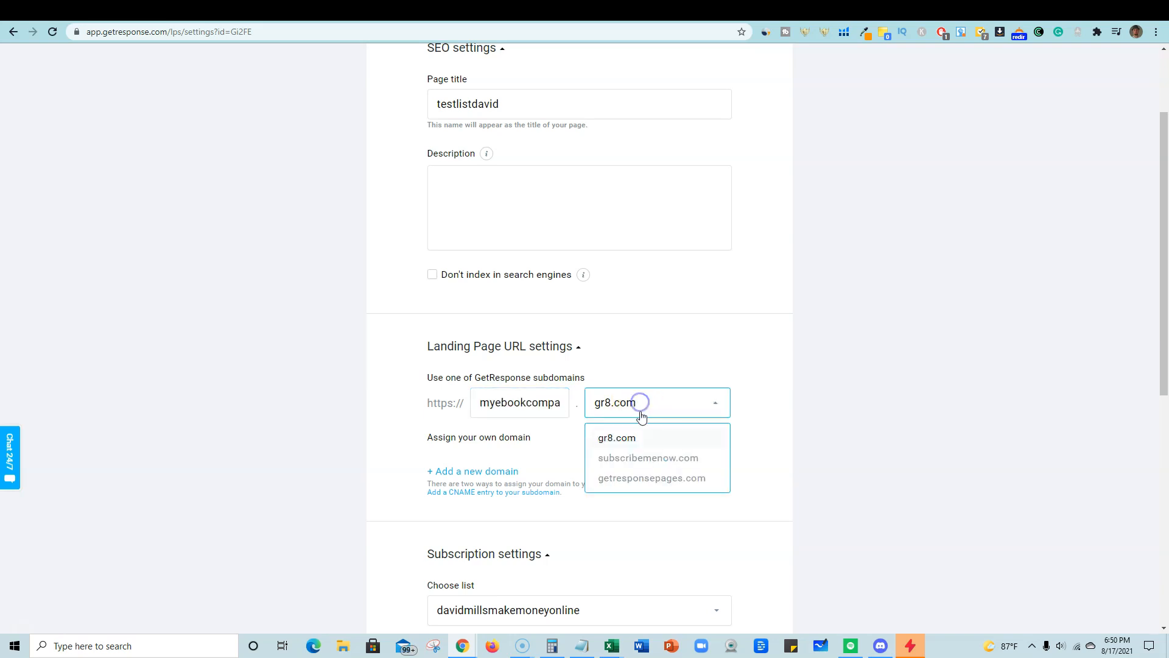
mouse_move(652, 487)
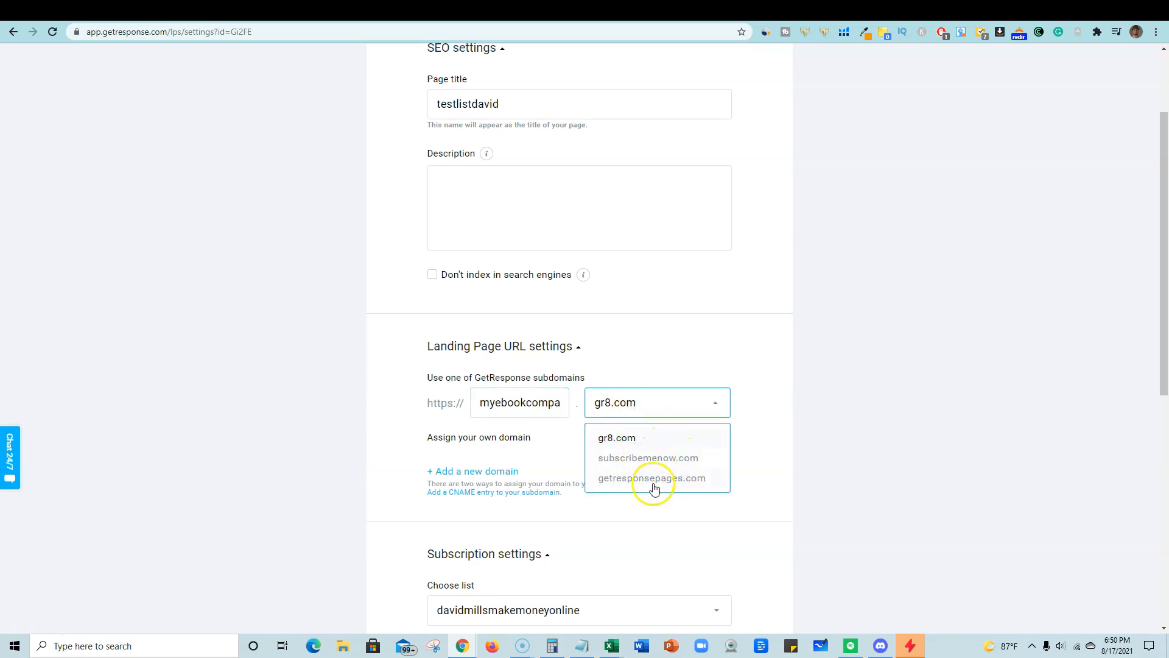
mouse_move(617, 438)
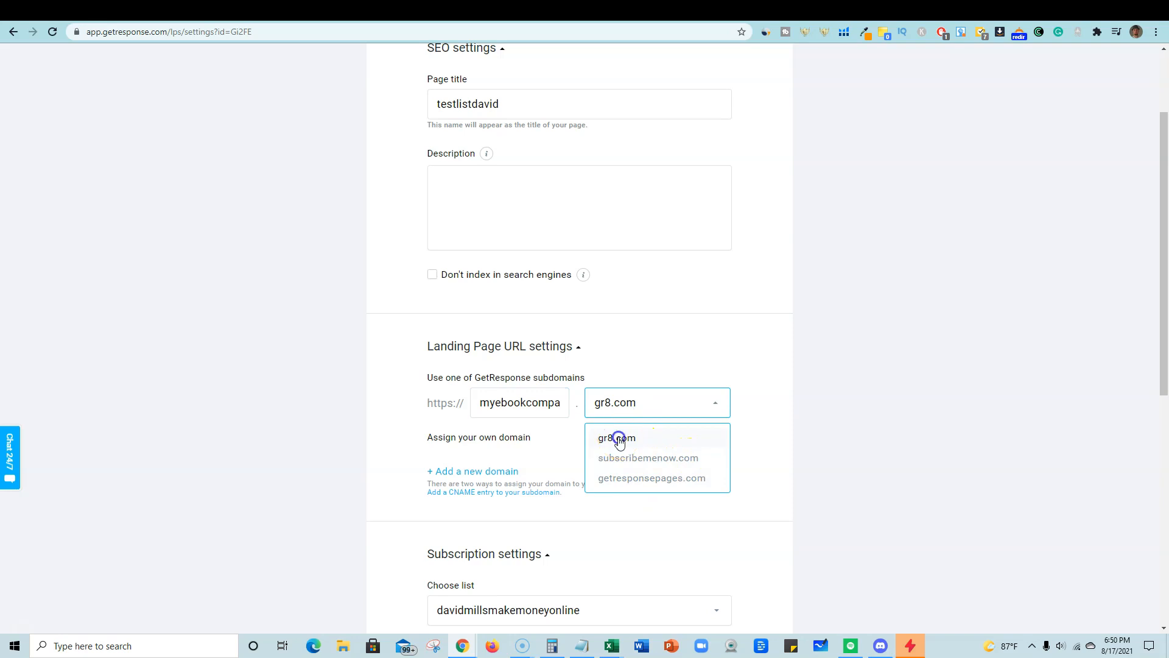
click(617, 437)
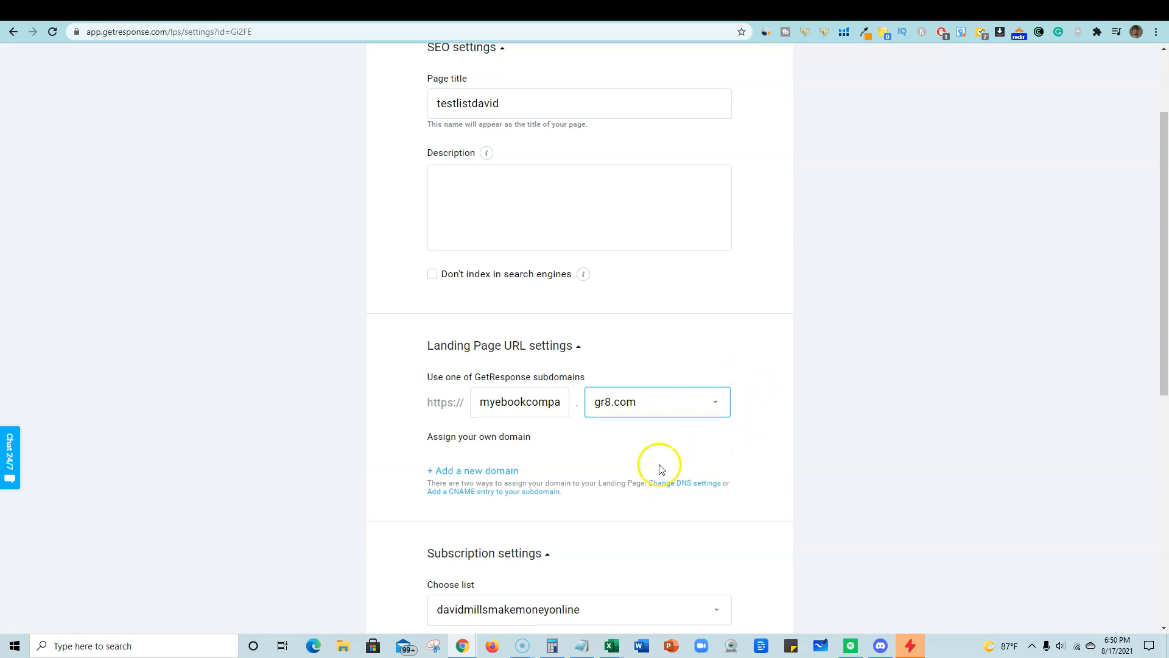
Send signups to testlistdavid and publish the landing page.
scroll(down, 3)
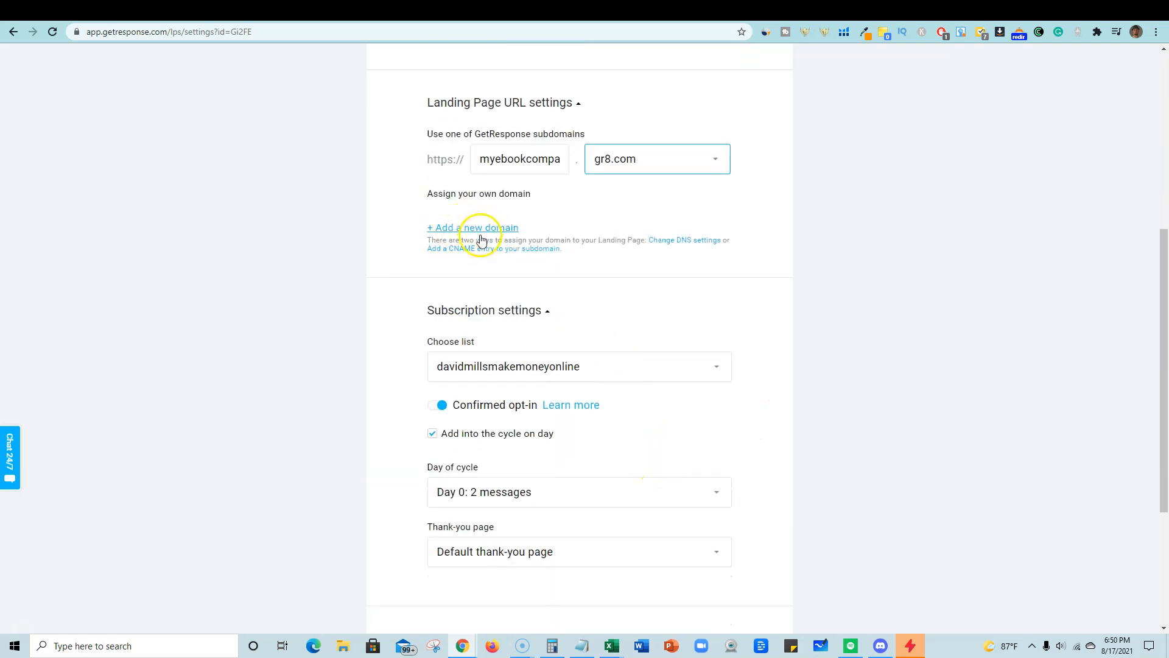
click(577, 366)
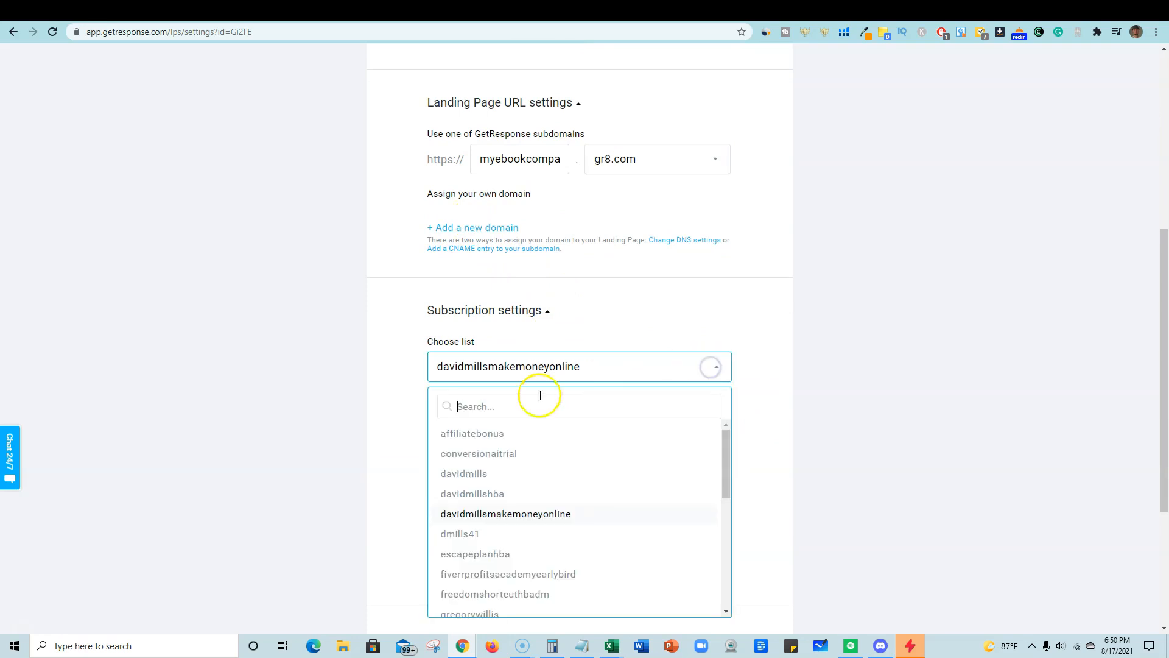
scroll(down, 3)
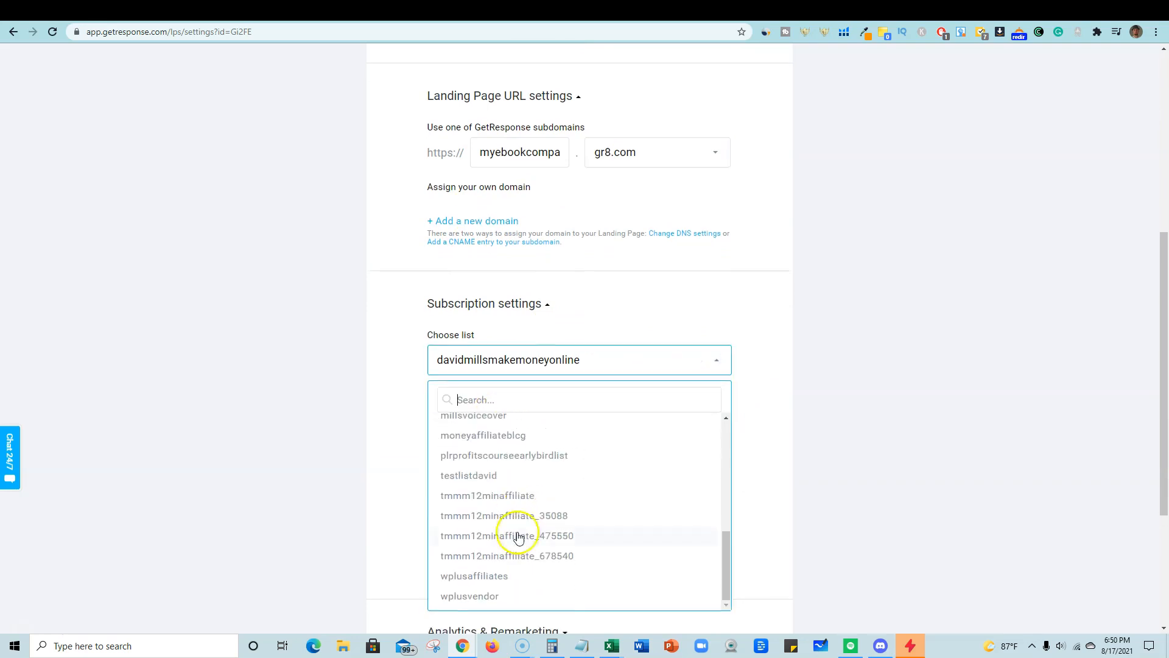
click(469, 475)
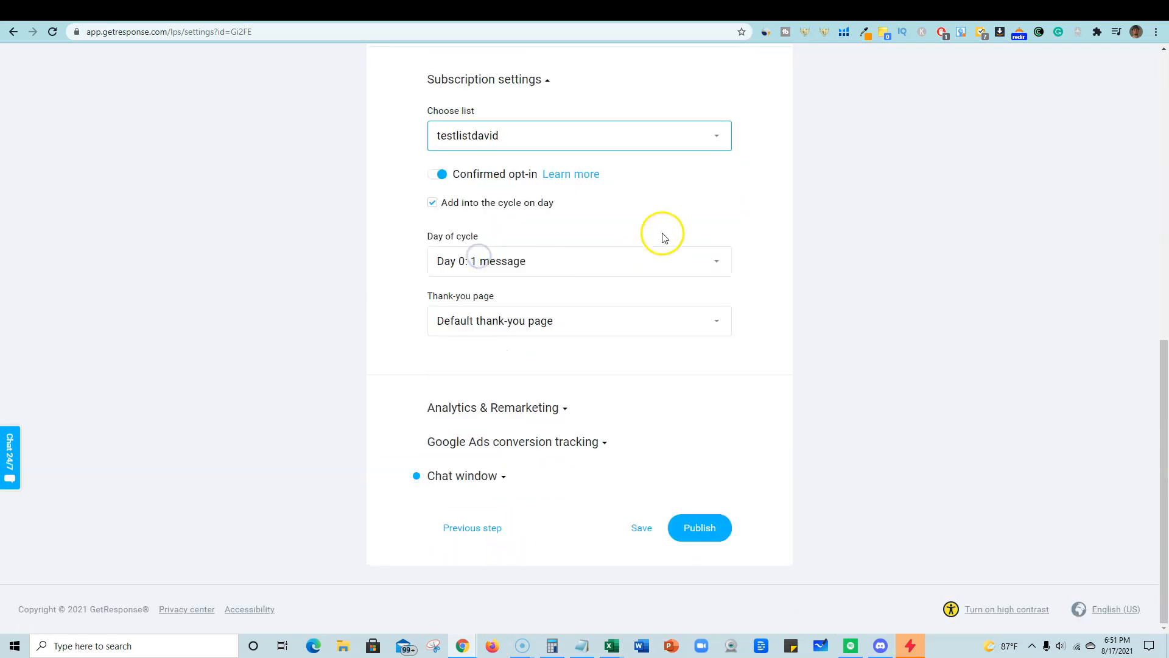
mouse_move(698, 527)
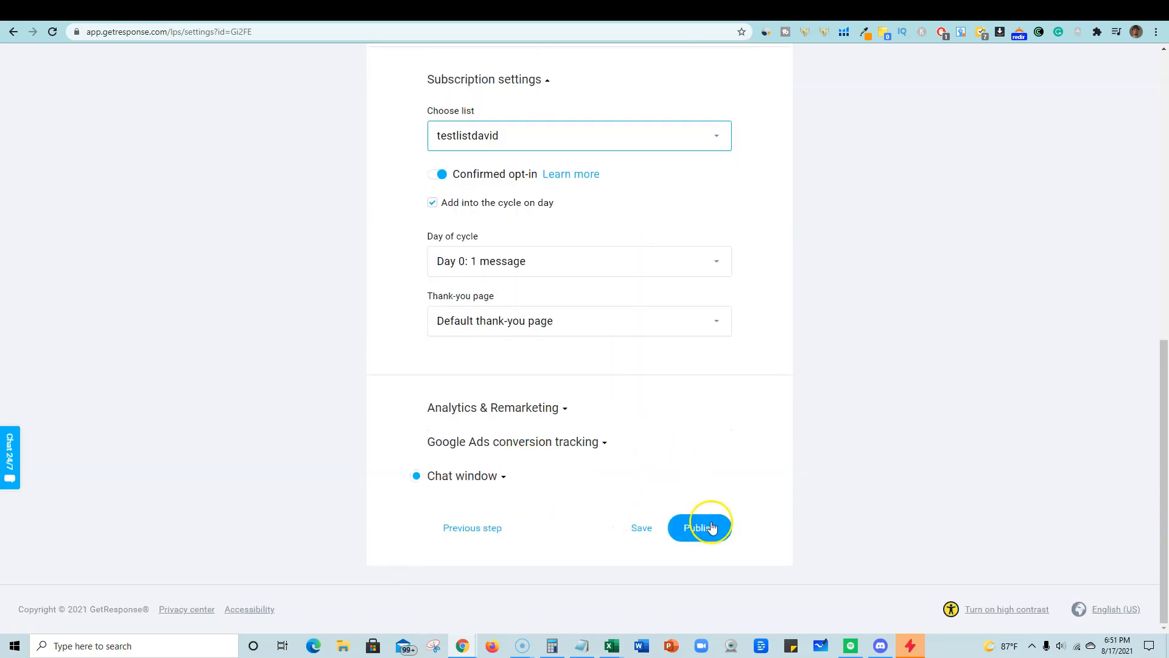
click(698, 527)
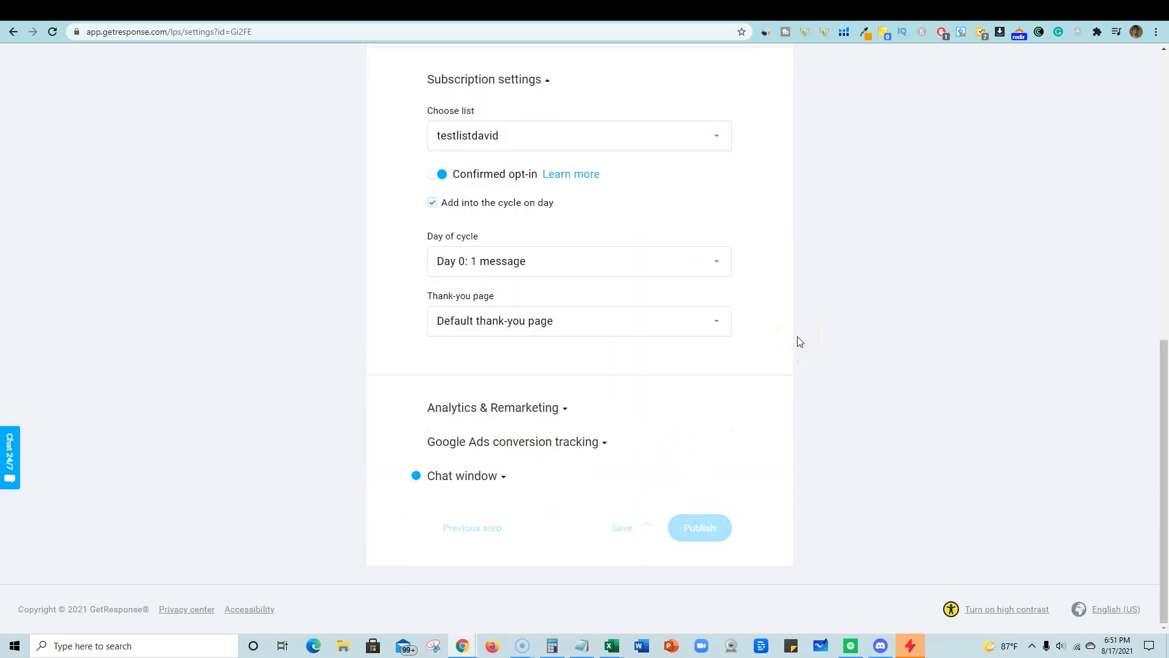
View the published testlistdavid page live at myebookcompanyname.gr8.com.
click(698, 528)
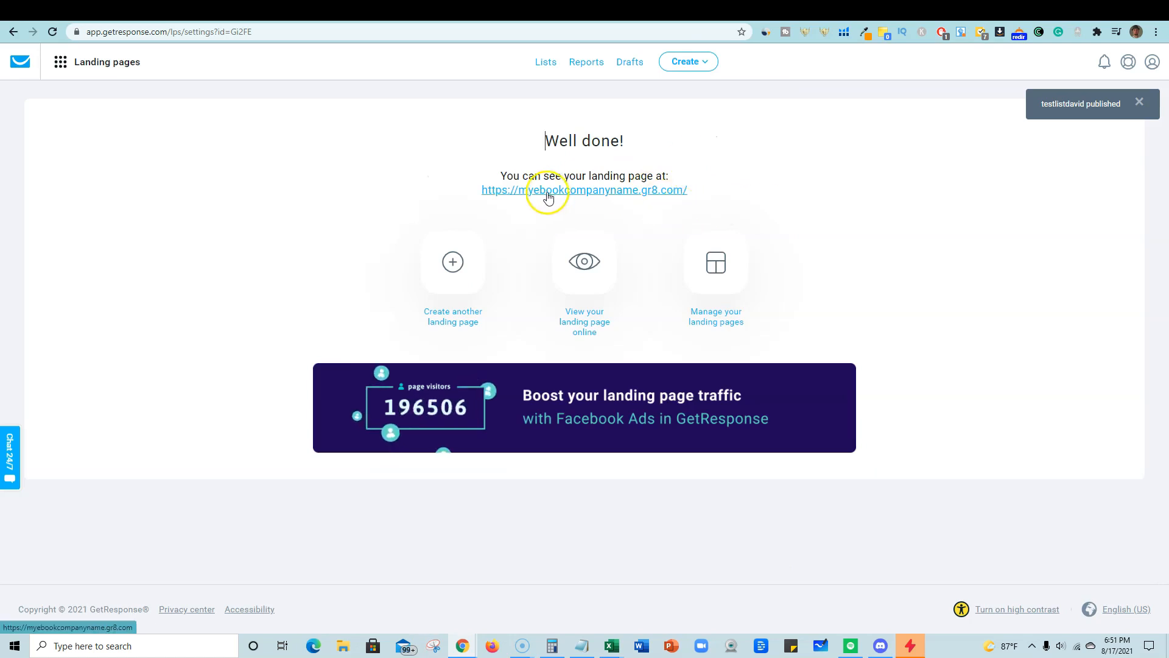
mouse_move(626, 194)
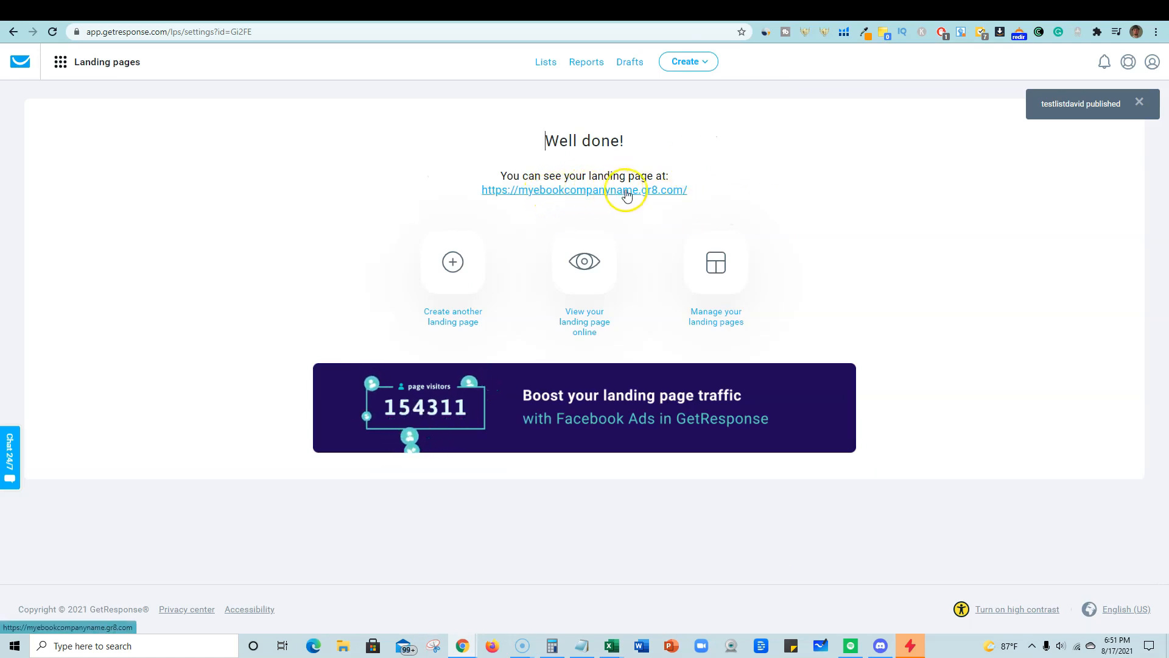
click(584, 189)
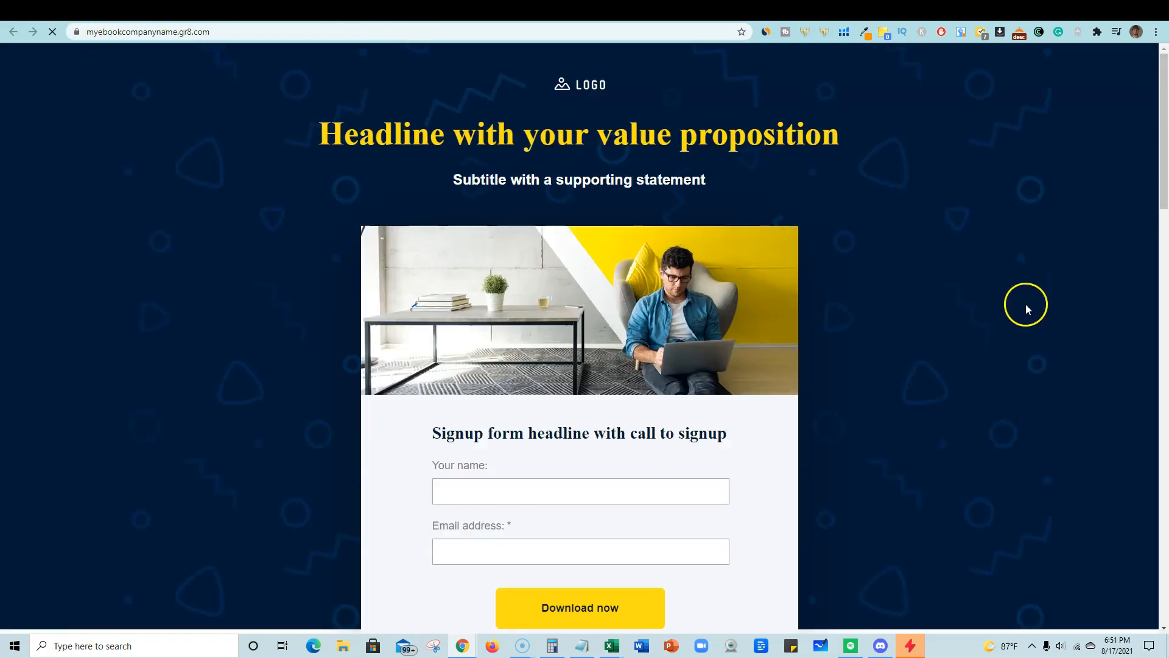
mouse_move(997, 494)
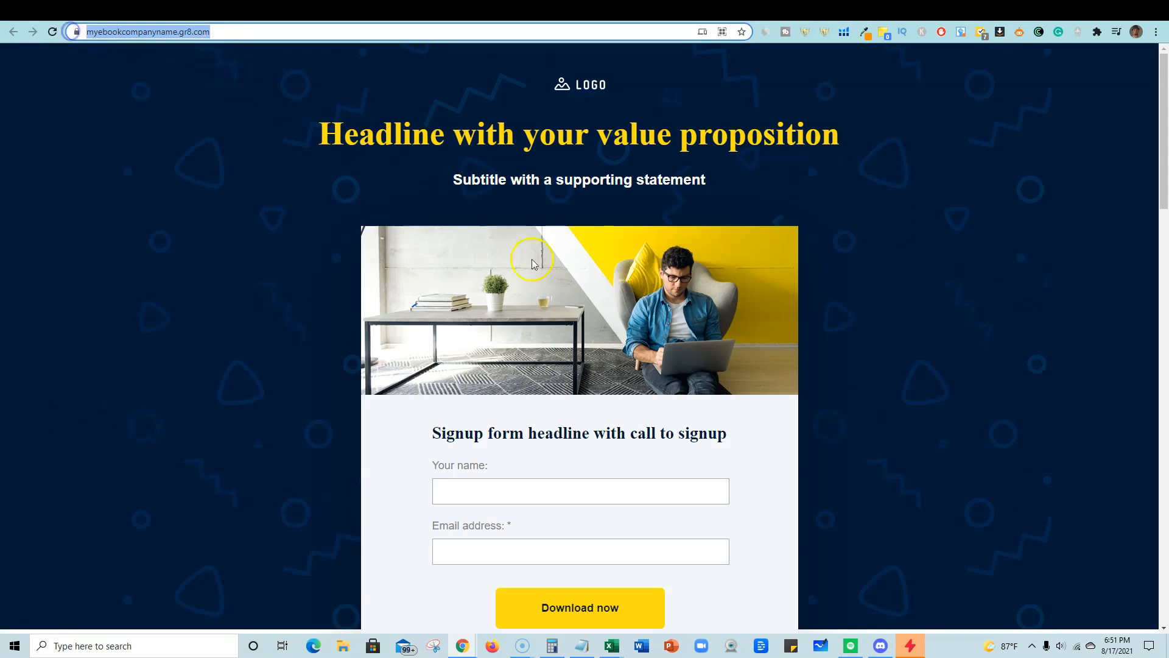
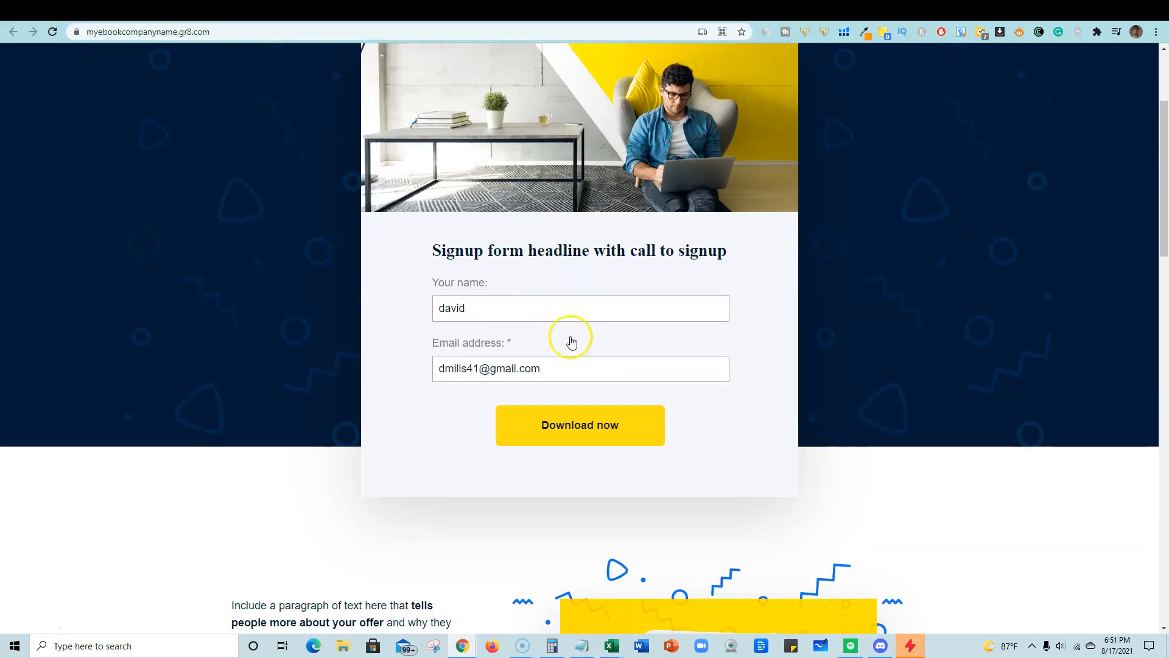
click(579, 424)
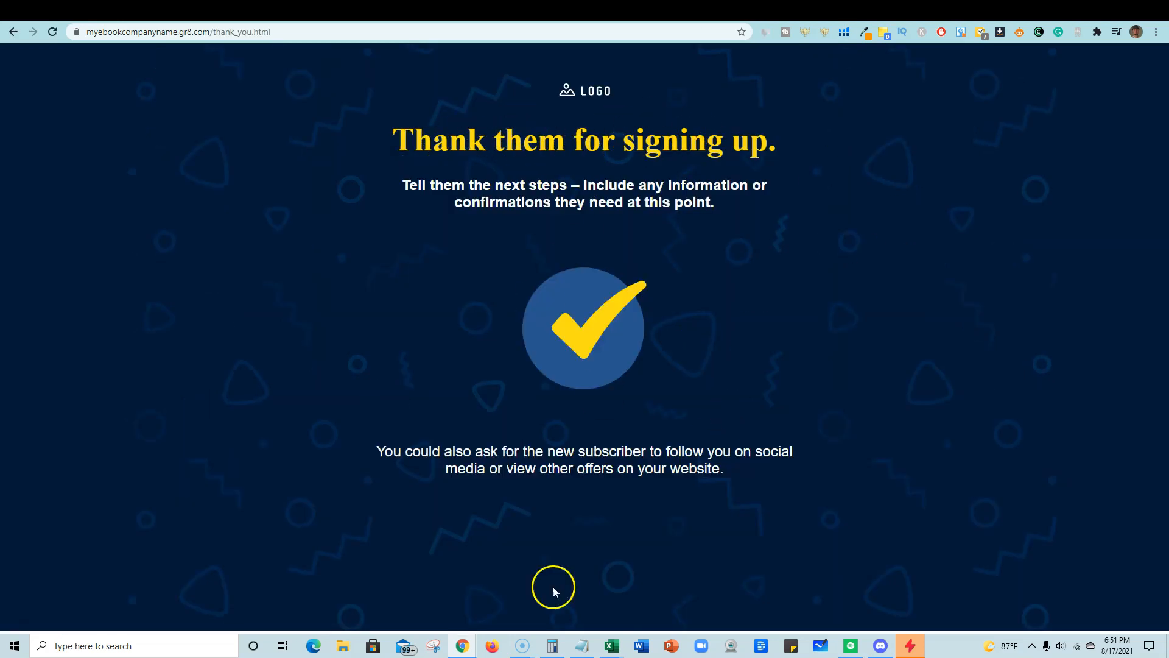
mouse_move(512, 122)
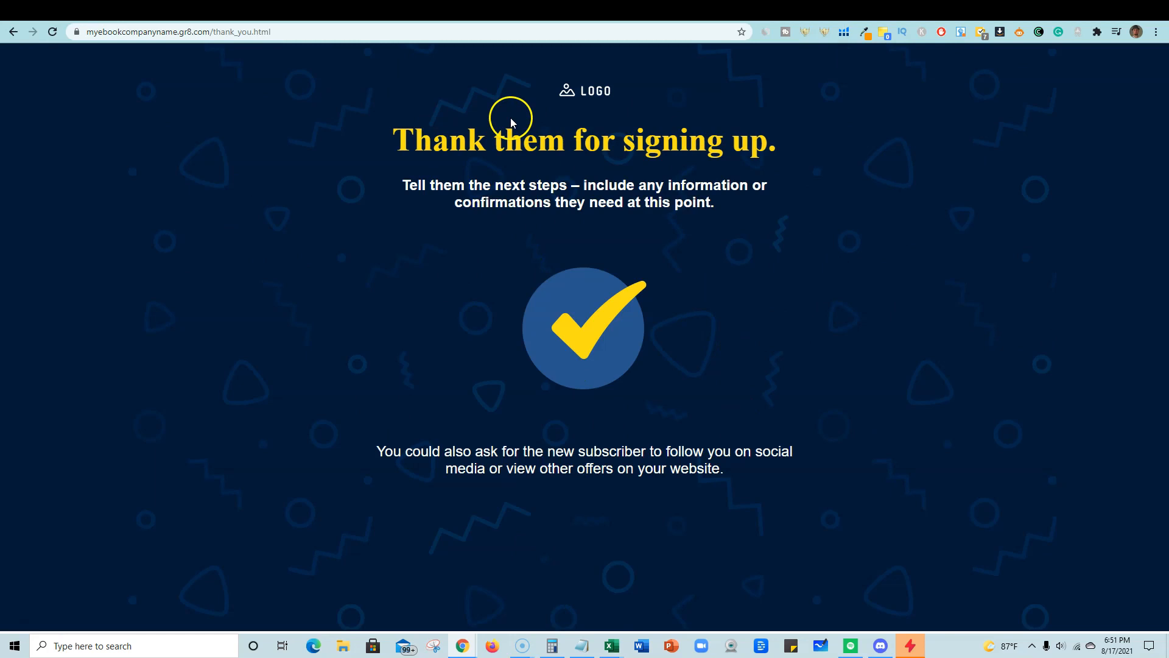
mouse_move(537, 271)
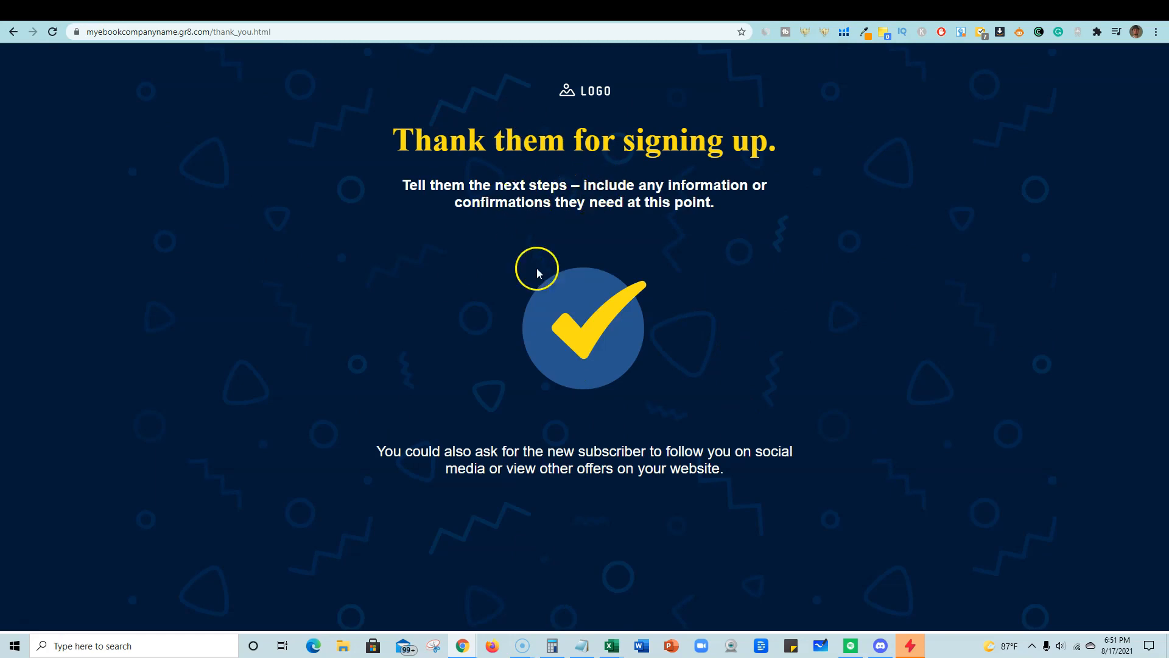
mouse_move(575, 319)
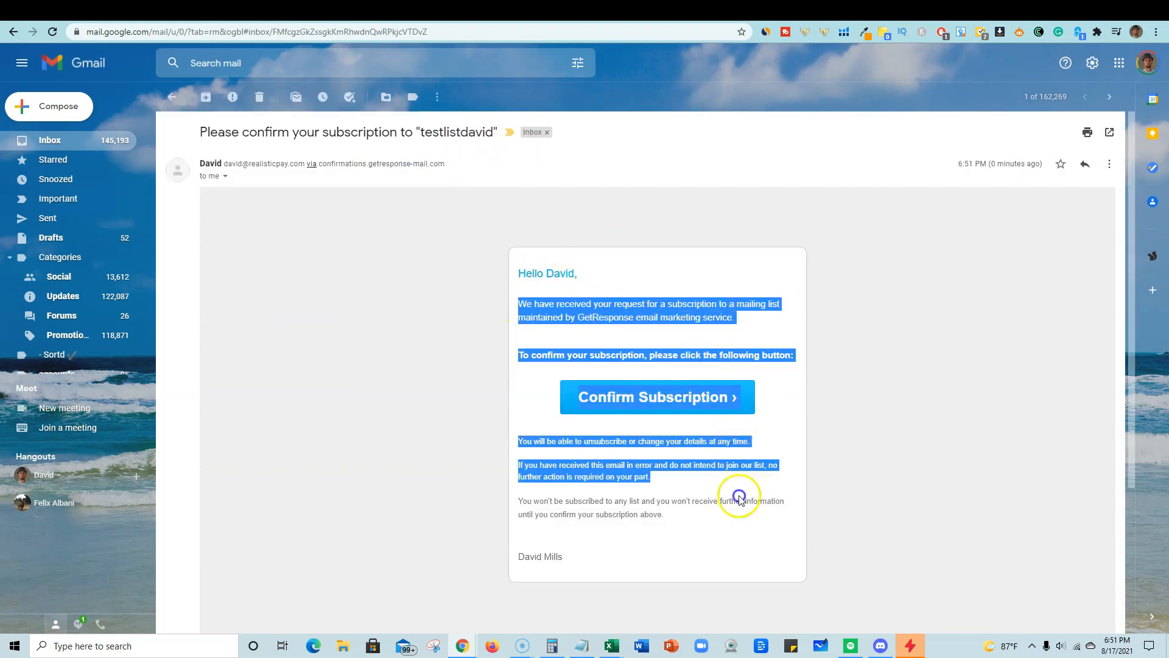
Review the testlistdavid confirmation email in Gmail, then return to the thank-you page.
click(436, 215)
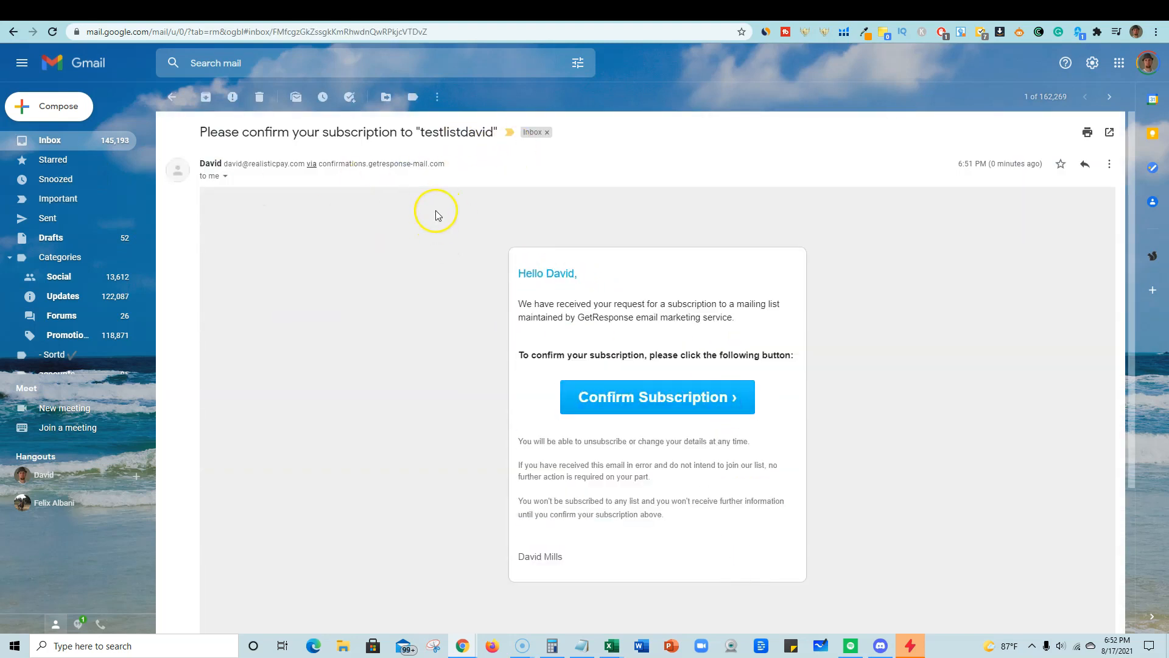
click(657, 396)
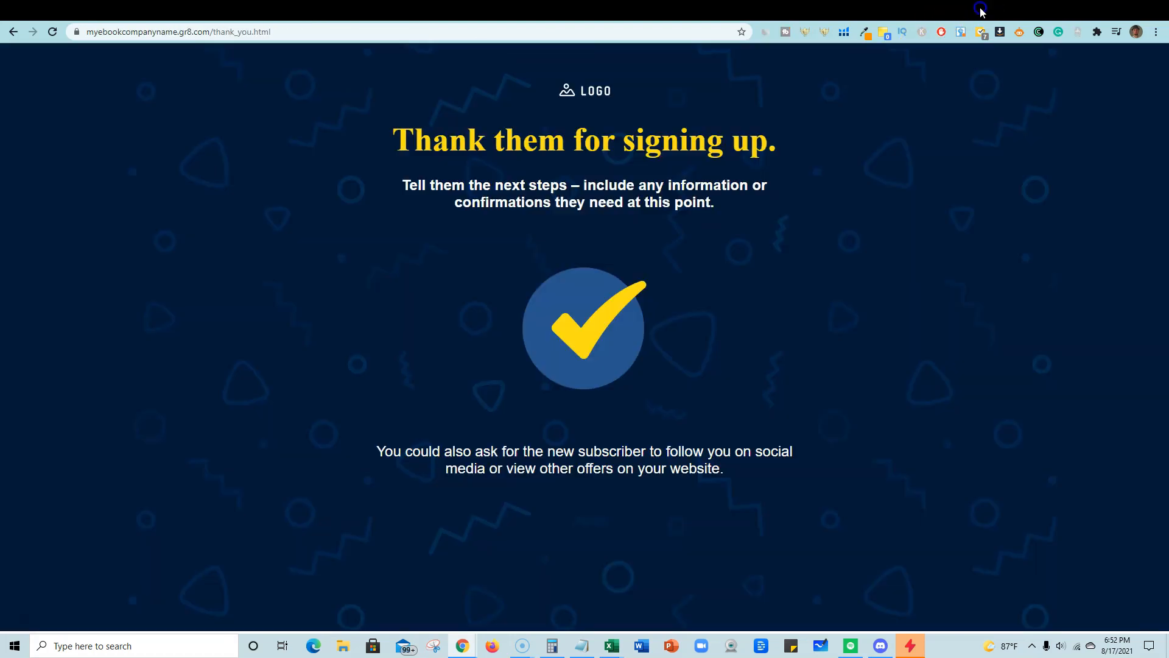
Go back to the Well done! summary and open Reports for Email Analytics.
click(14, 31)
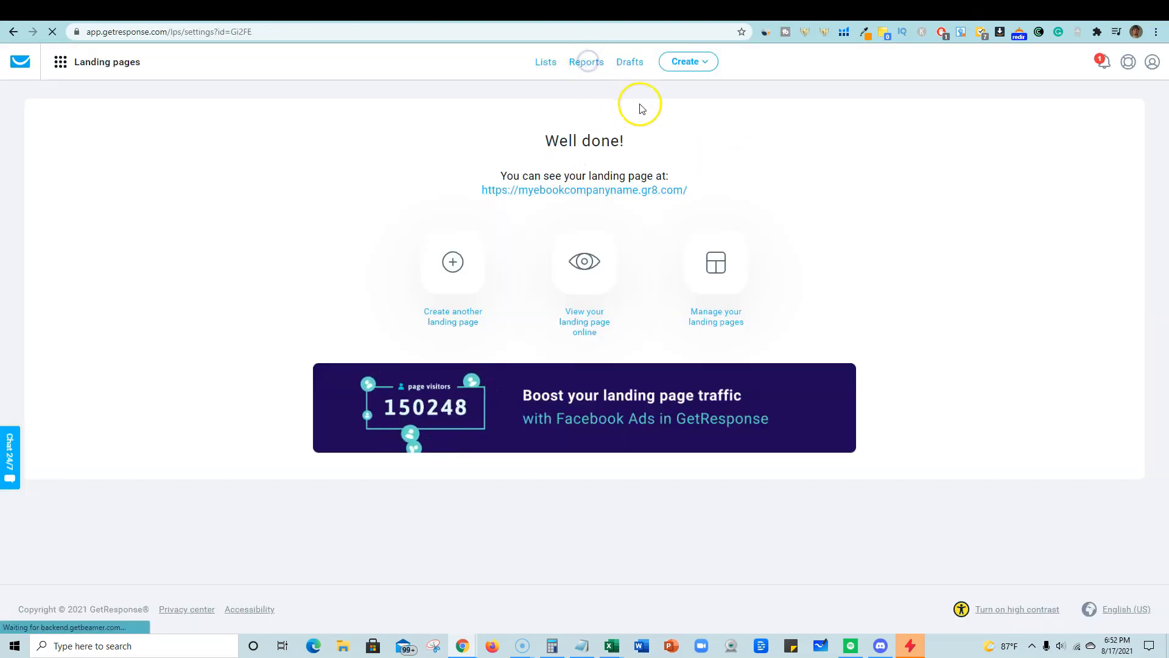
click(586, 61)
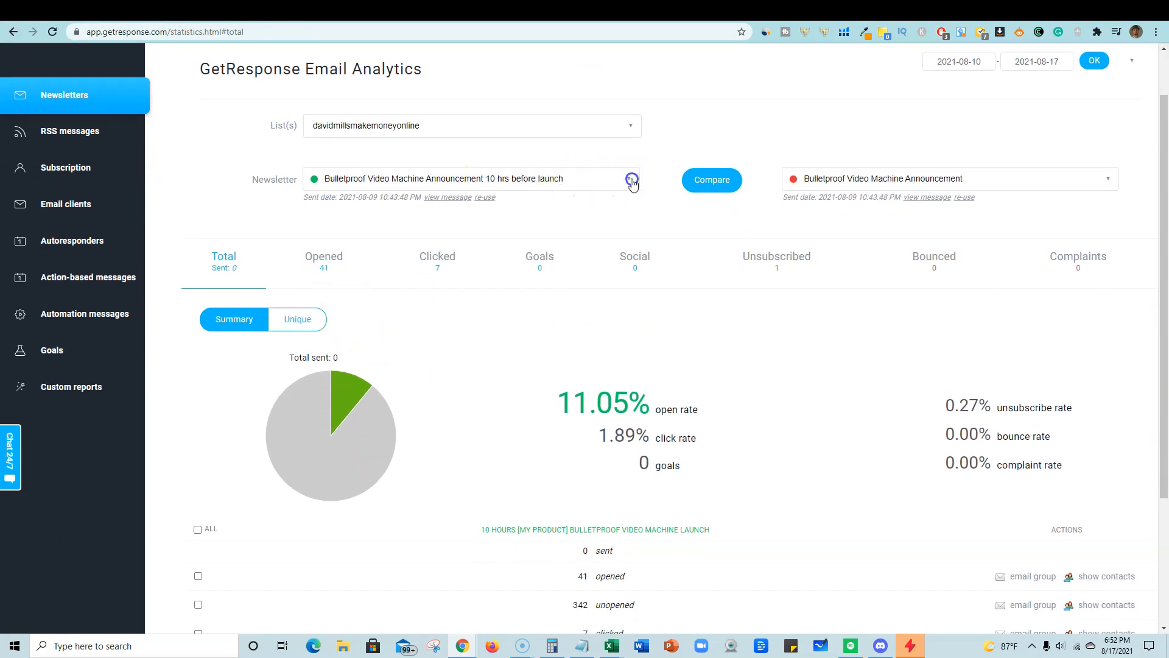
Pick drop & pop 1 from the Newsletter dropdown and scroll through its statistics.
click(630, 179)
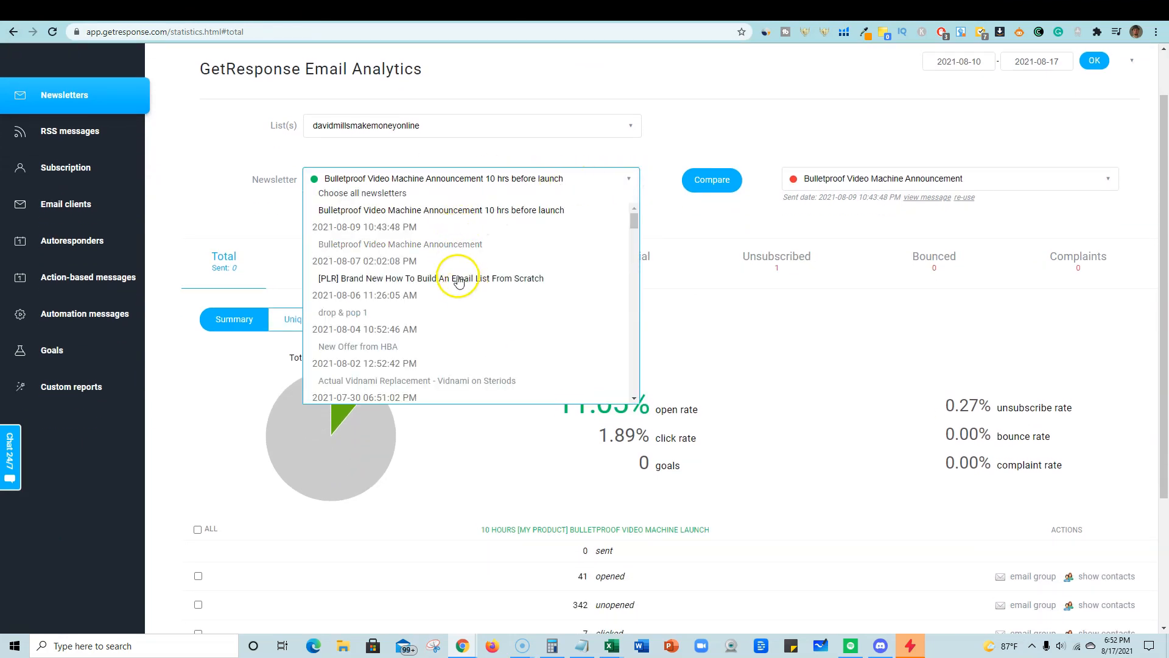
mouse_move(360, 317)
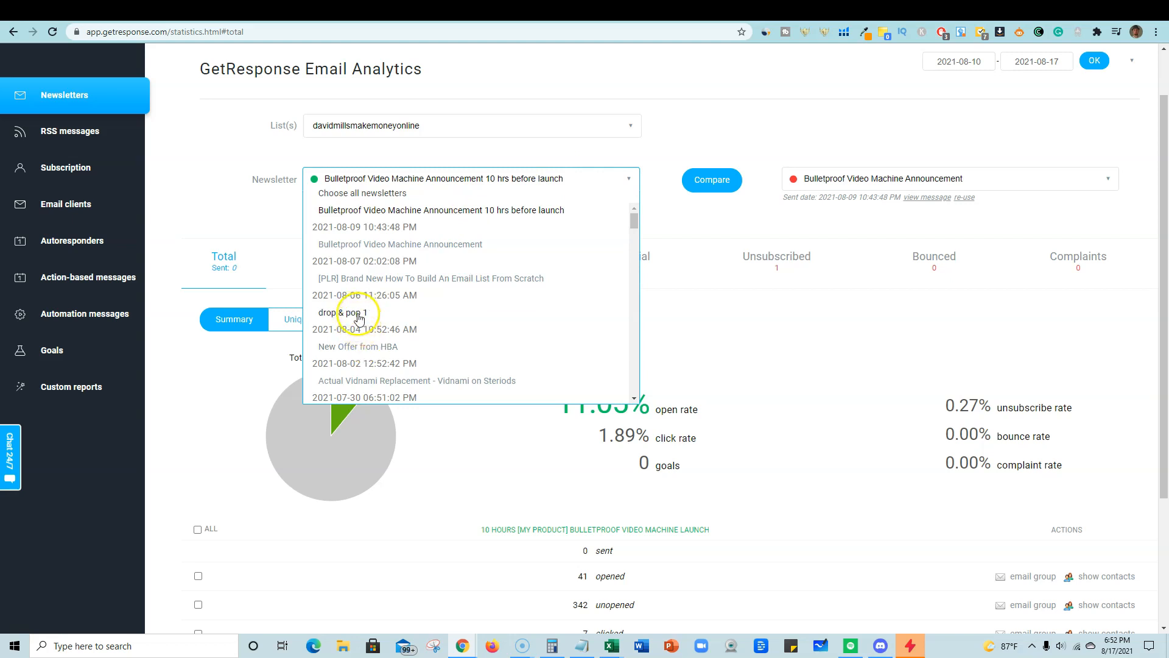
click(331, 312)
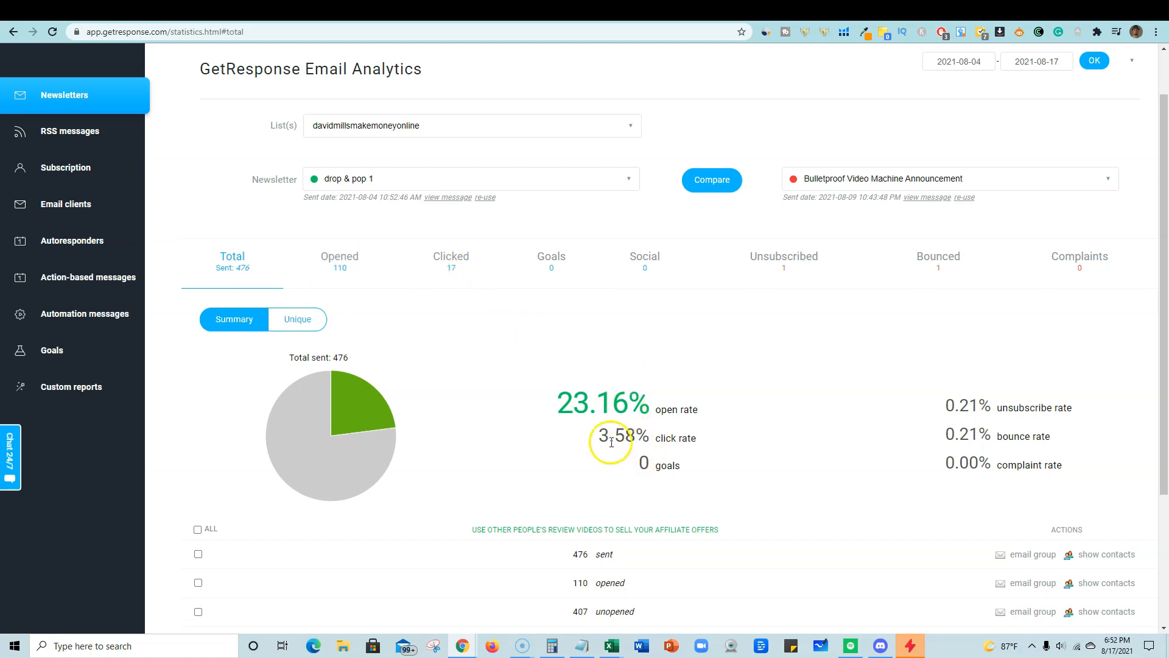
mouse_move(581, 441)
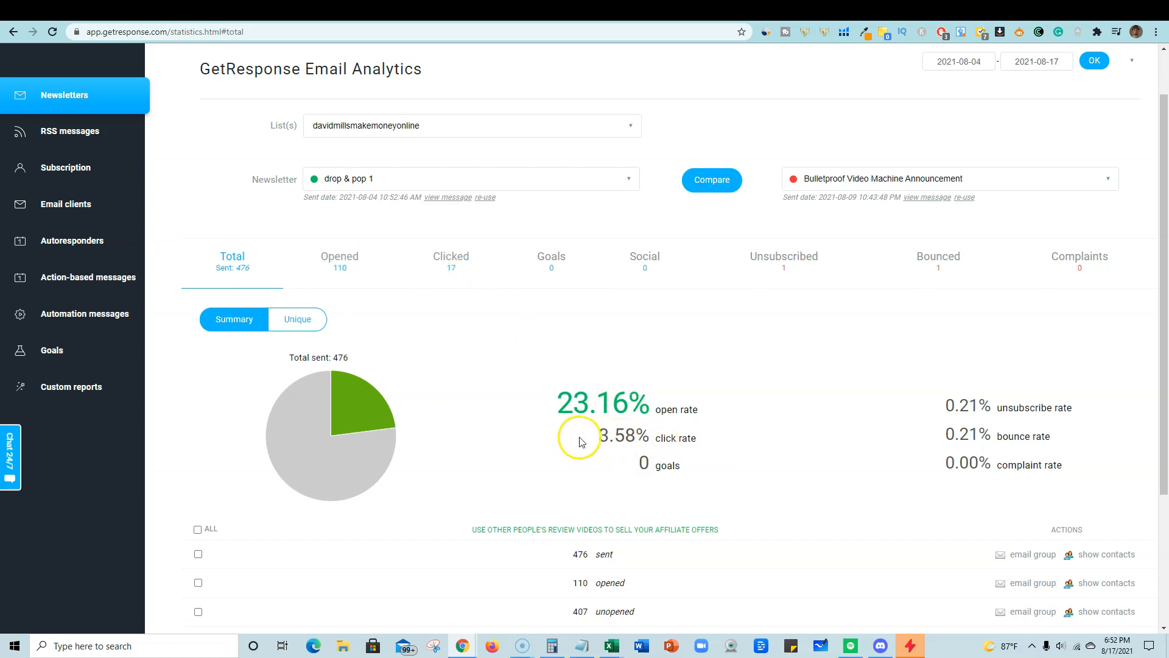
mouse_move(558, 405)
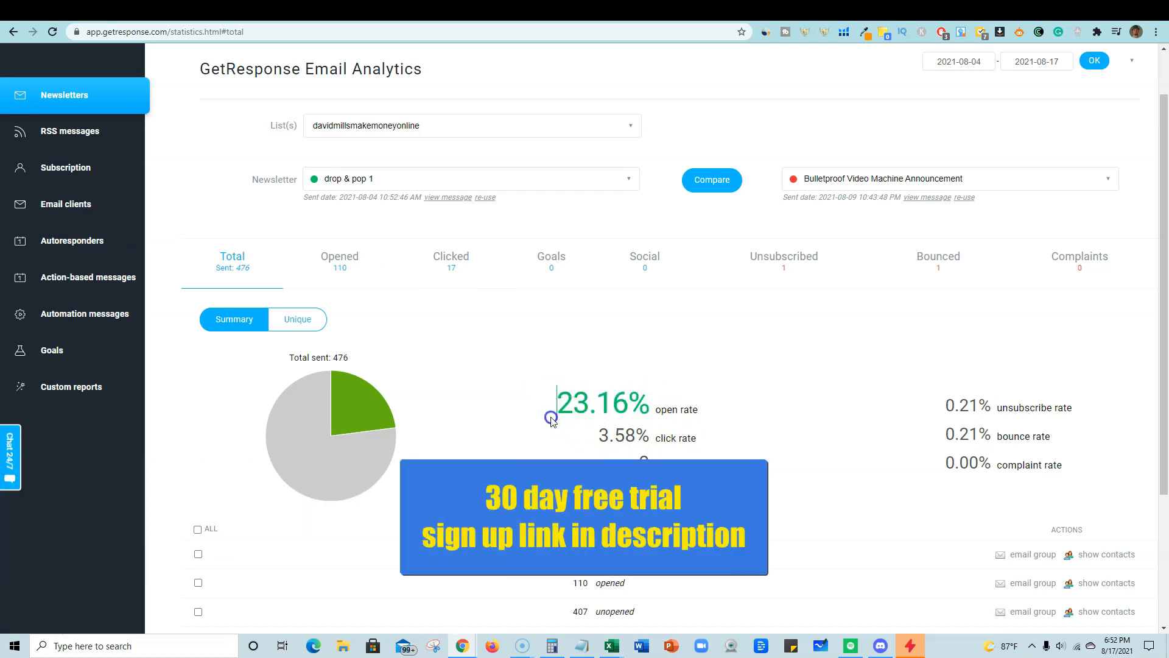
mouse_move(672, 488)
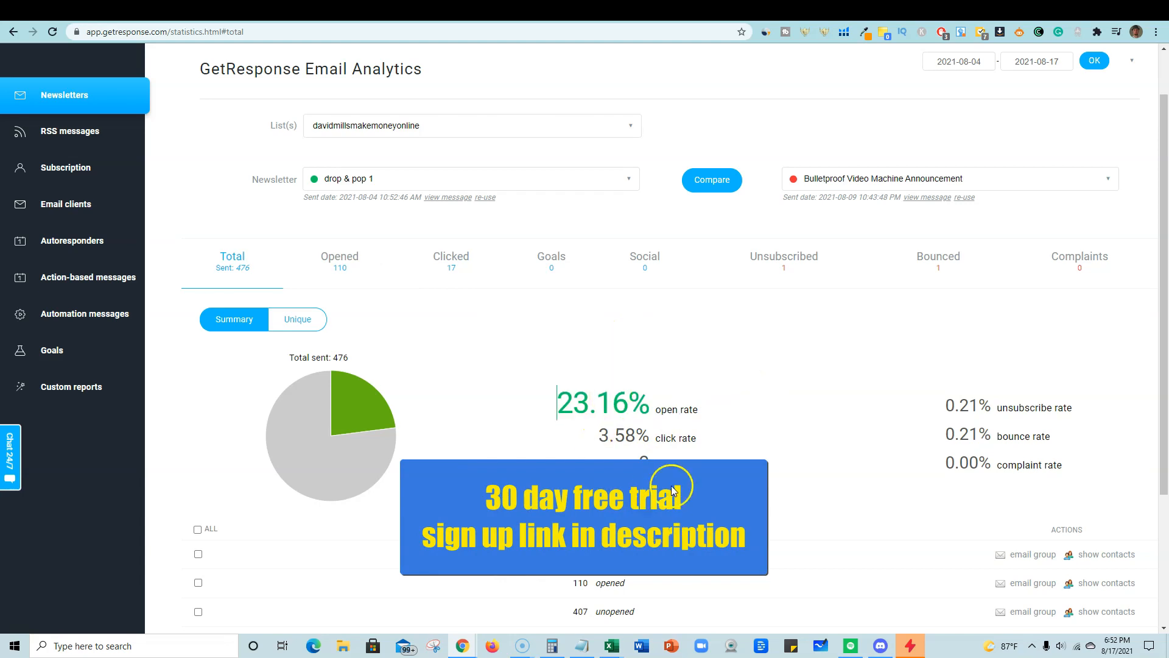
mouse_move(883, 287)
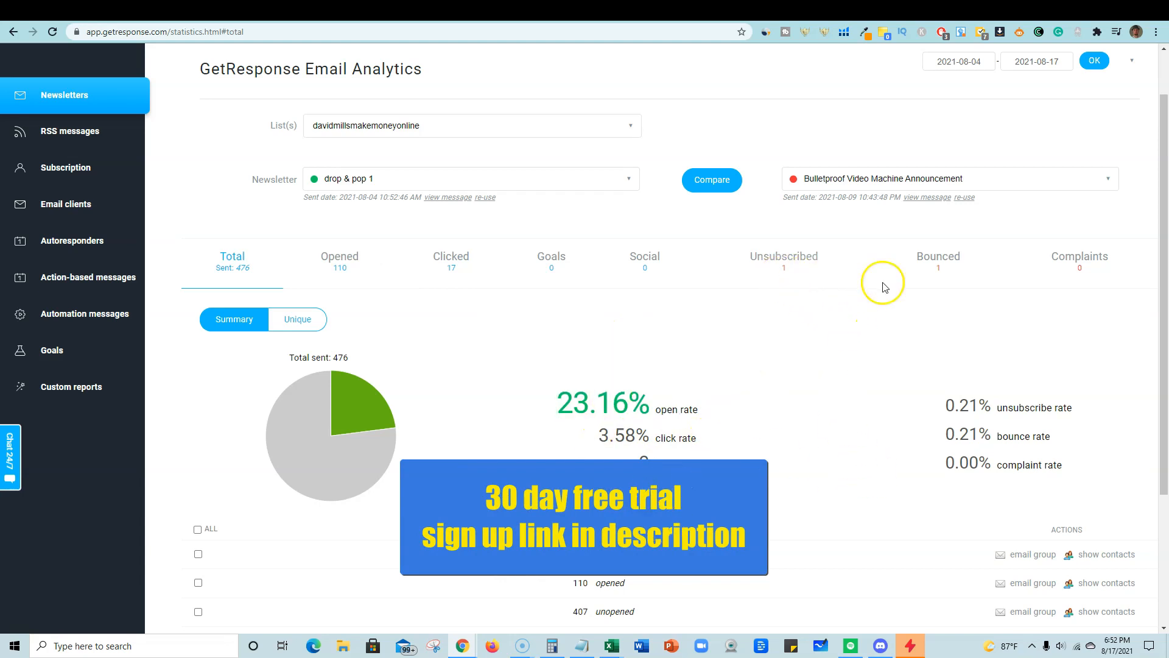
mouse_move(493, 270)
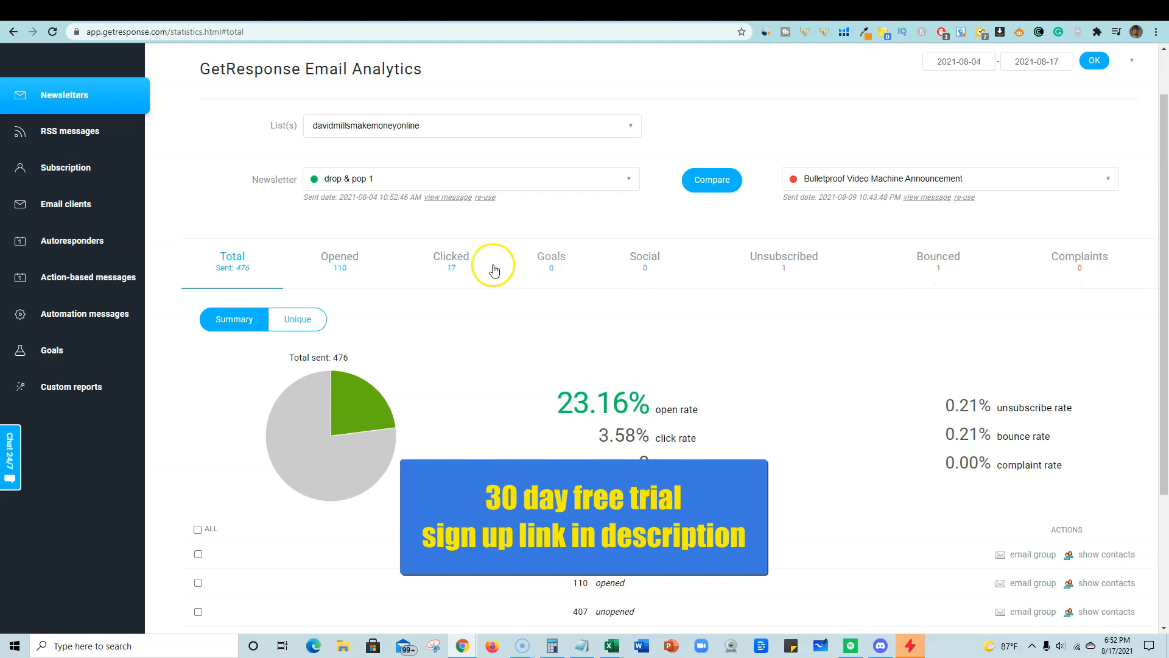
scroll(down, 3)
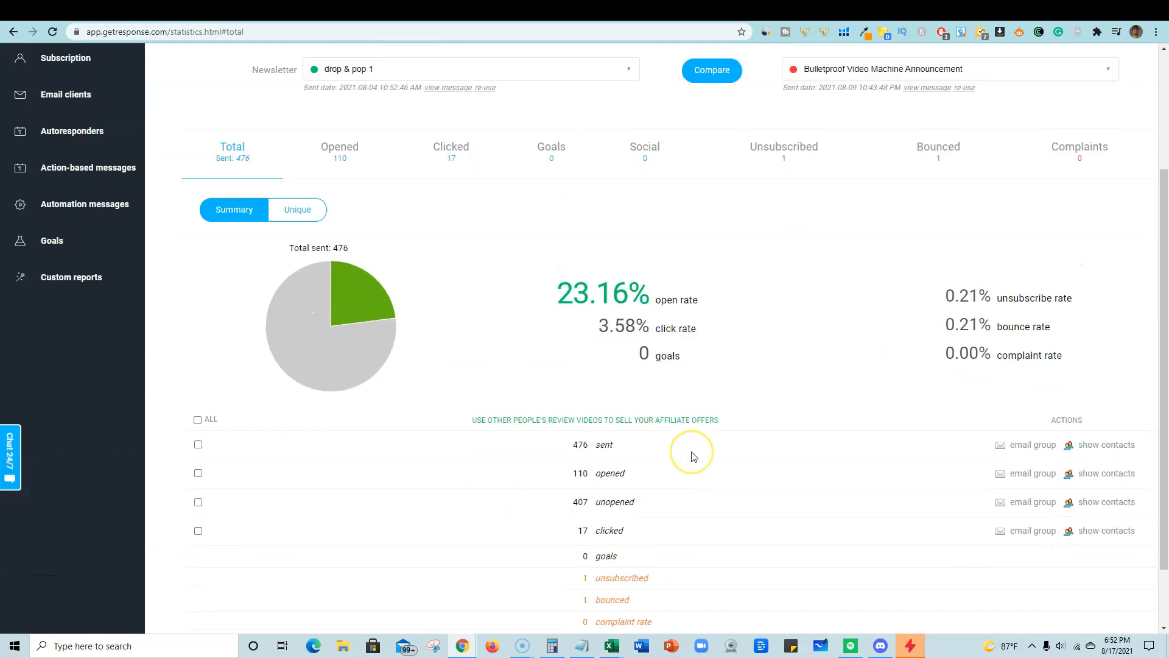
scroll(down, 3)
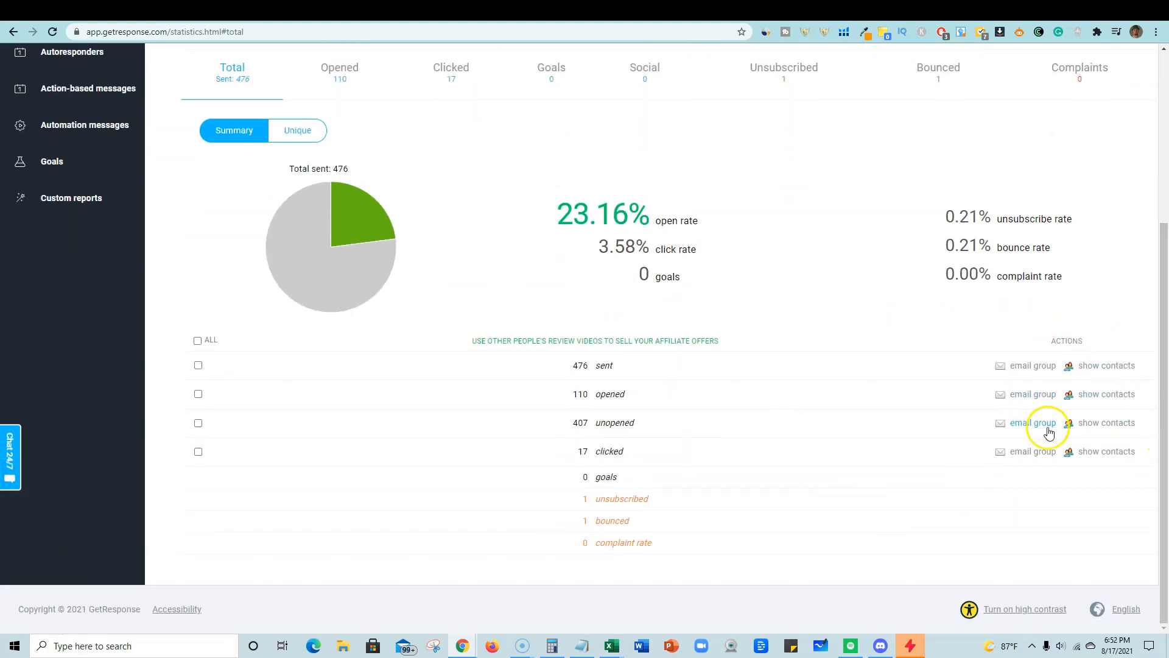
scroll(up, 3)
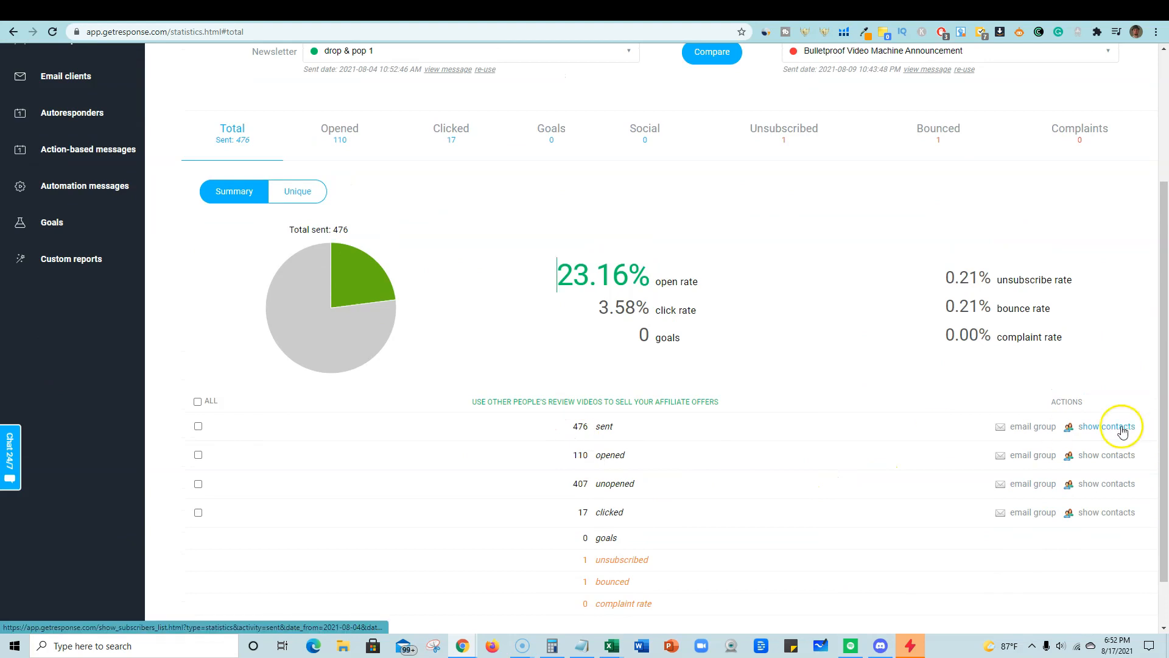
mouse_move(622, 499)
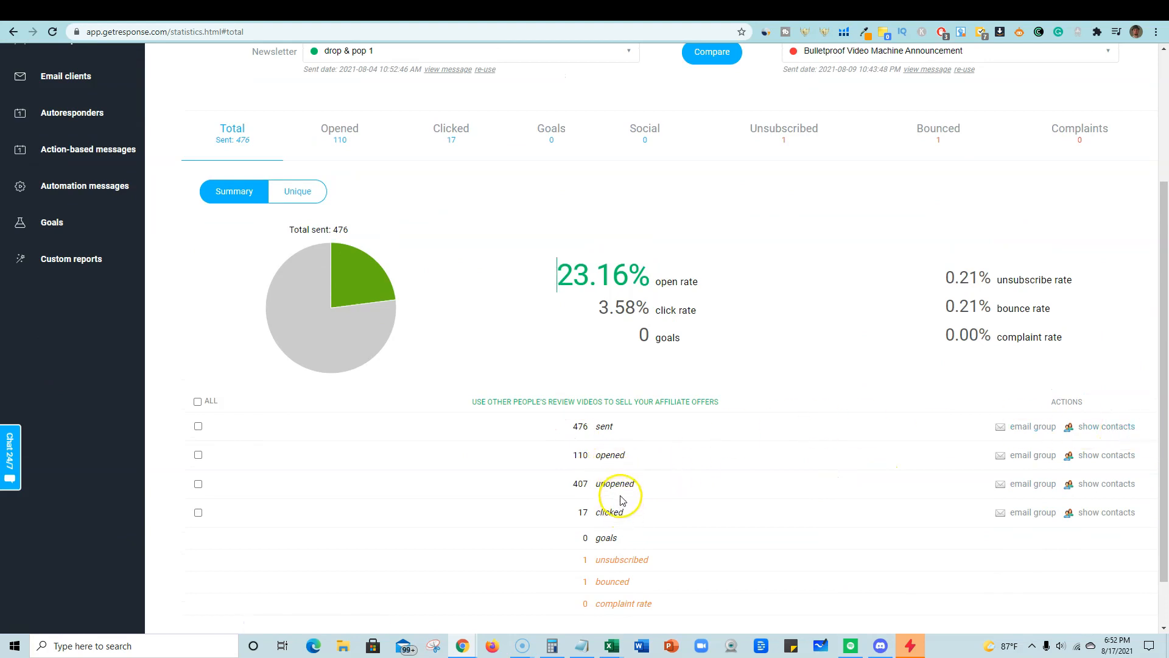
scroll(up, 3)
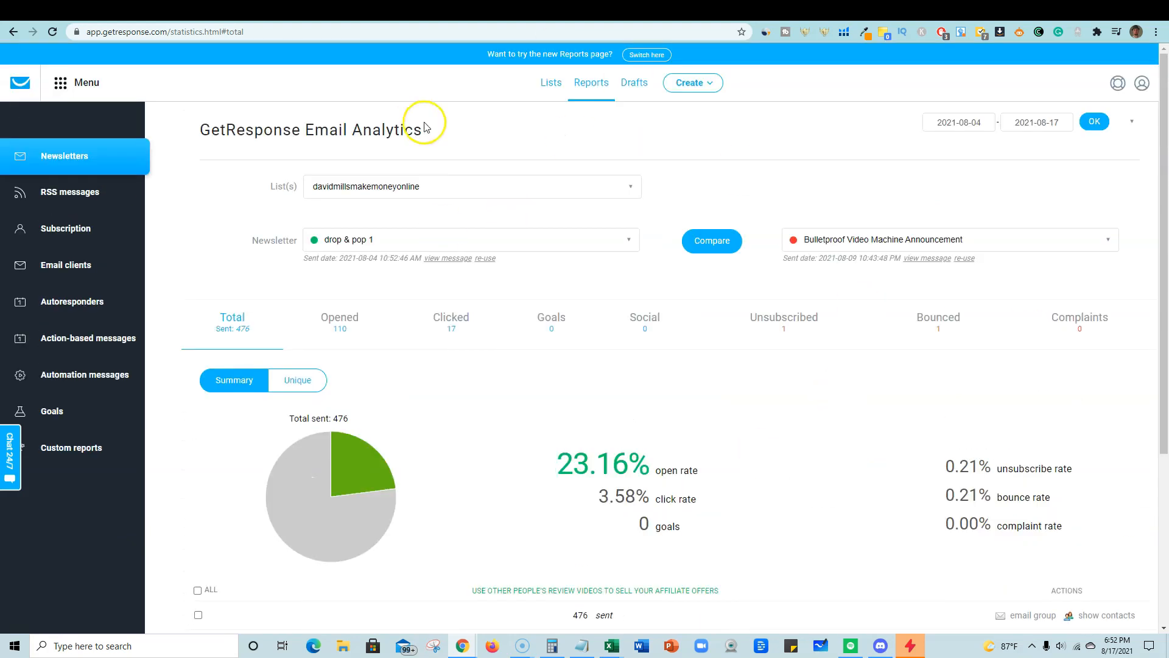
mouse_move(870, 21)
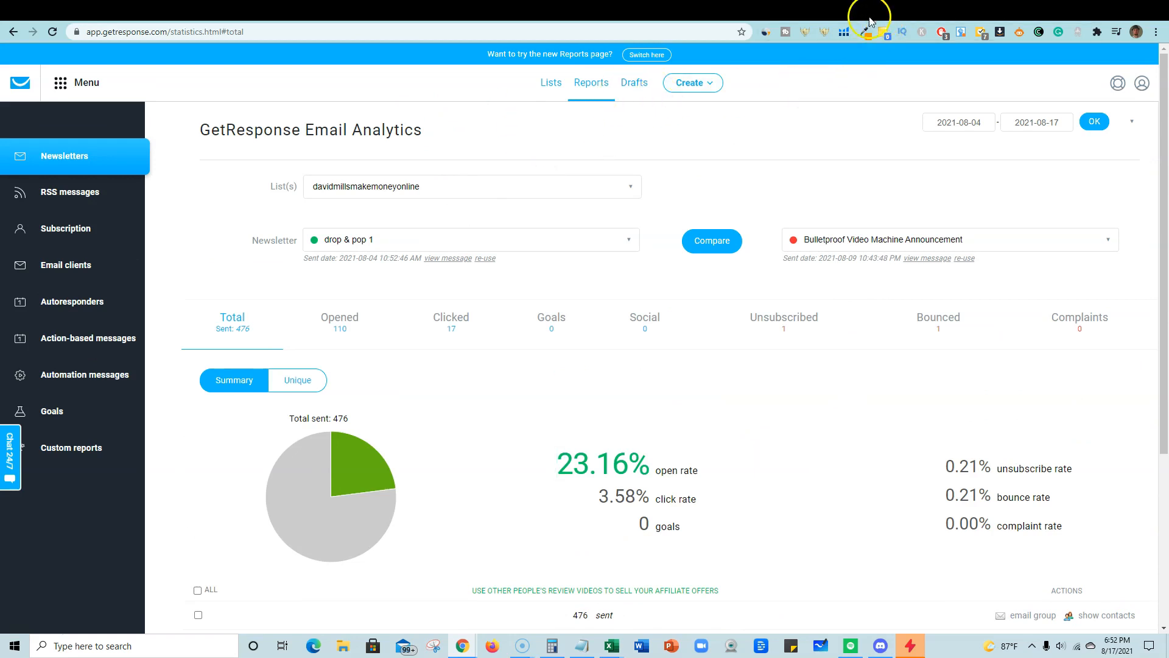